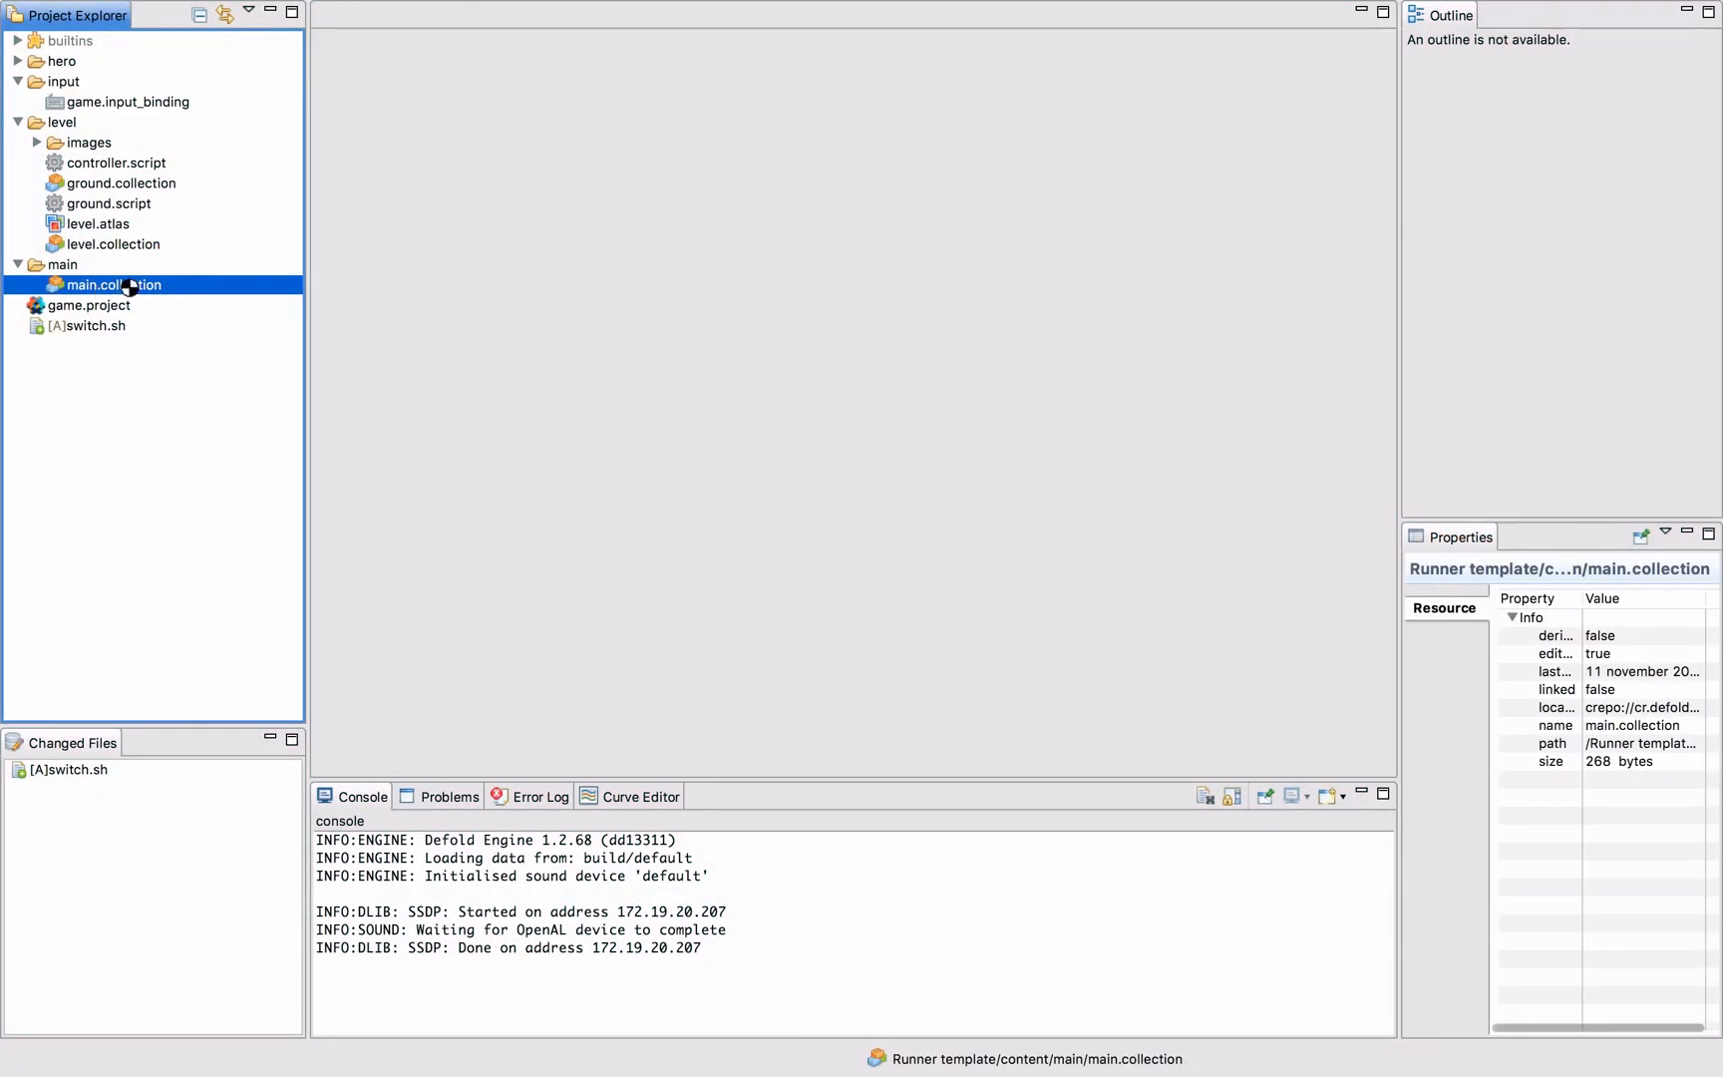
Open main.collection, then select the main and level folders in the Project Explorer.
{"action": "double_click", "coordinate": [112, 283]}
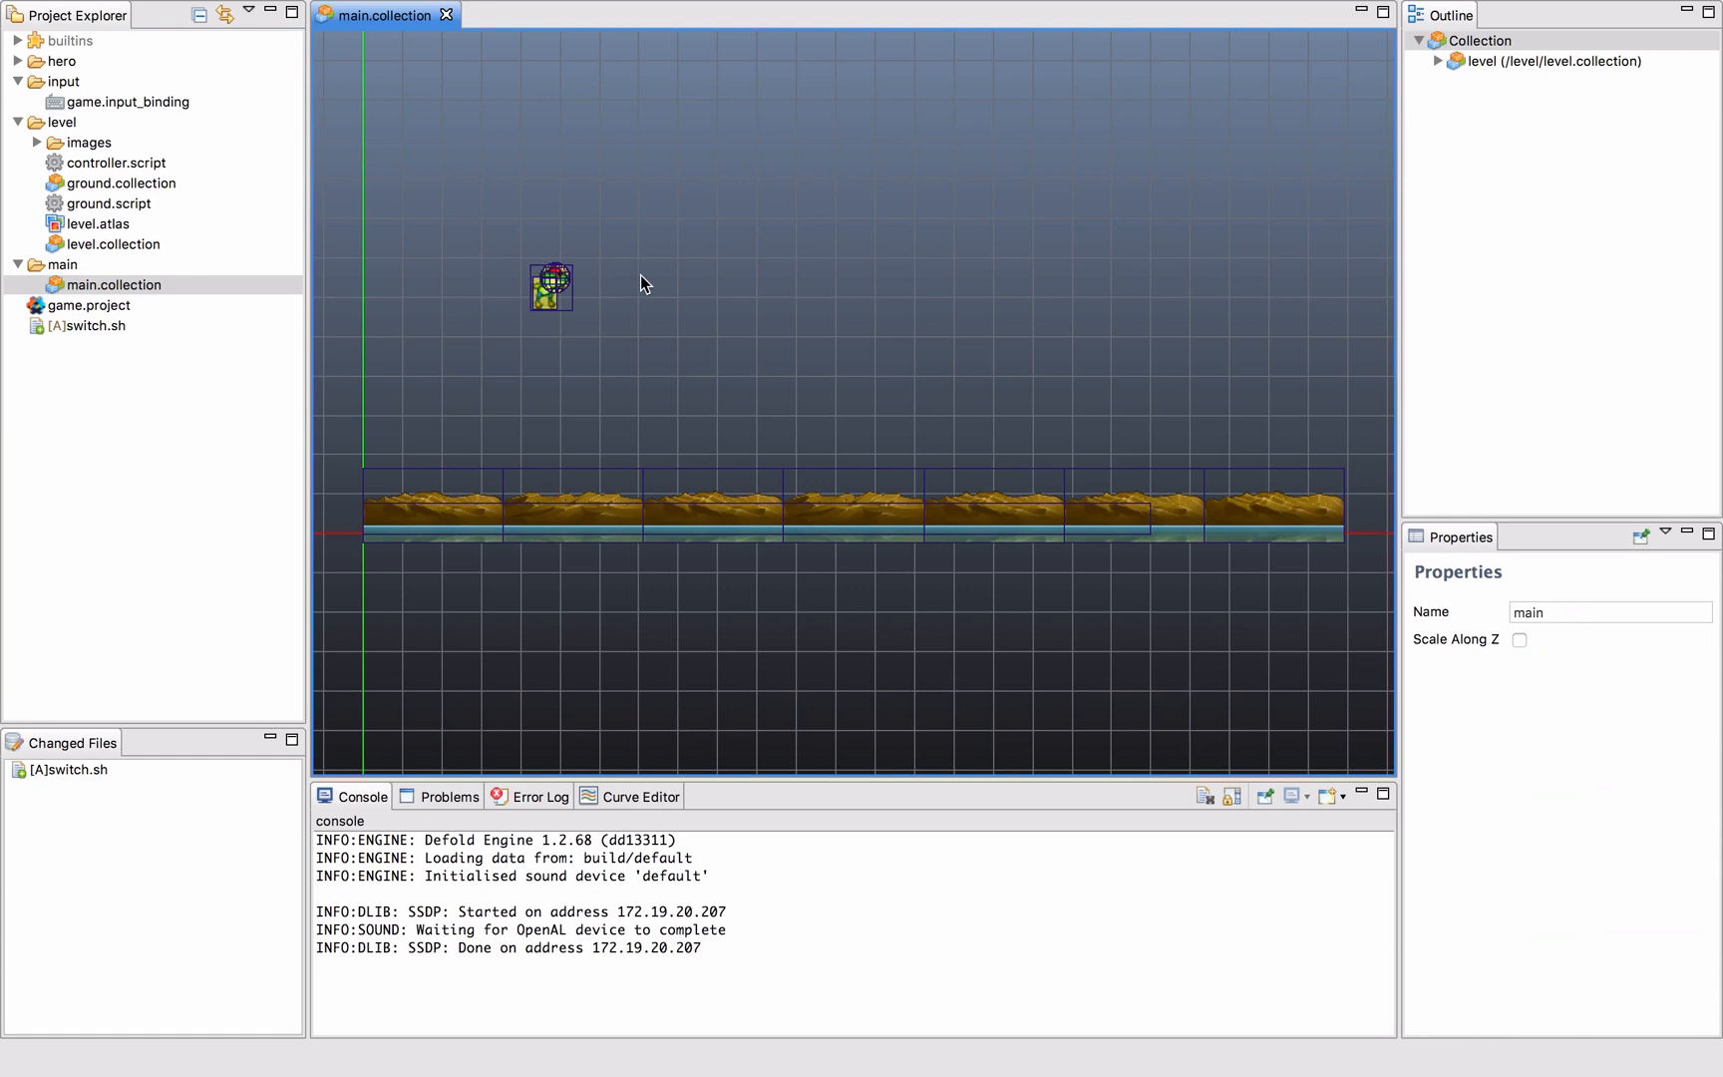
{"action": "mouse_move", "coordinate": [196, 327]}
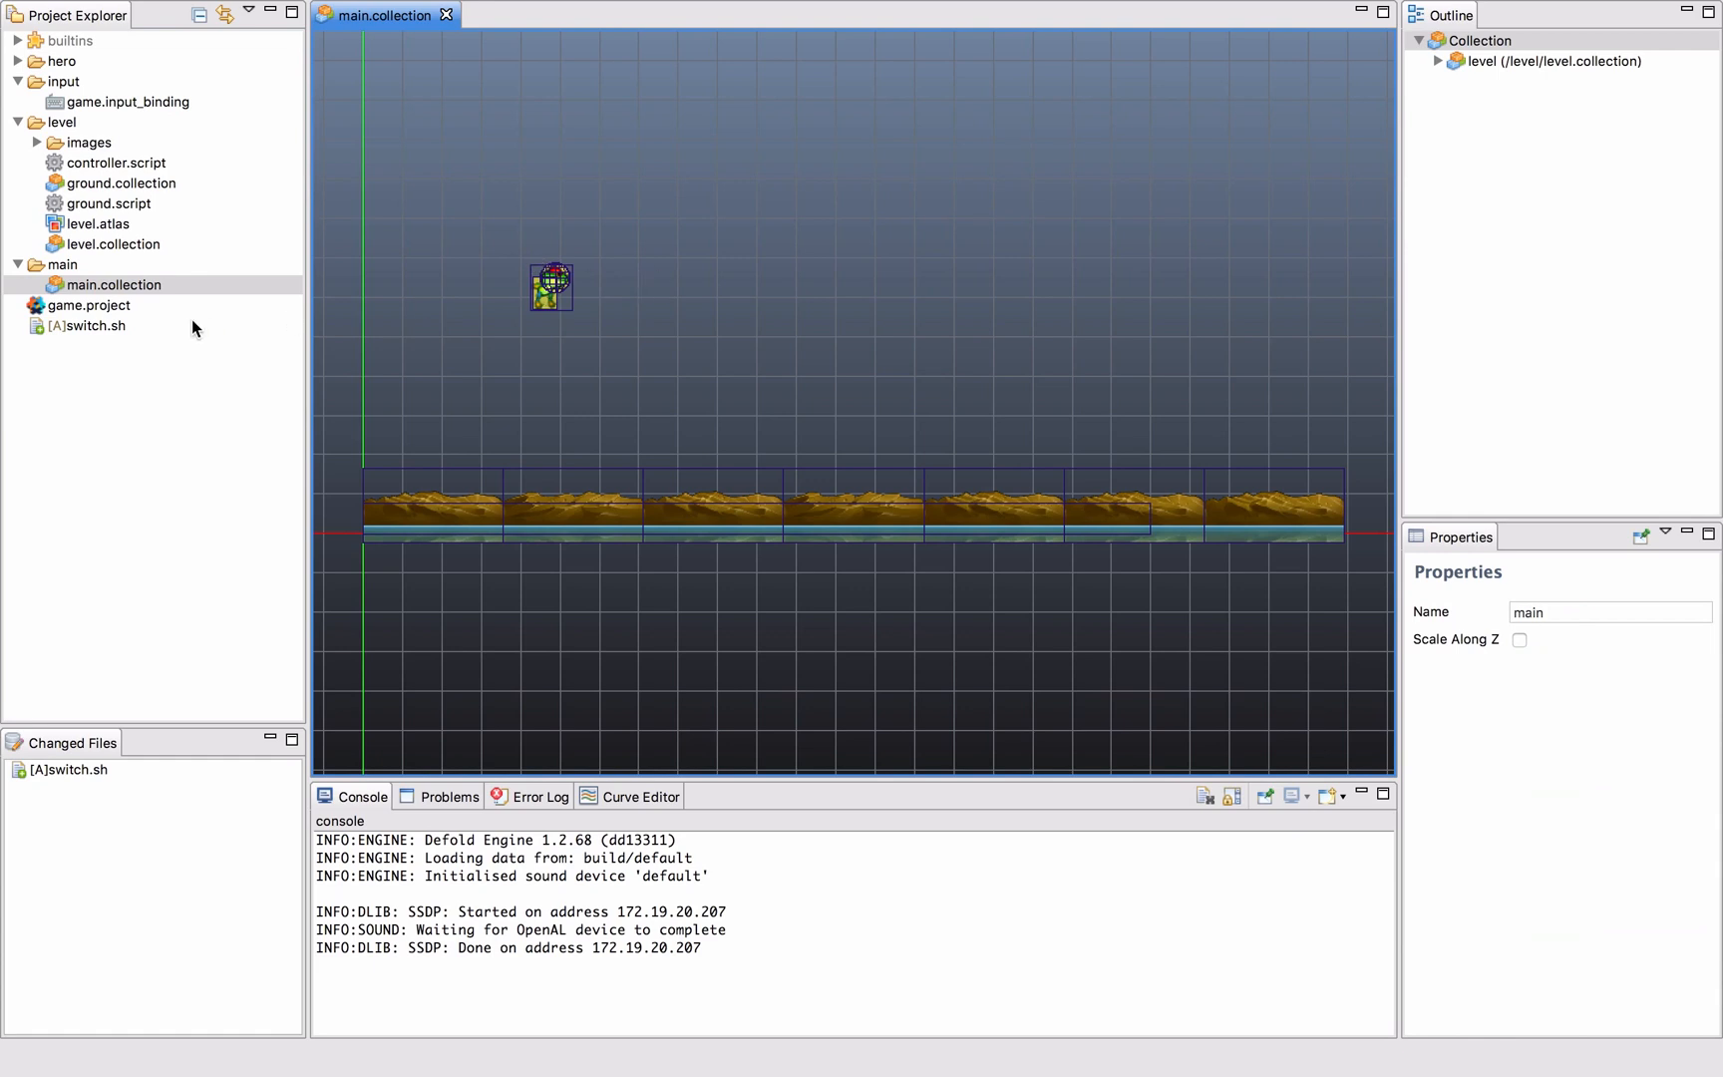
{"action": "left_click", "coordinate": [64, 263]}
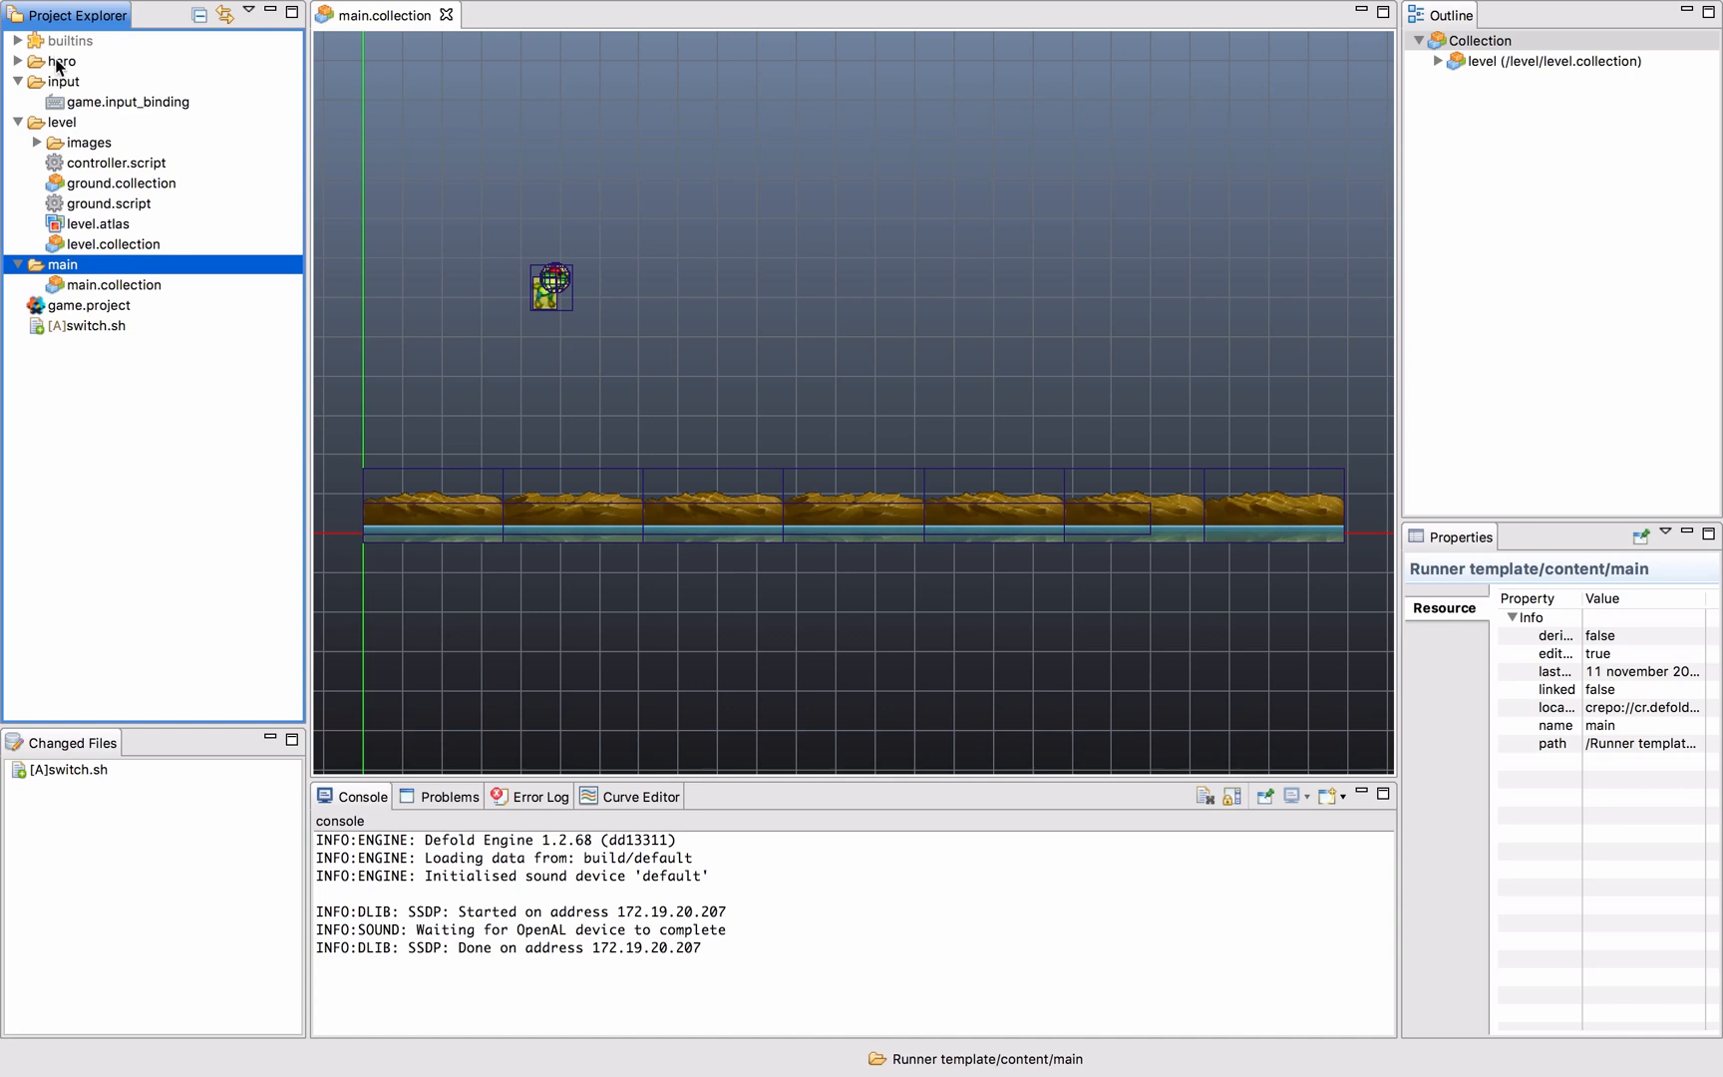
{"action": "mouse_move", "coordinate": [52, 64]}
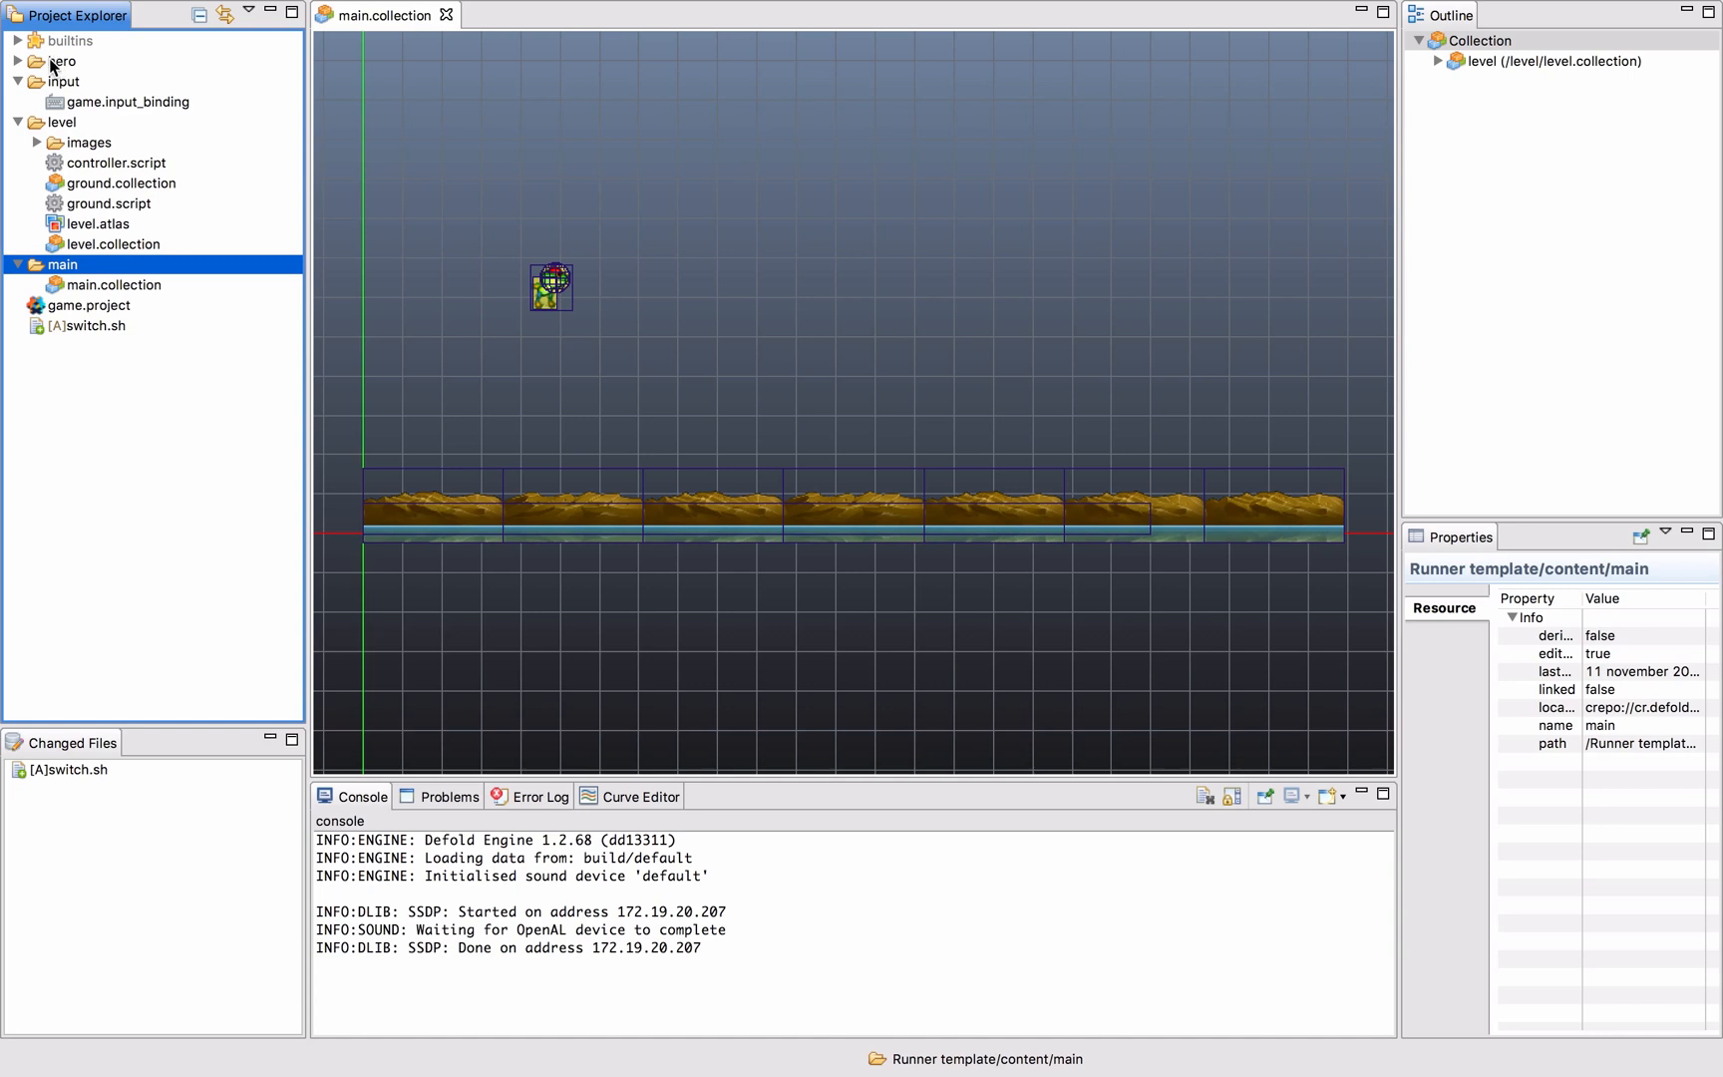
{"action": "left_click", "coordinate": [62, 121]}
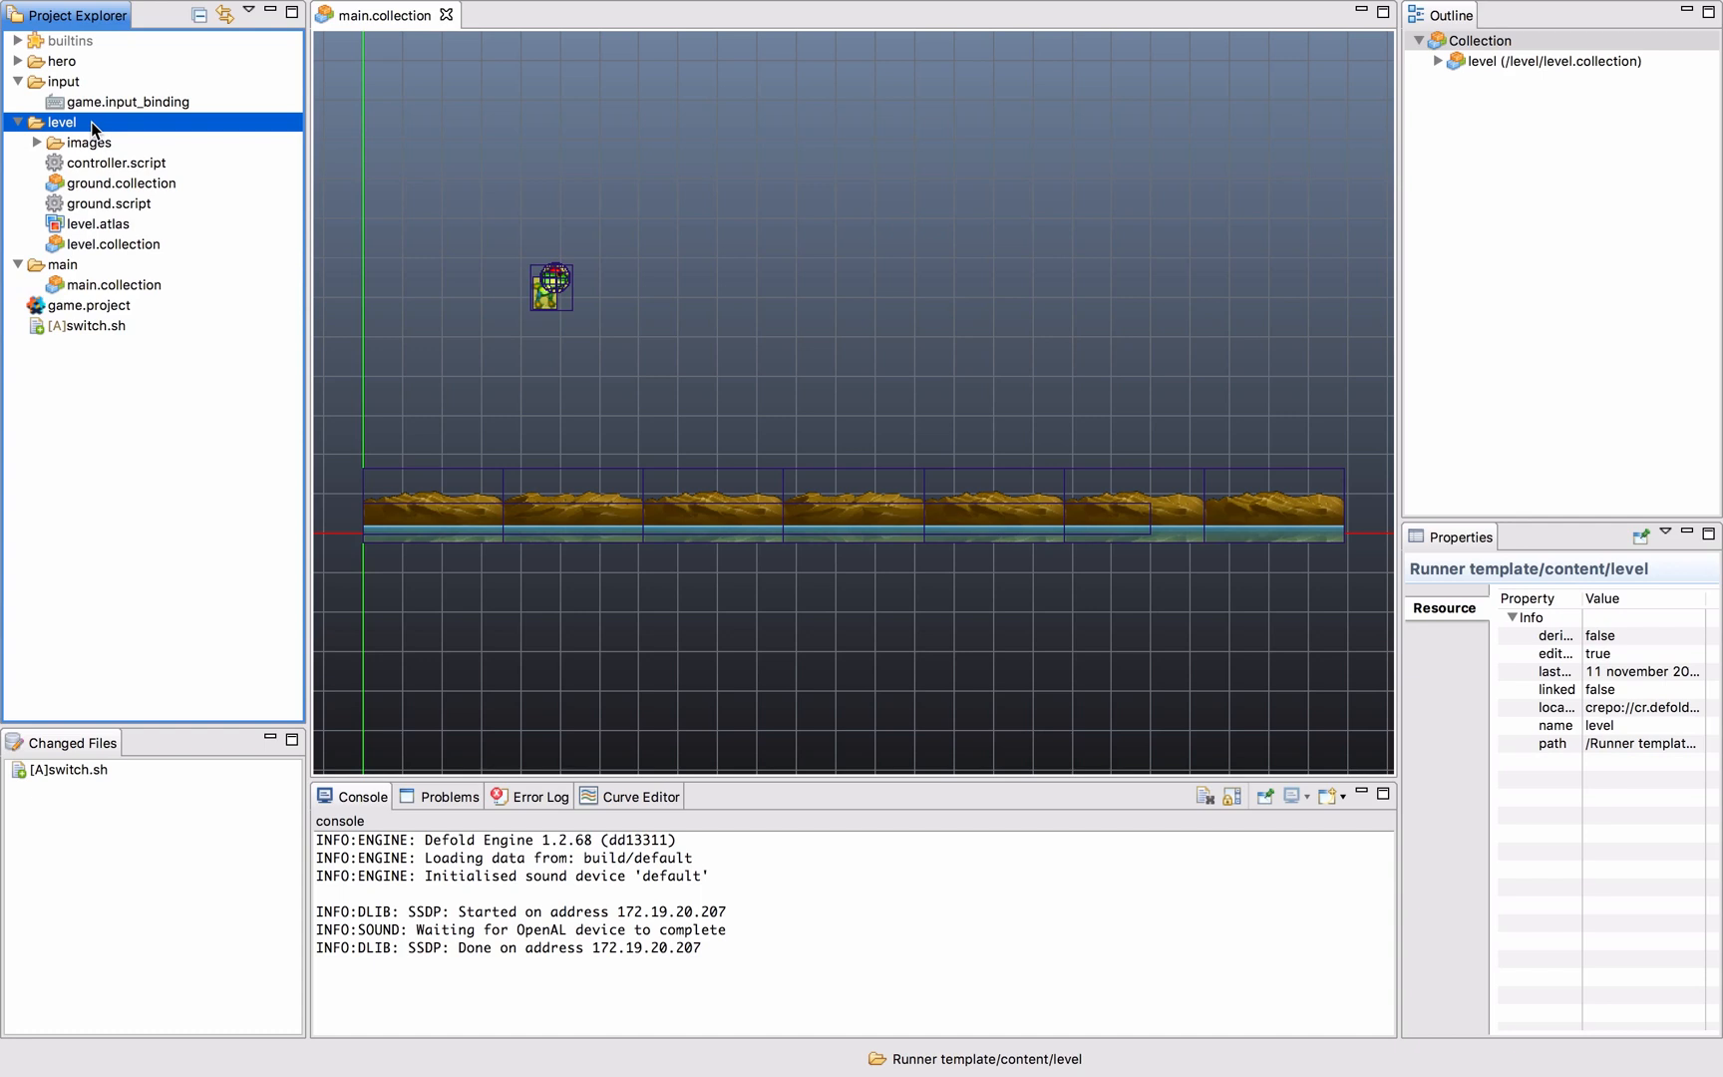
{"action": "mouse_move", "coordinate": [100, 131]}
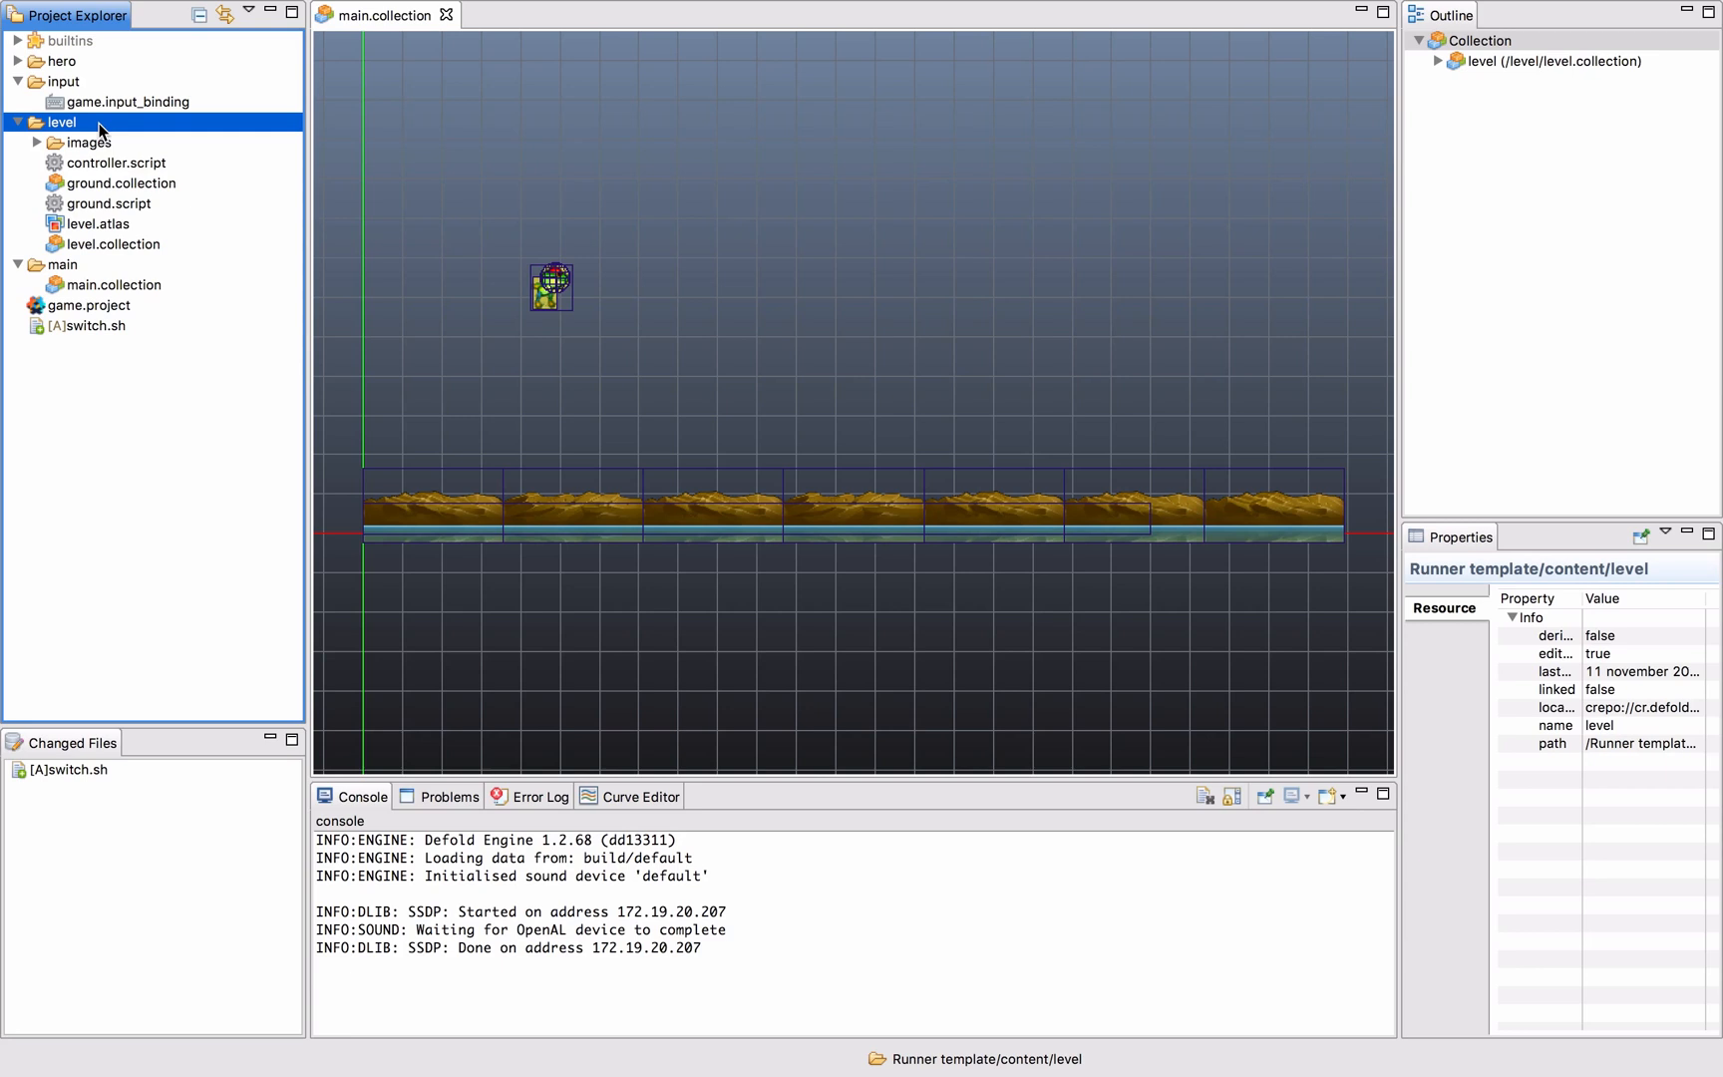
{"action": "mouse_move", "coordinate": [187, 174]}
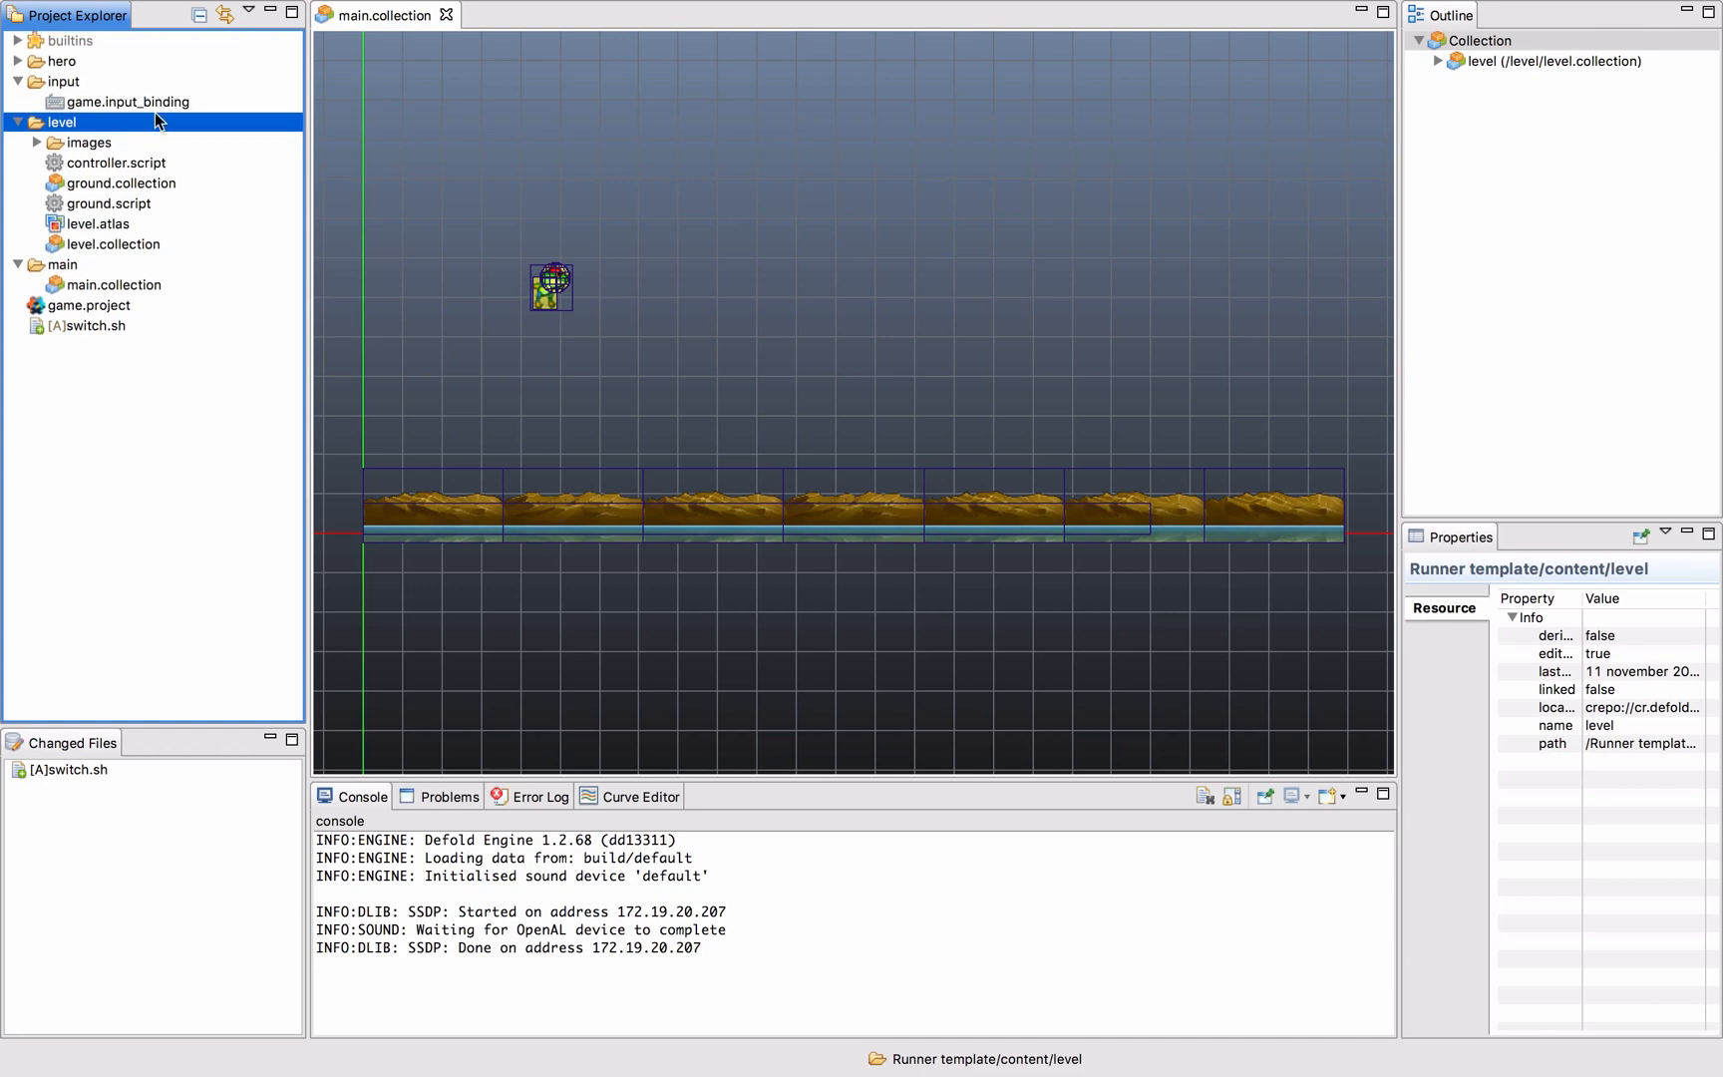
{"action": "left_click", "coordinate": [122, 182]}
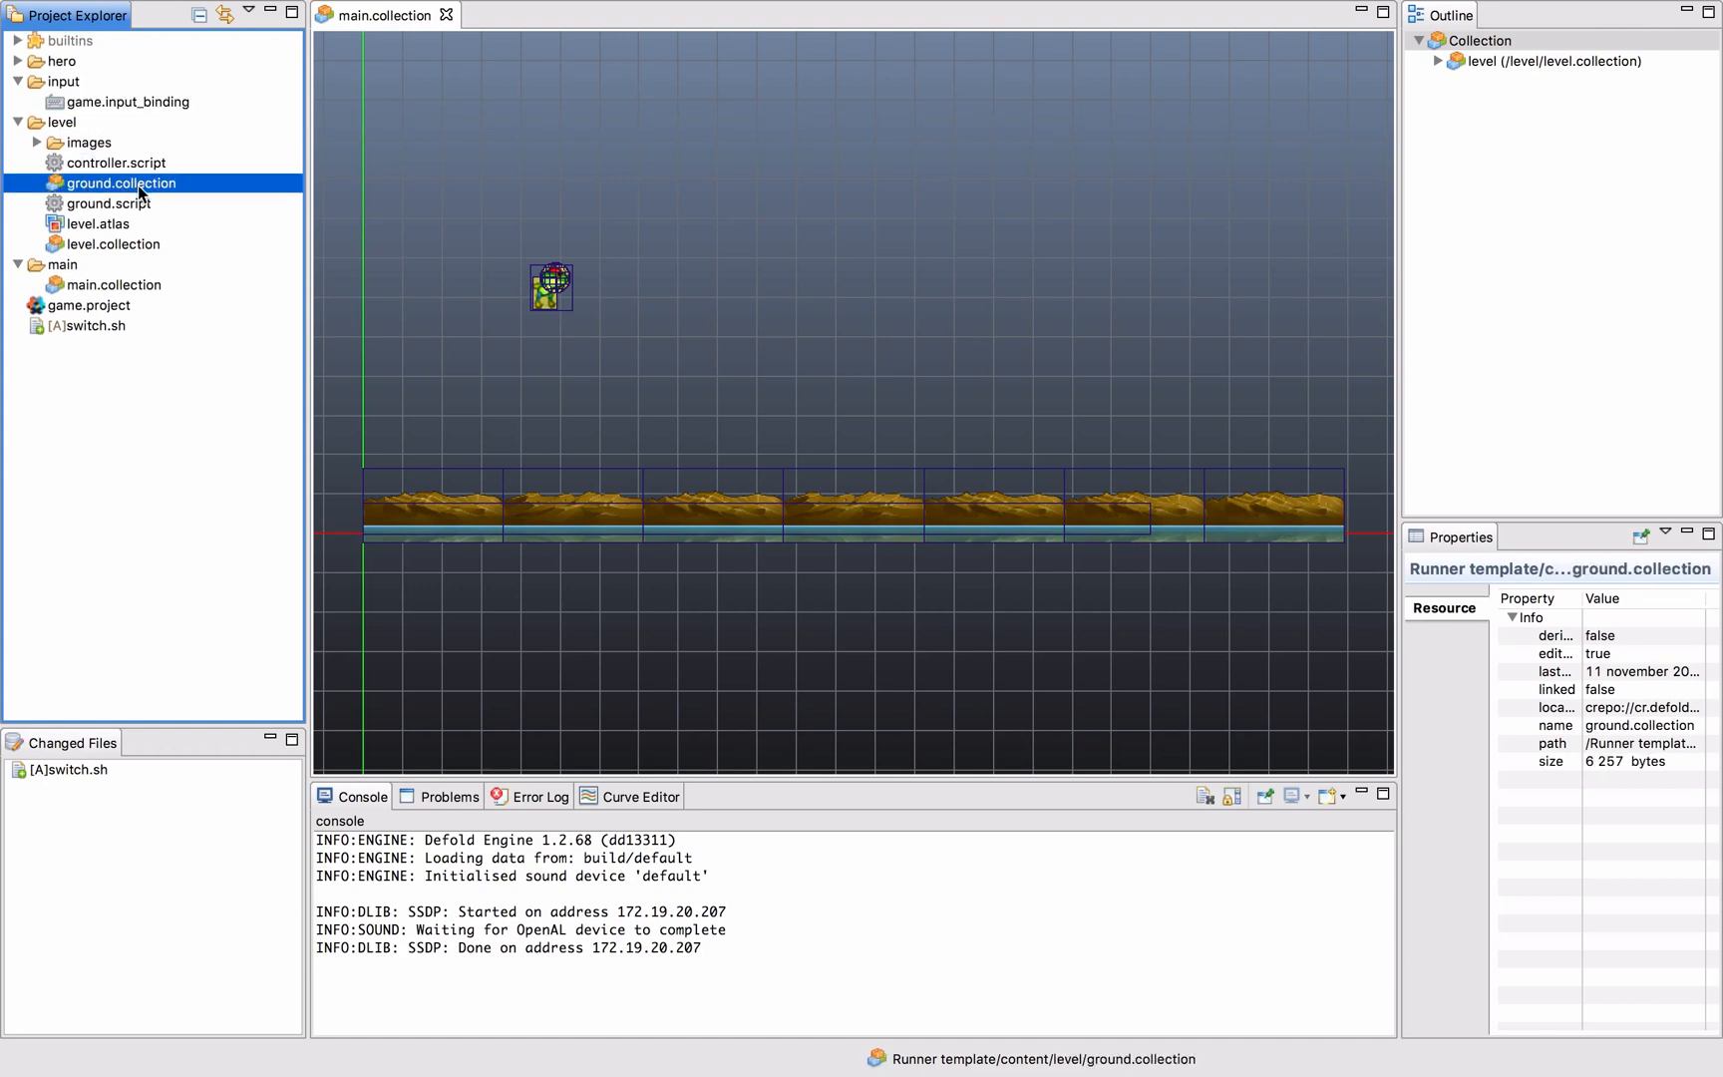
{"action": "left_click", "coordinate": [62, 60]}
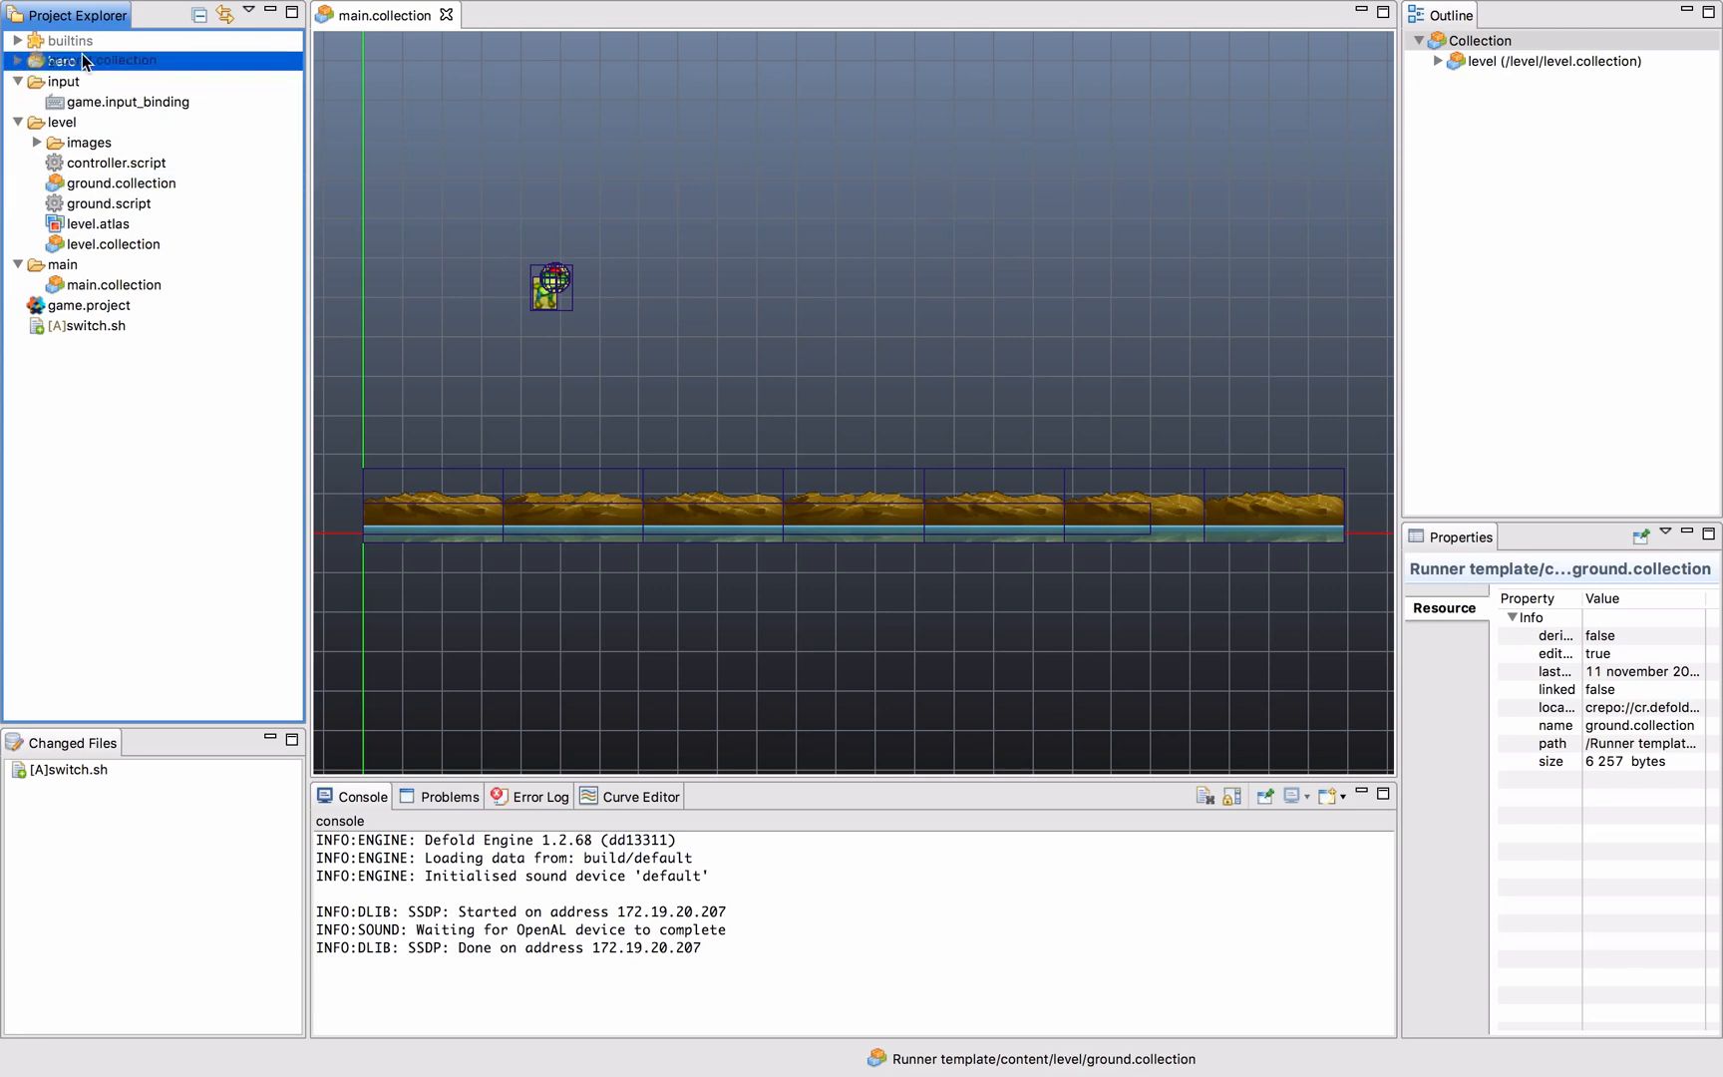
{"action": "left_click", "coordinate": [18, 59]}
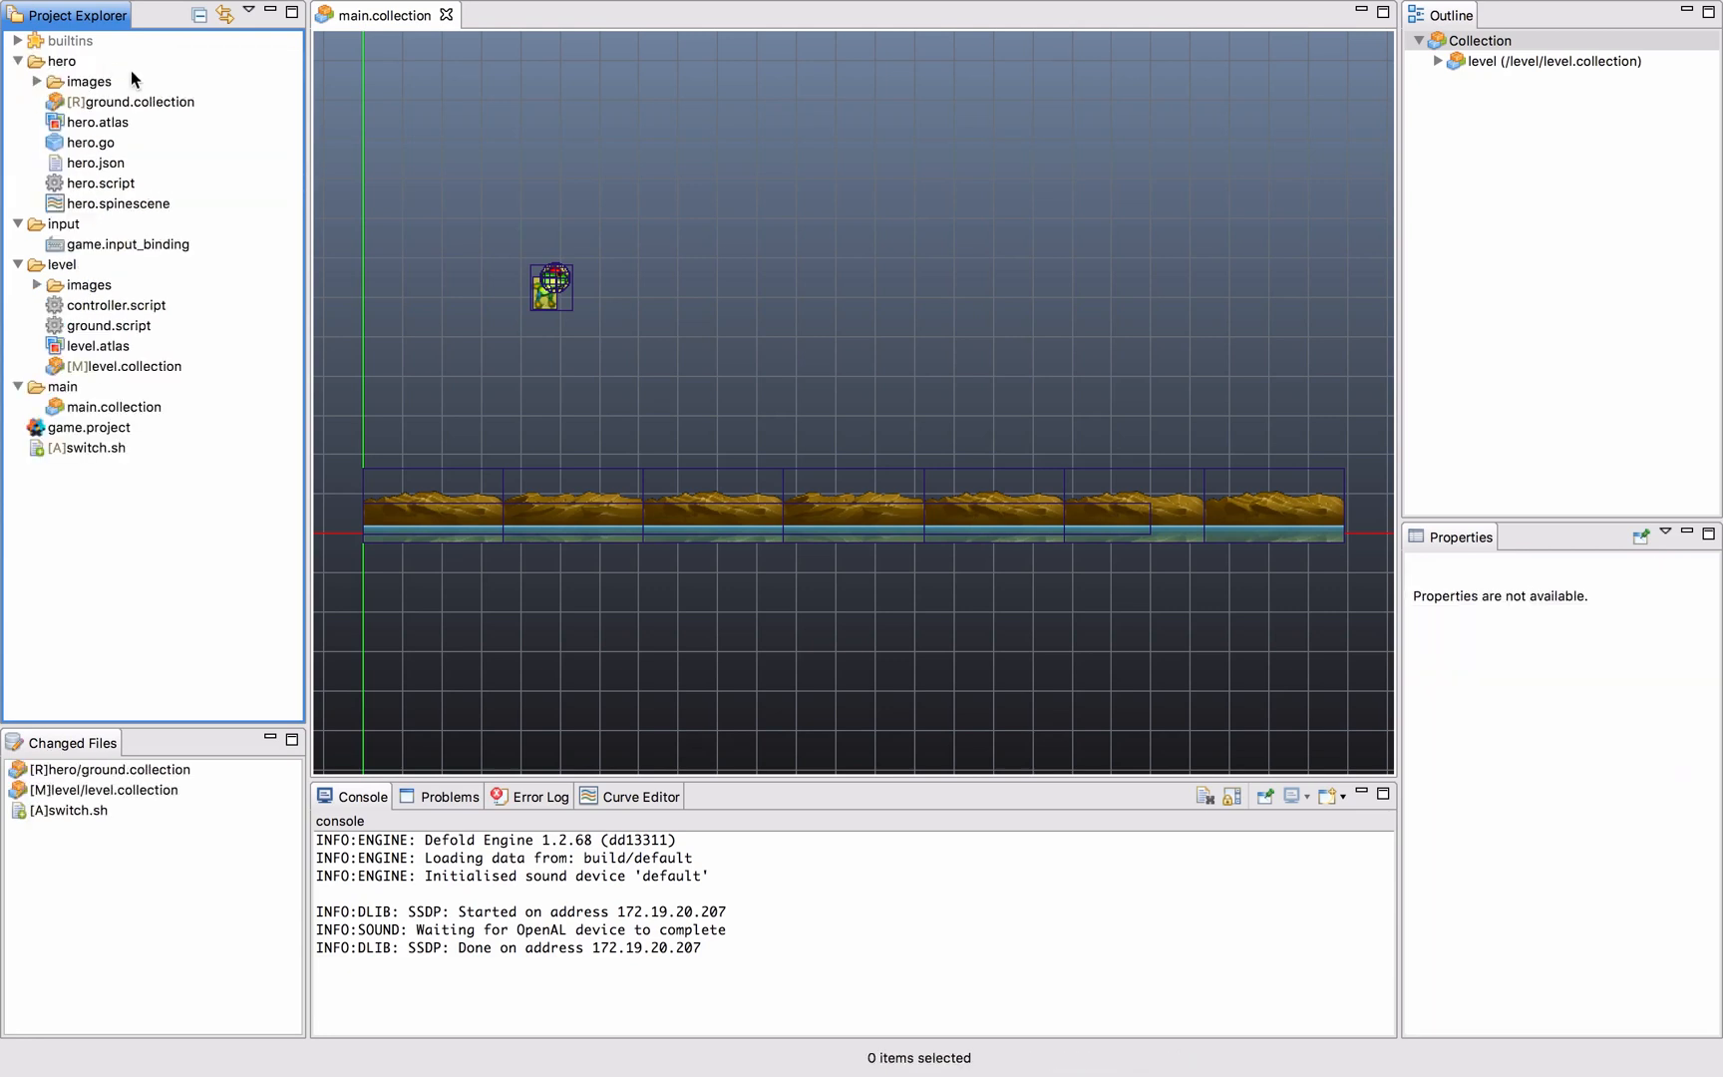
{"action": "mouse_move", "coordinate": [133, 110]}
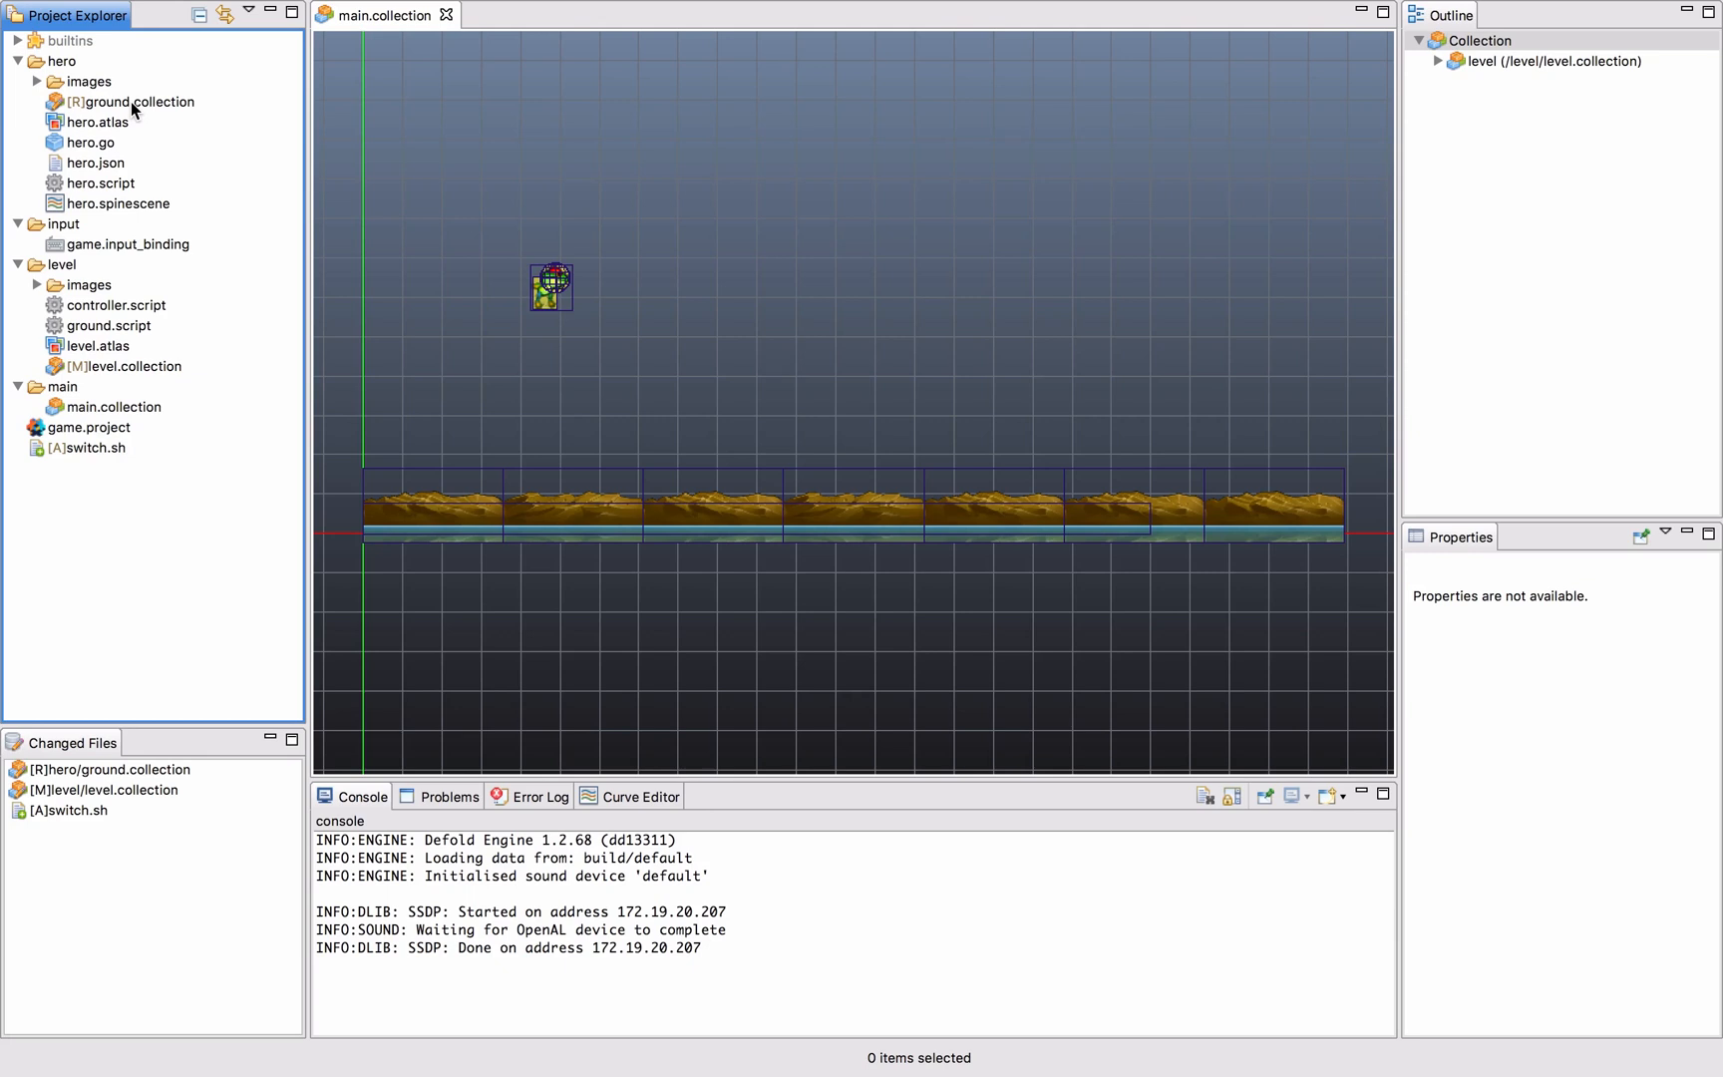
{"action": "mouse_move", "coordinate": [407, 175]}
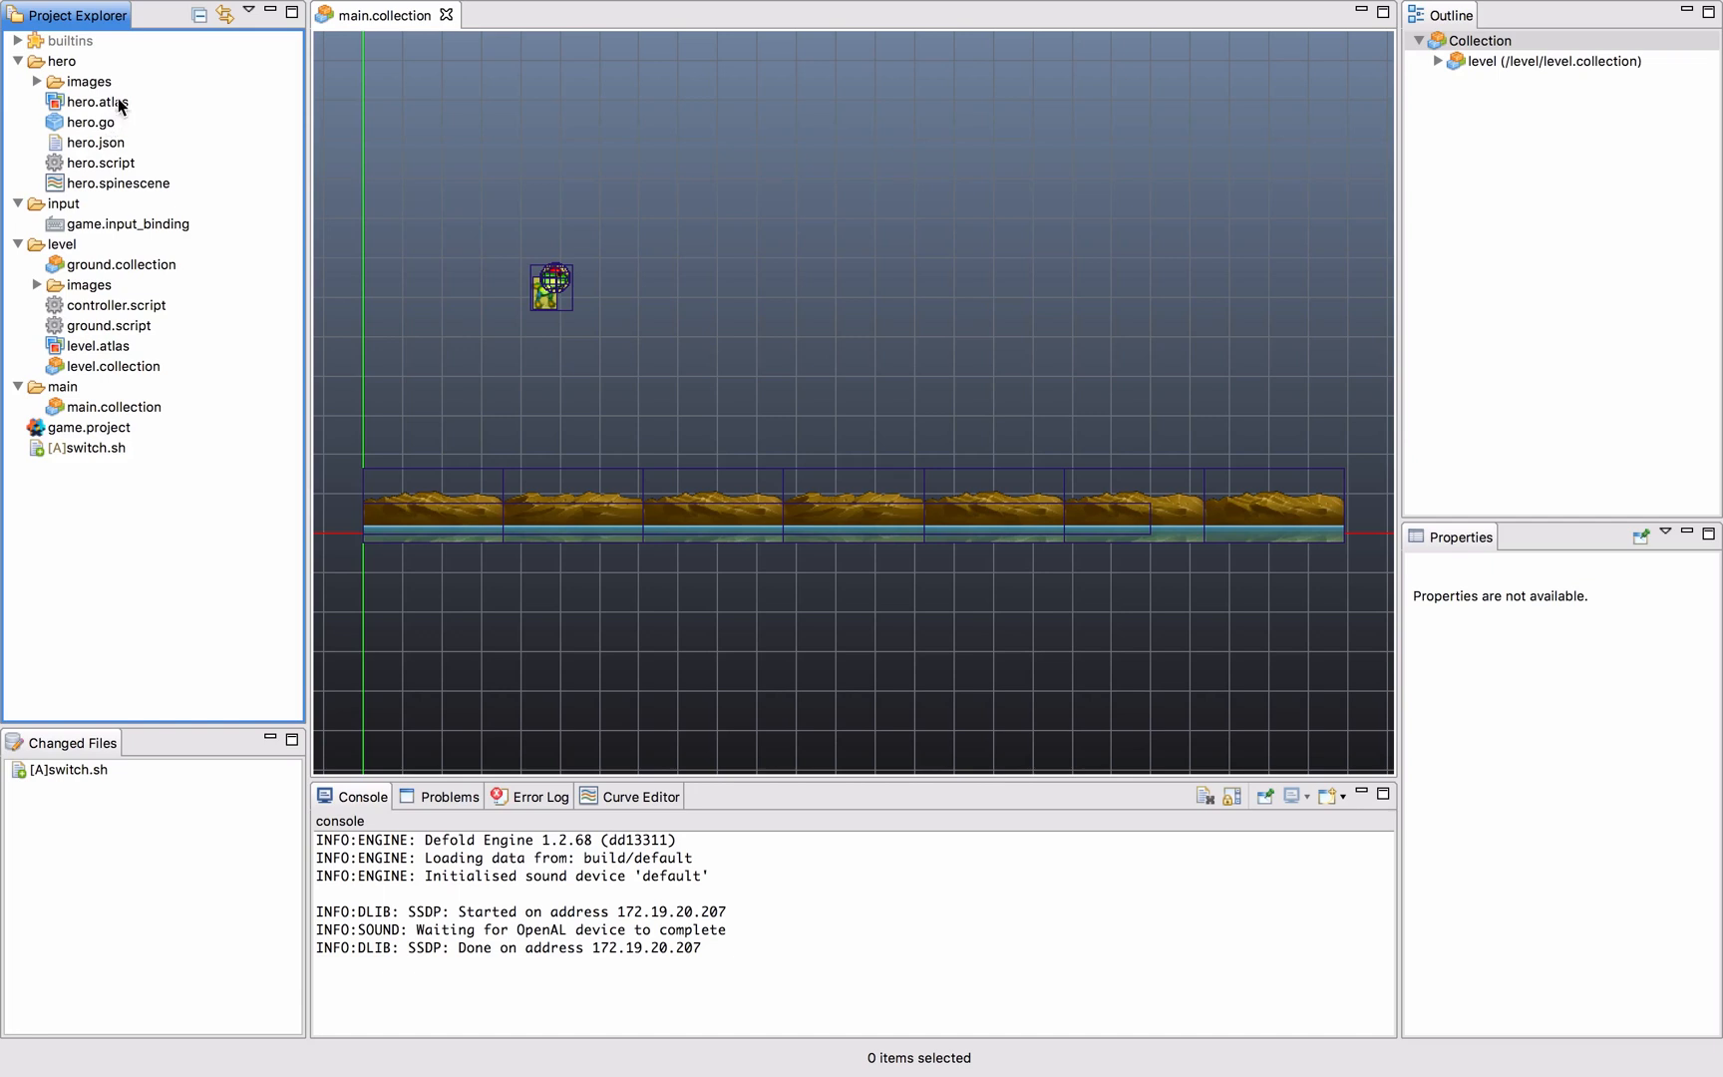
{"action": "mouse_move", "coordinate": [148, 244]}
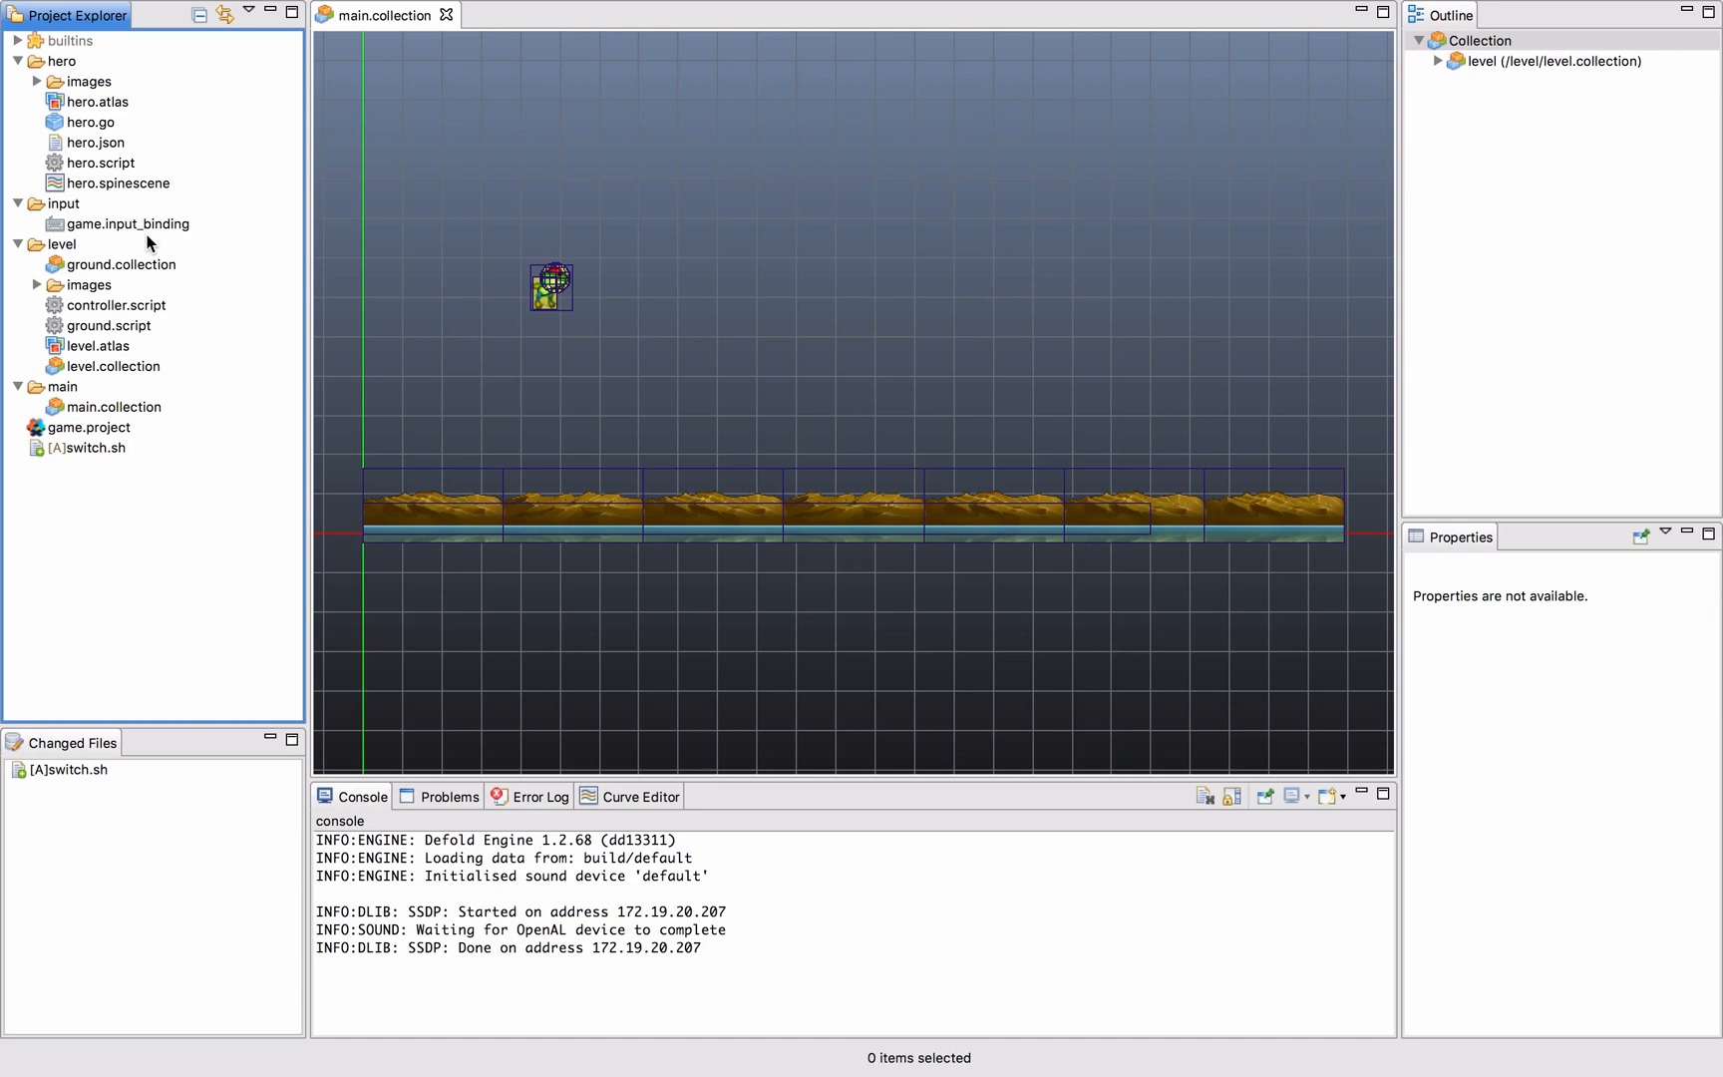
{"action": "mouse_move", "coordinate": [186, 229]}
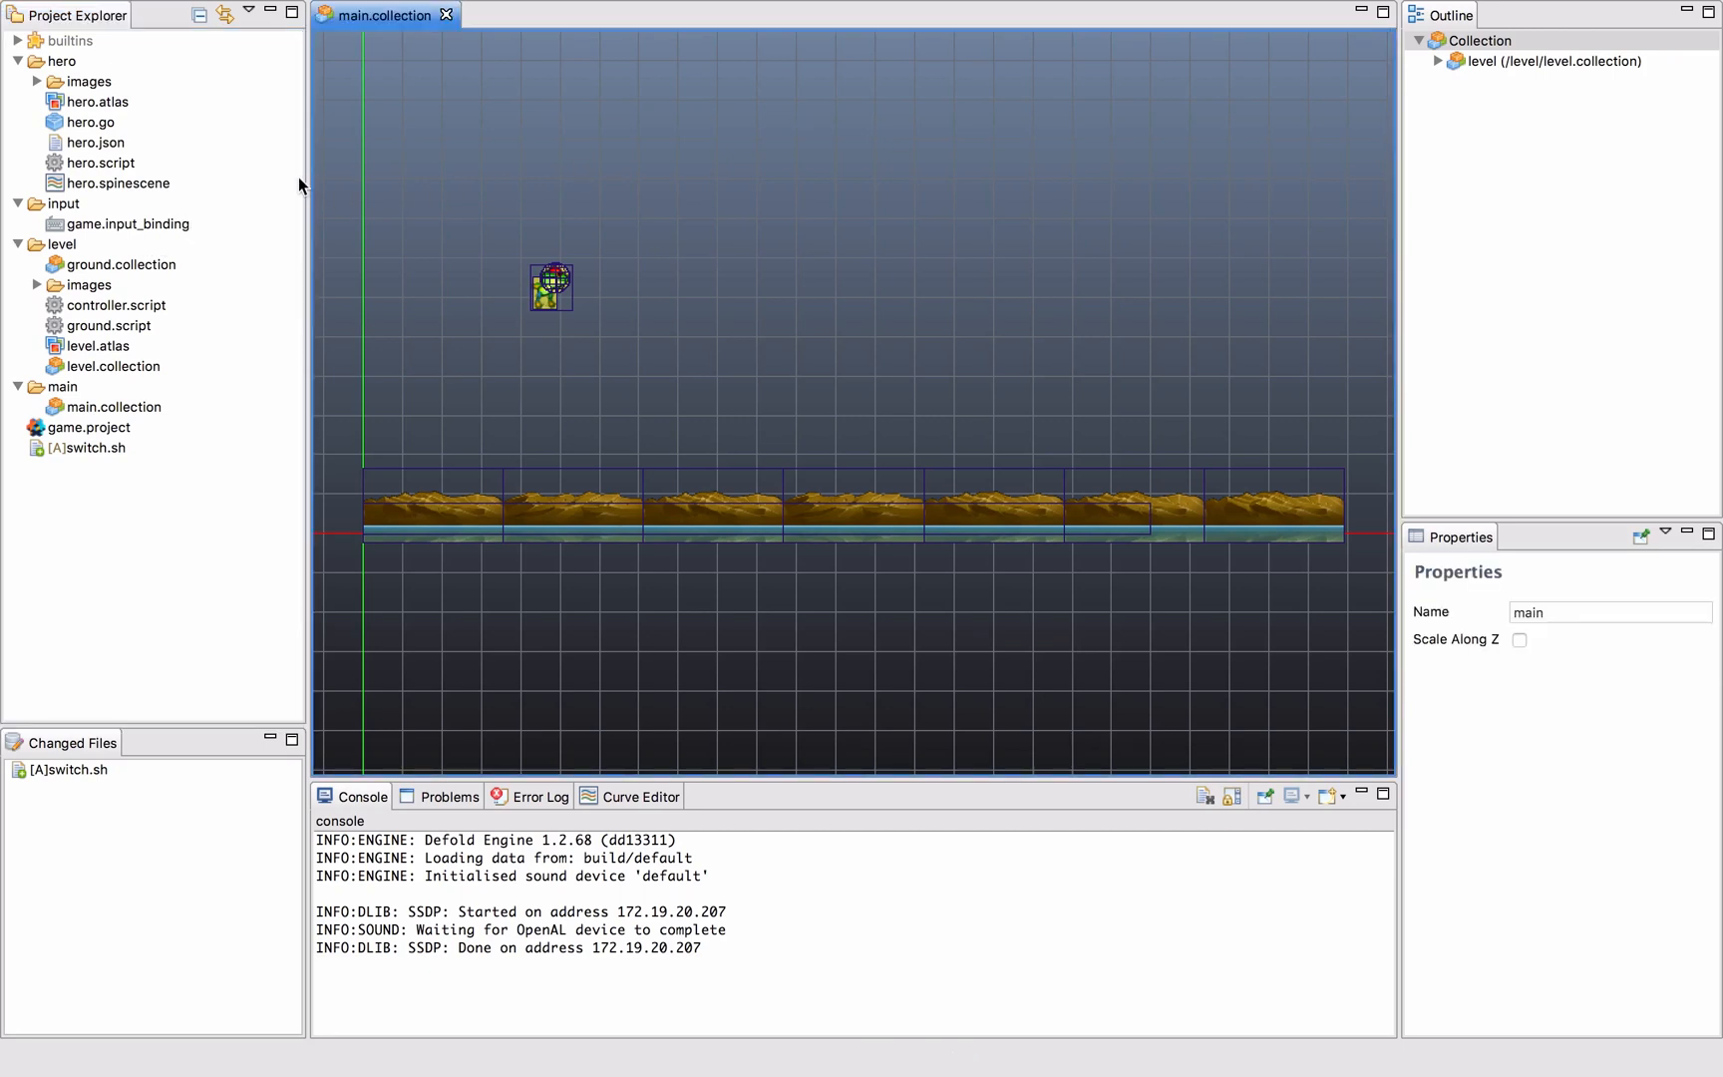
Open level.collection from the level folder in the Project Explorer.
{"action": "left_click", "coordinate": [66, 243]}
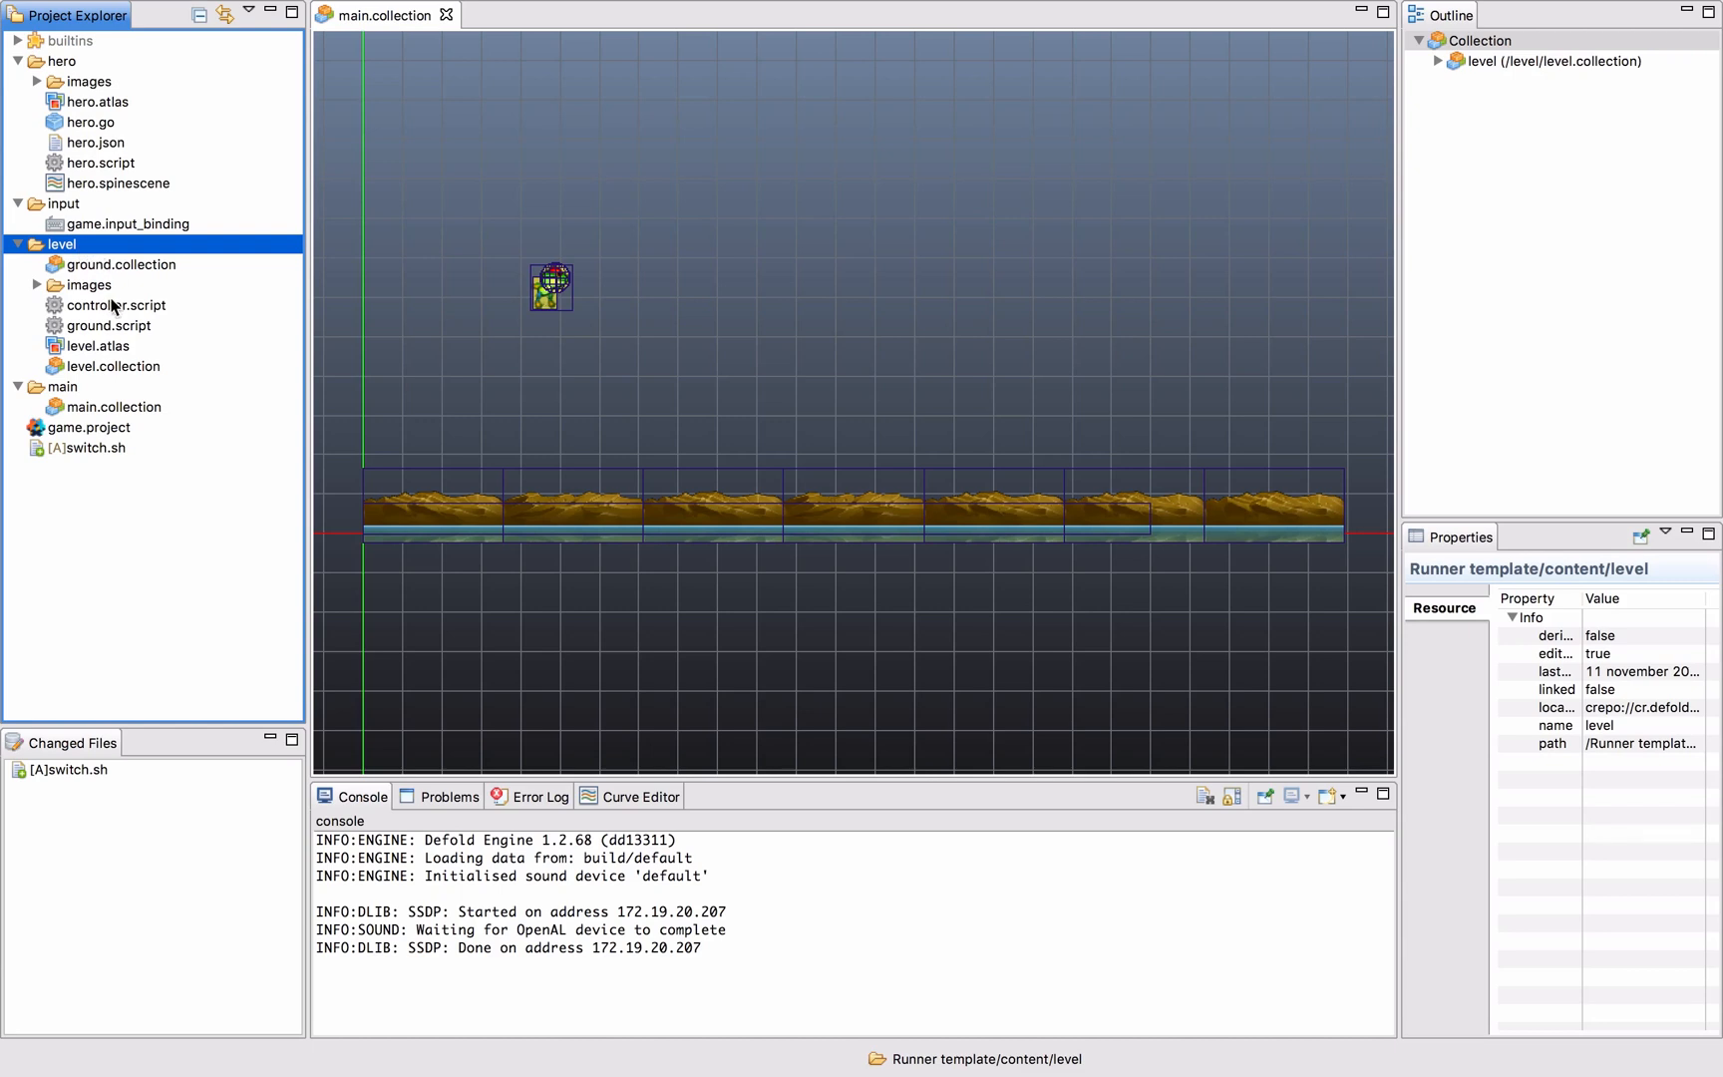
{"action": "left_click", "coordinate": [116, 263]}
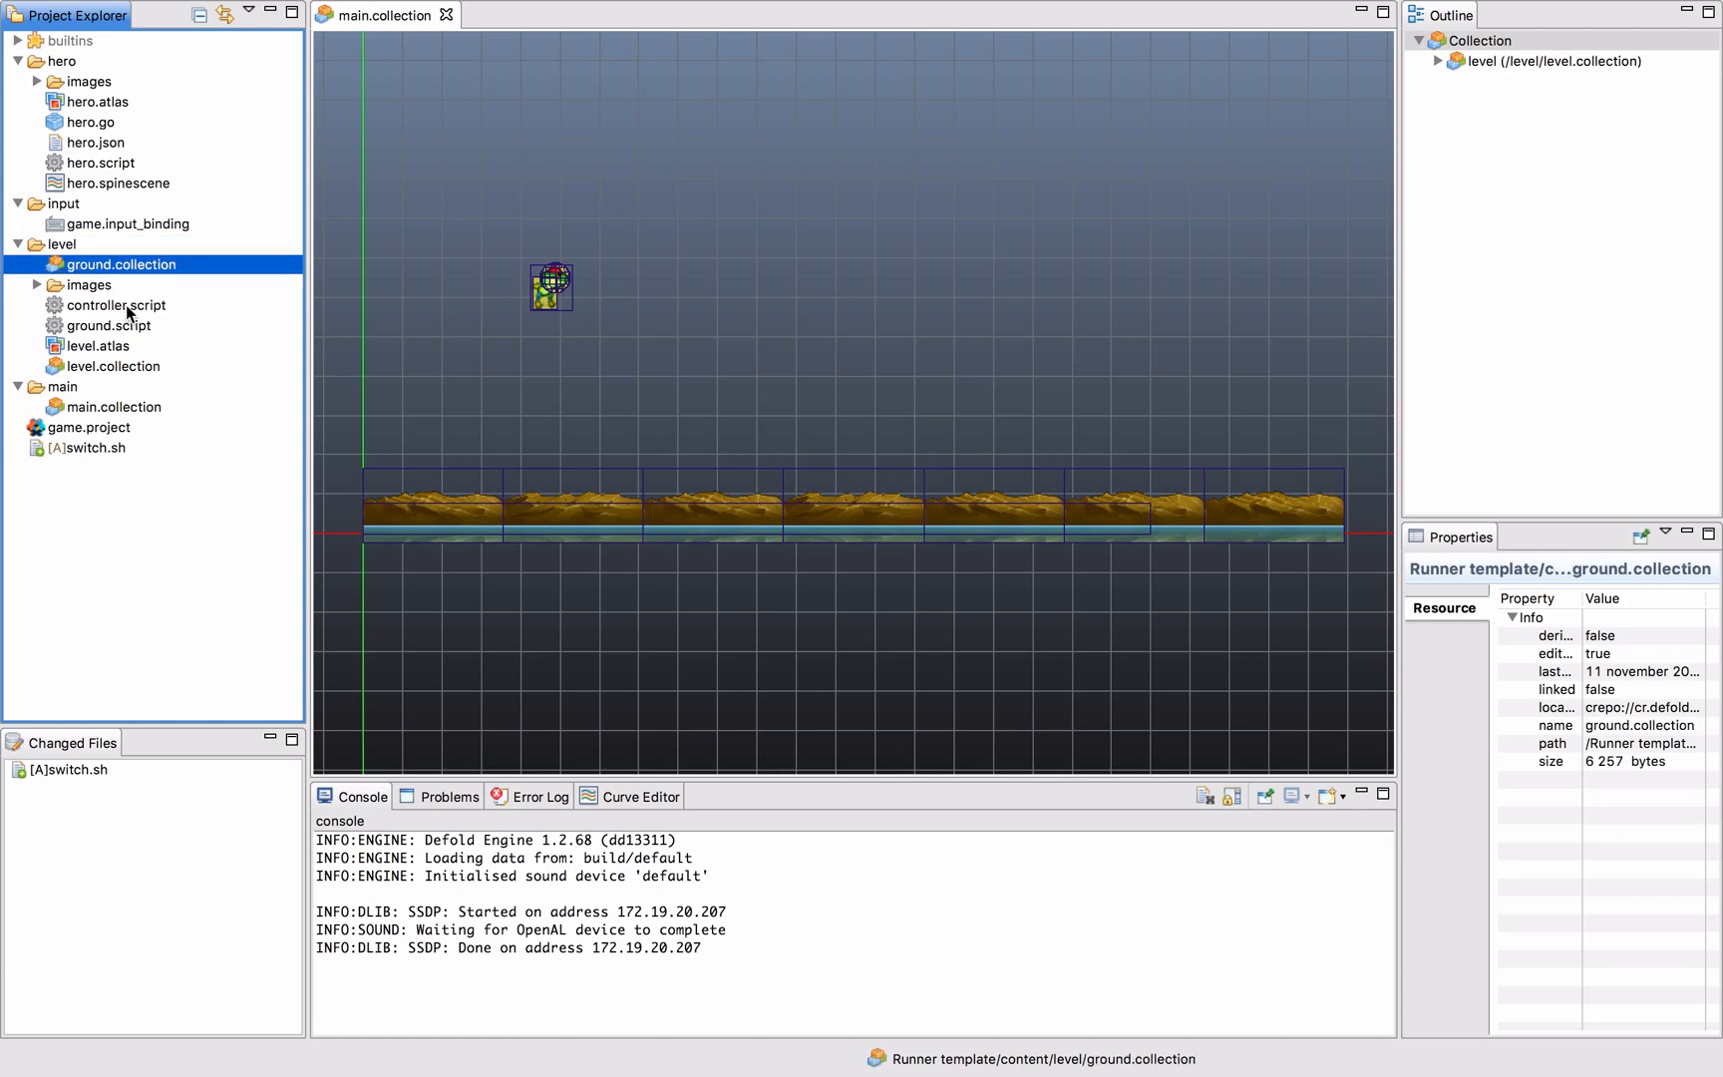
{"action": "left_click", "coordinate": [112, 365]}
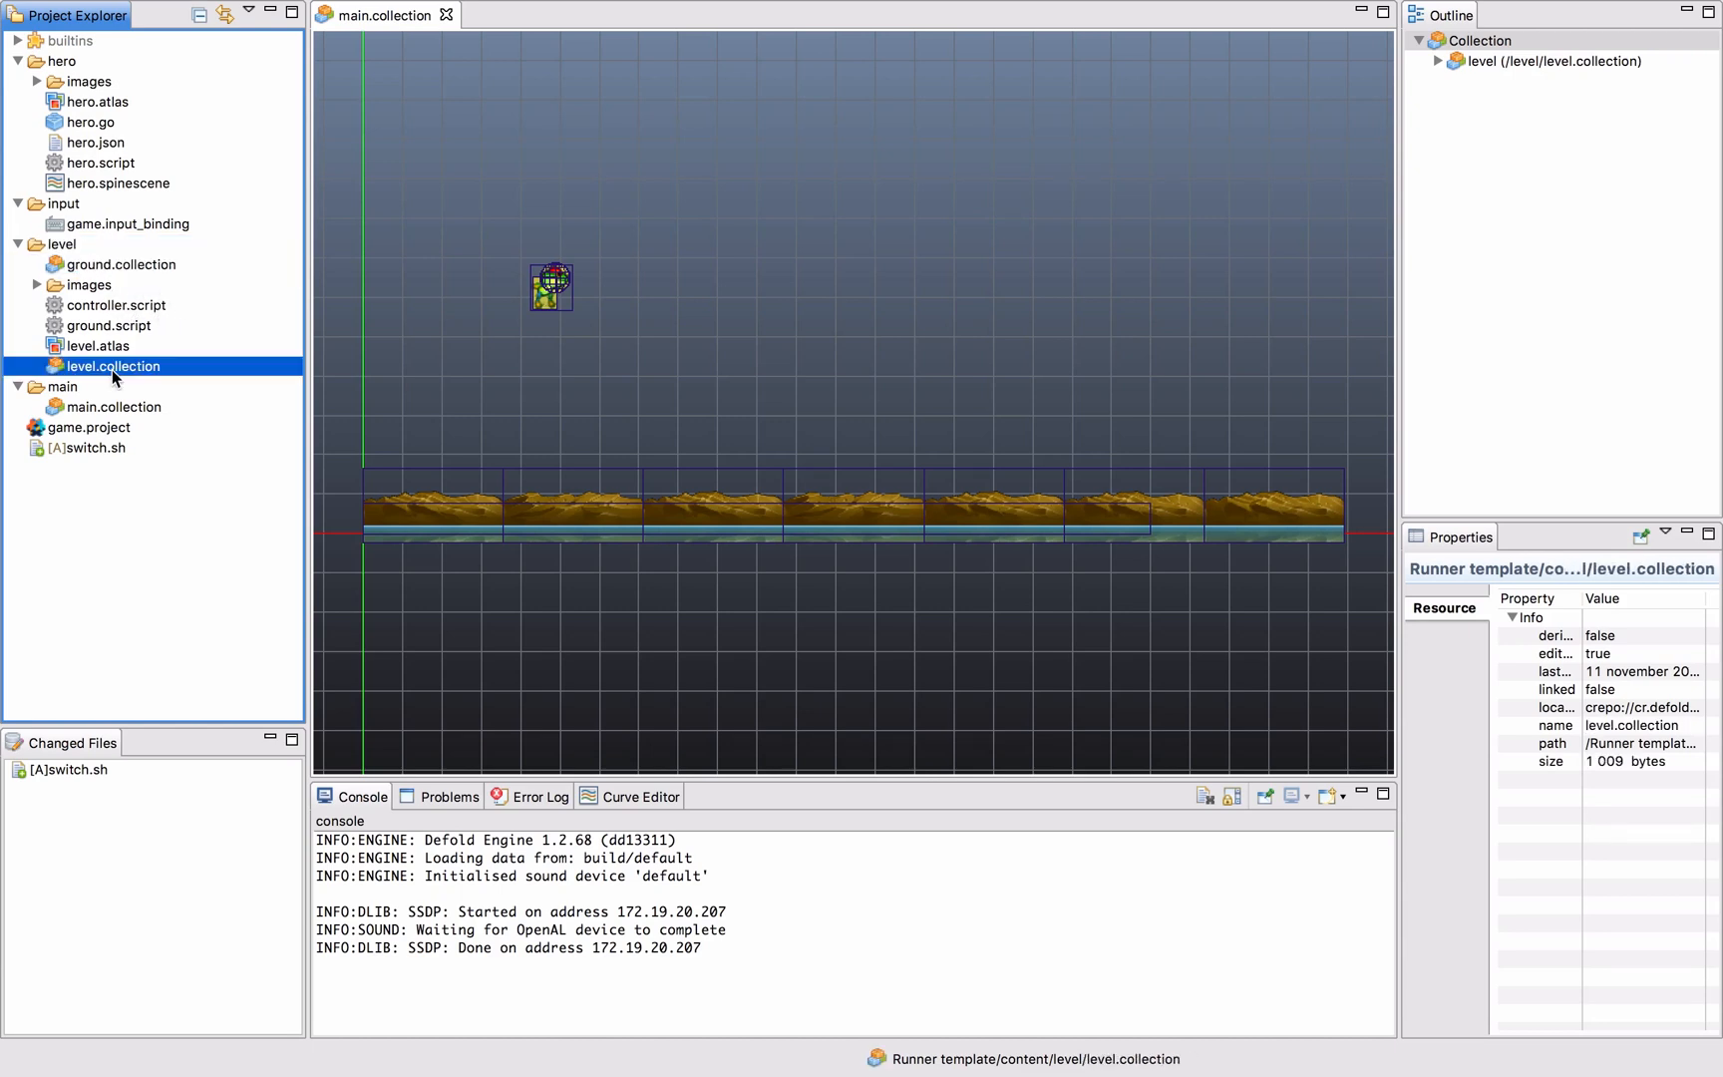
{"action": "double_click", "coordinate": [112, 365]}
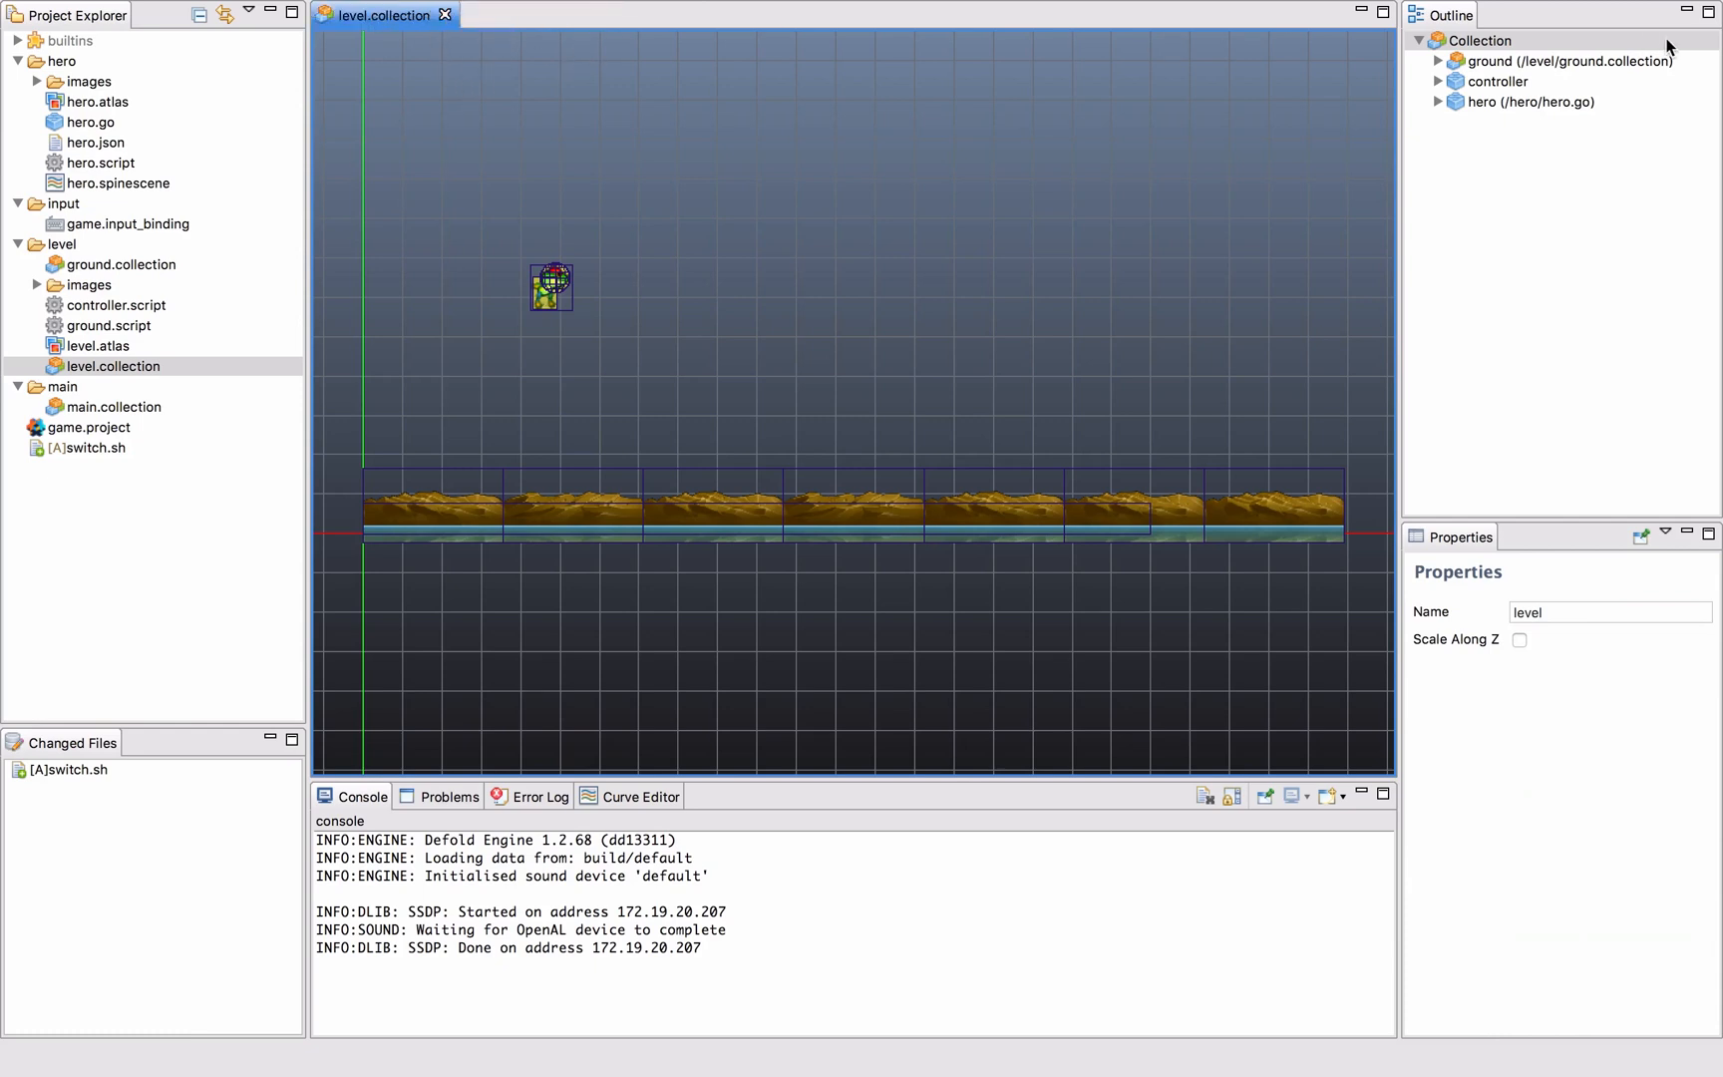
Review the ground instance's parts and the hero instance in the level Outline.
{"action": "left_click", "coordinate": [1544, 60]}
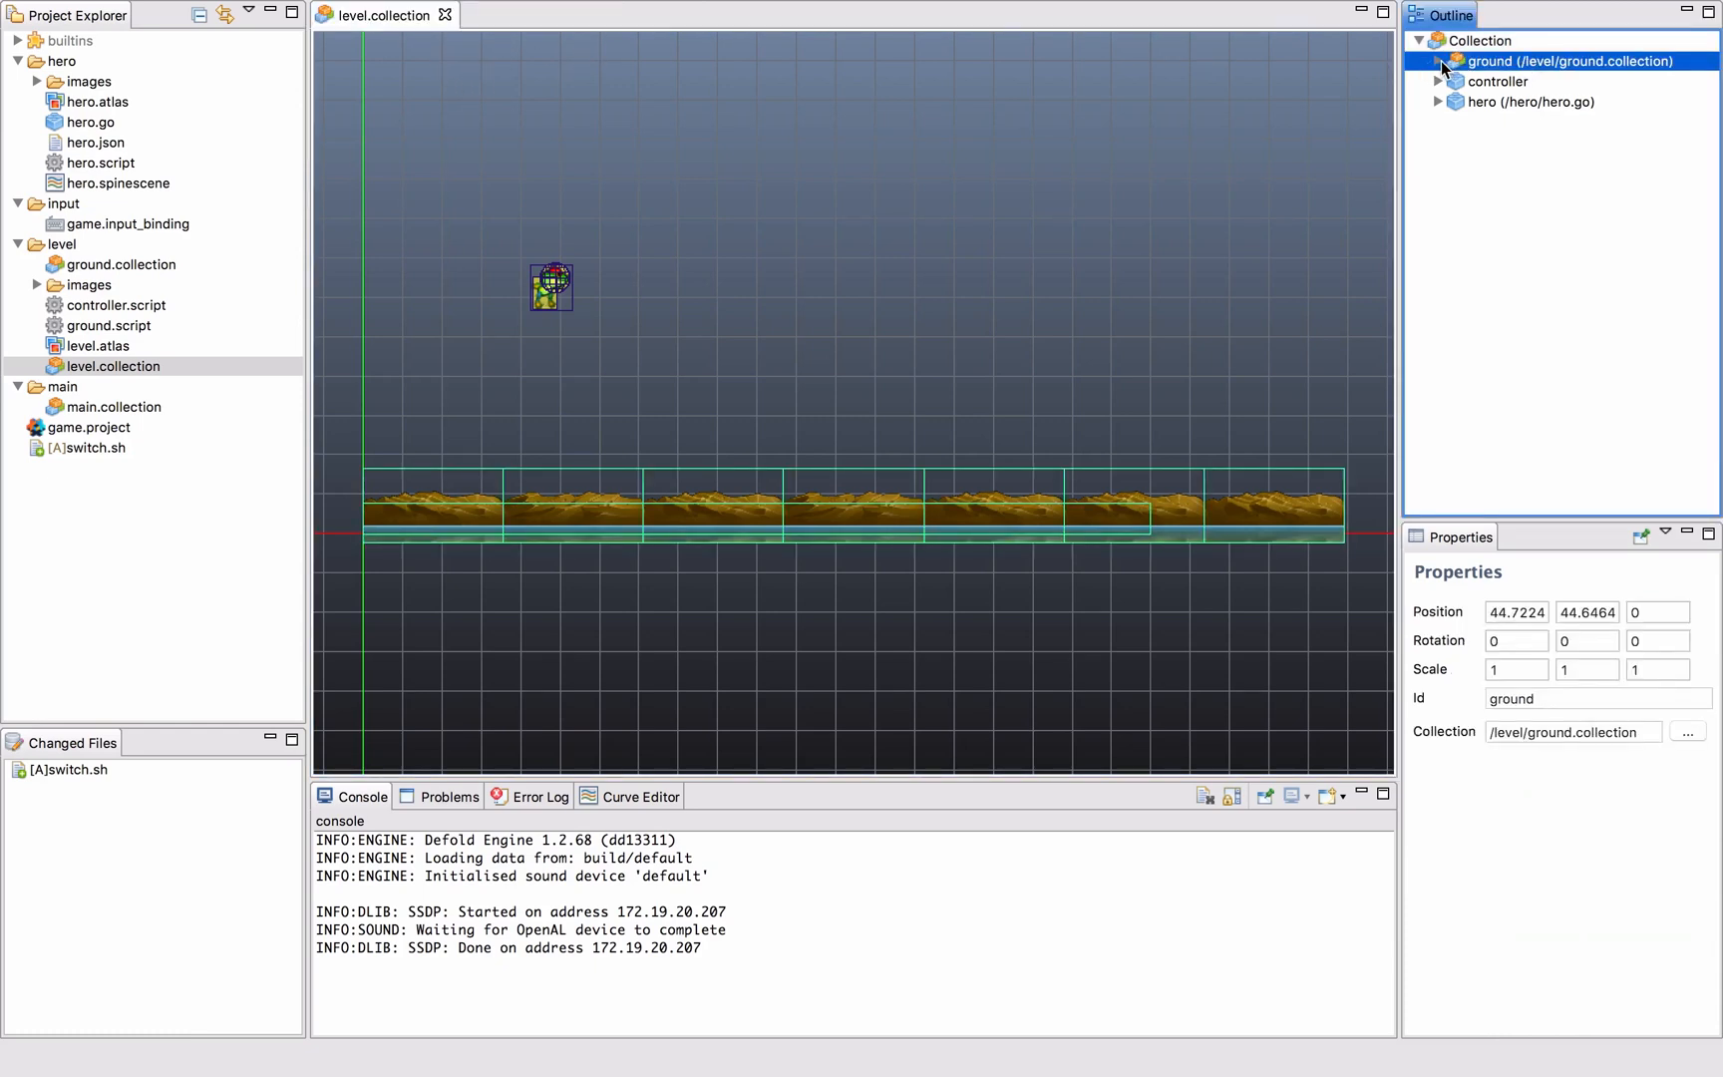
{"action": "left_click", "coordinate": [1440, 62]}
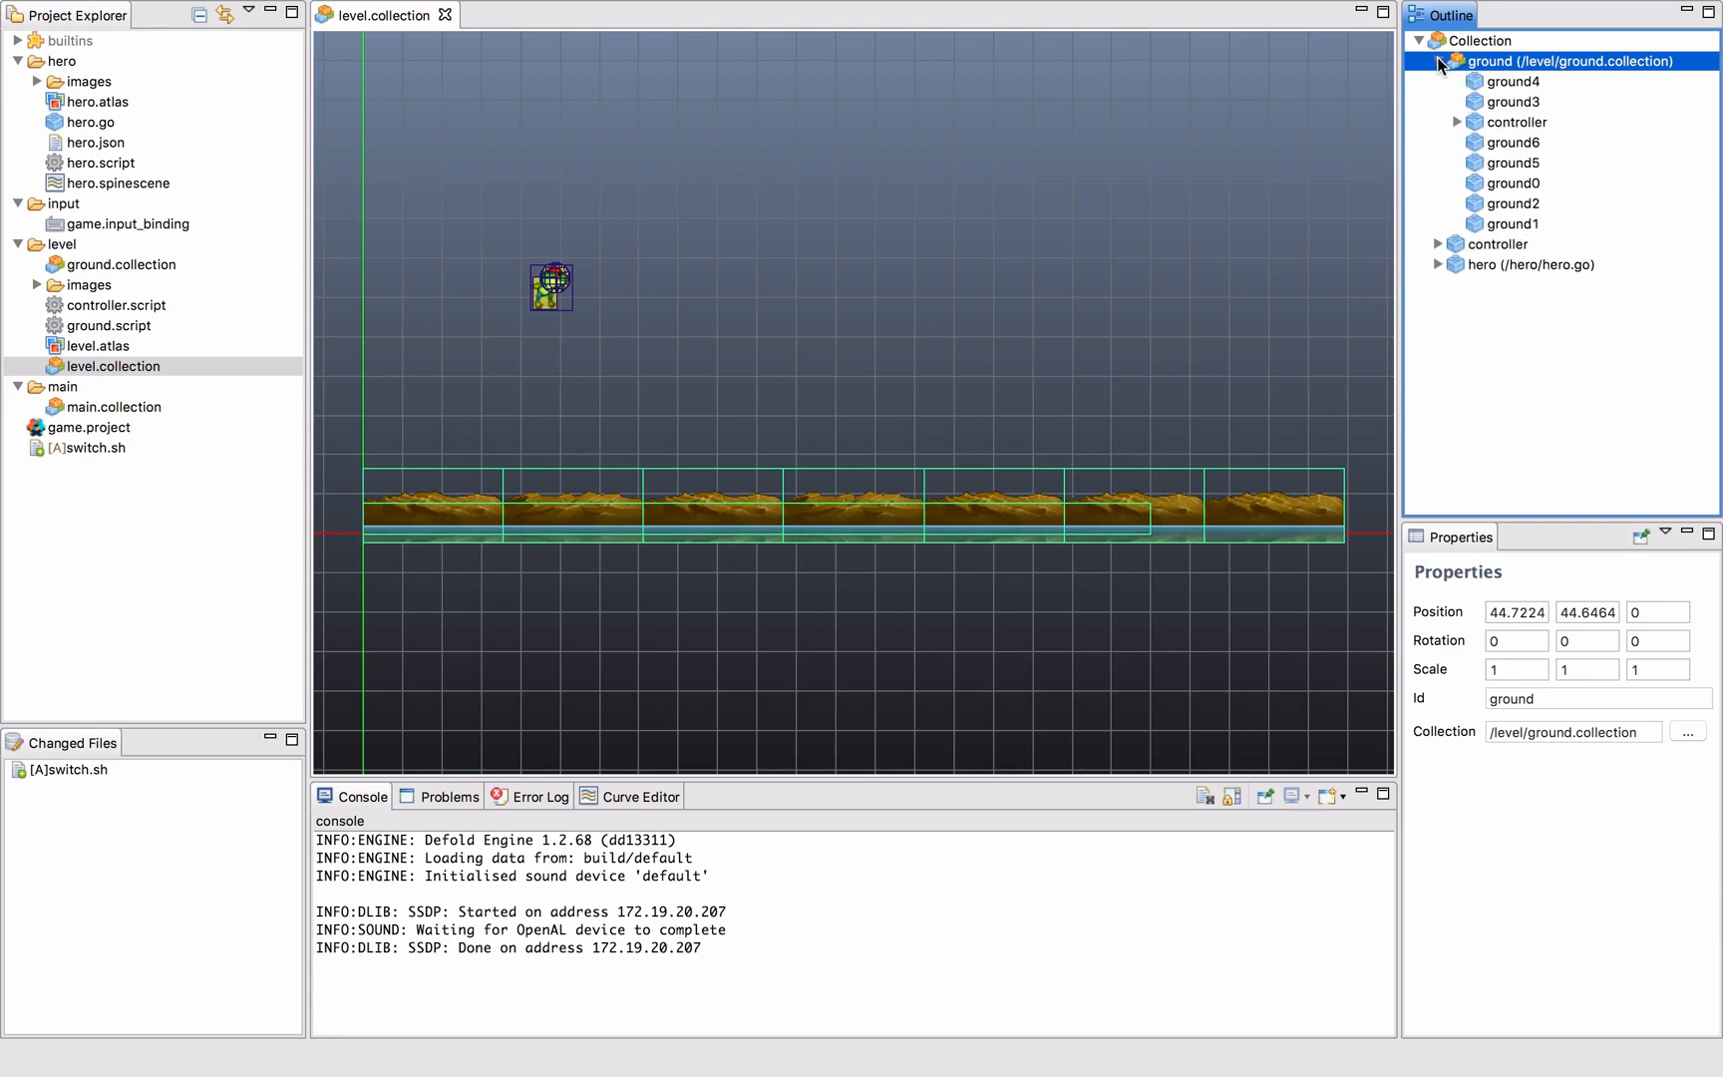
{"action": "left_click", "coordinate": [1436, 60]}
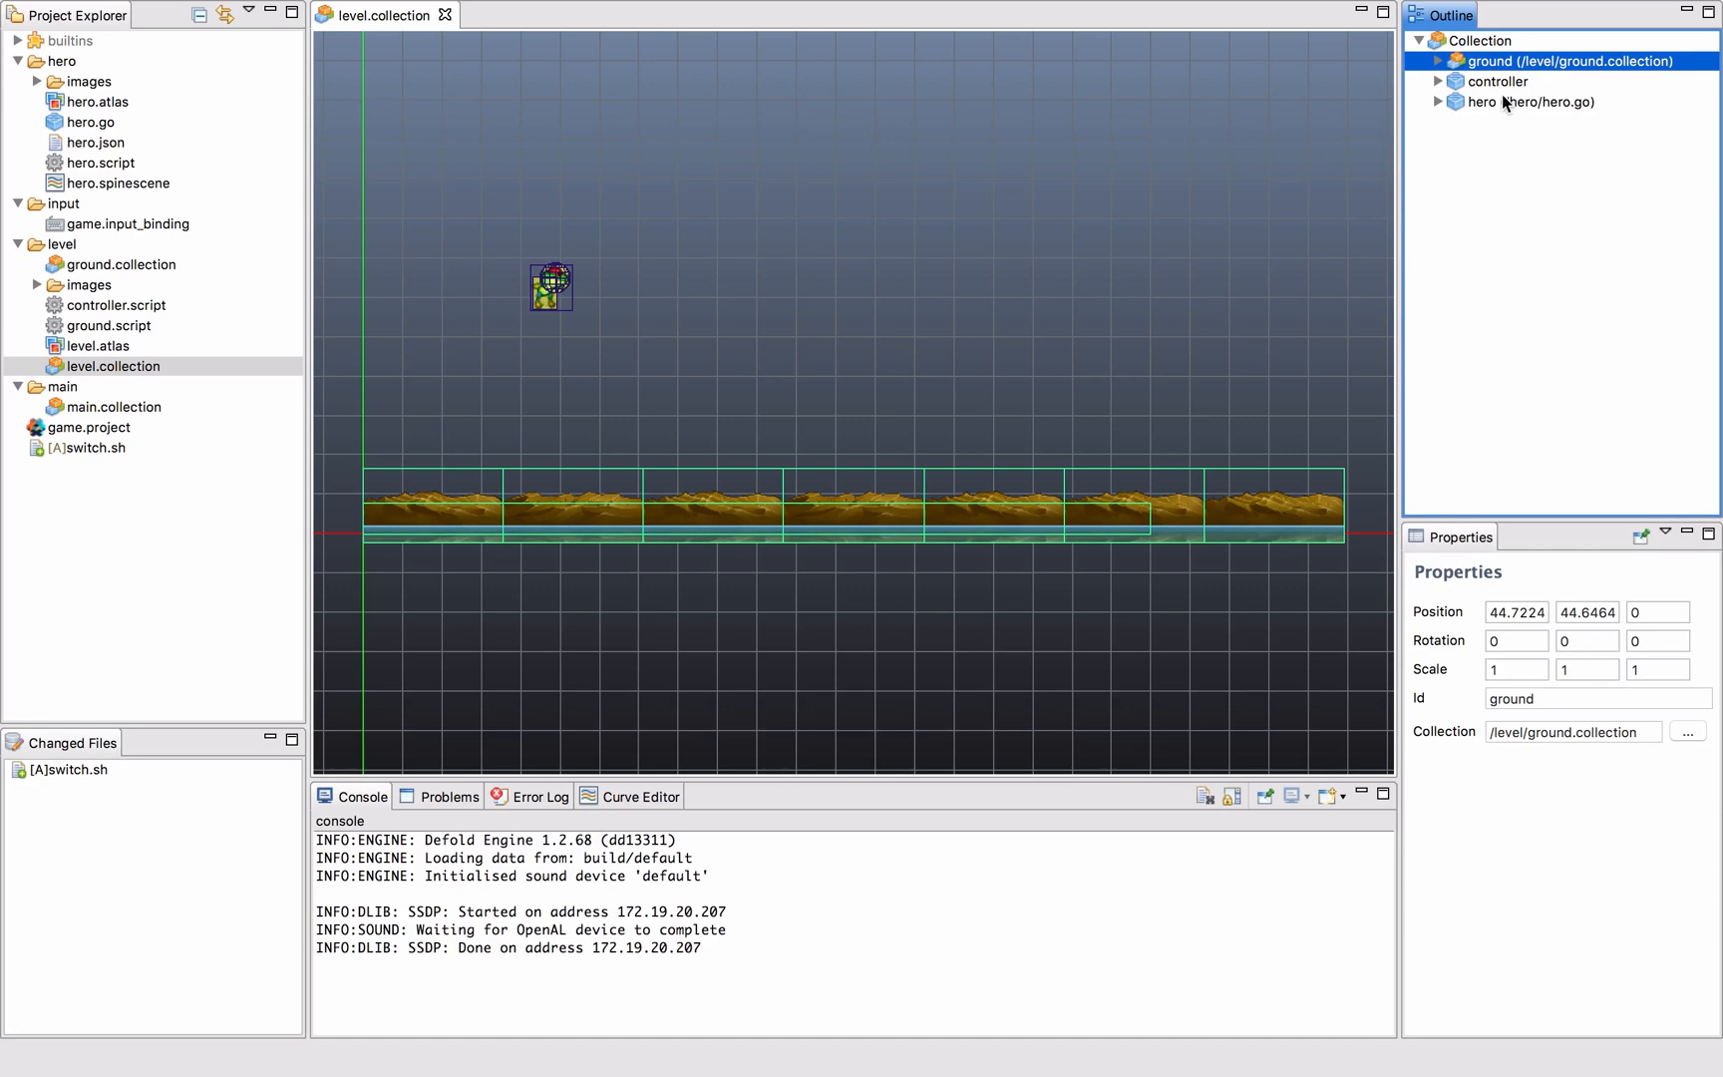
{"action": "left_click", "coordinate": [1479, 102]}
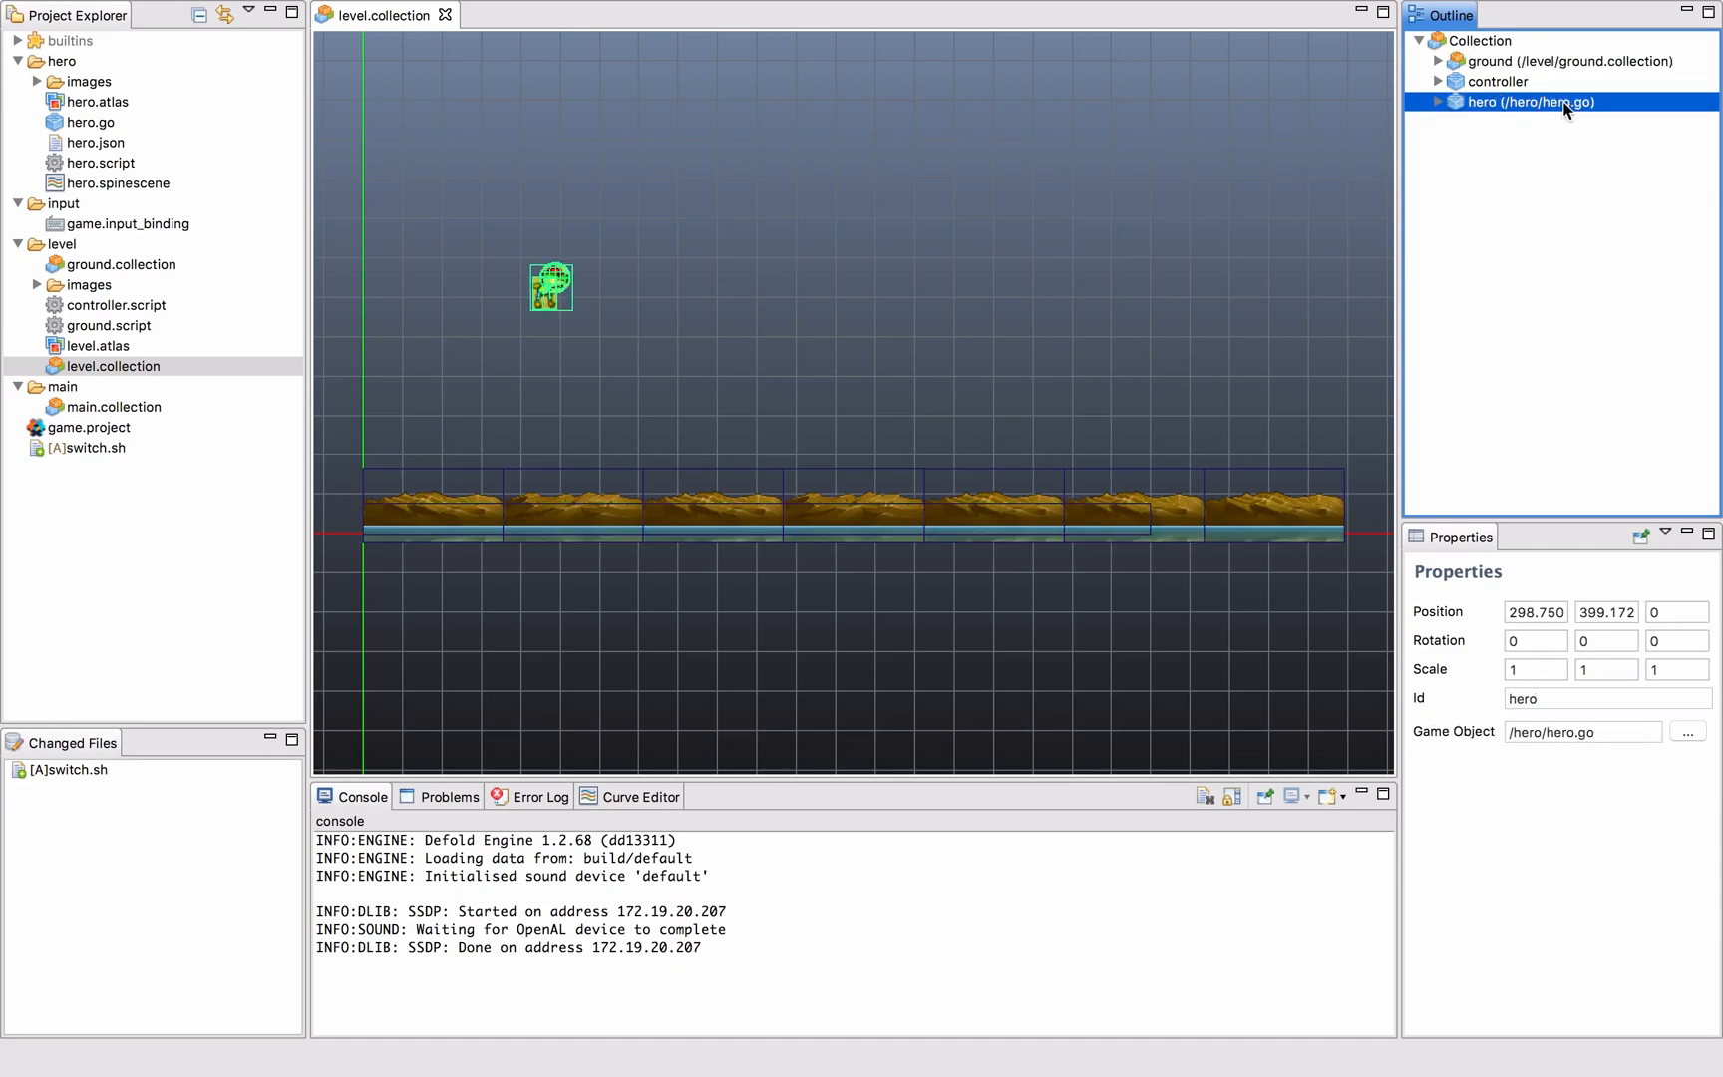
{"action": "mouse_move", "coordinate": [1139, 96]}
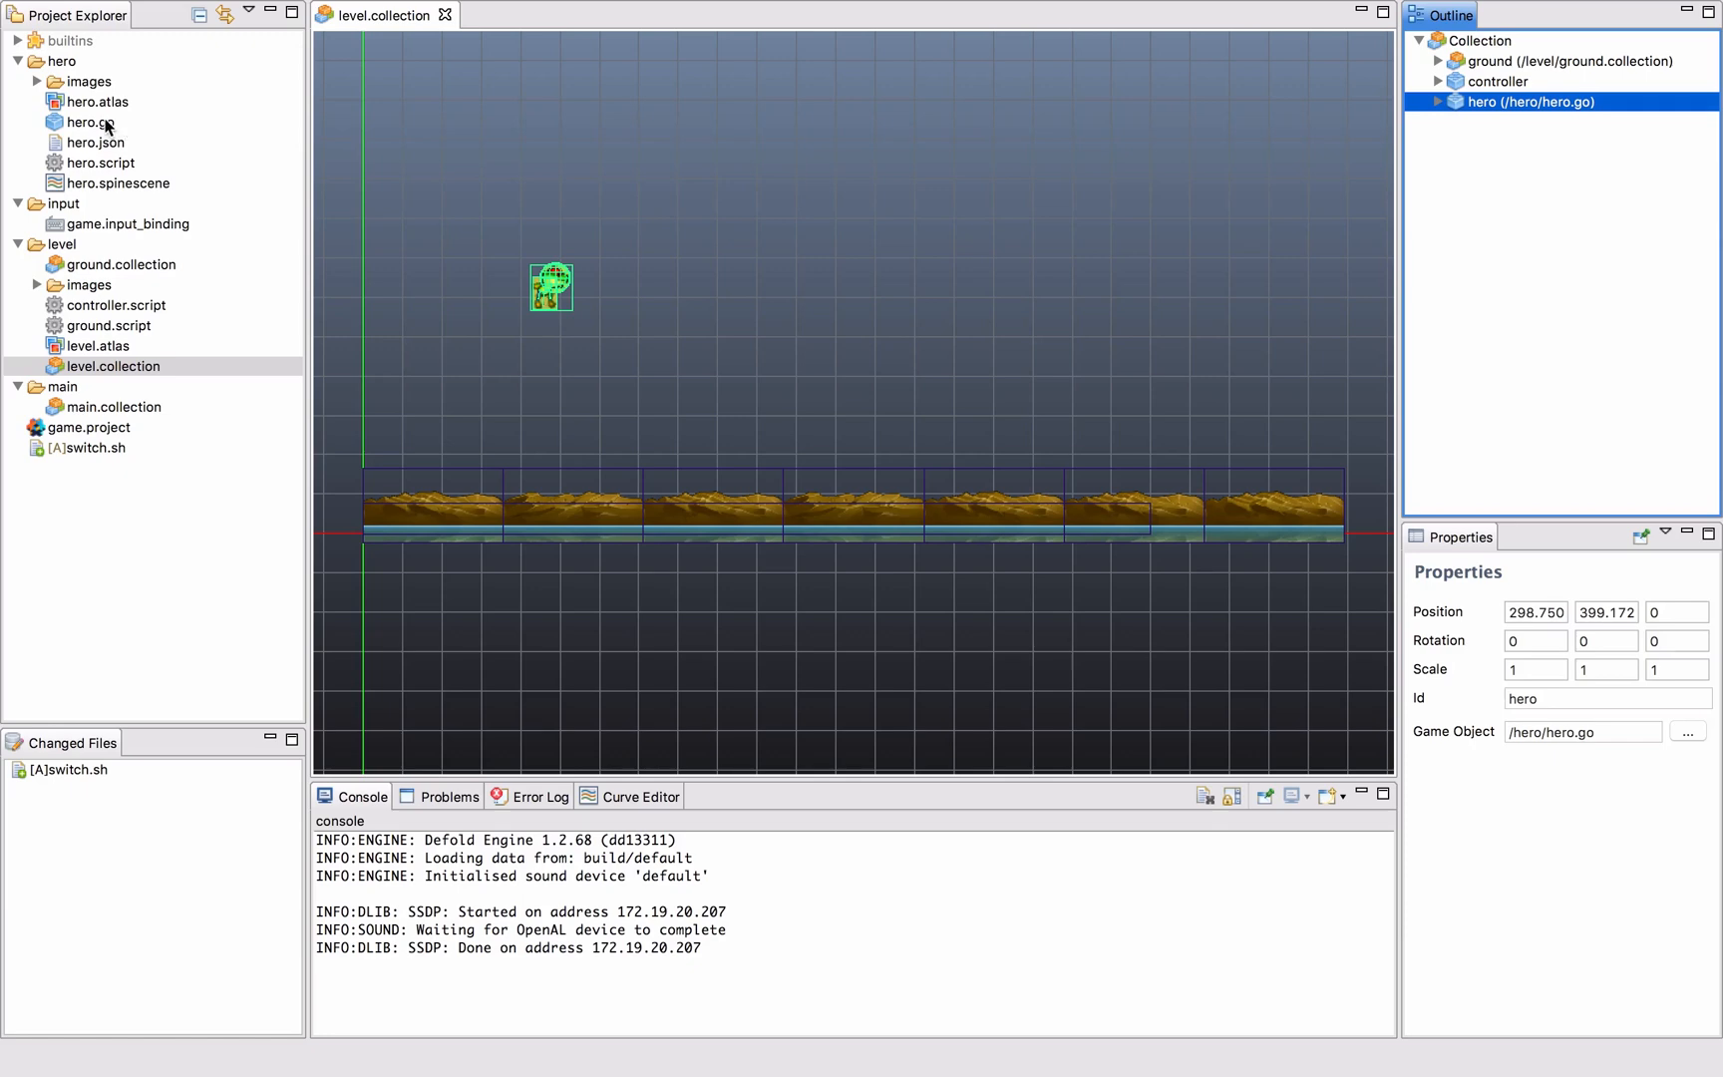
Open the hero.go game object alongside the level collection.
{"action": "double_click", "coordinate": [90, 122]}
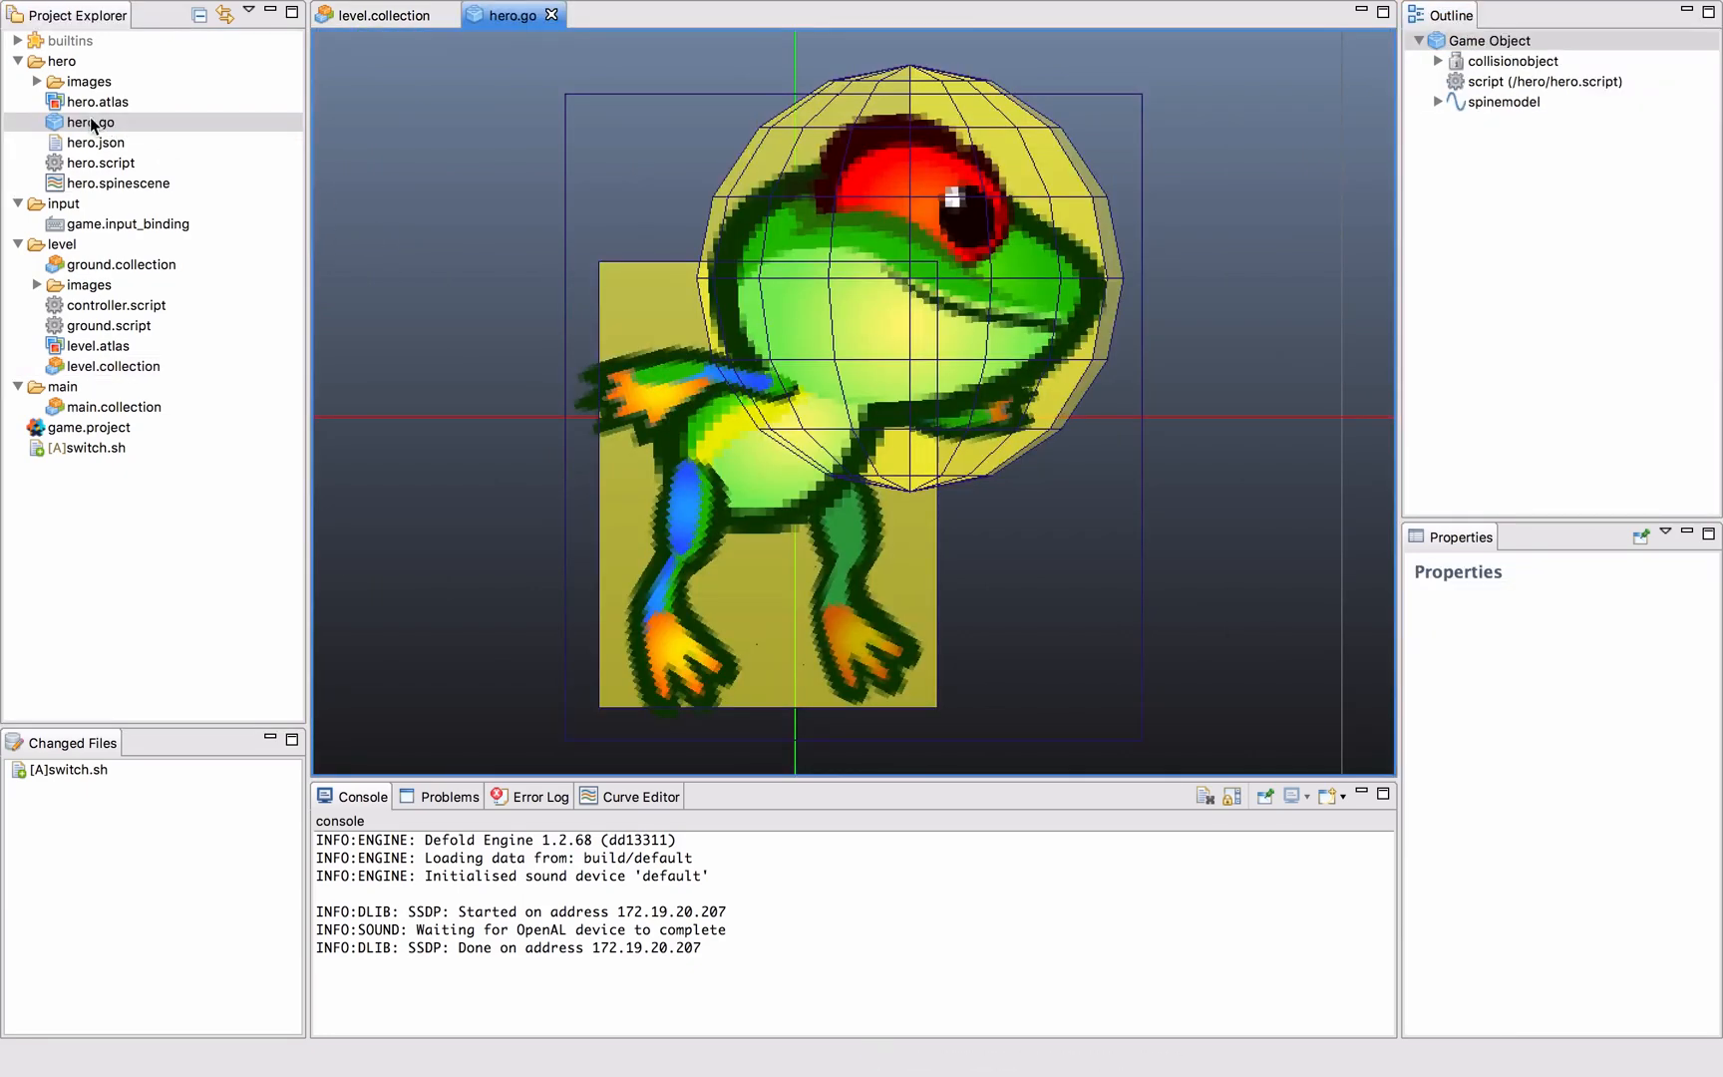
{"action": "left_click", "coordinate": [383, 16]}
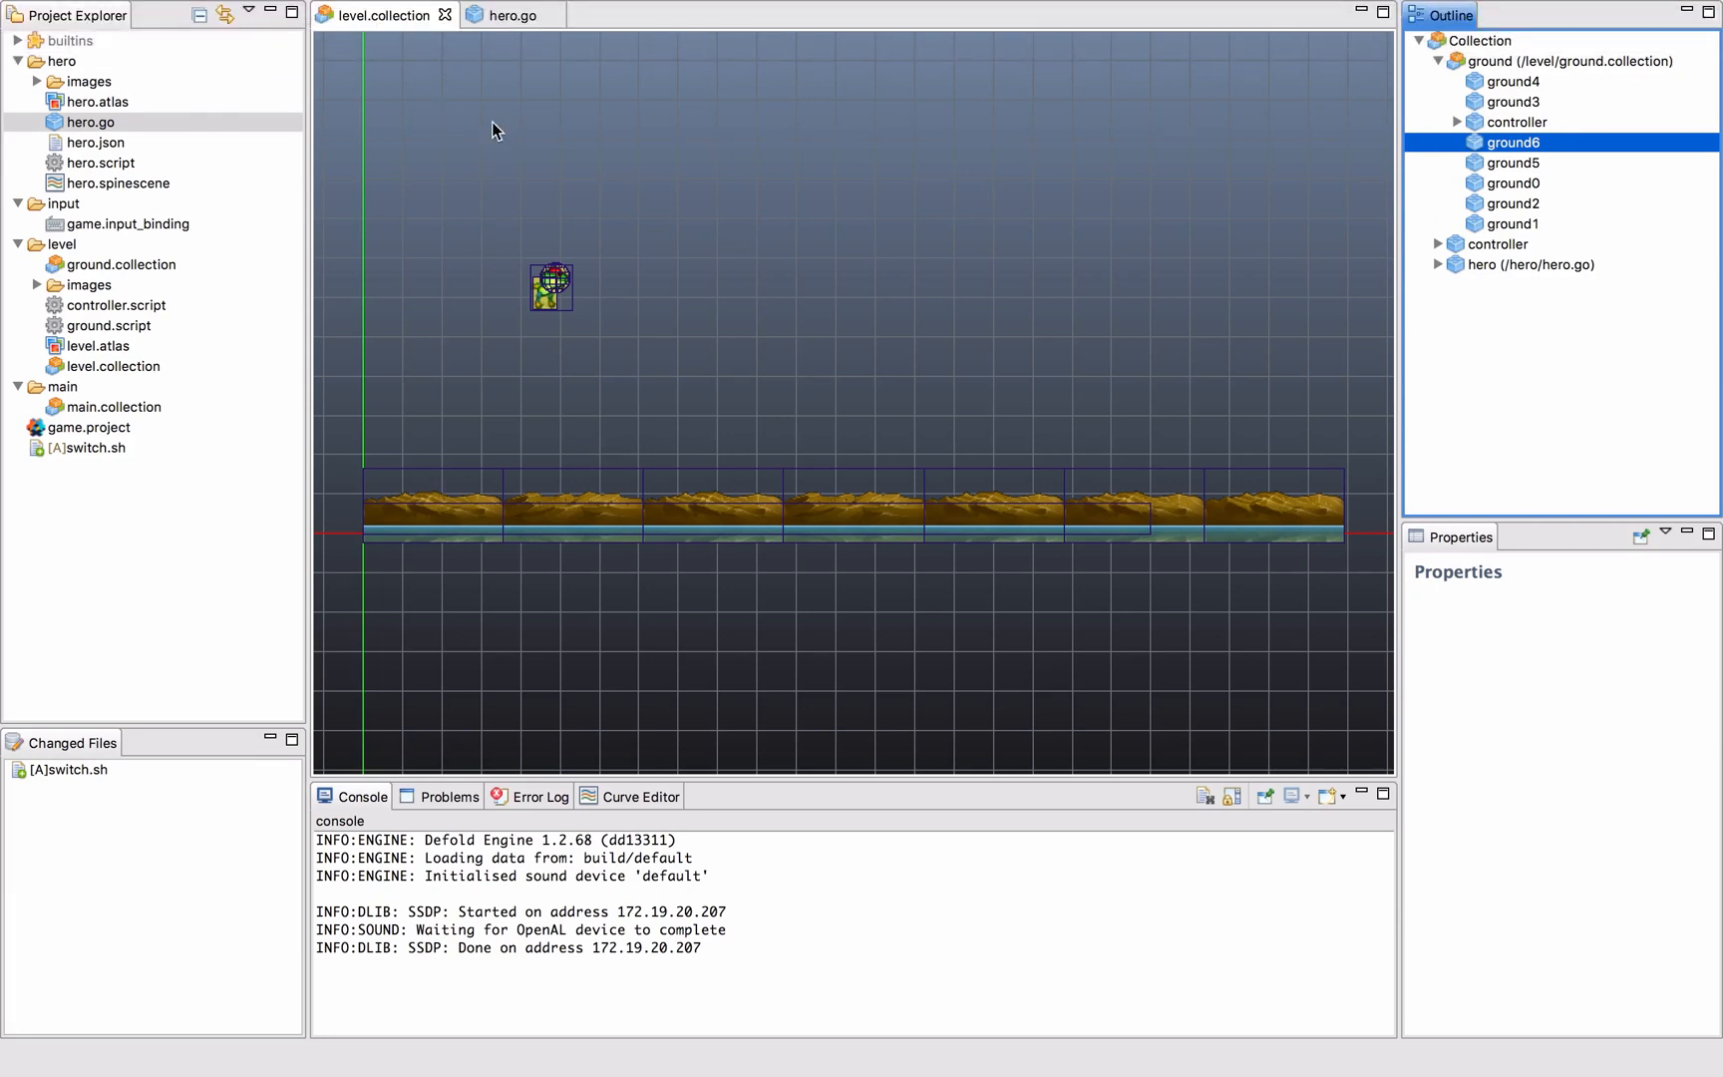
{"action": "mouse_move", "coordinate": [464, 52]}
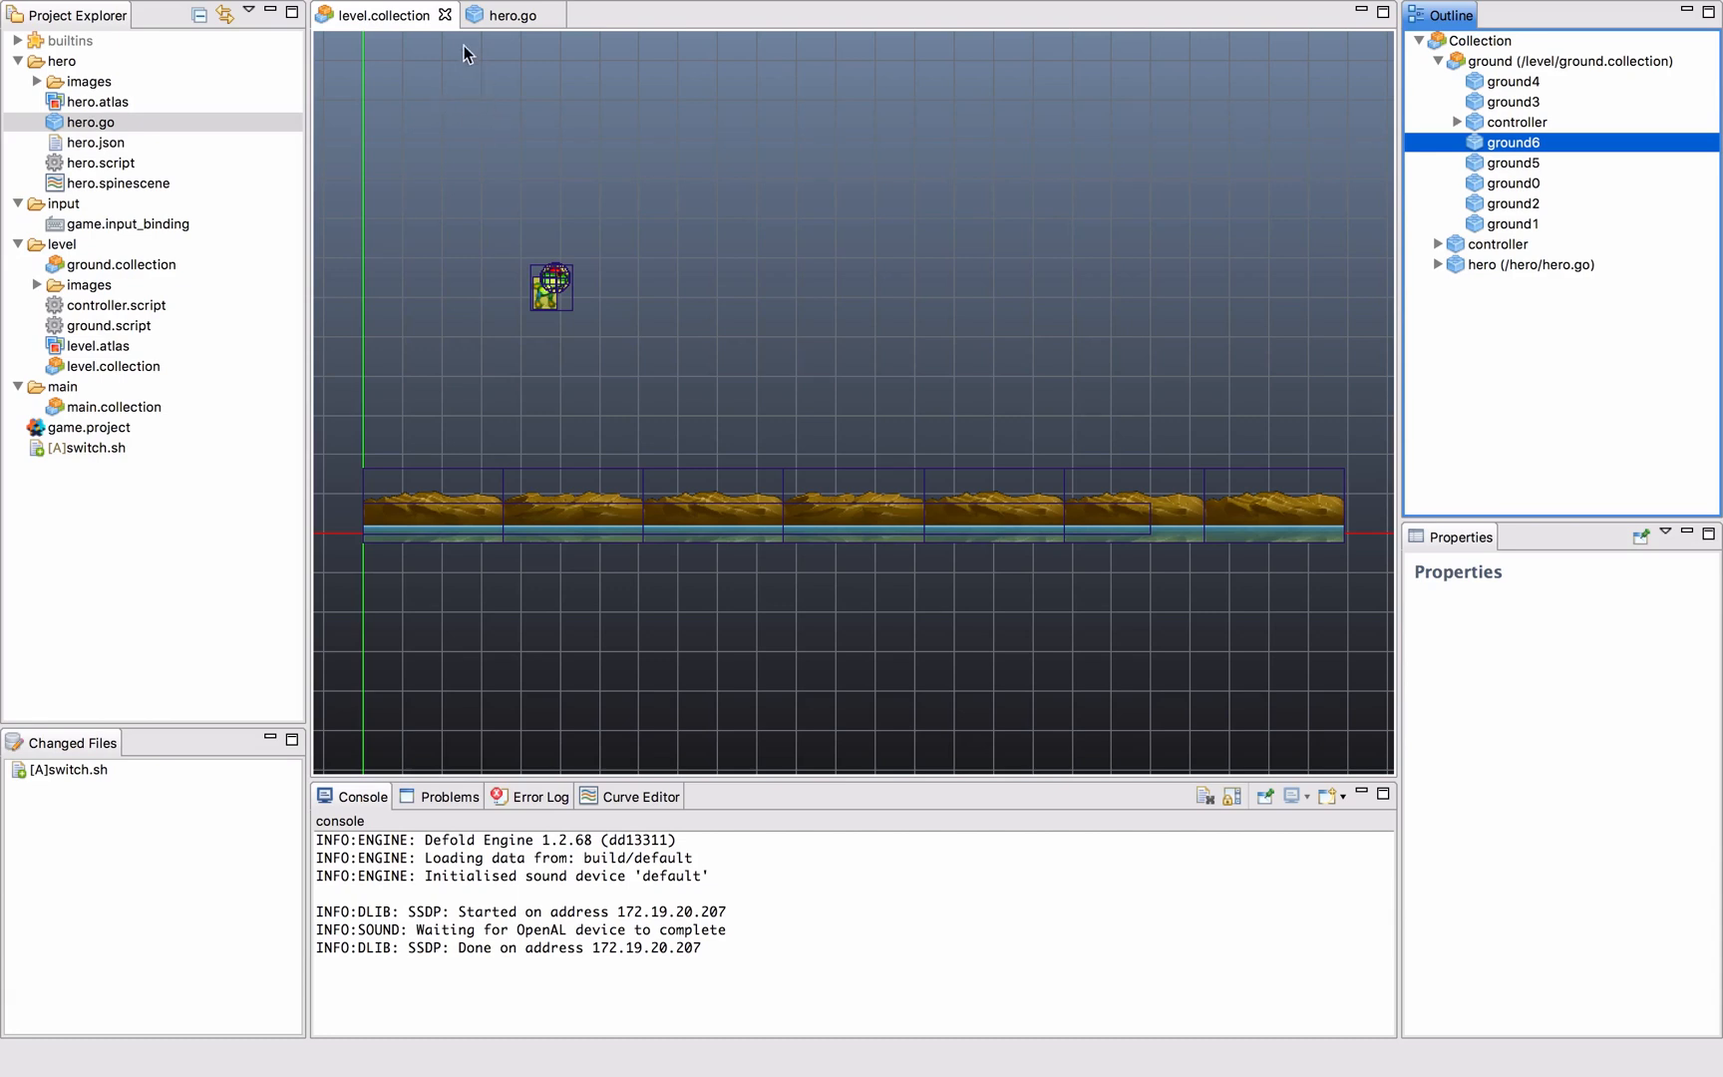
{"action": "mouse_move", "coordinate": [444, 16]}
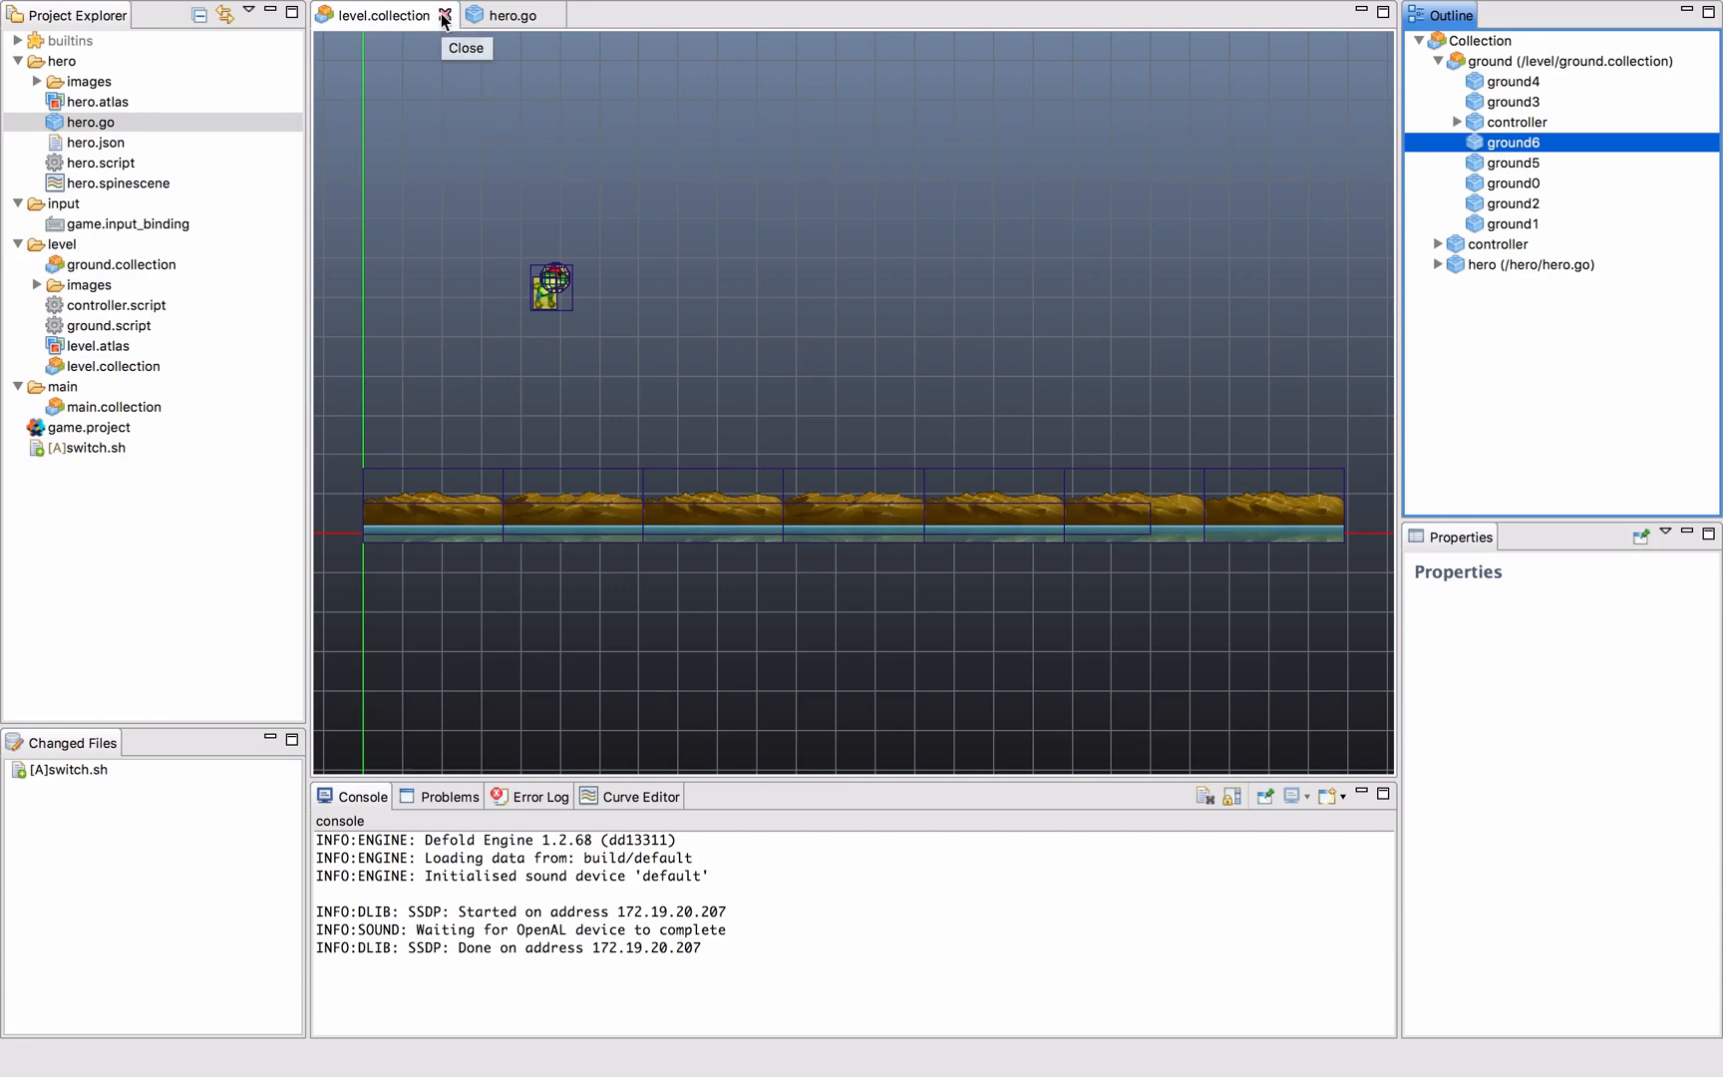
Close level.collection and review the hero's spinemodel component with its bones.
{"action": "left_click", "coordinate": [445, 16]}
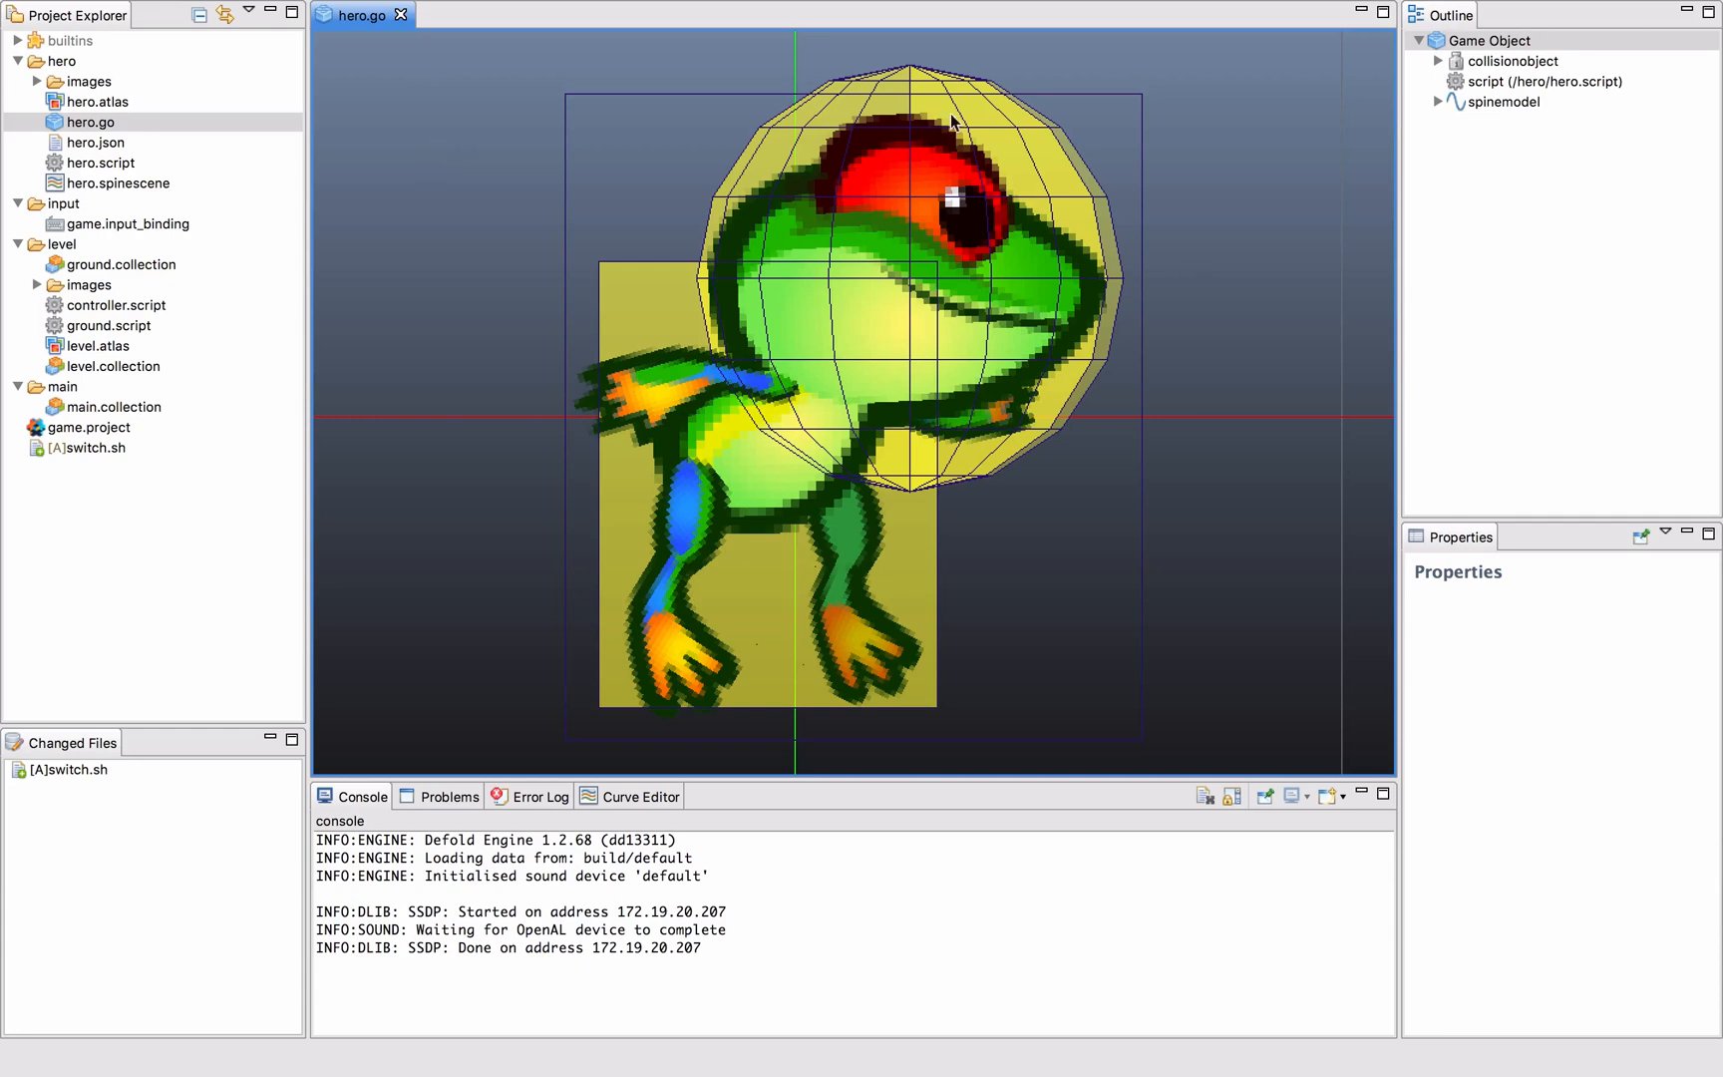
{"action": "mouse_move", "coordinate": [488, 113]}
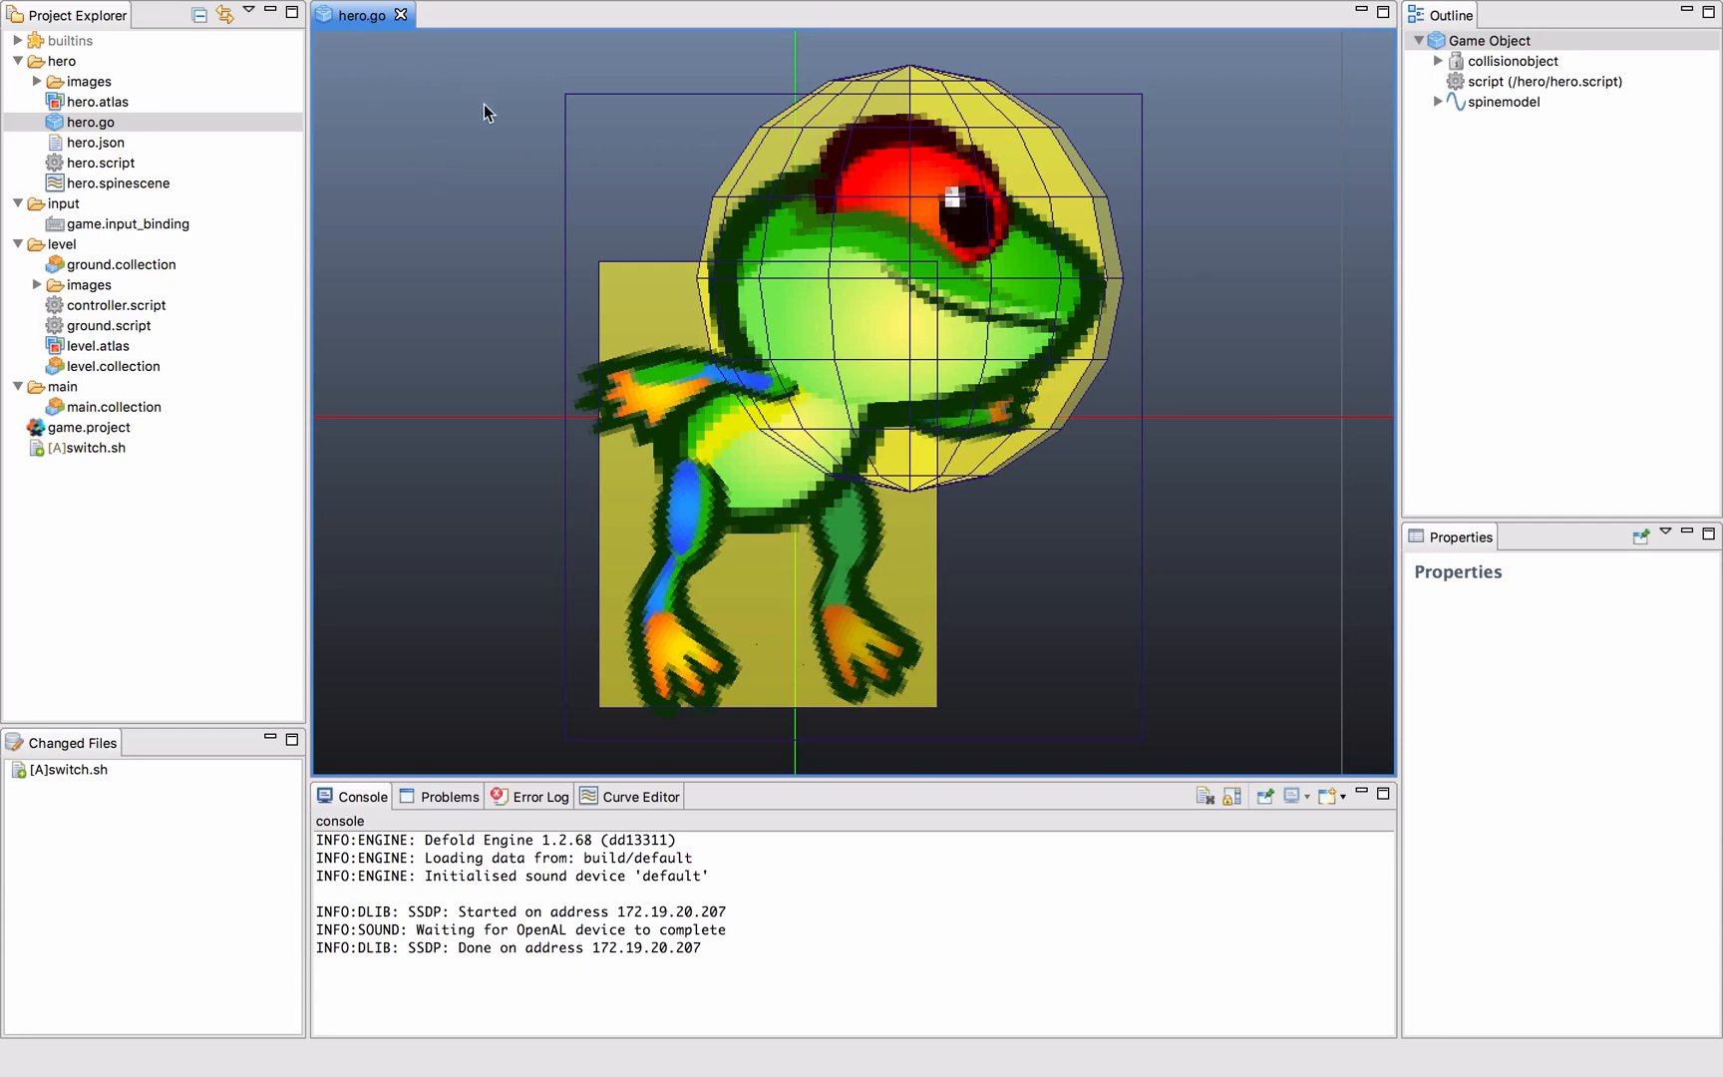
{"action": "mouse_move", "coordinate": [1276, 174]}
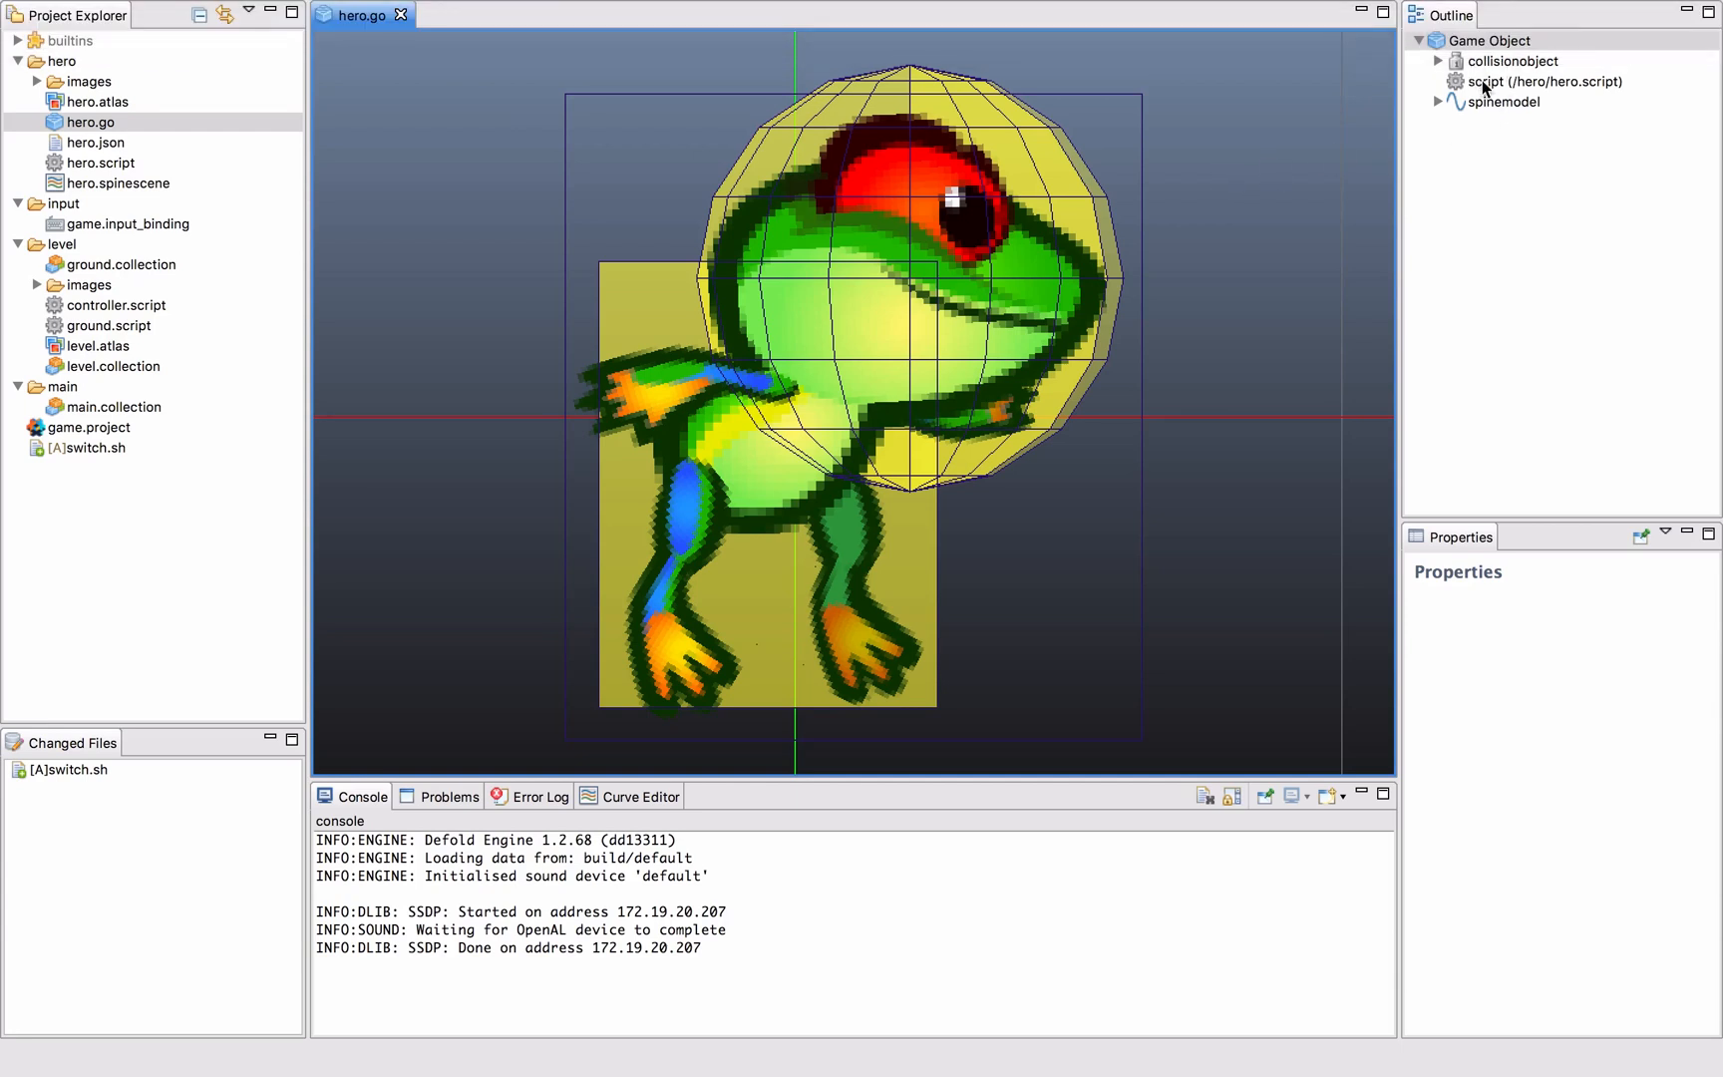
{"action": "left_click", "coordinate": [1503, 101]}
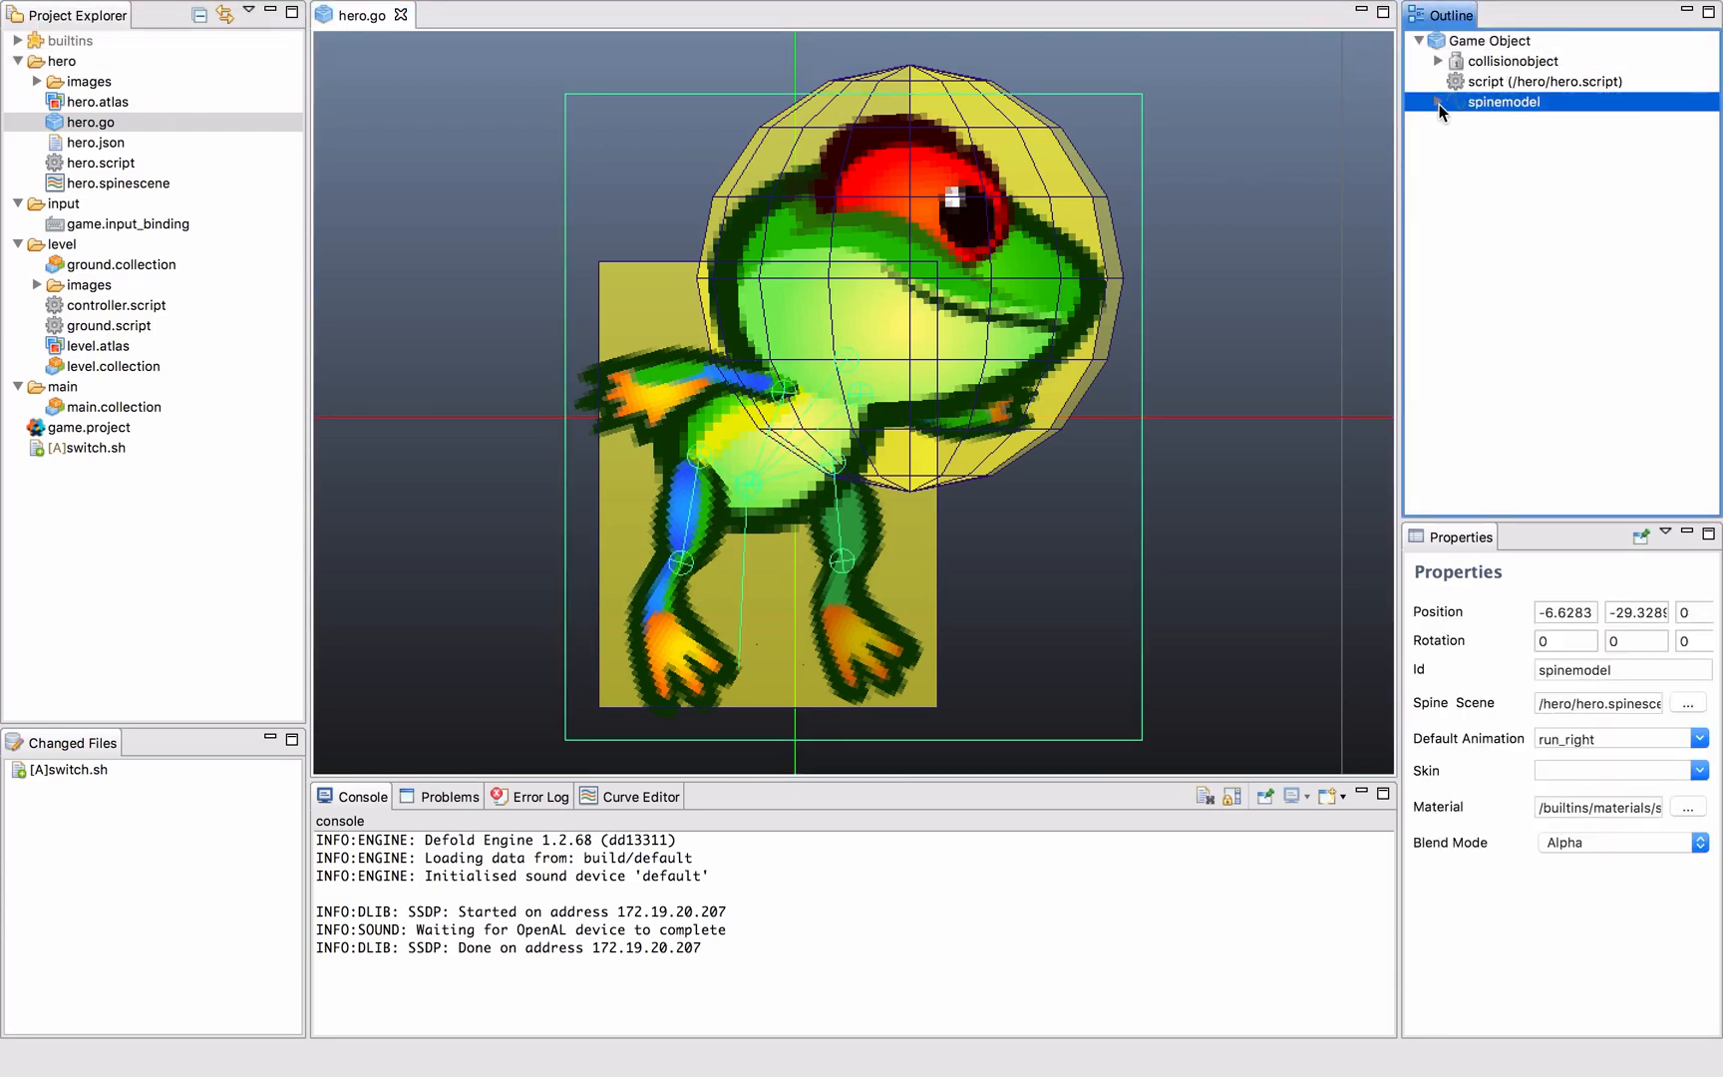
{"action": "left_click", "coordinate": [1438, 102]}
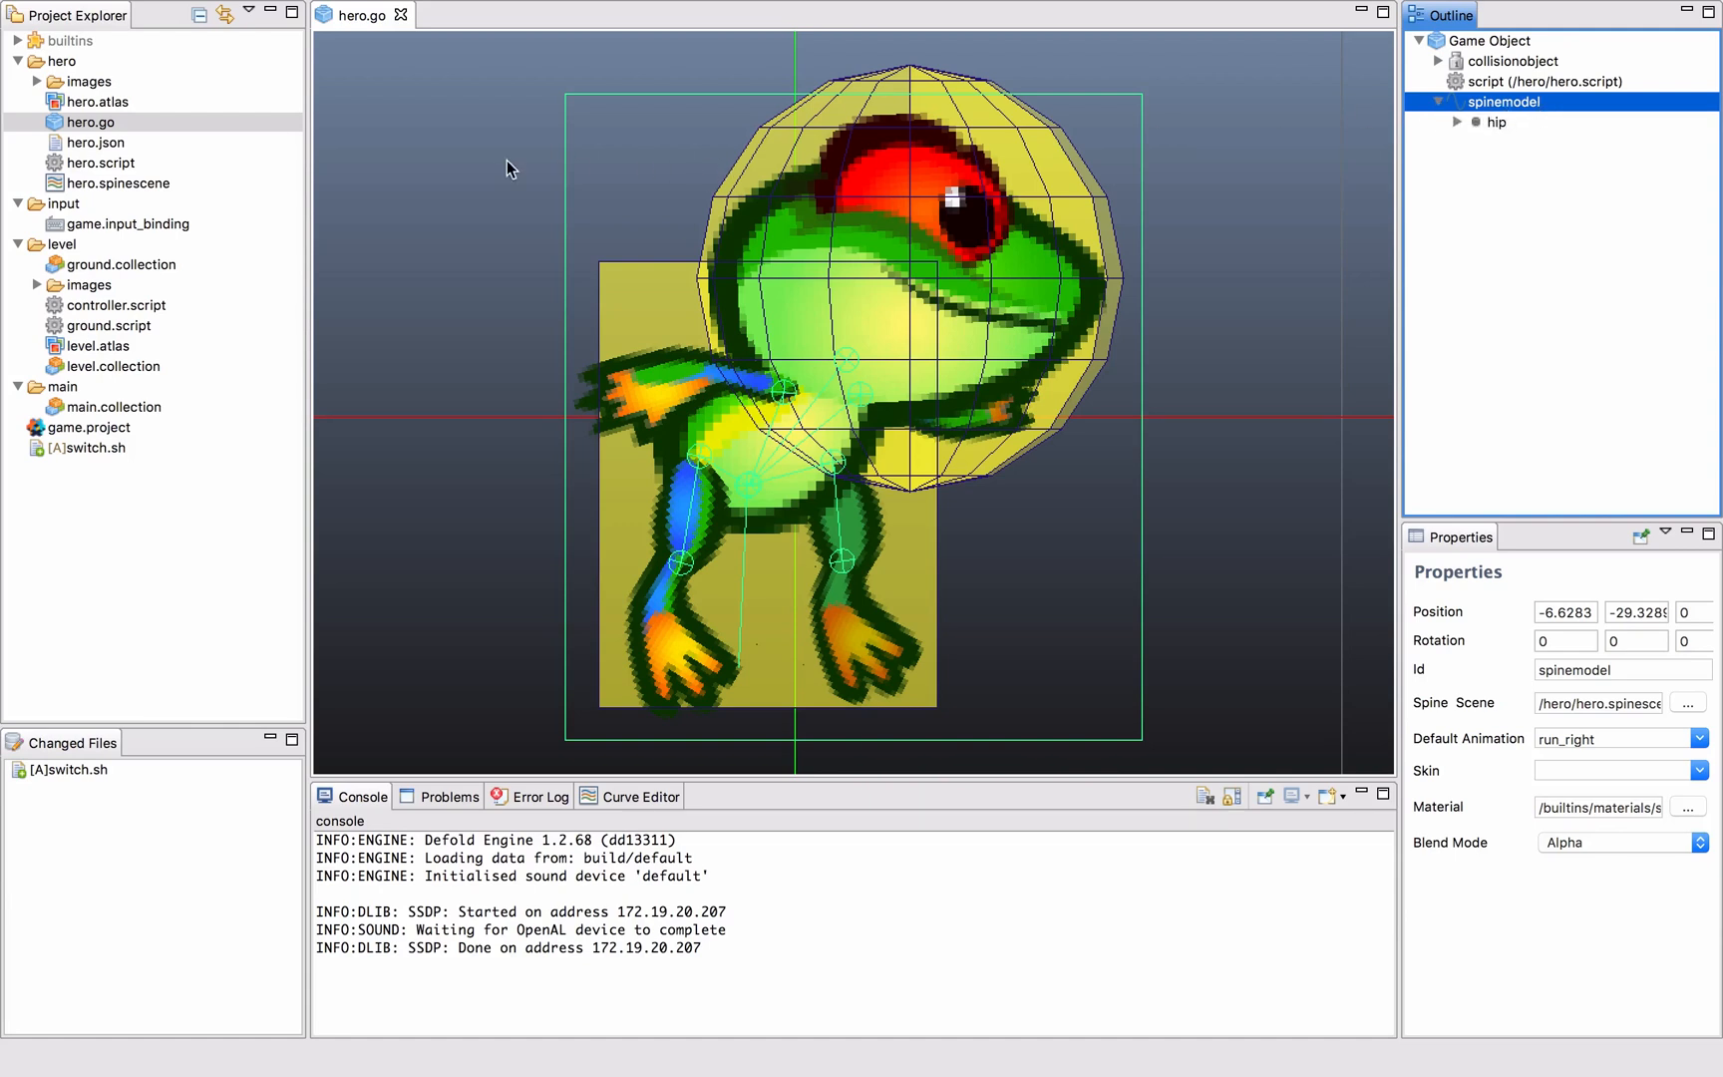
{"action": "mouse_move", "coordinate": [144, 126]}
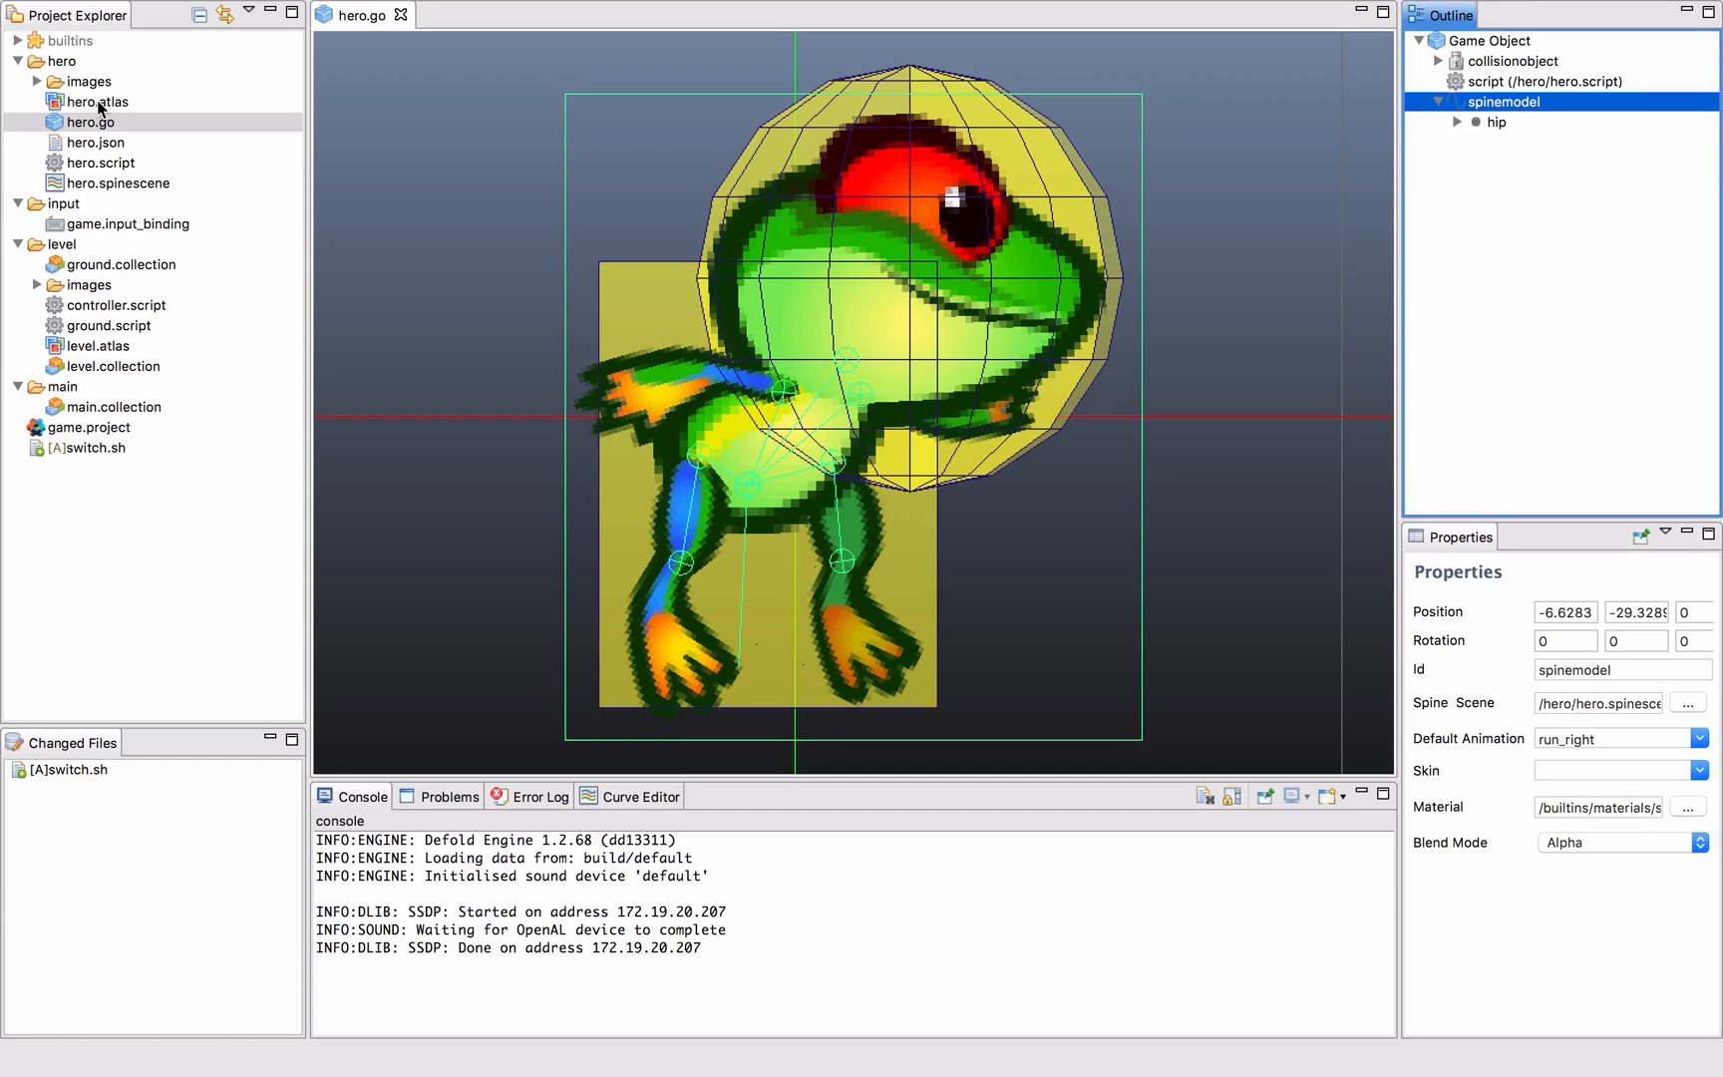
Open hero.atlas and look over its packed frog part images.
{"action": "double_click", "coordinate": [98, 101]}
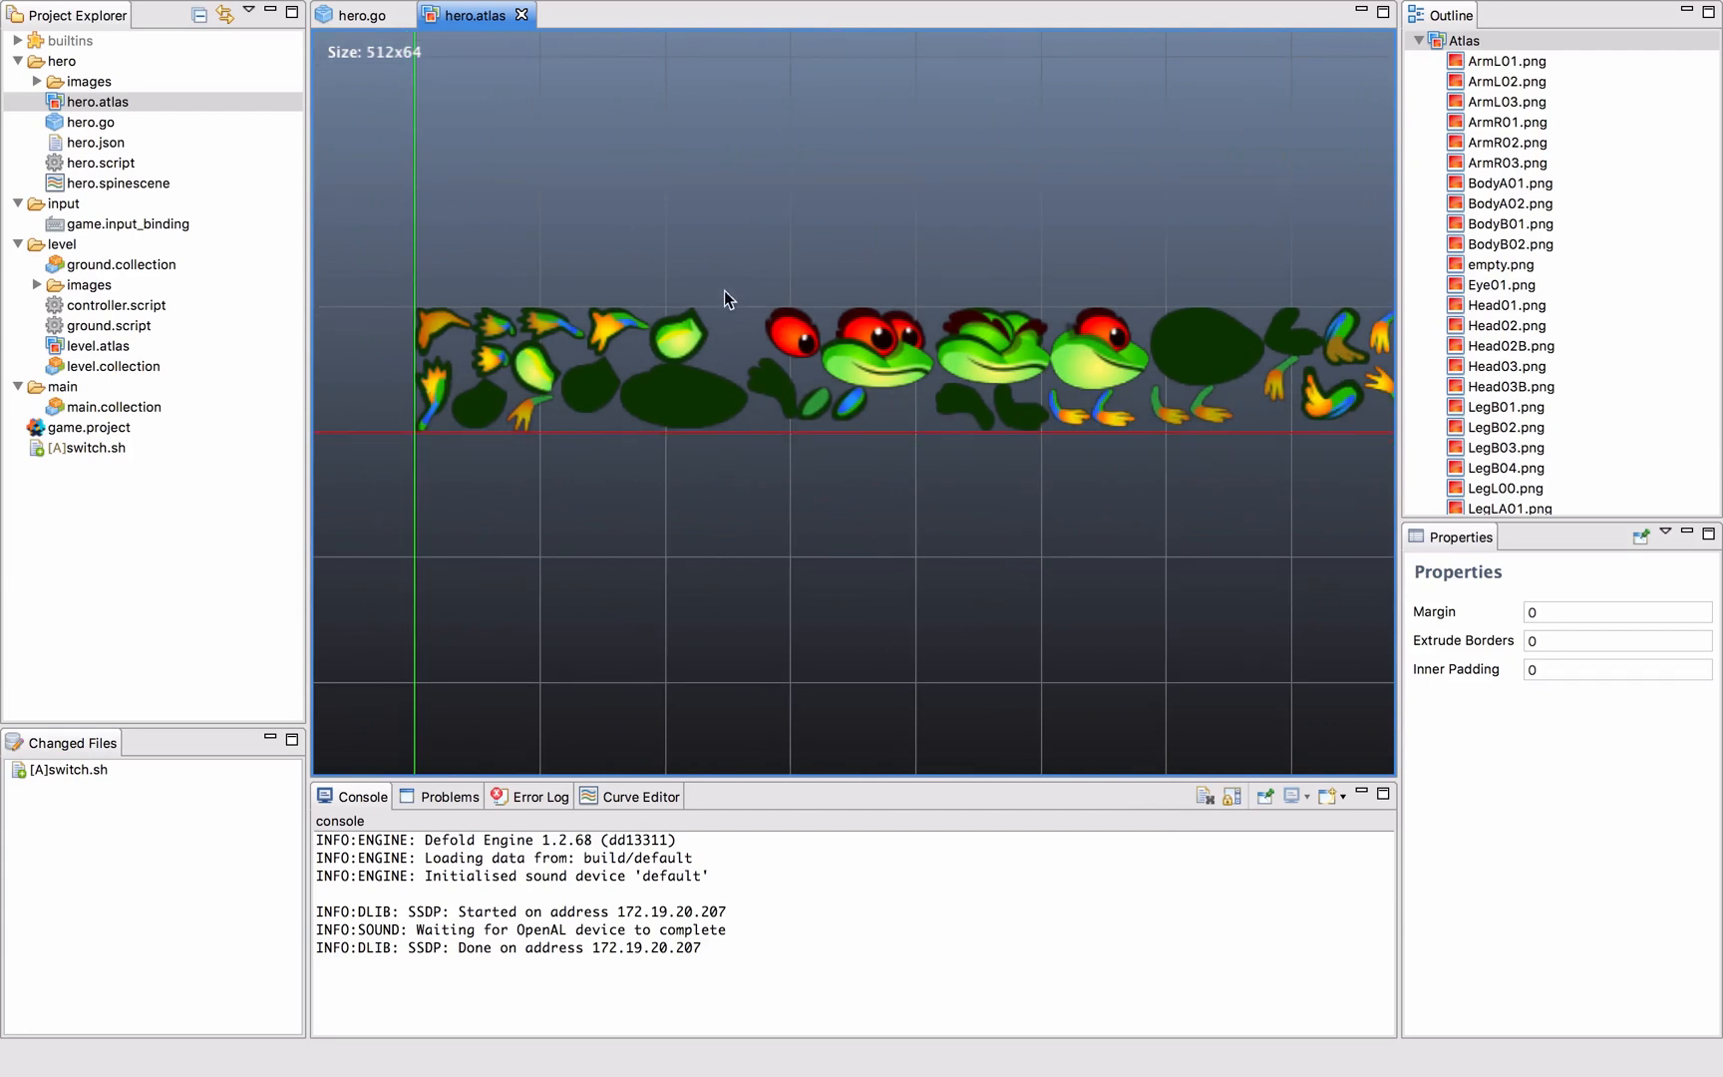
{"action": "scroll", "scroll_direction": "down", "scroll_amount": 3}
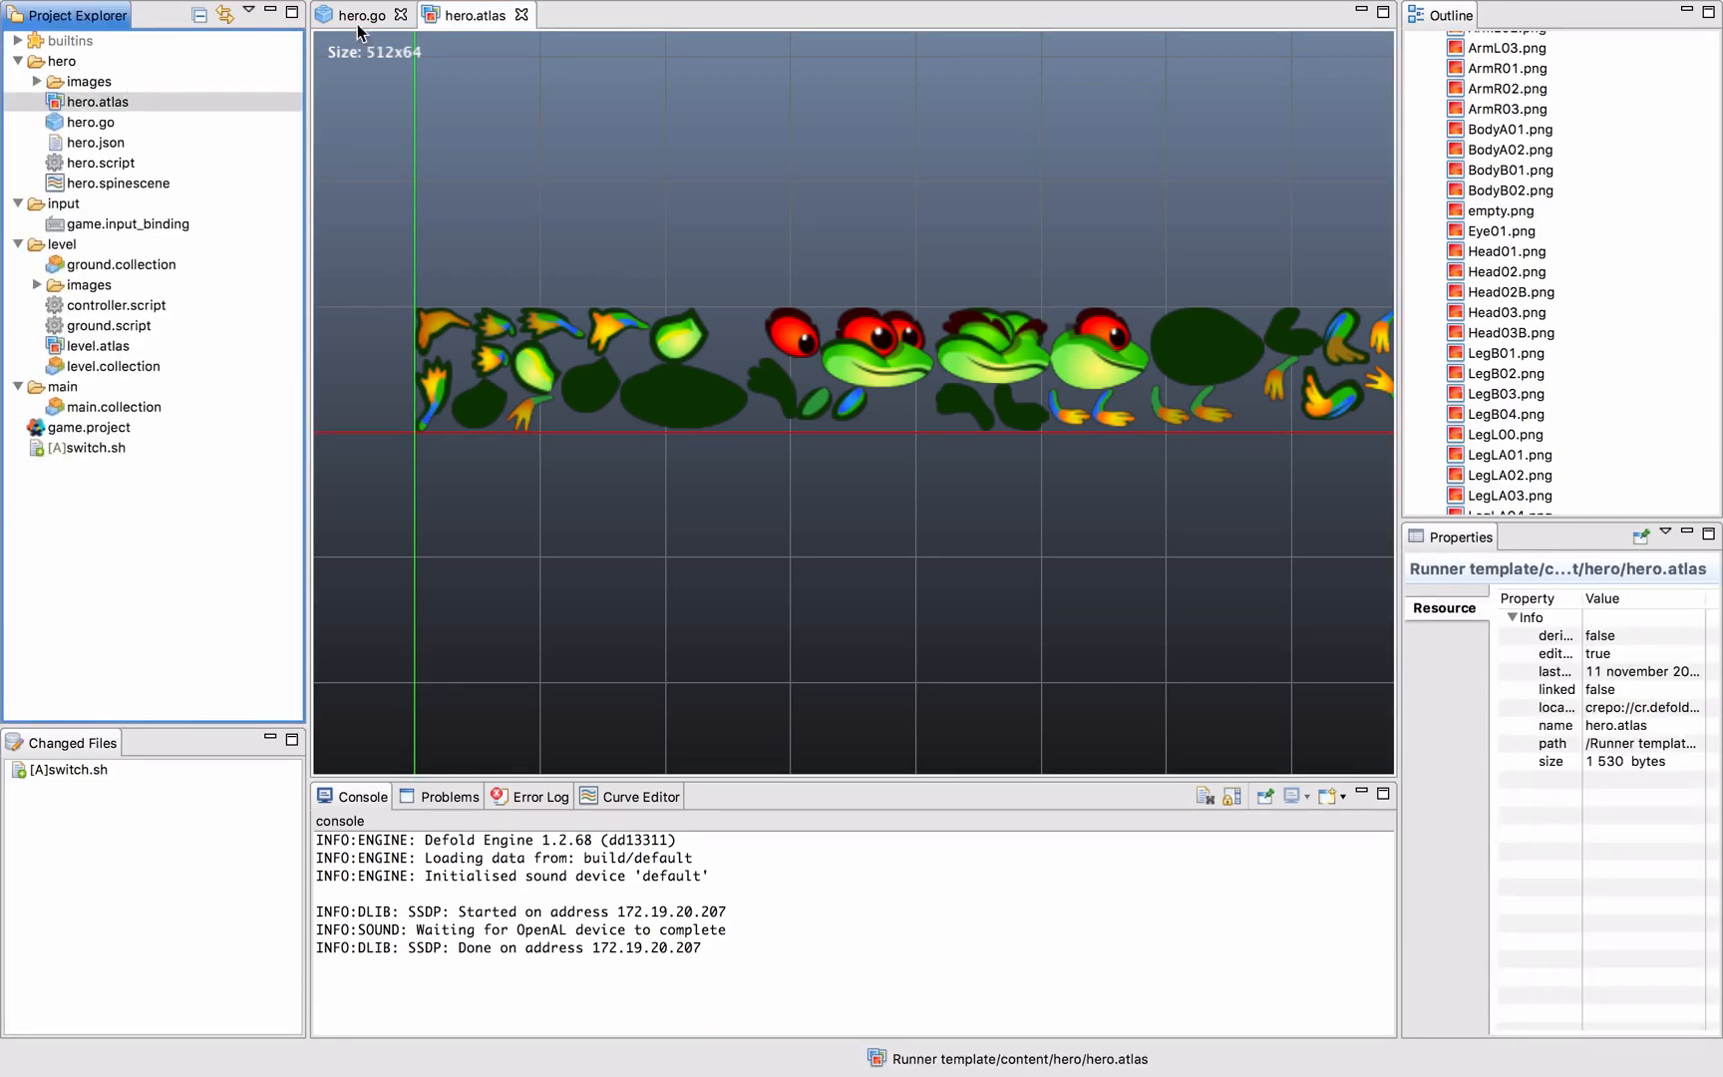
Close hero.atlas and review the hero's spinemodel and hero.script components.
{"action": "left_click", "coordinate": [357, 14]}
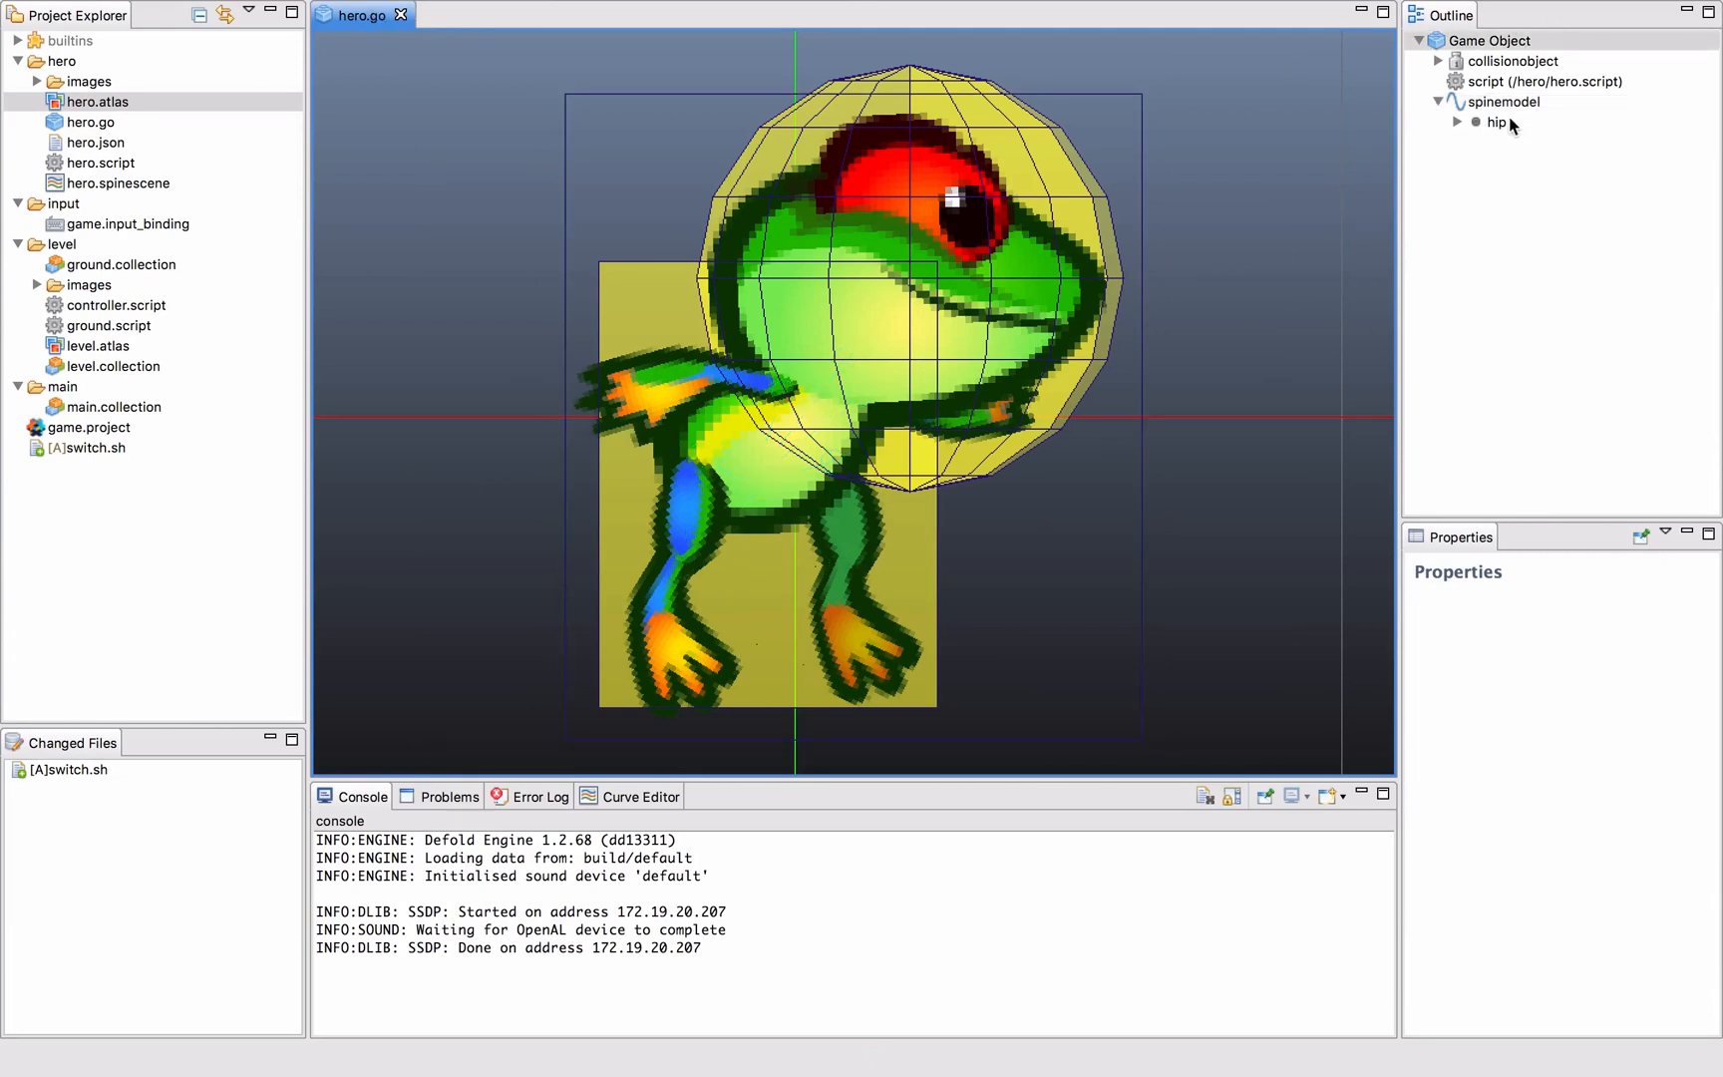
{"action": "left_click", "coordinate": [1505, 101]}
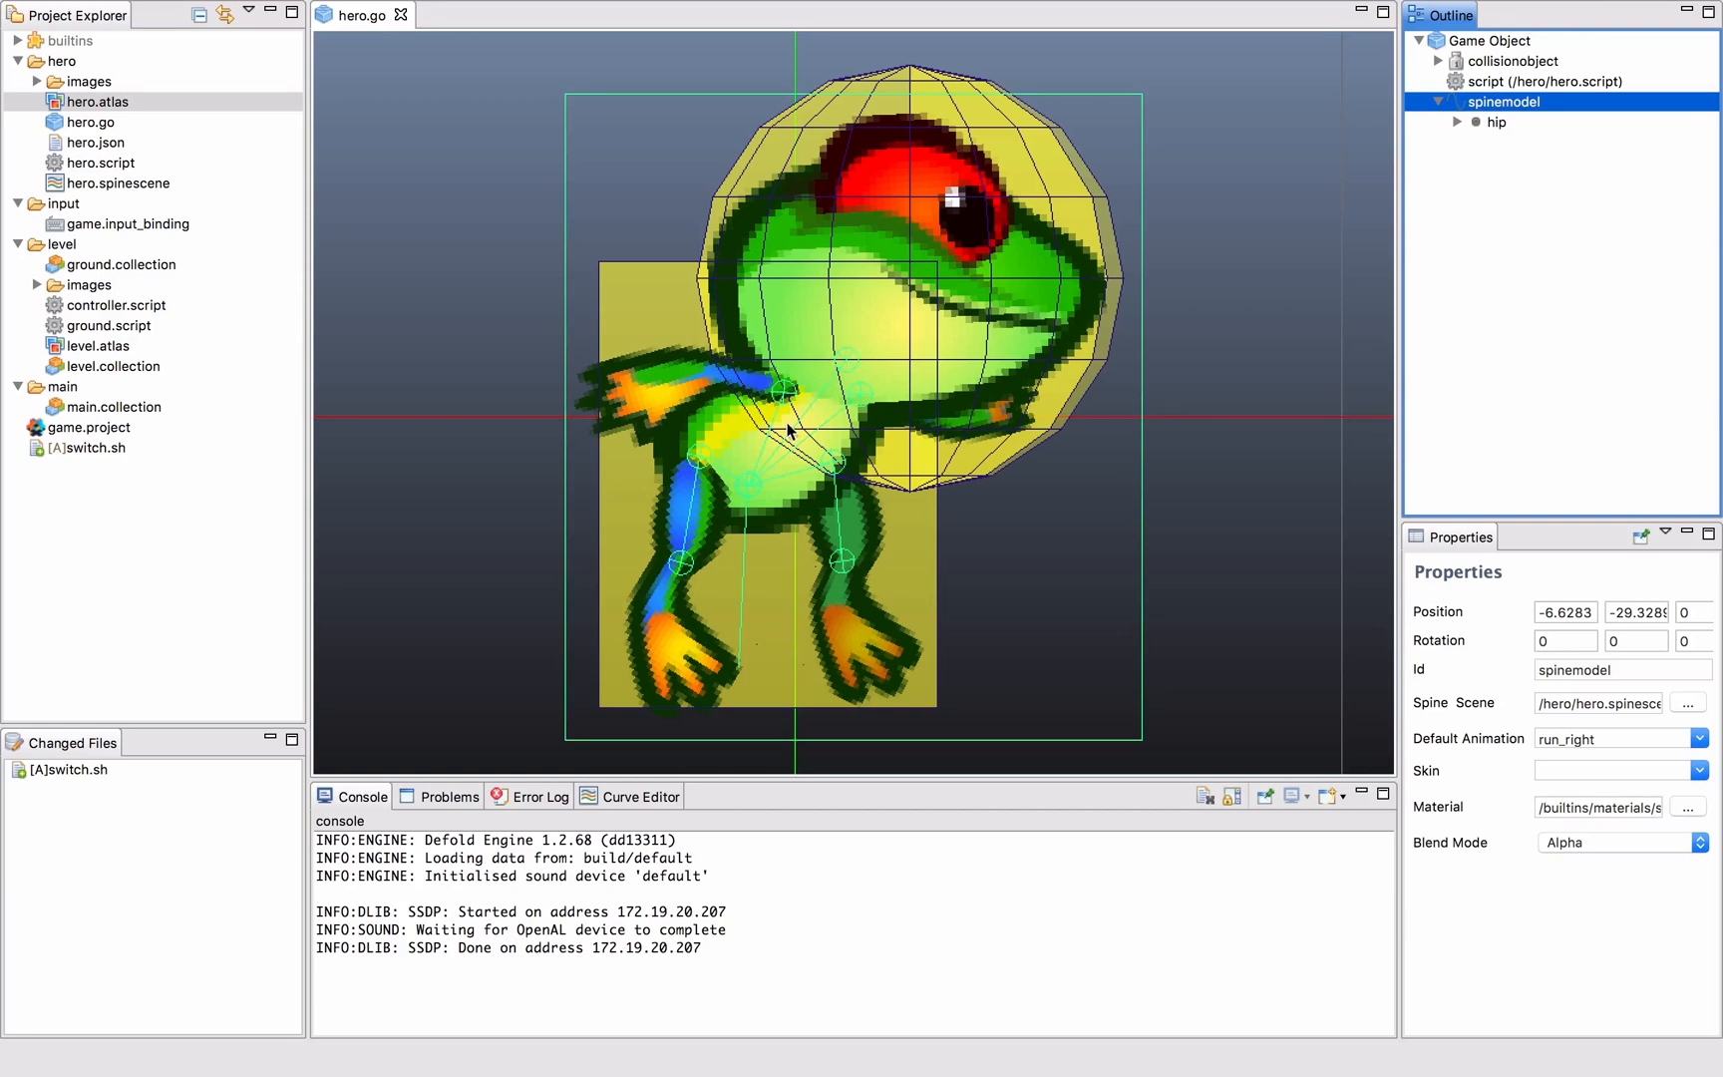
{"action": "mouse_move", "coordinate": [864, 495]}
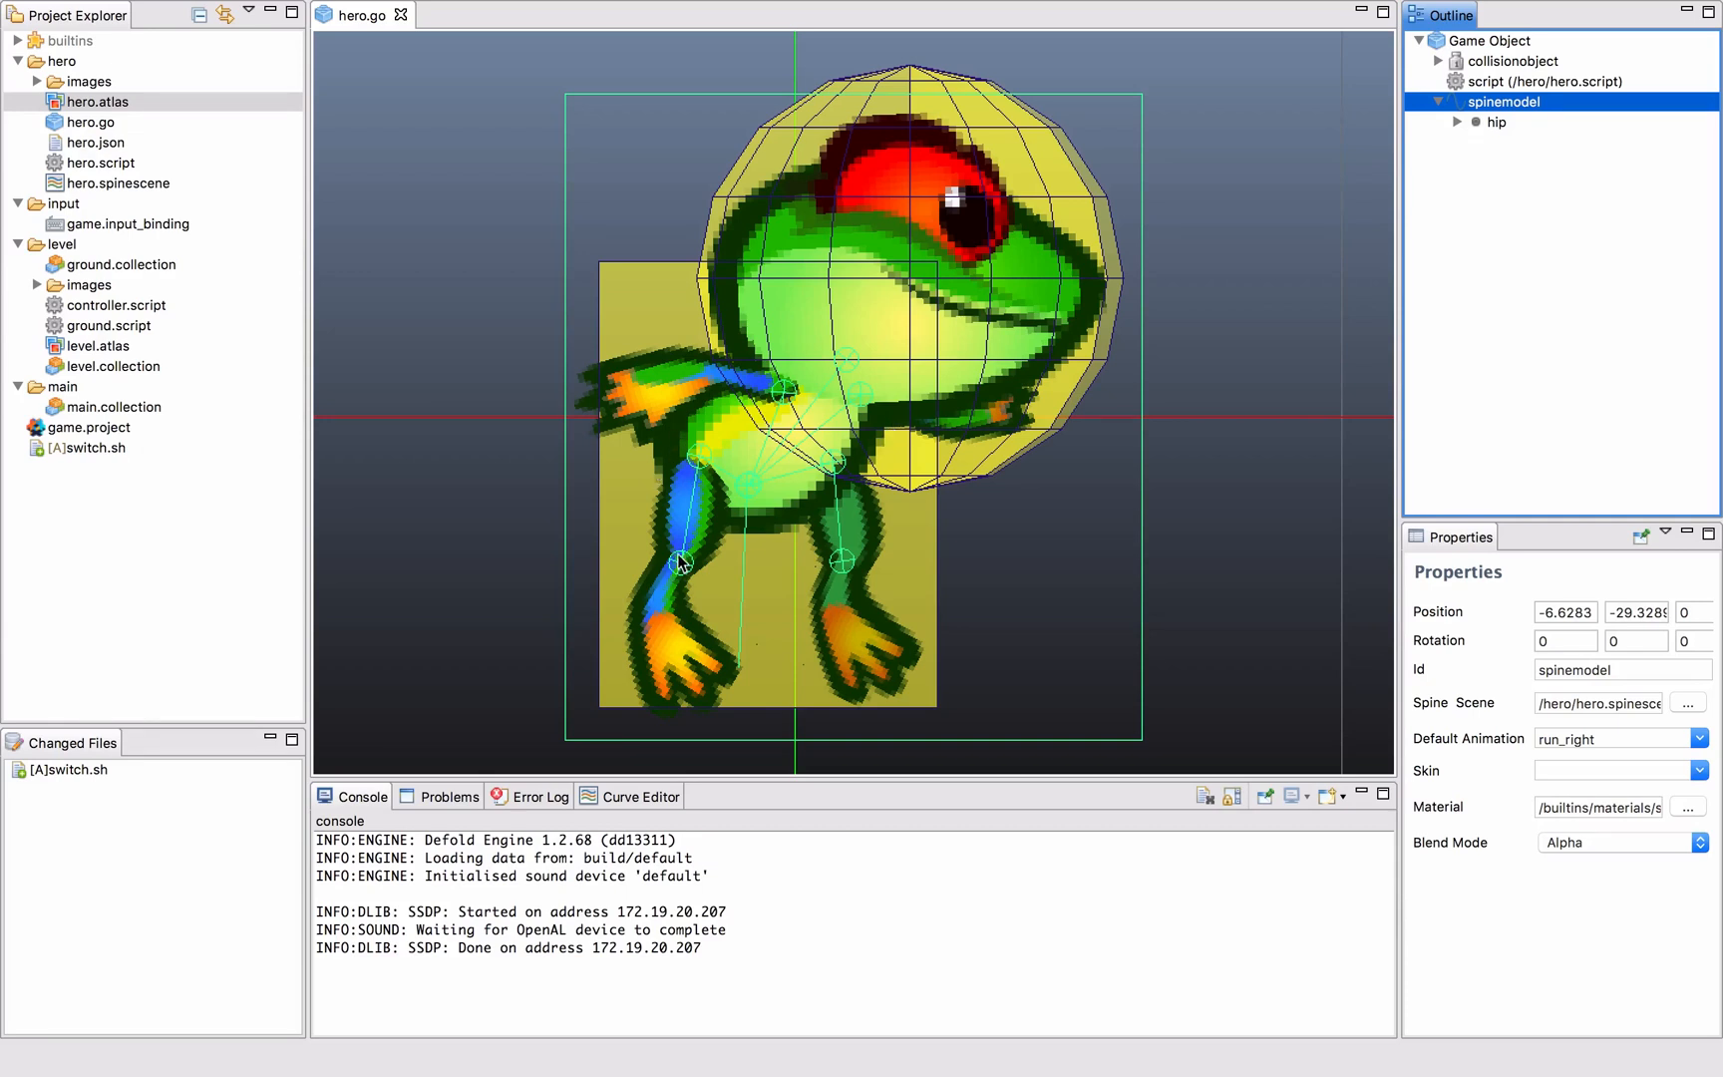
{"action": "mouse_move", "coordinate": [859, 321]}
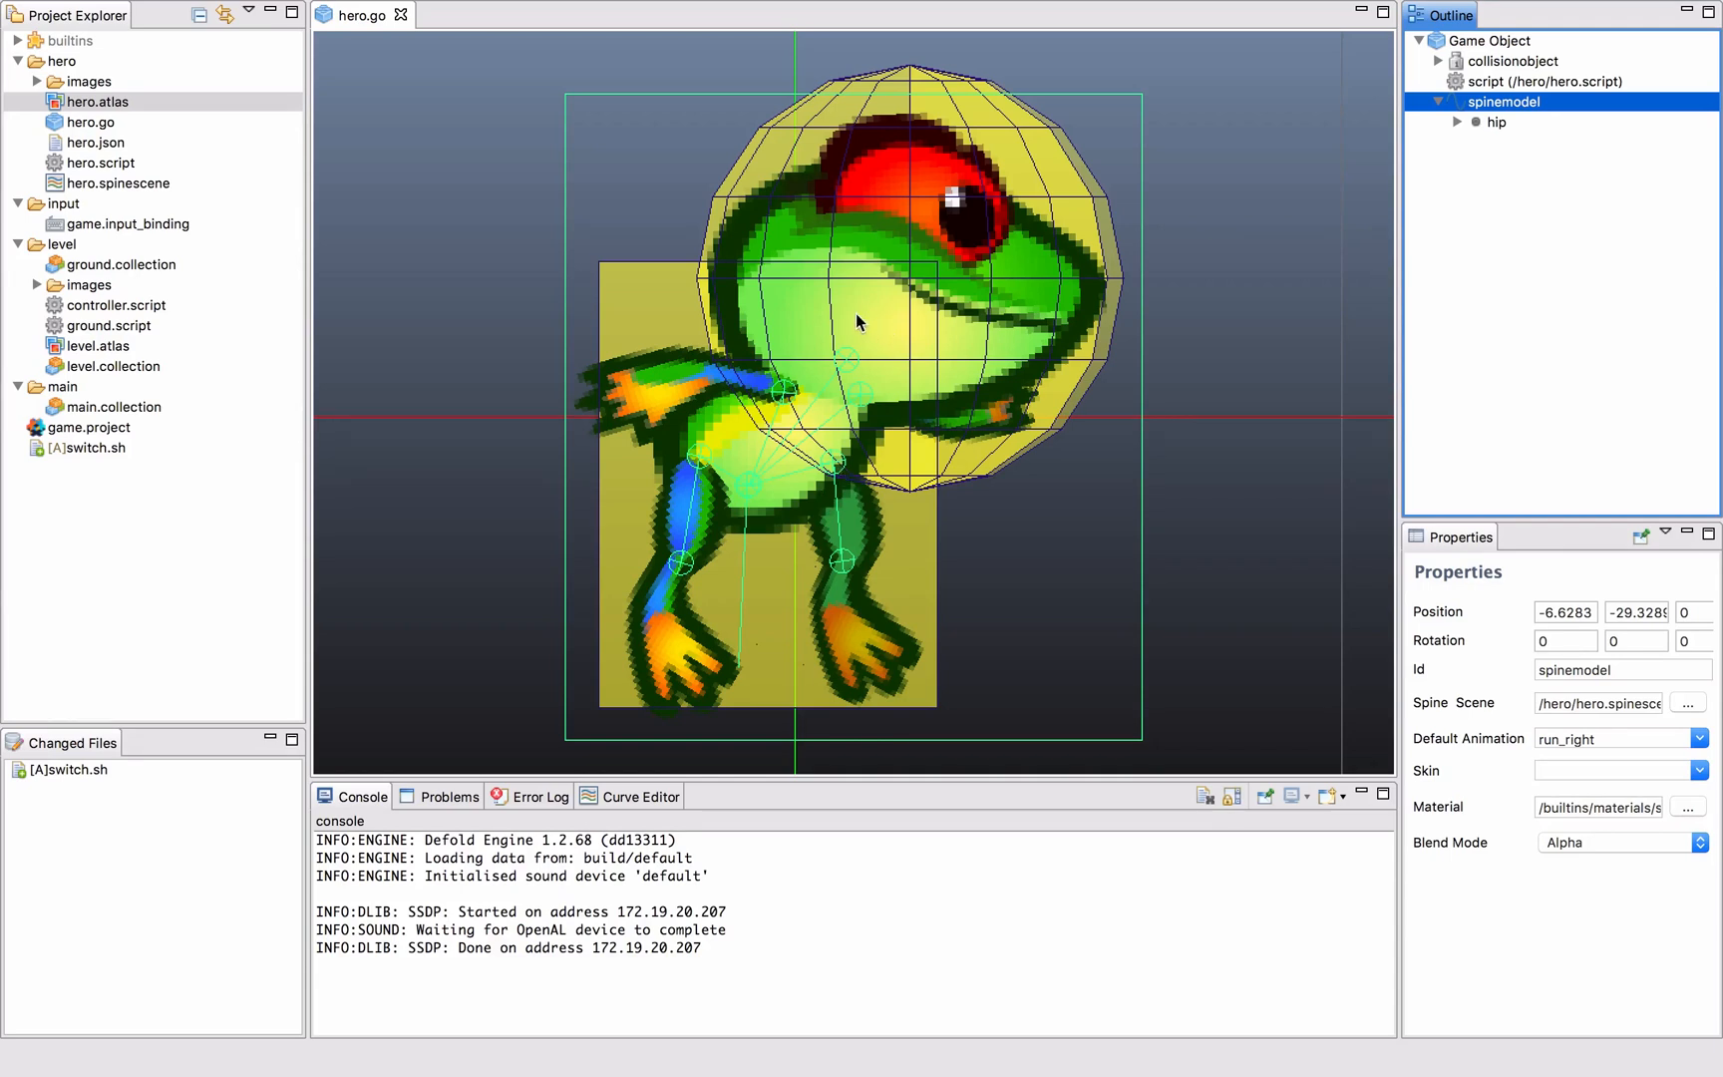
{"action": "mouse_move", "coordinate": [824, 393]}
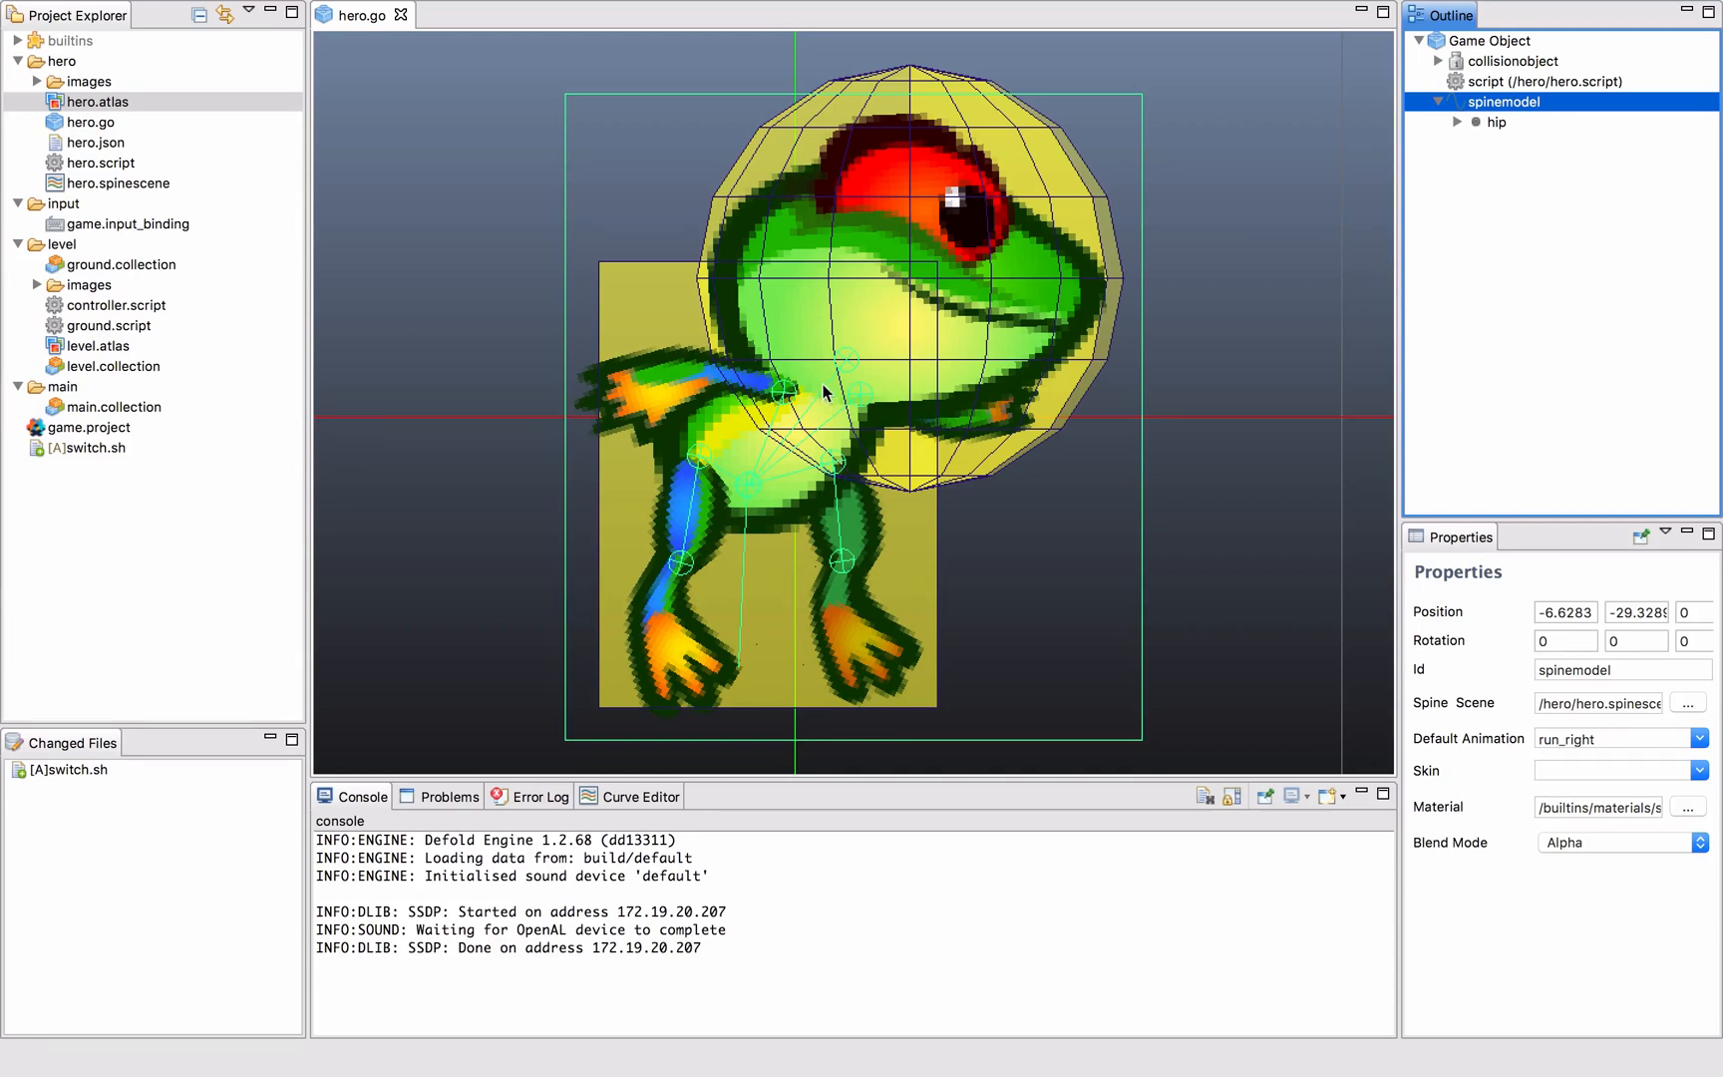
{"action": "mouse_move", "coordinate": [742, 467]}
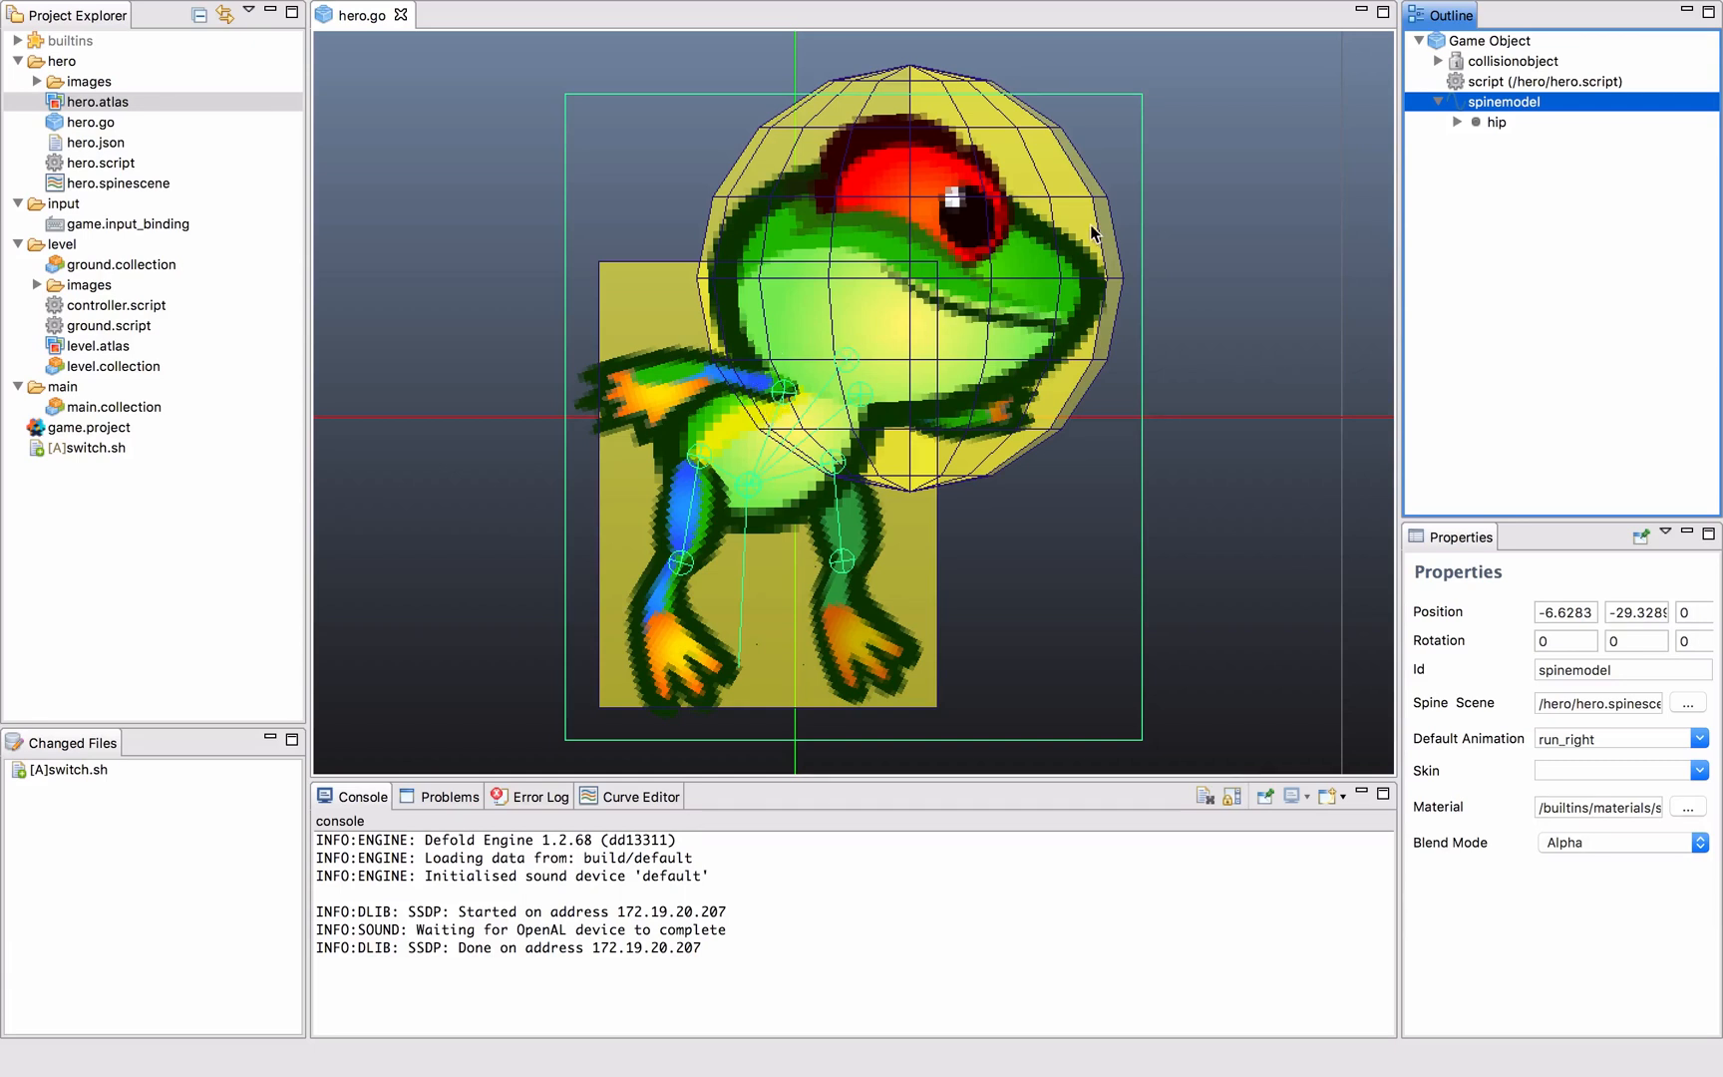
{"action": "mouse_move", "coordinate": [1489, 66]}
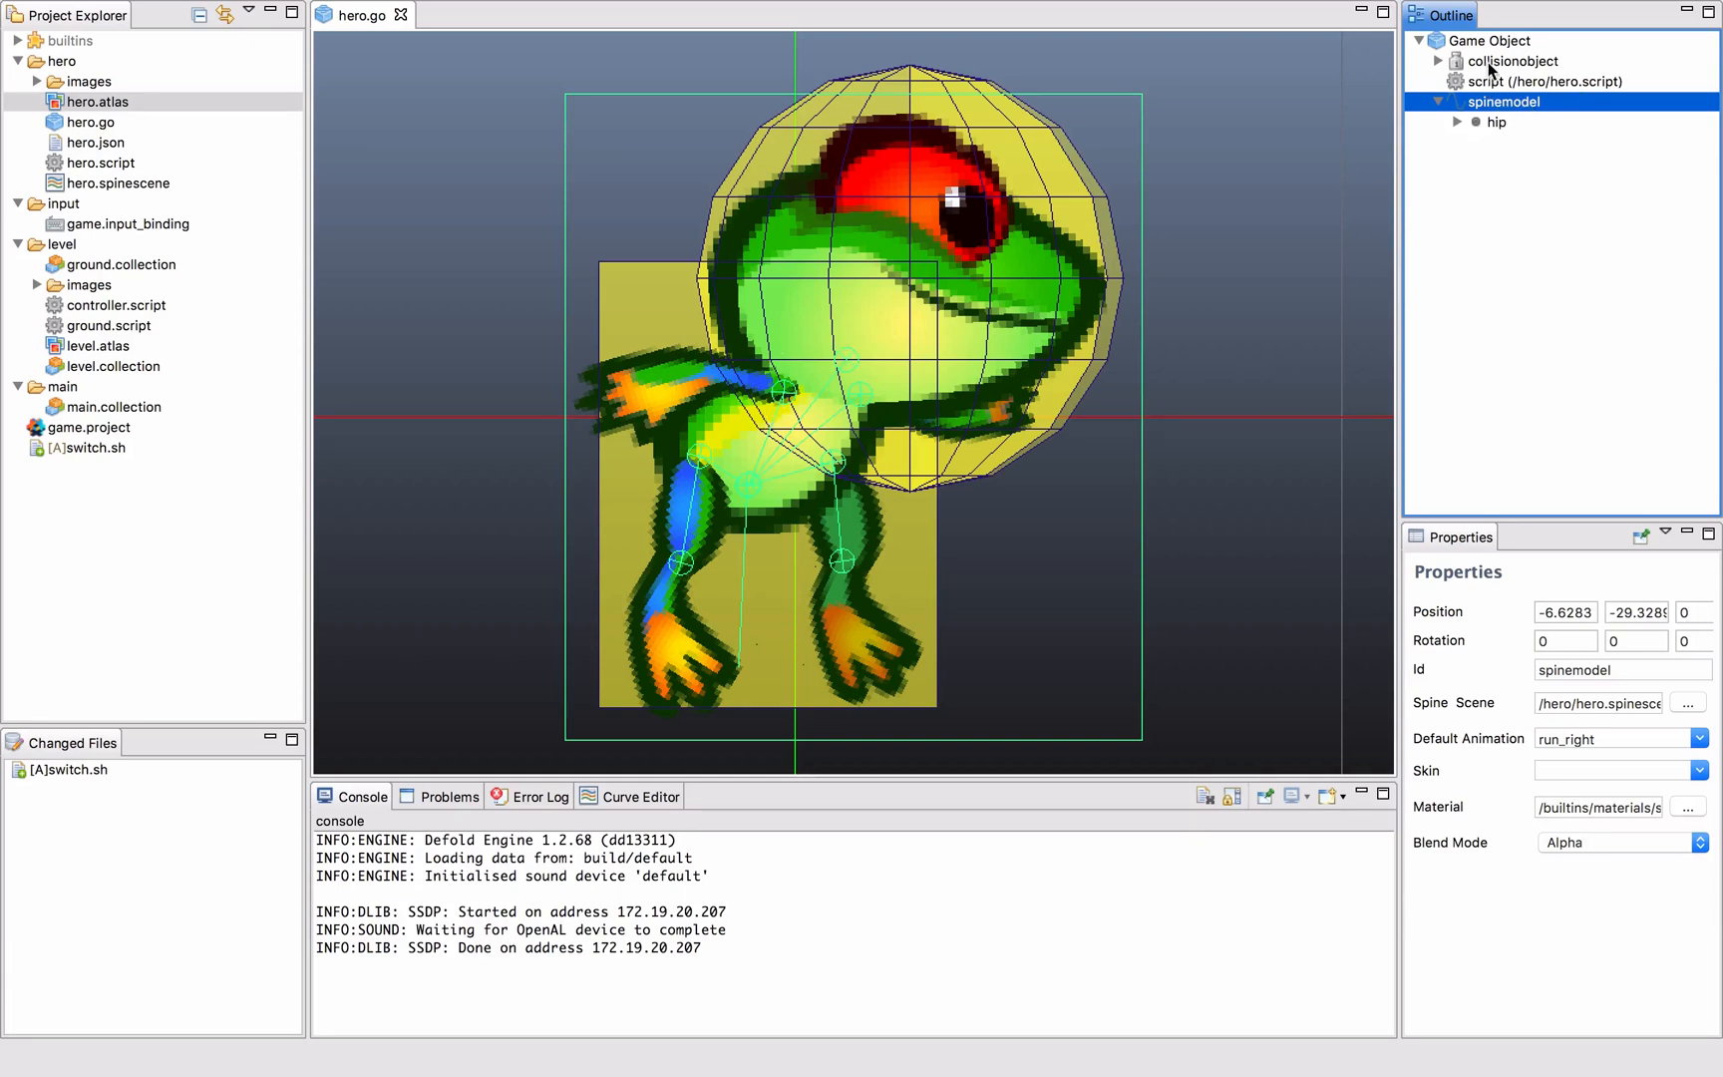
{"action": "left_click", "coordinate": [1549, 82]}
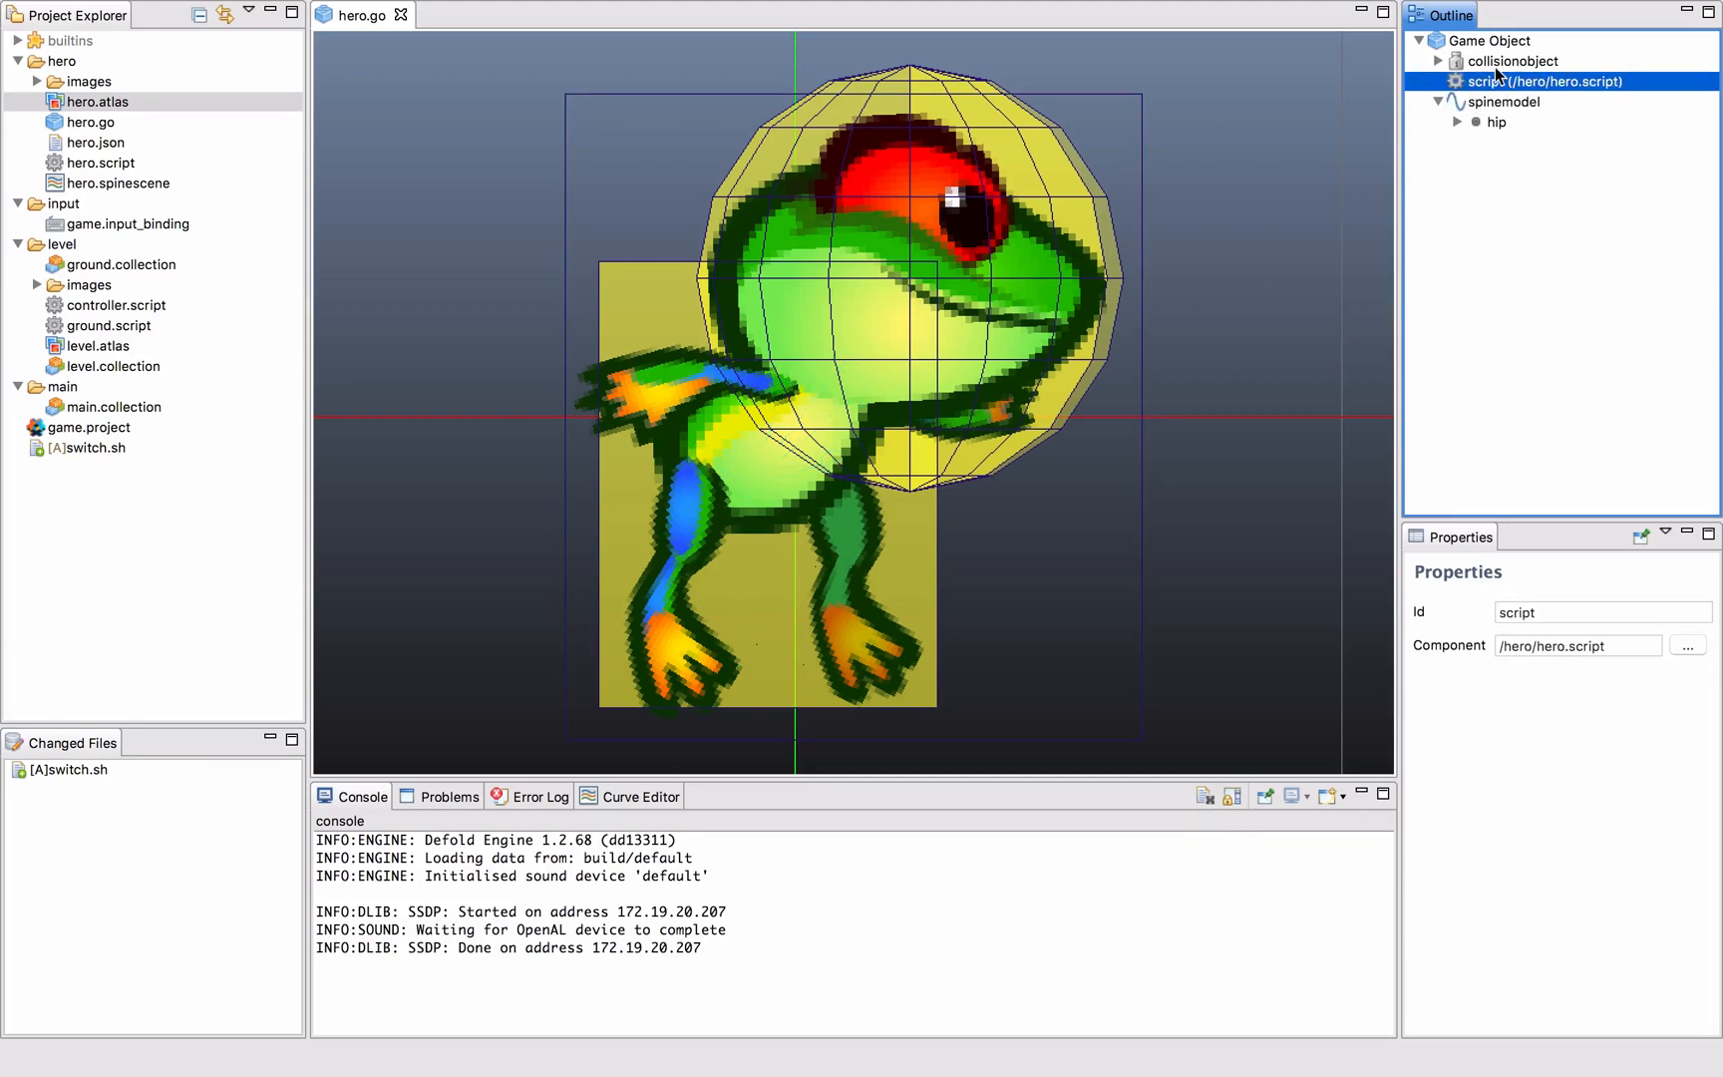
Review the hero collision object's box and sphere shapes, moving the box over the frog's body.
{"action": "left_click", "coordinate": [1513, 59]}
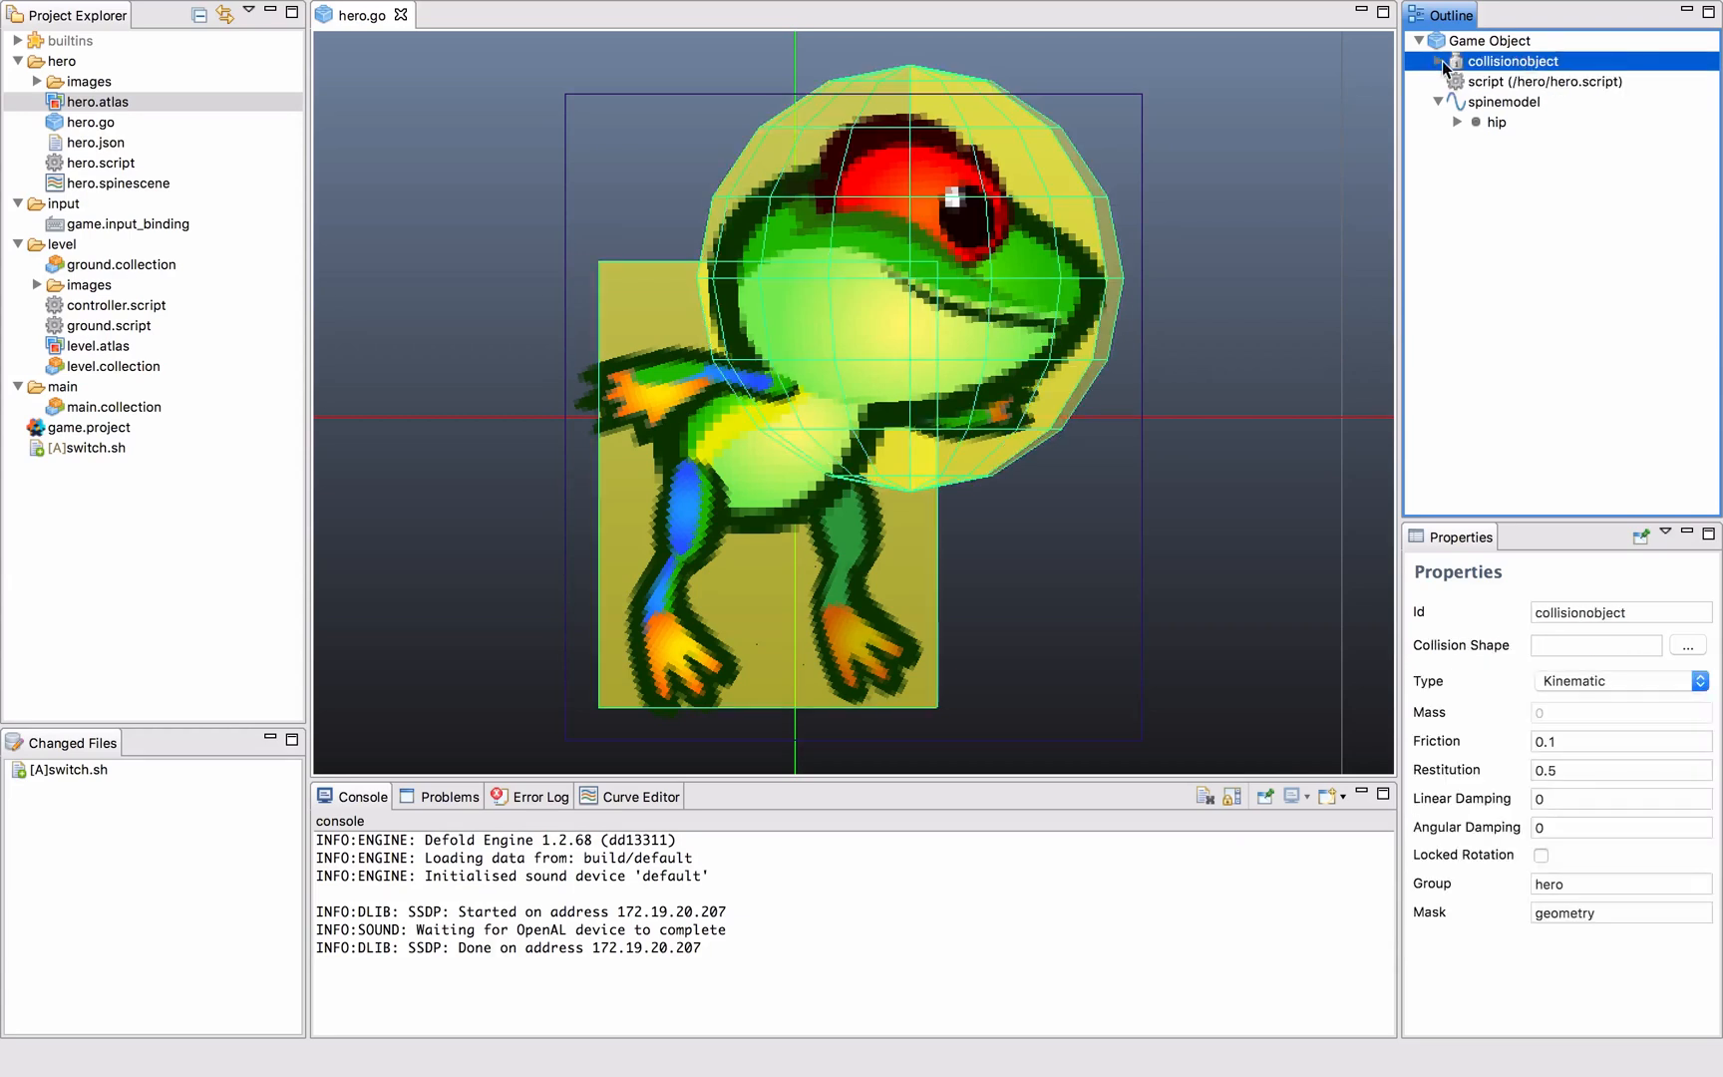
{"action": "left_click", "coordinate": [1440, 60]}
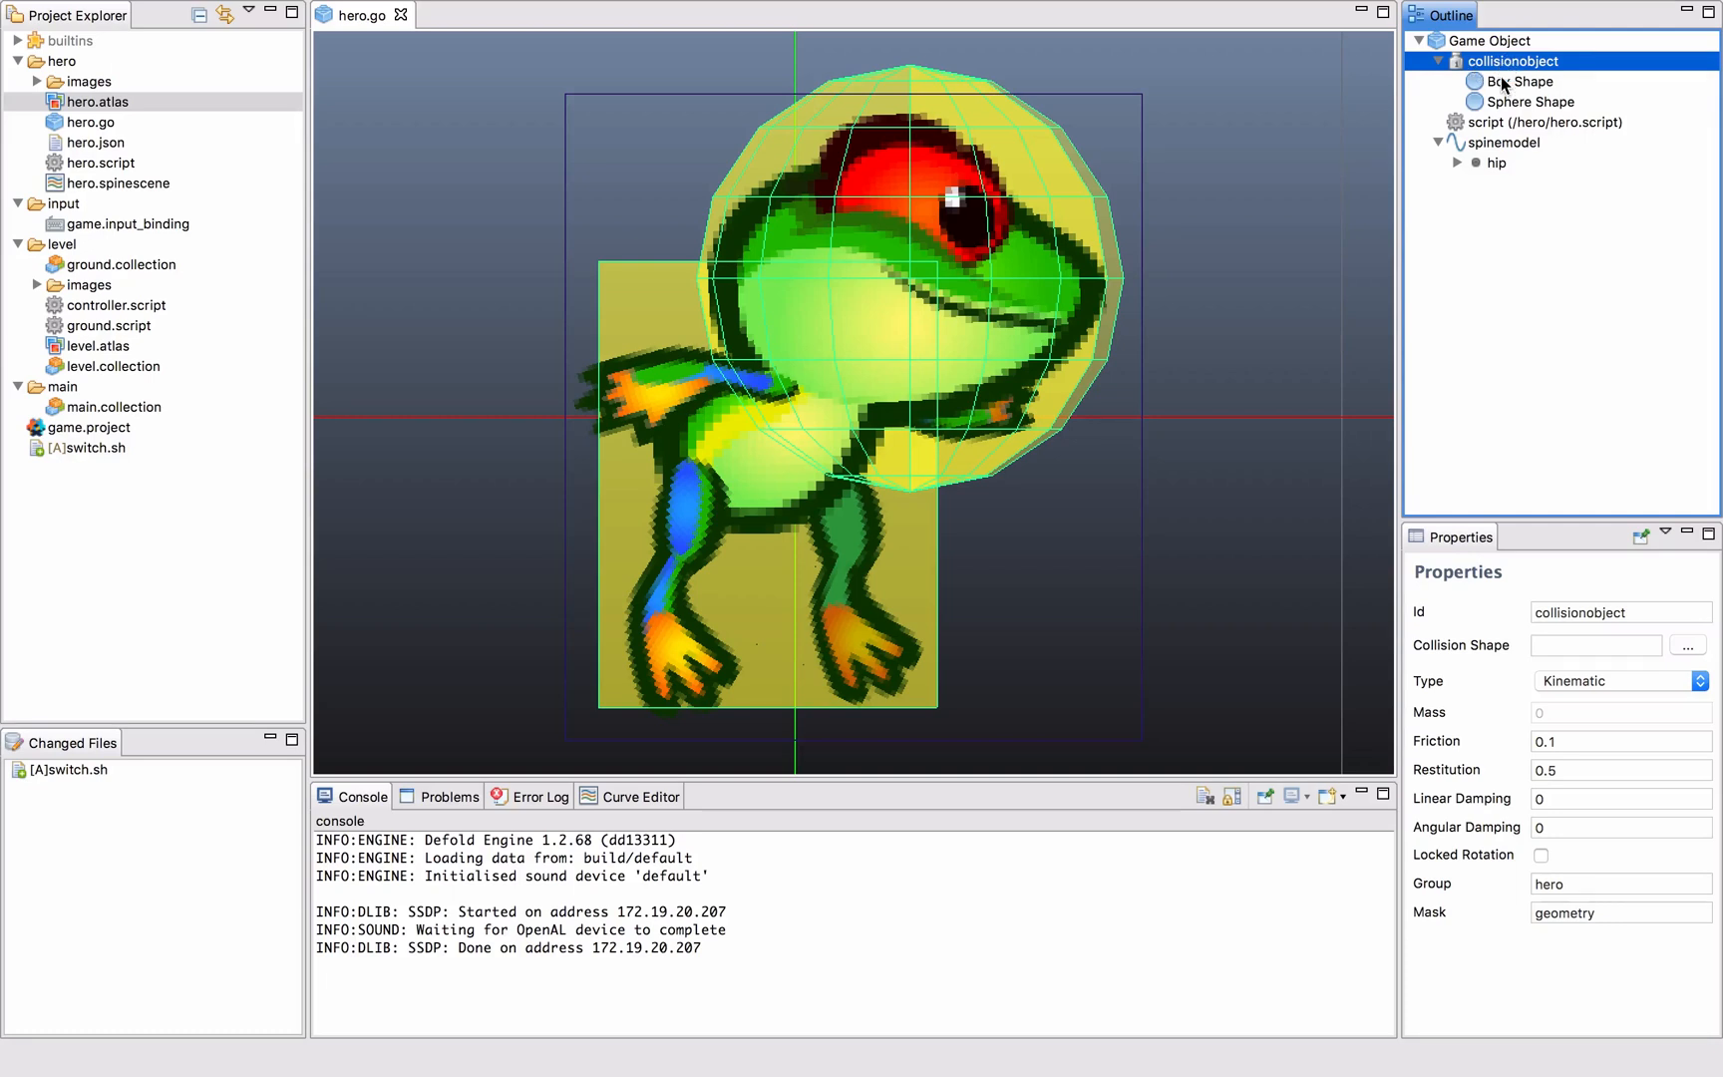
{"action": "left_click", "coordinate": [1519, 80]}
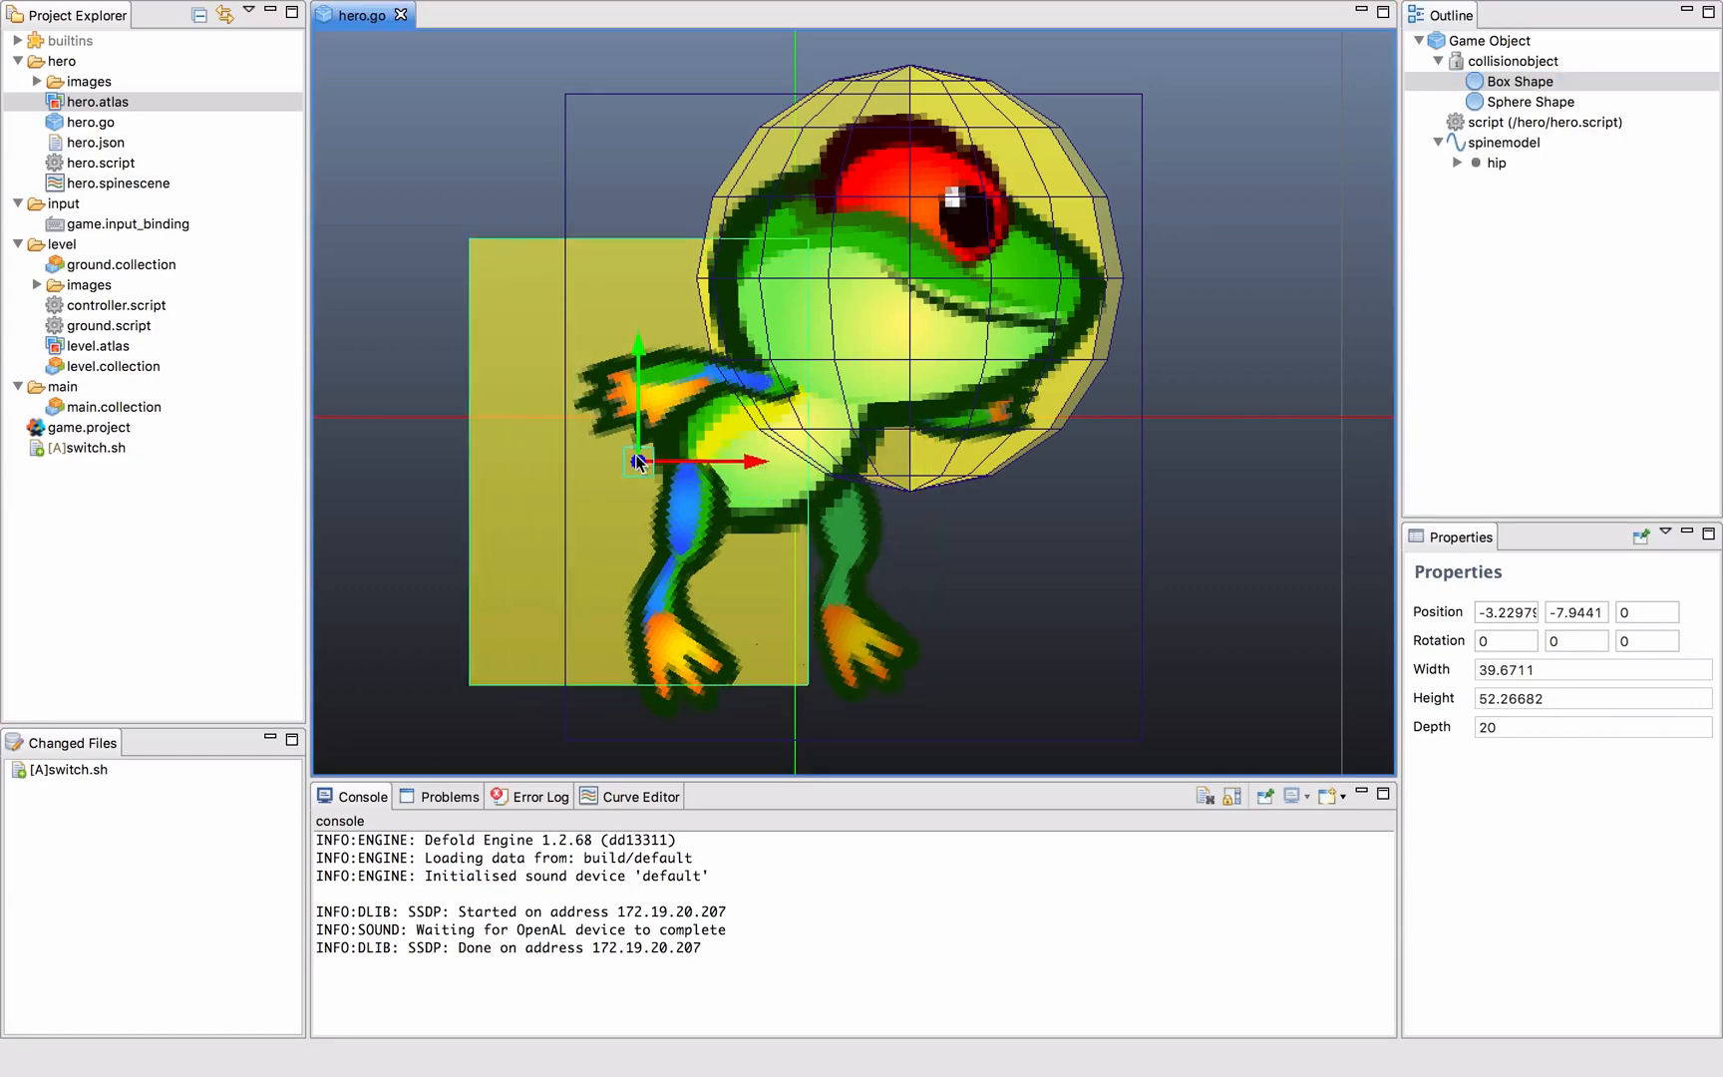
{"action": "left_click_drag", "start_coordinate": [639, 460], "coordinate": [786, 494]}
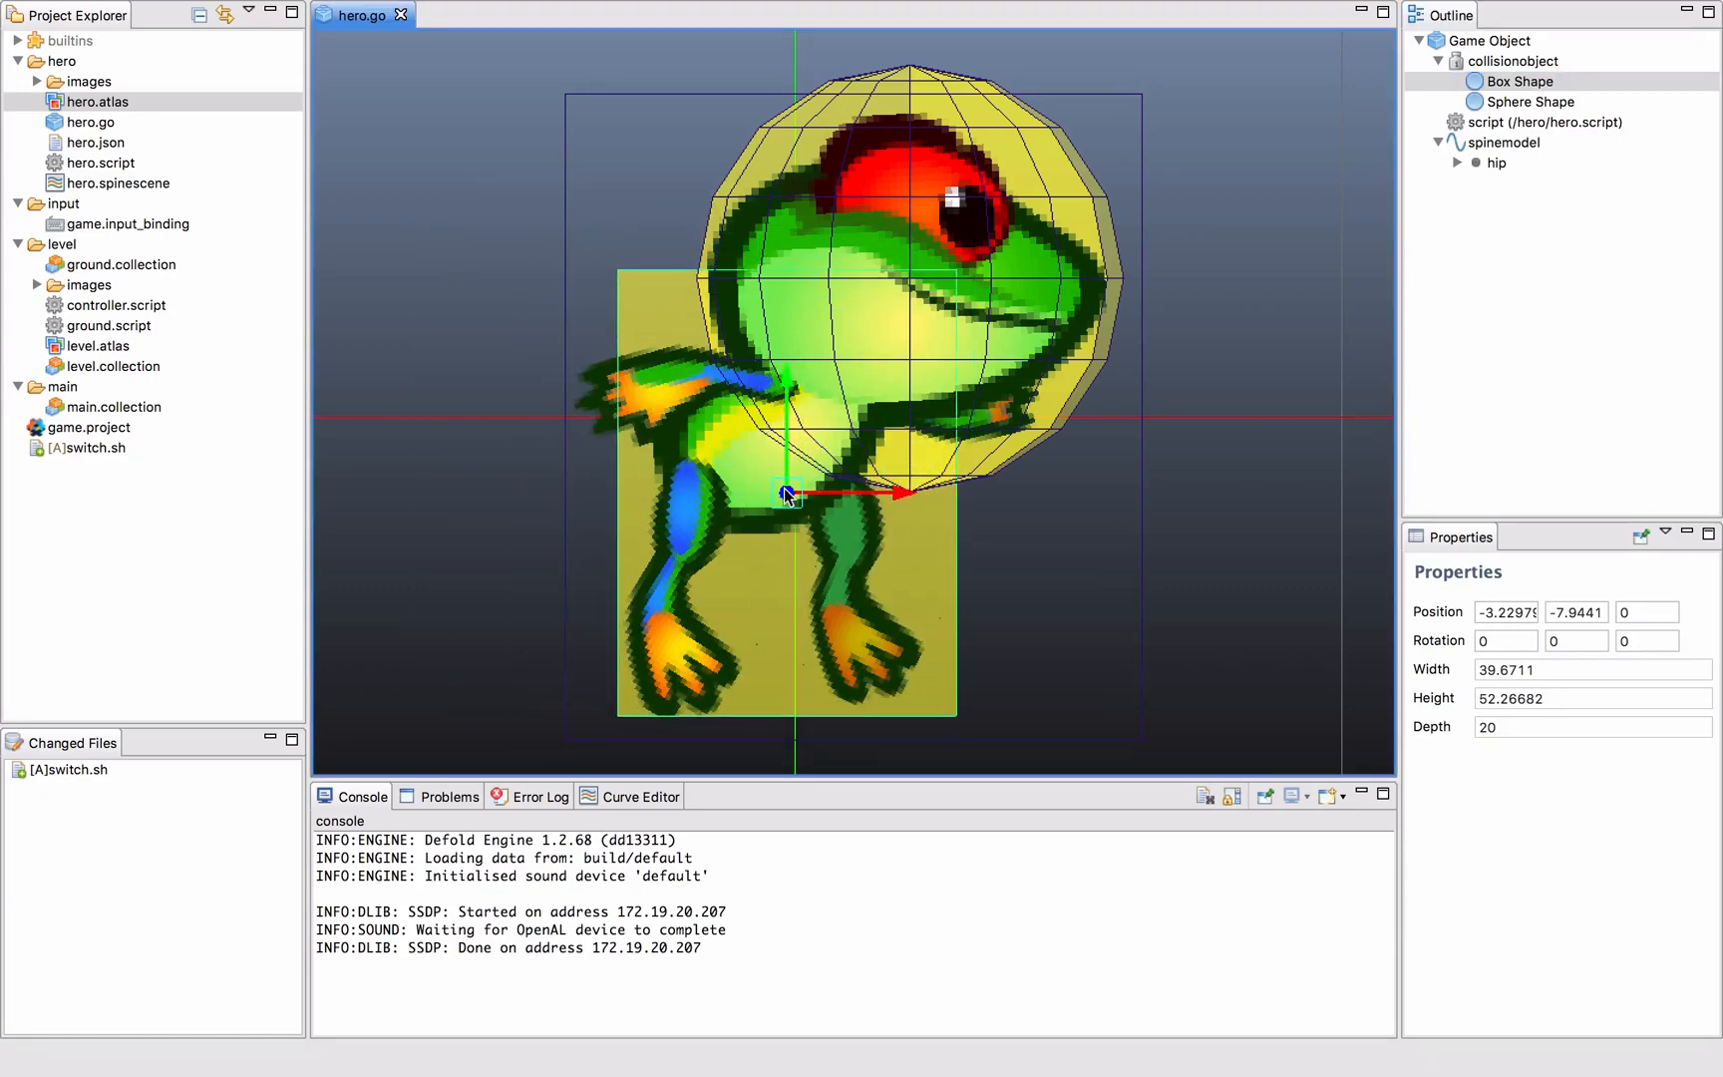
{"action": "left_click", "coordinate": [1528, 102]}
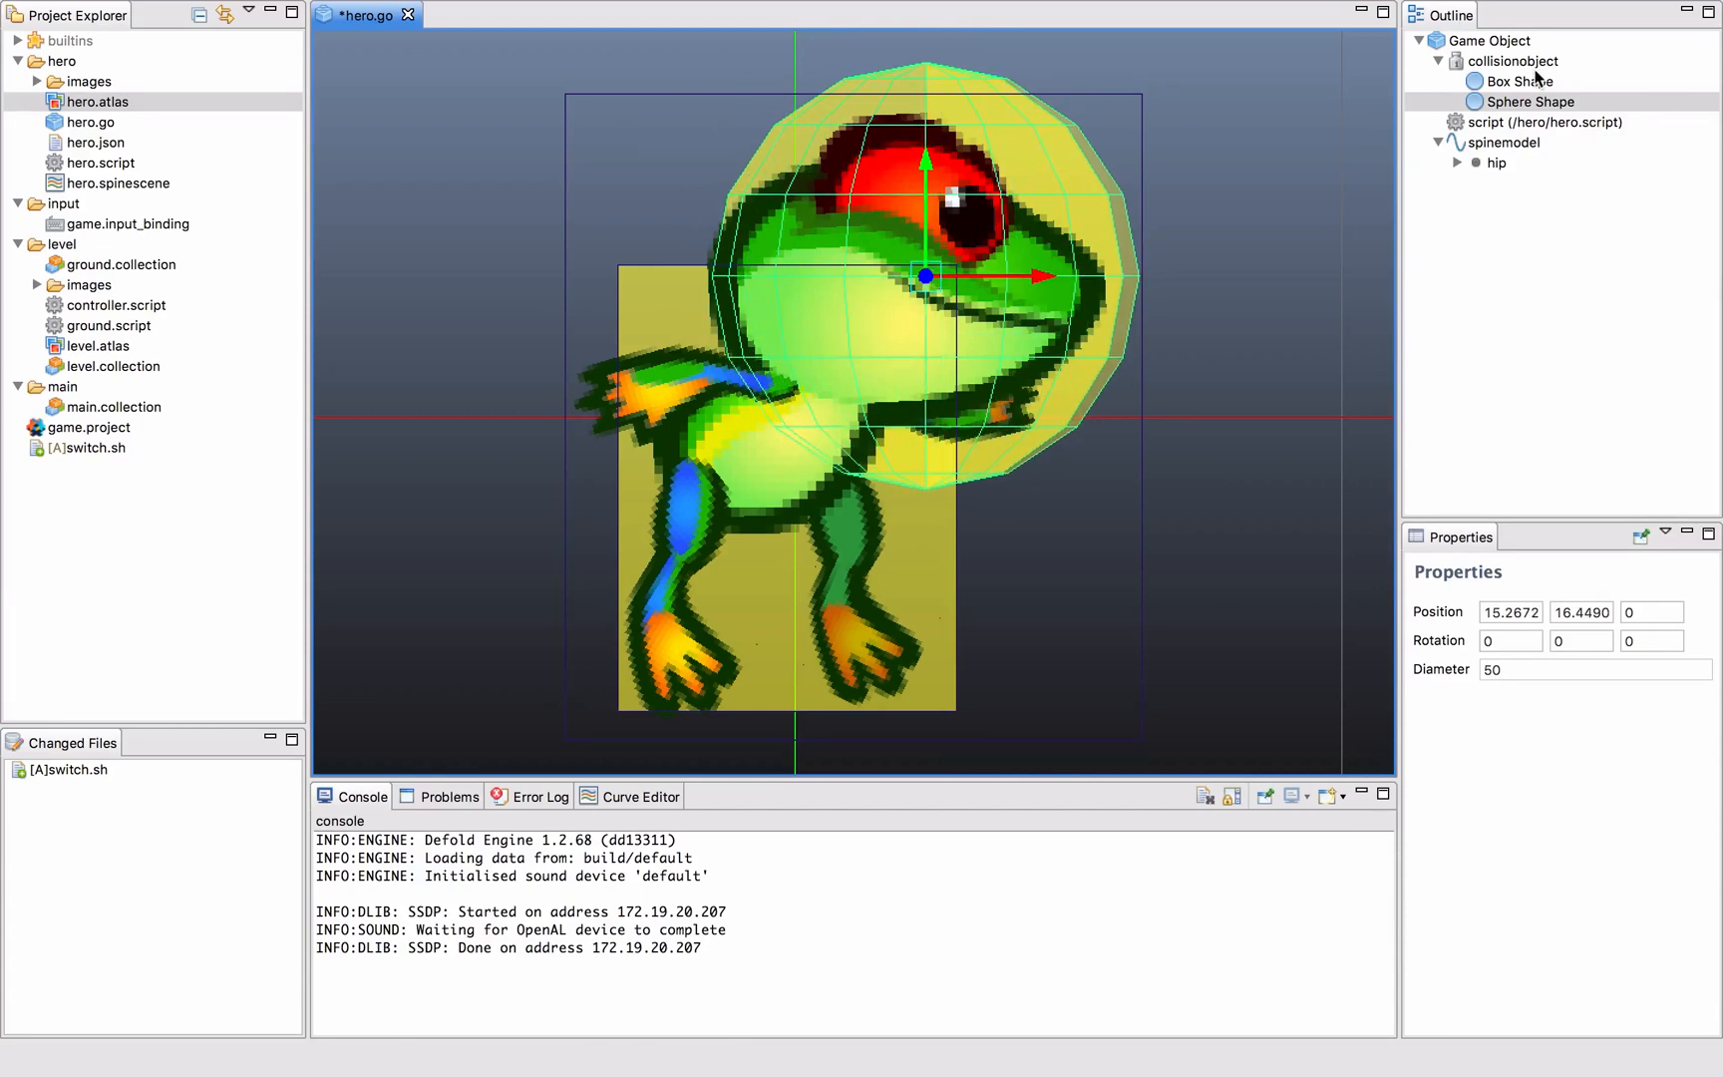
{"action": "left_click", "coordinate": [1521, 60]}
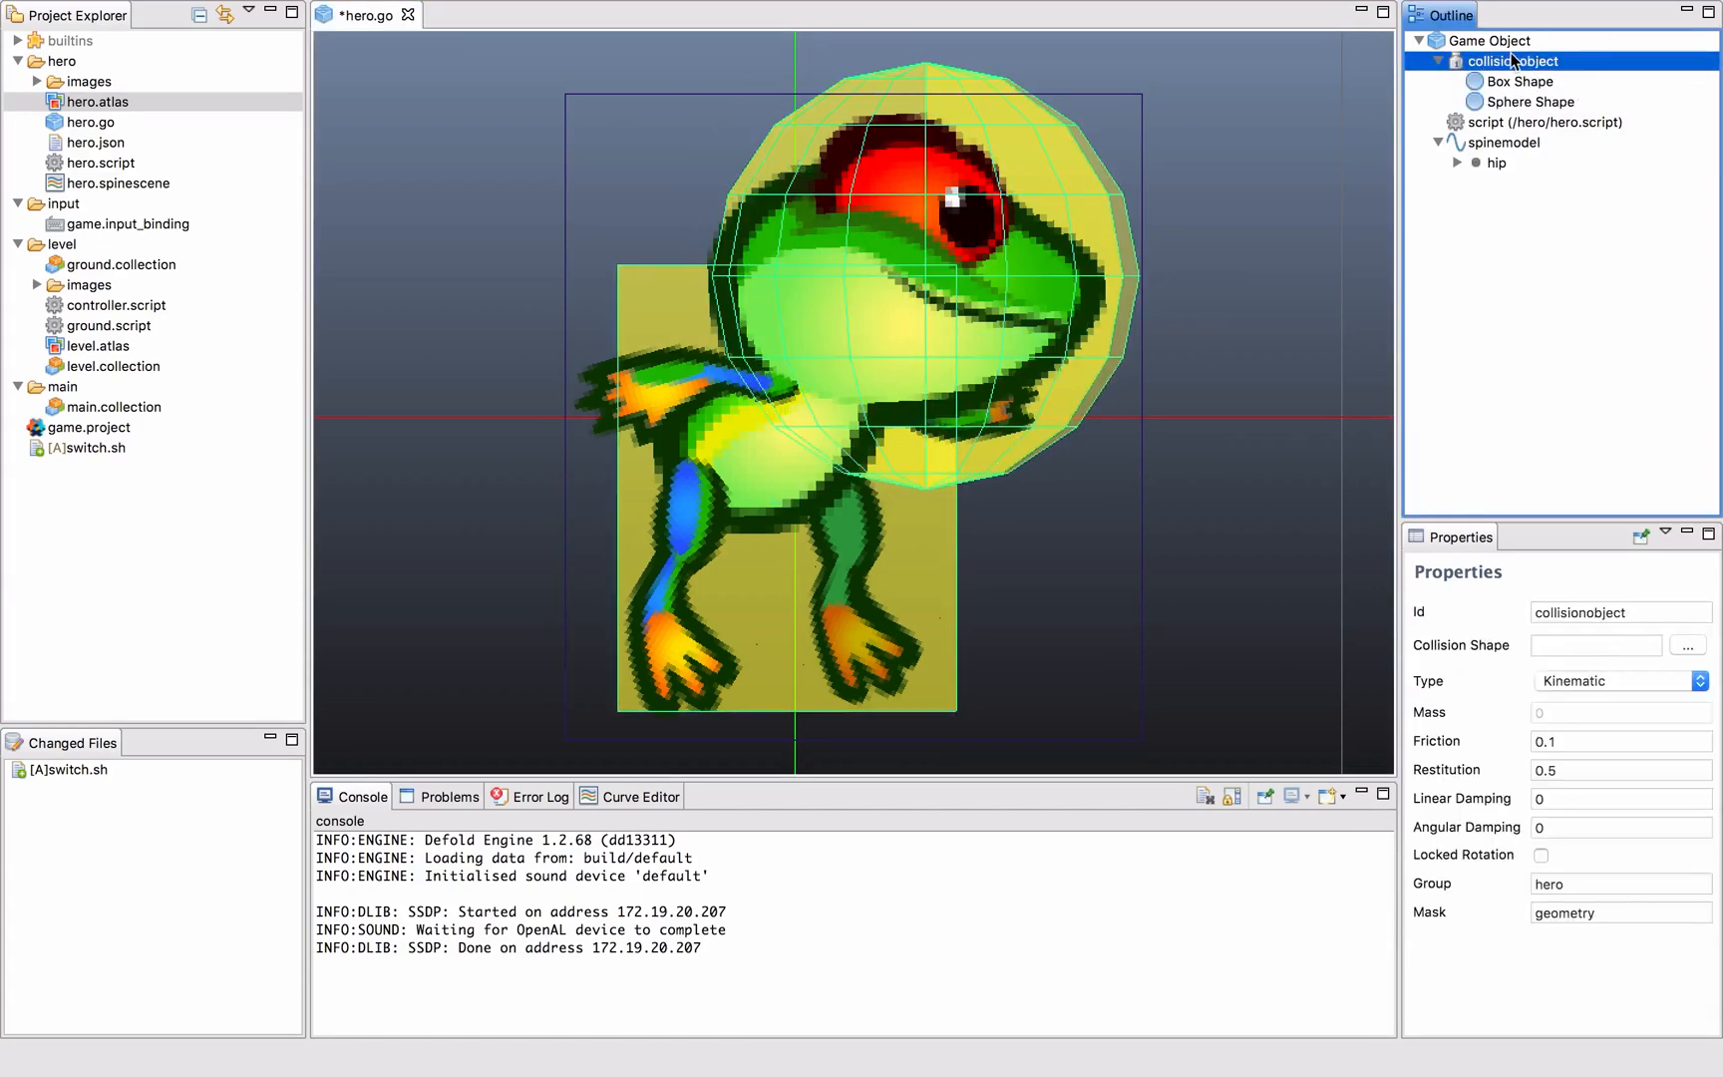
Set the collision object to Kinematic with group hero and mask geometry.
{"action": "left_click", "coordinate": [1615, 883]}
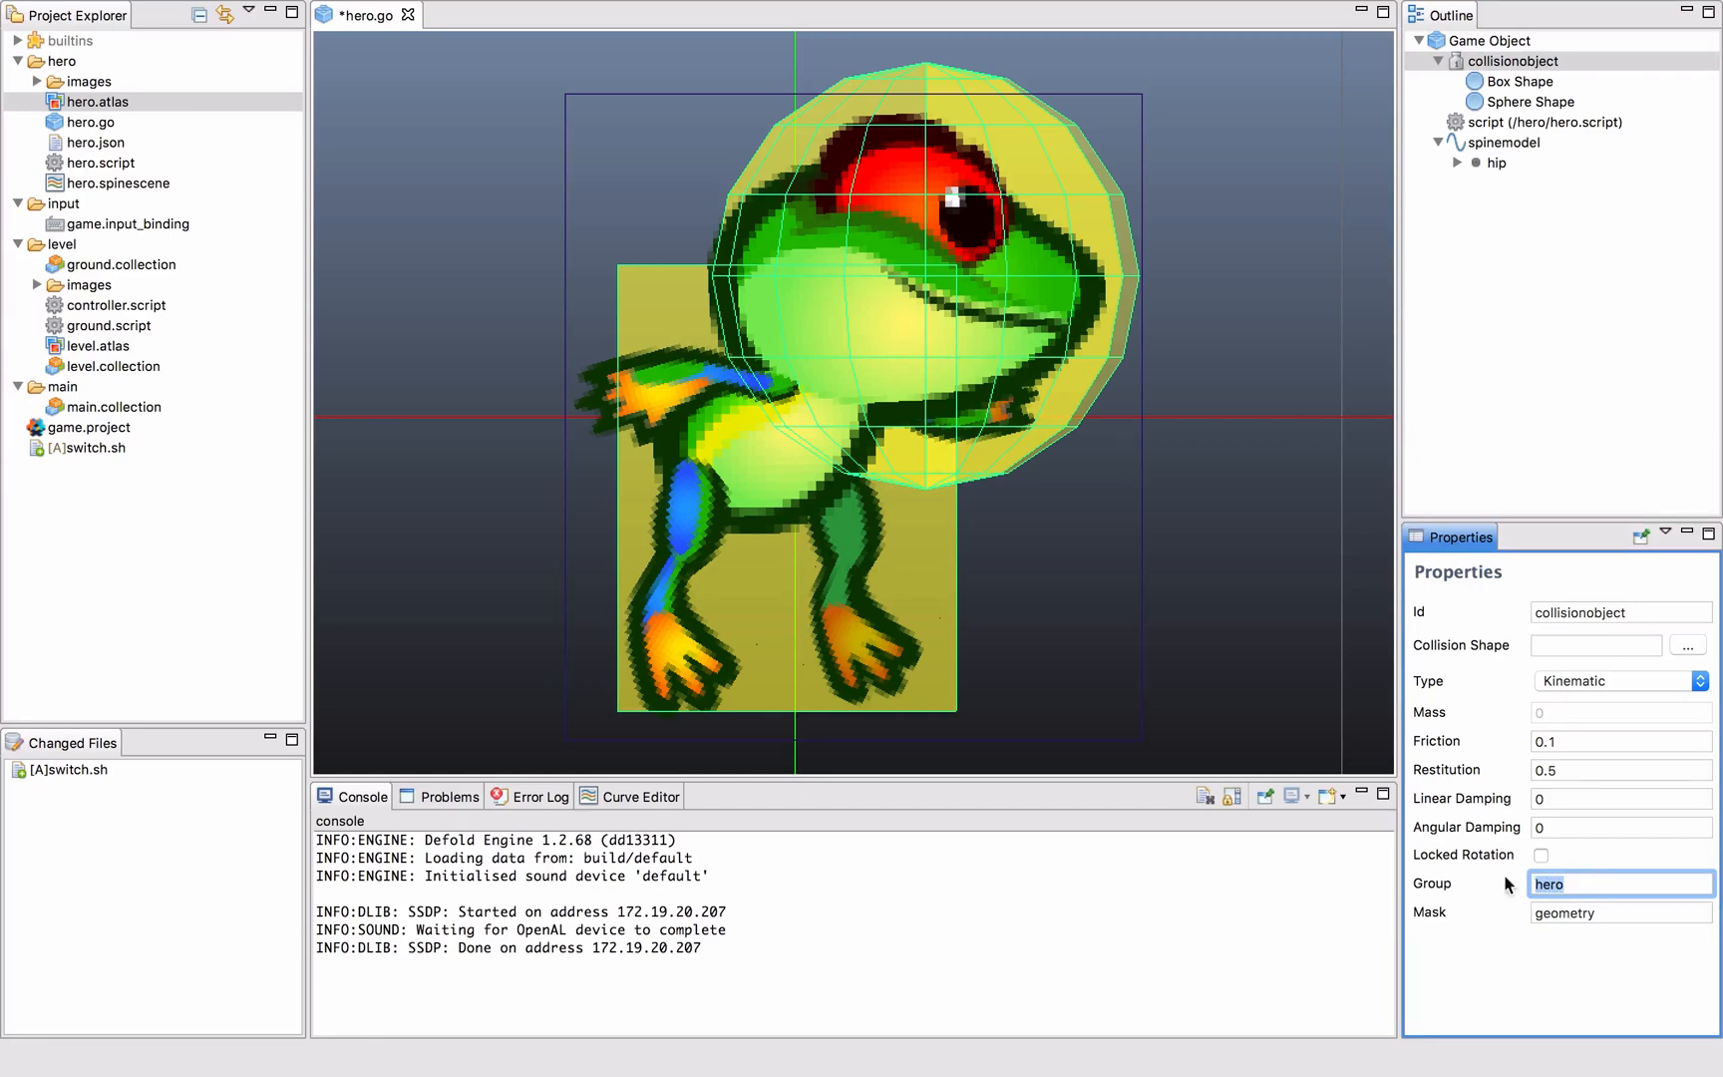
{"action": "left_click", "coordinate": [1619, 912]}
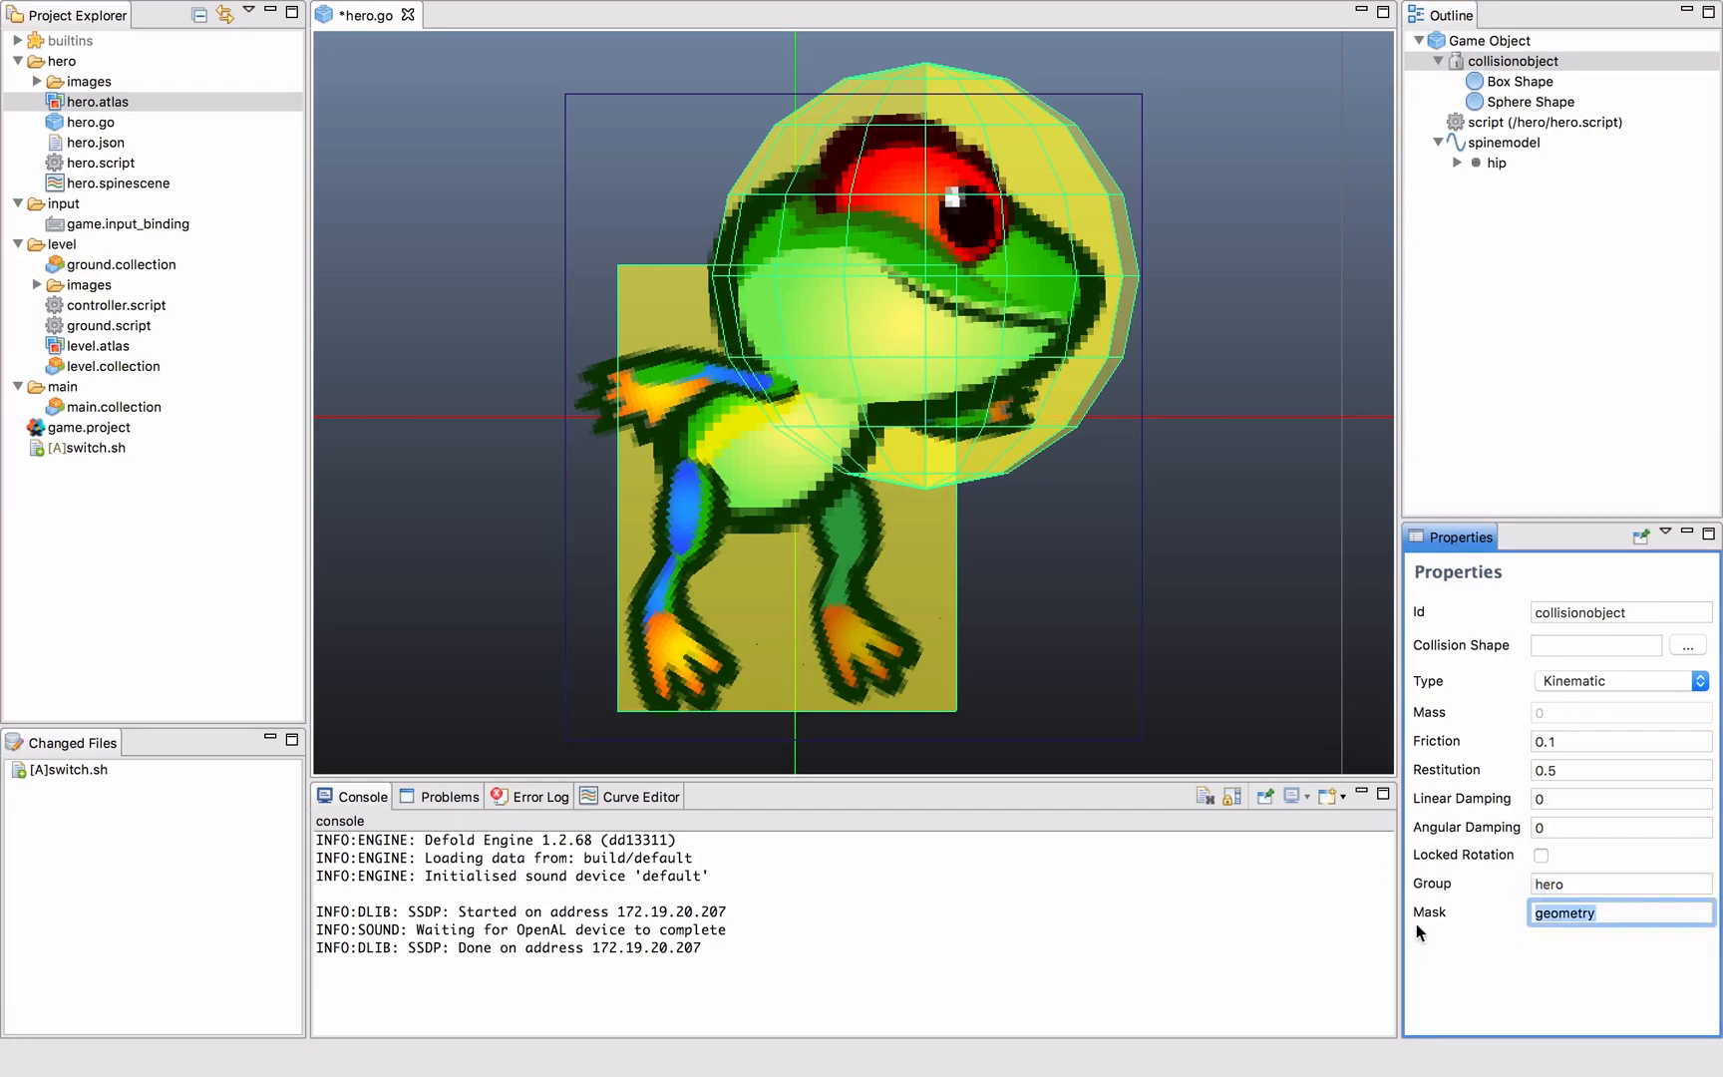
{"action": "left_click", "coordinate": [1603, 911]}
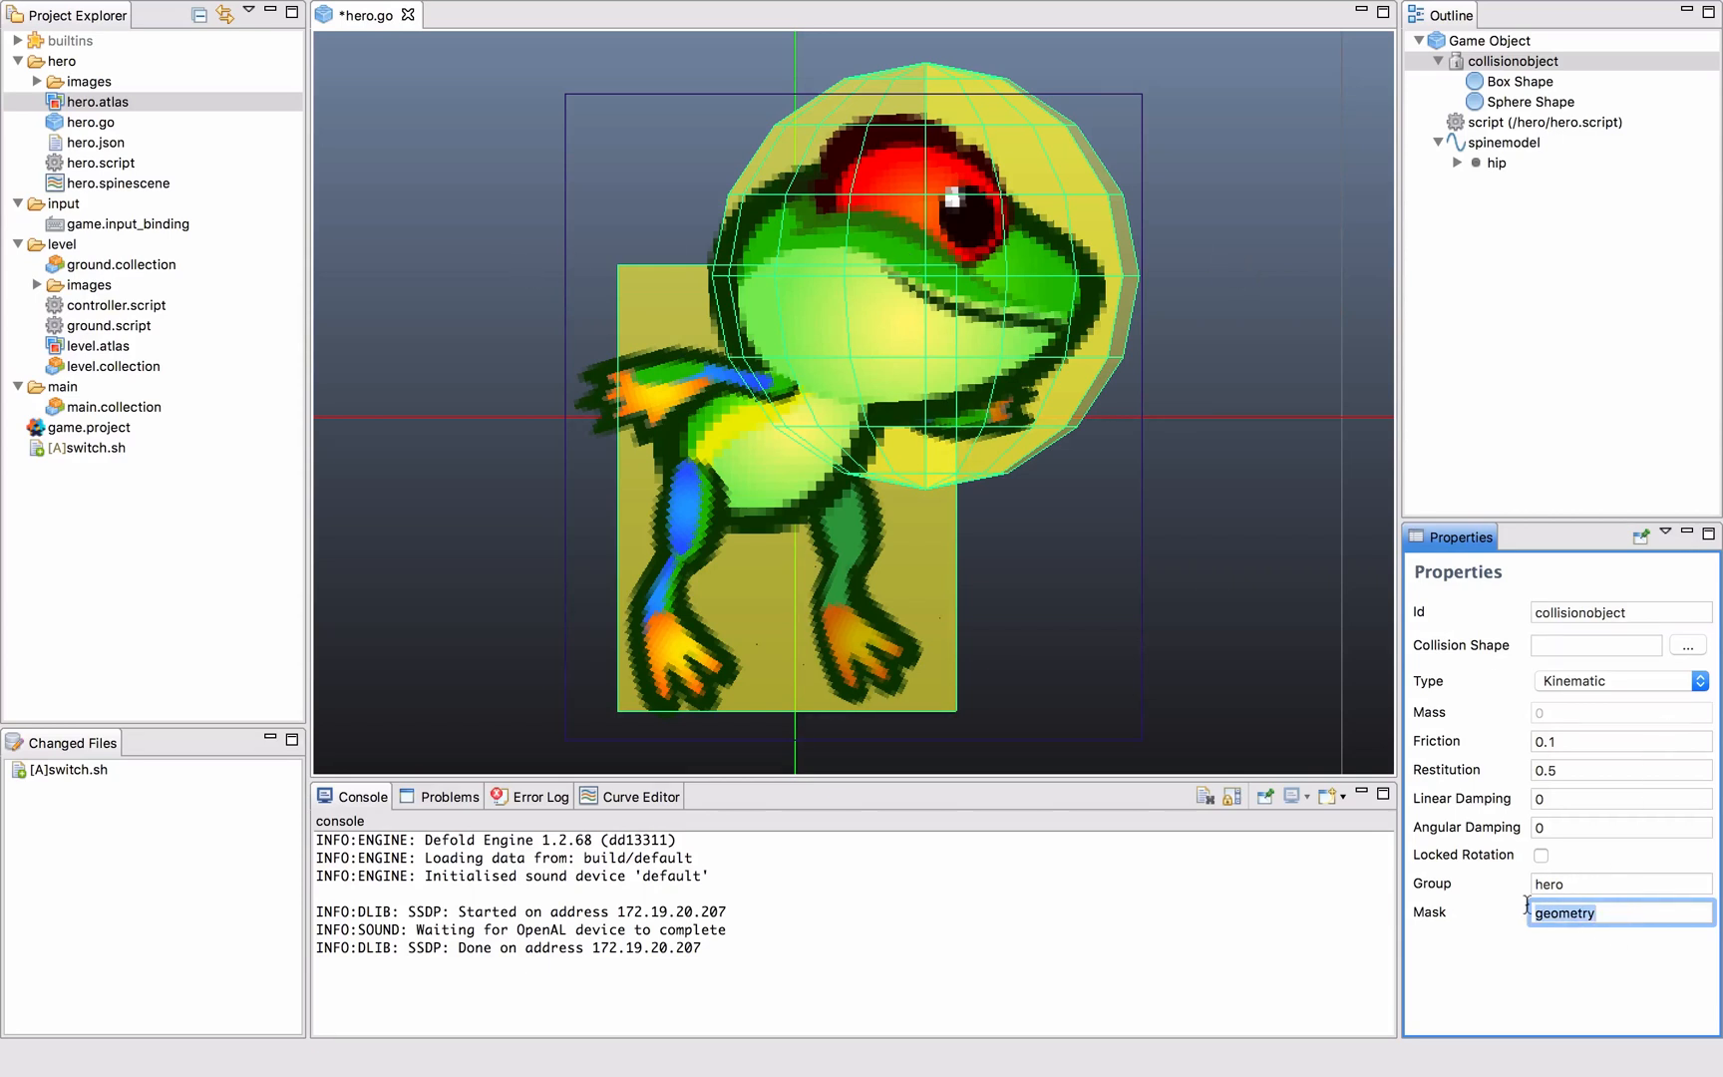
{"action": "left_click", "coordinate": [1503, 142]}
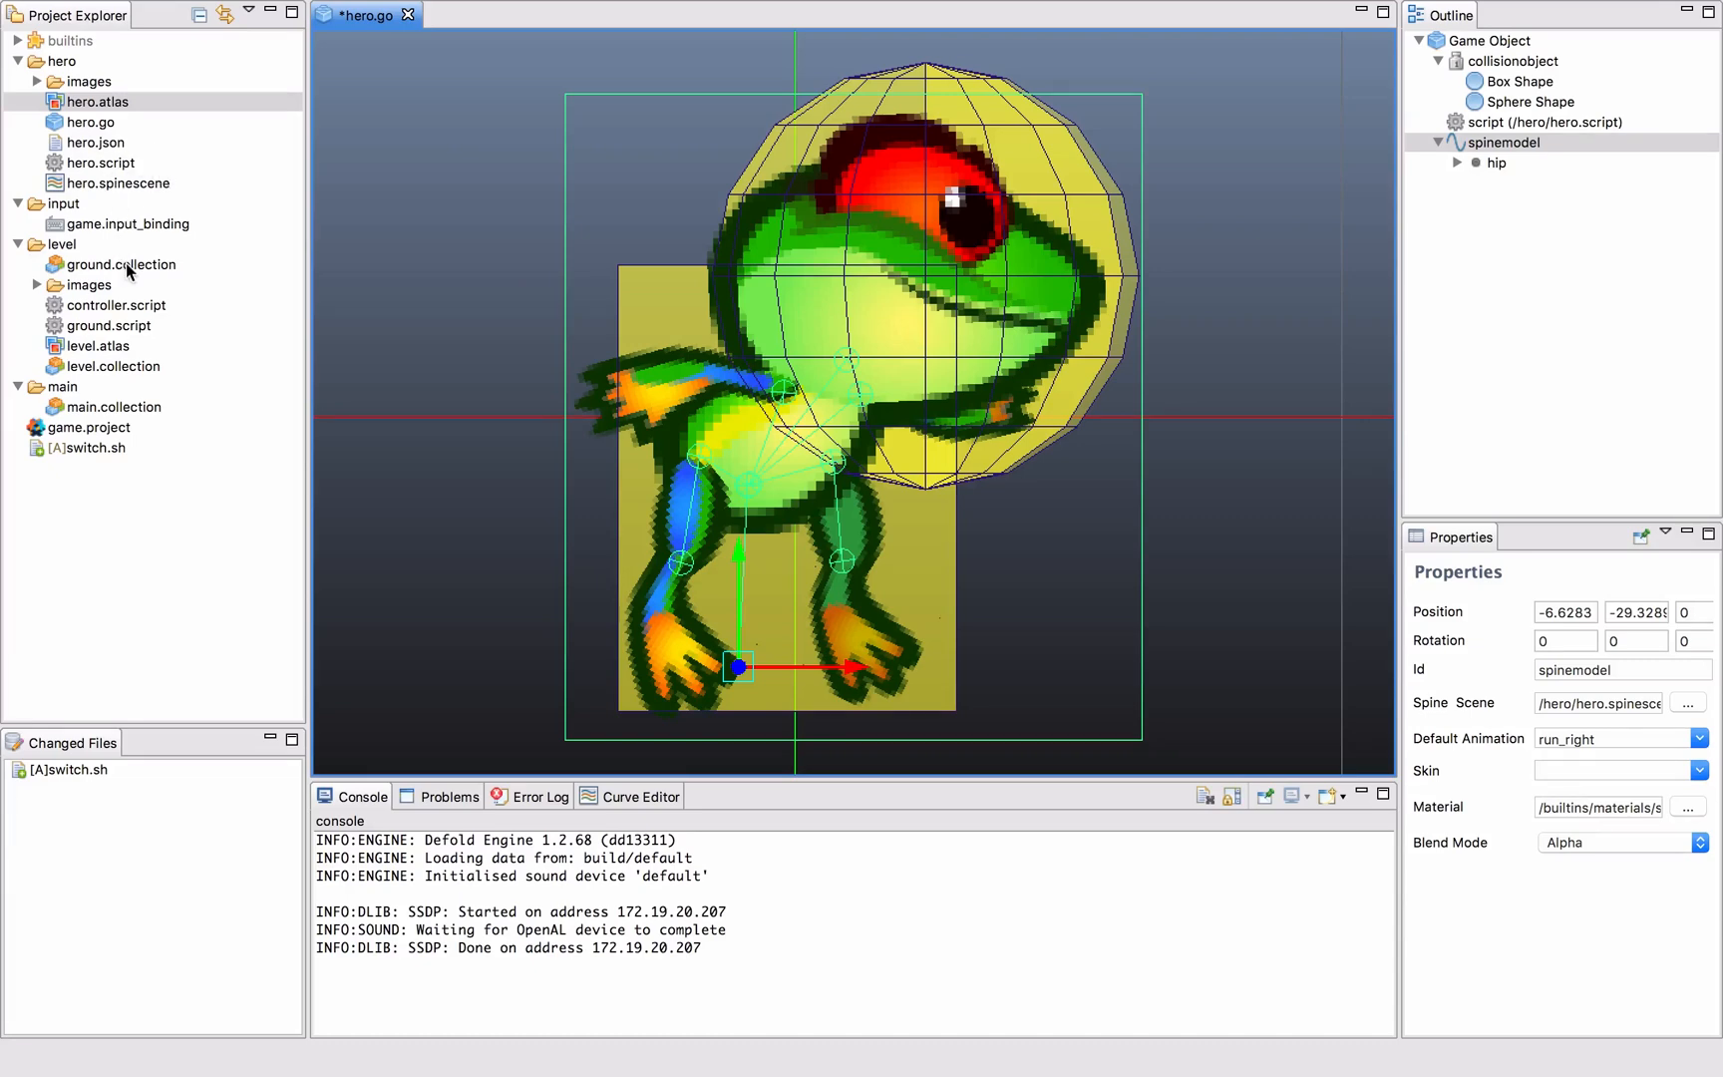
Inspect ground.collection's controller collision object, its box shape and geometry group.
{"action": "double_click", "coordinate": [124, 263]}
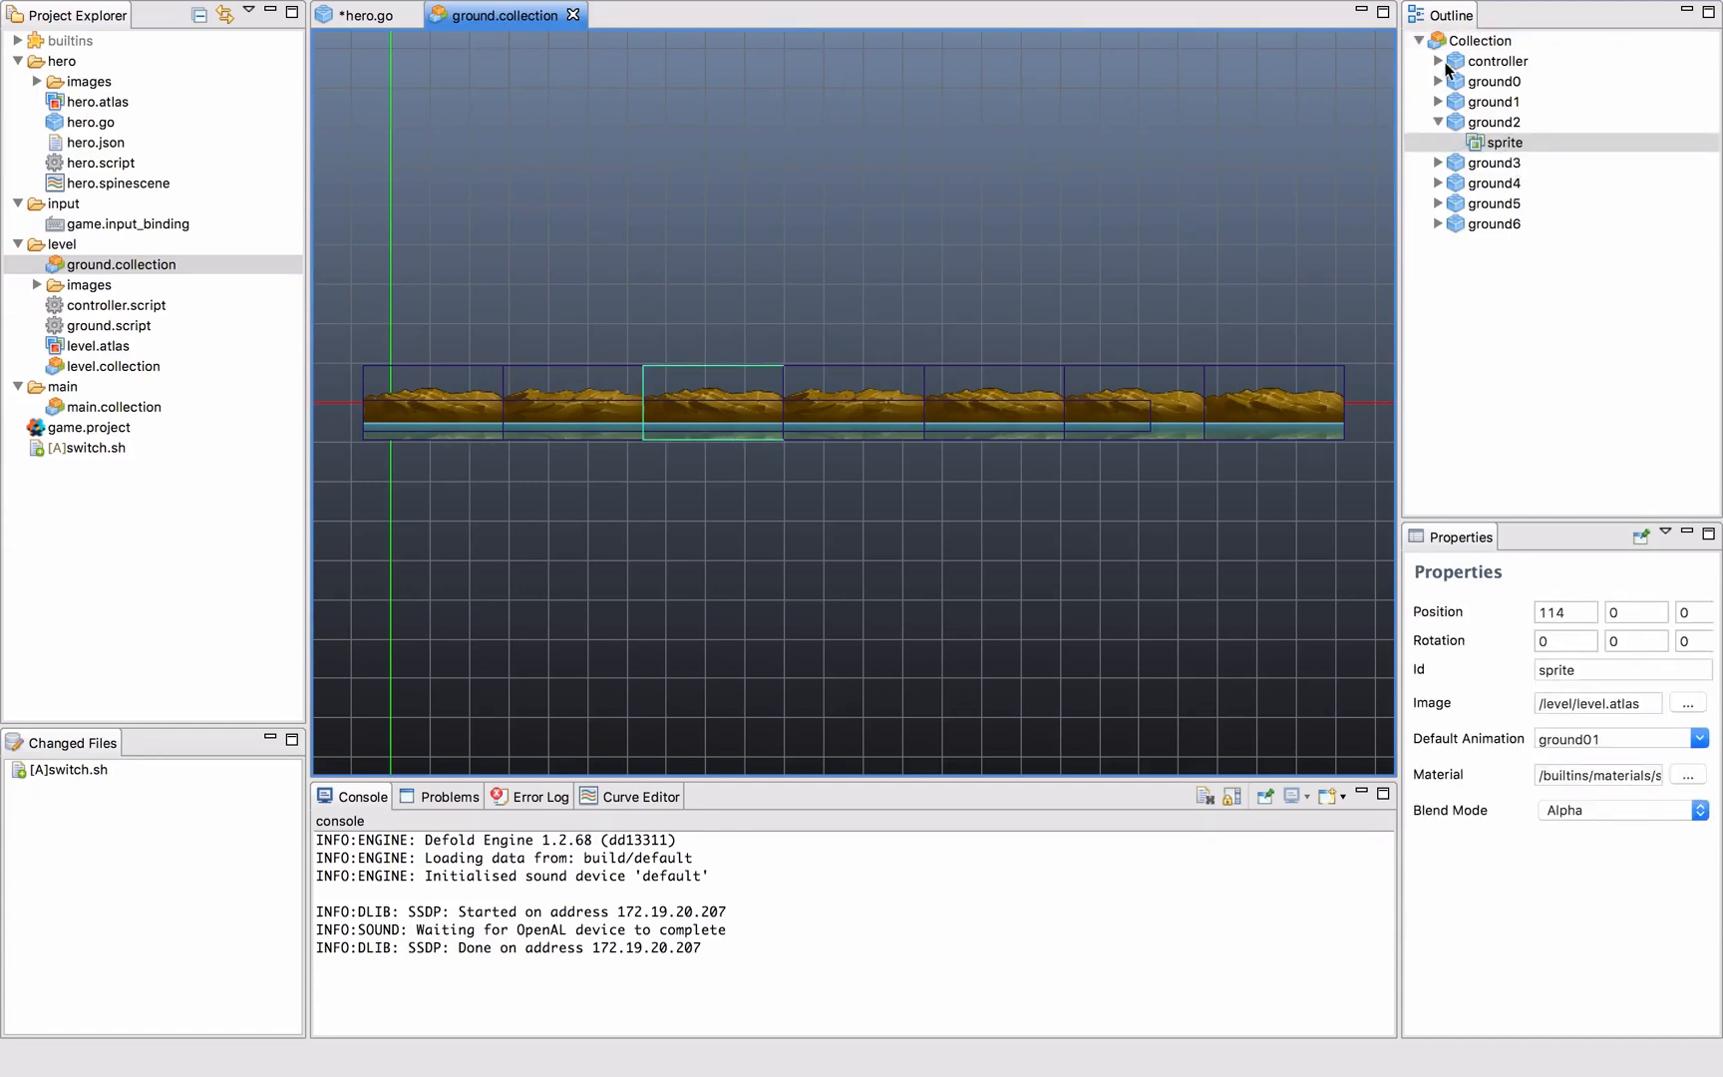
{"action": "left_click", "coordinate": [1527, 79]}
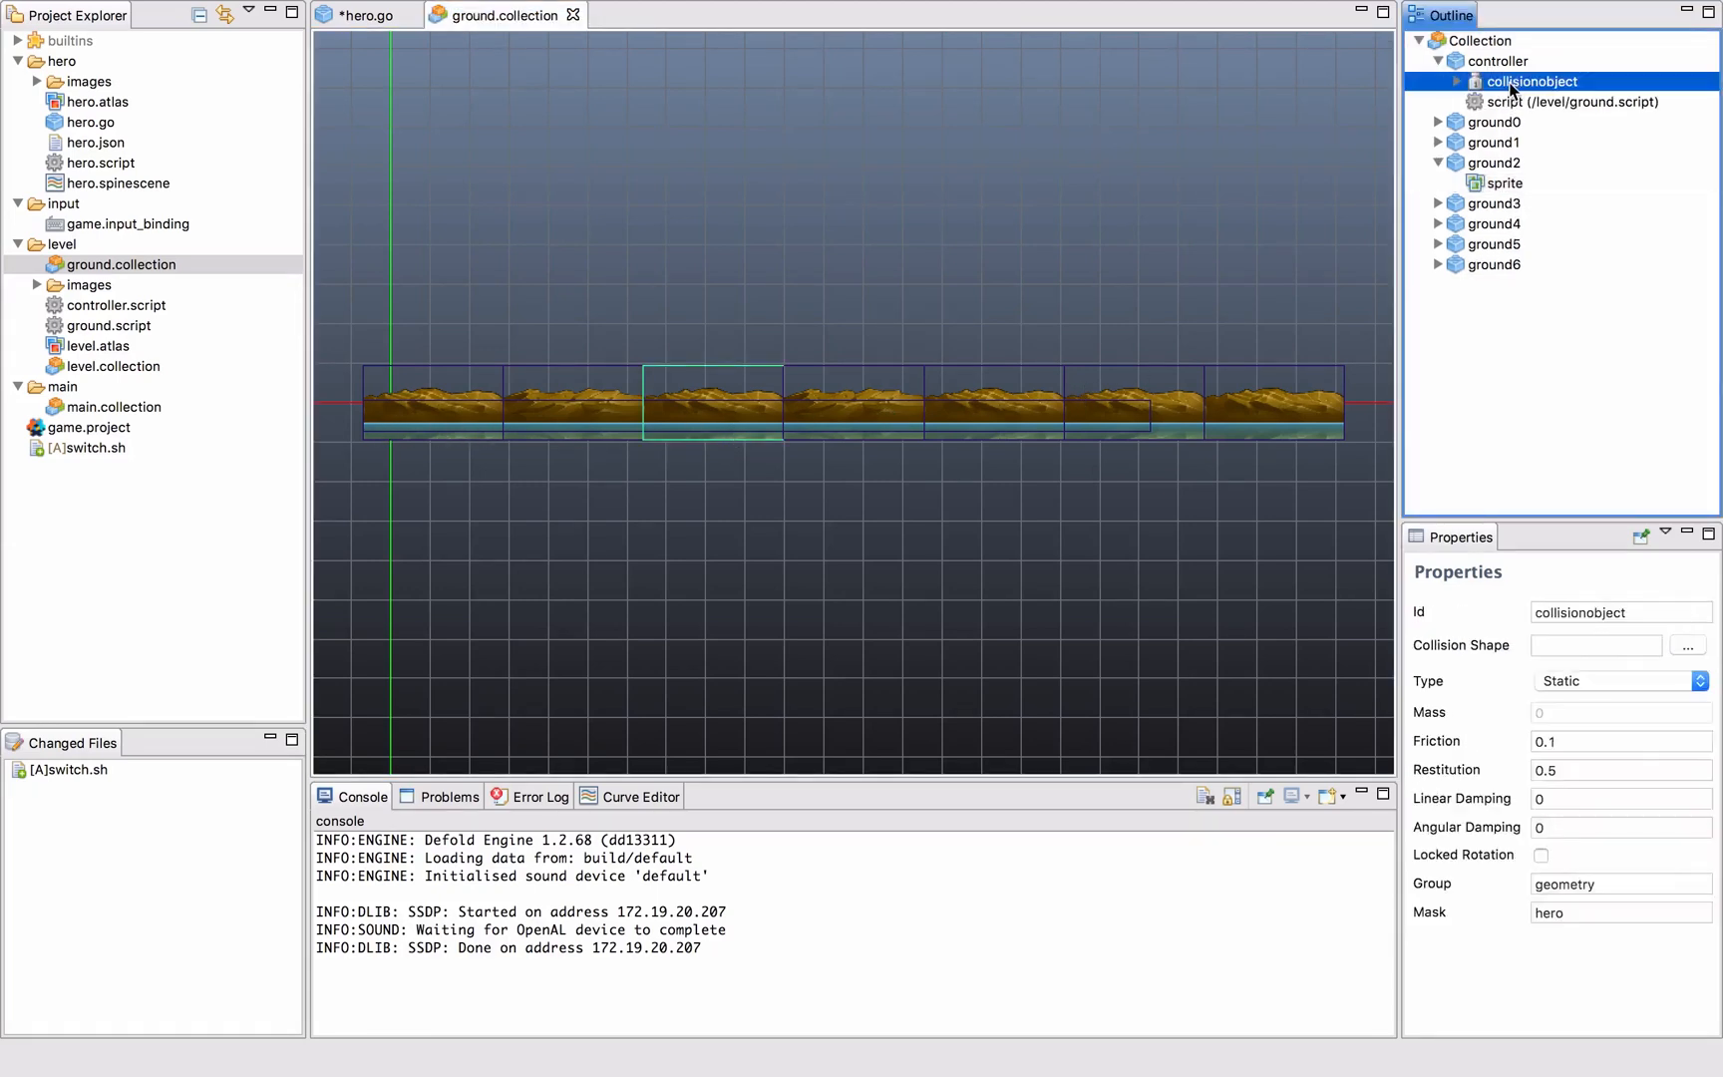
{"action": "left_click", "coordinate": [1462, 81]}
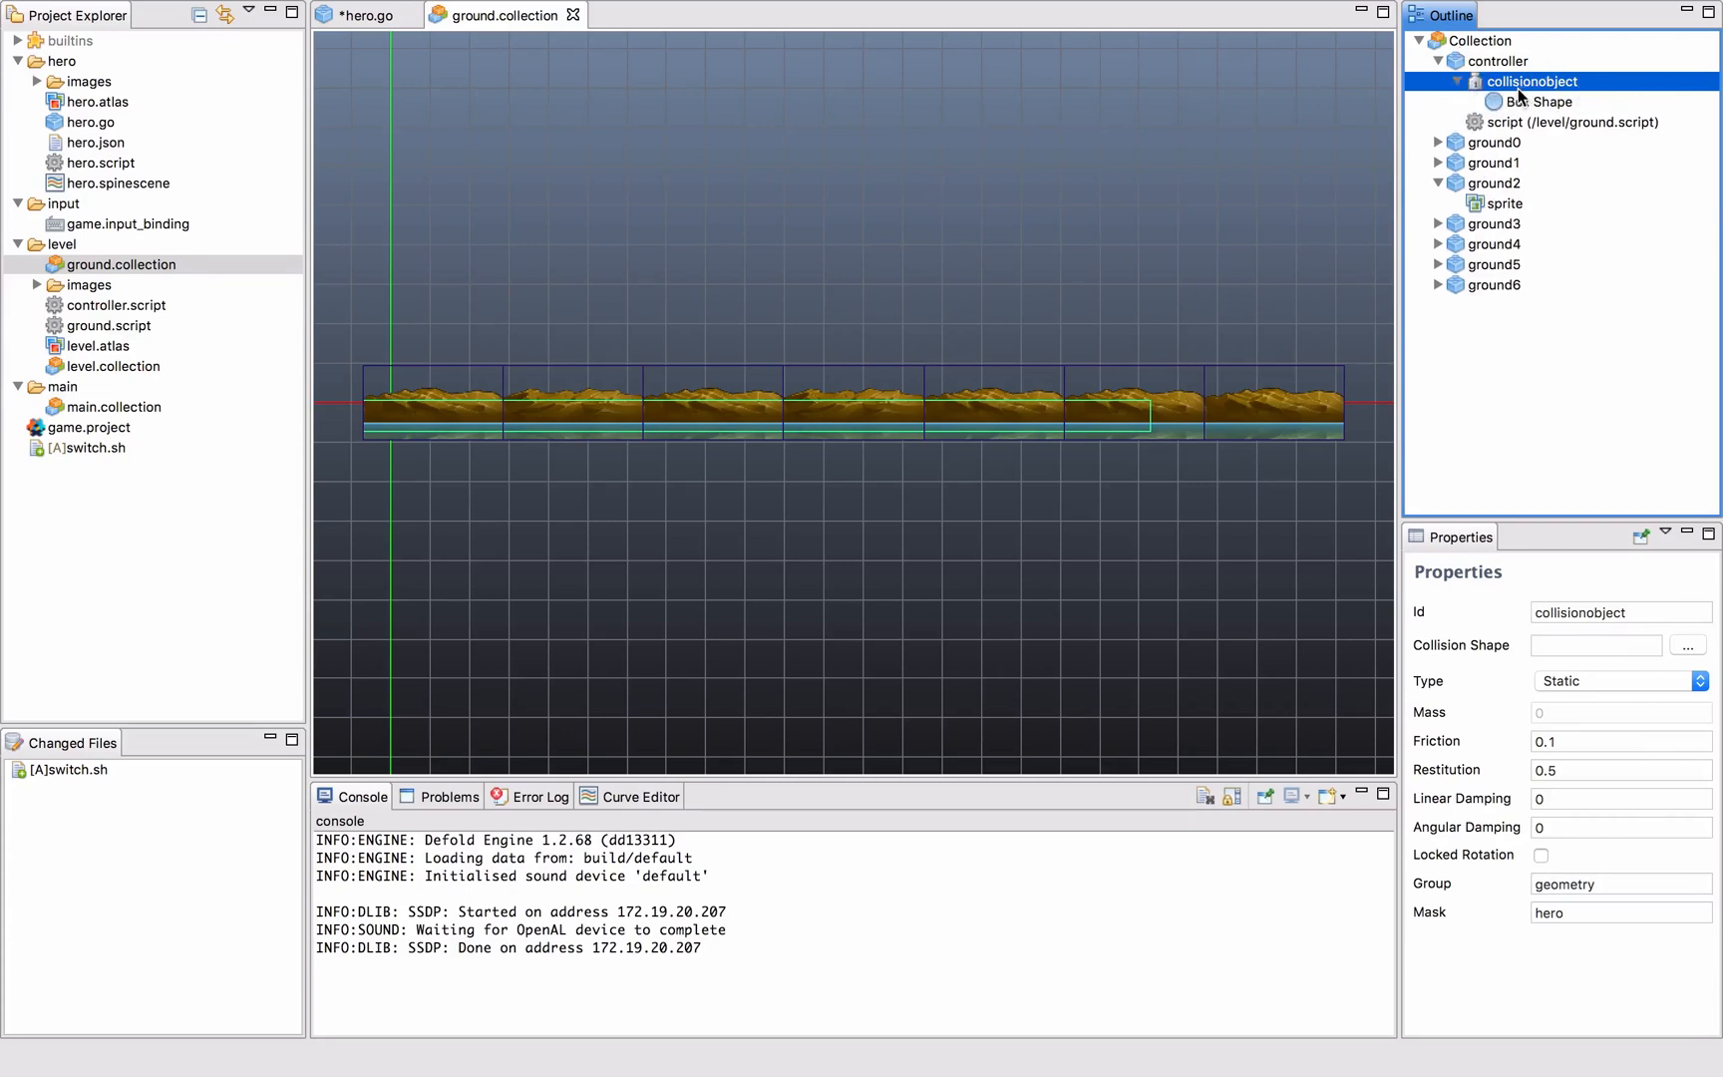
{"action": "left_click", "coordinate": [1547, 101]}
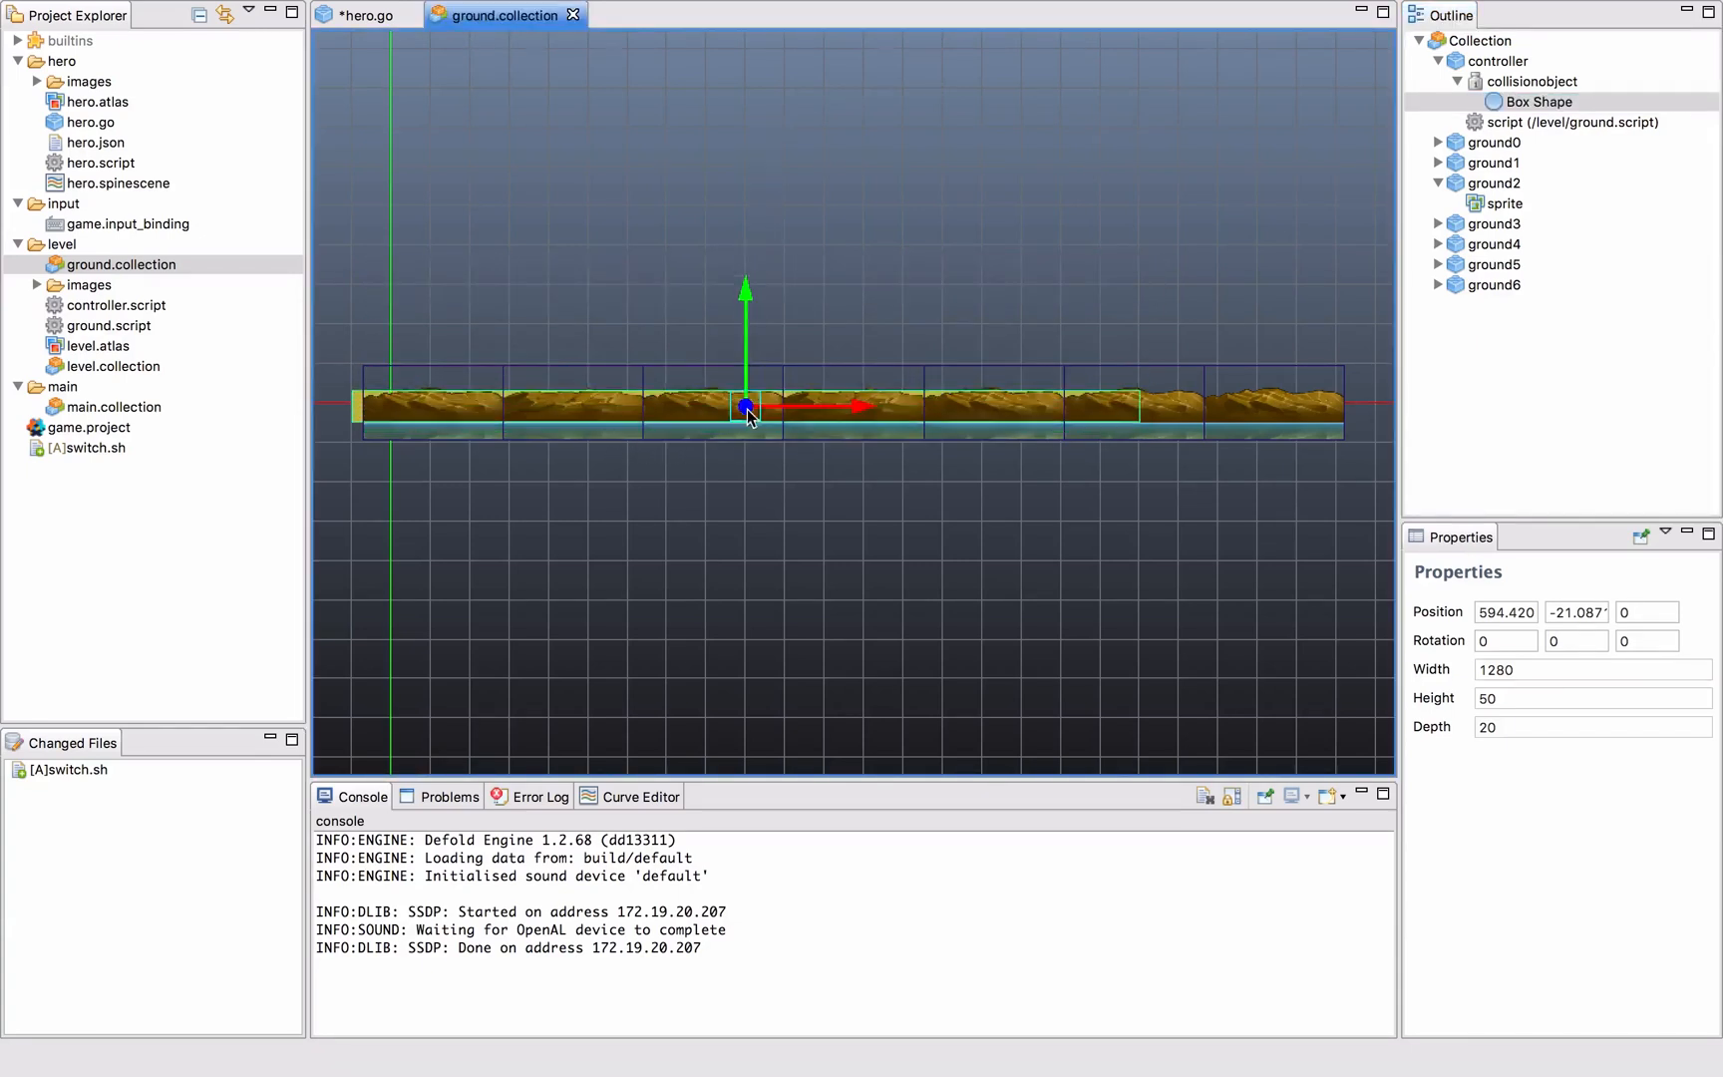
{"action": "left_click", "coordinate": [1531, 82]}
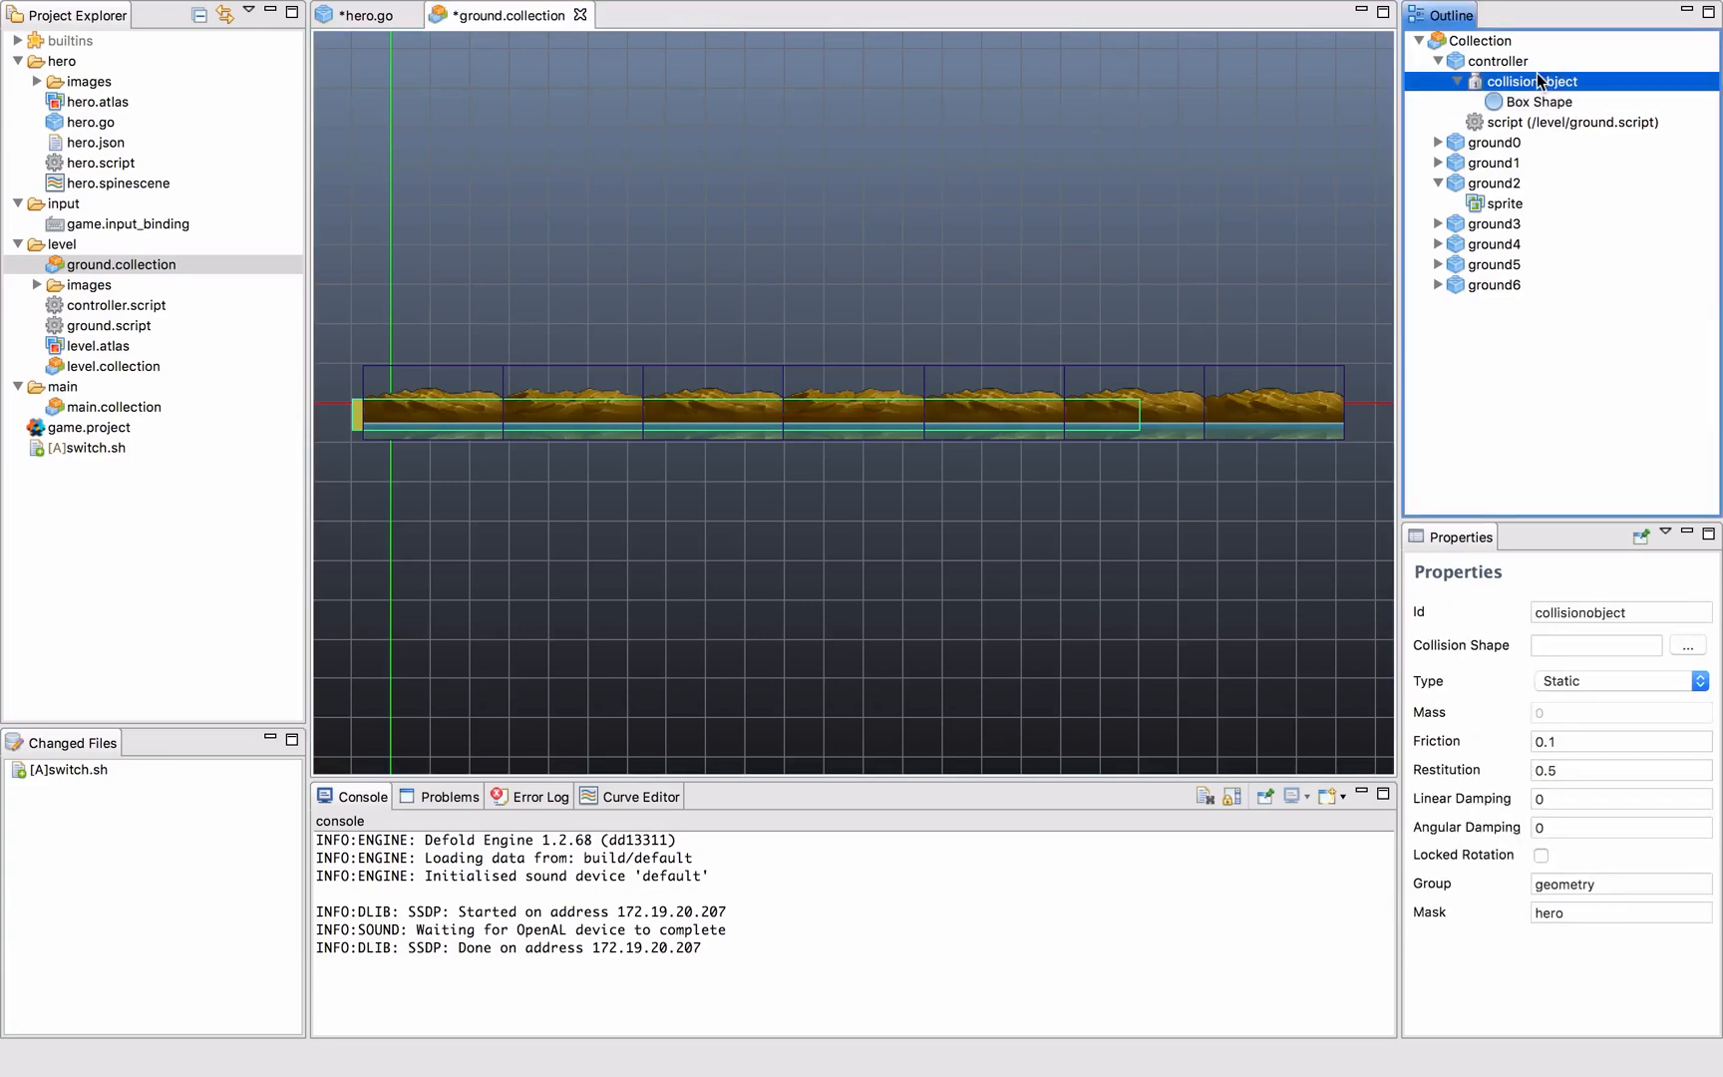
{"action": "mouse_move", "coordinate": [1576, 724]}
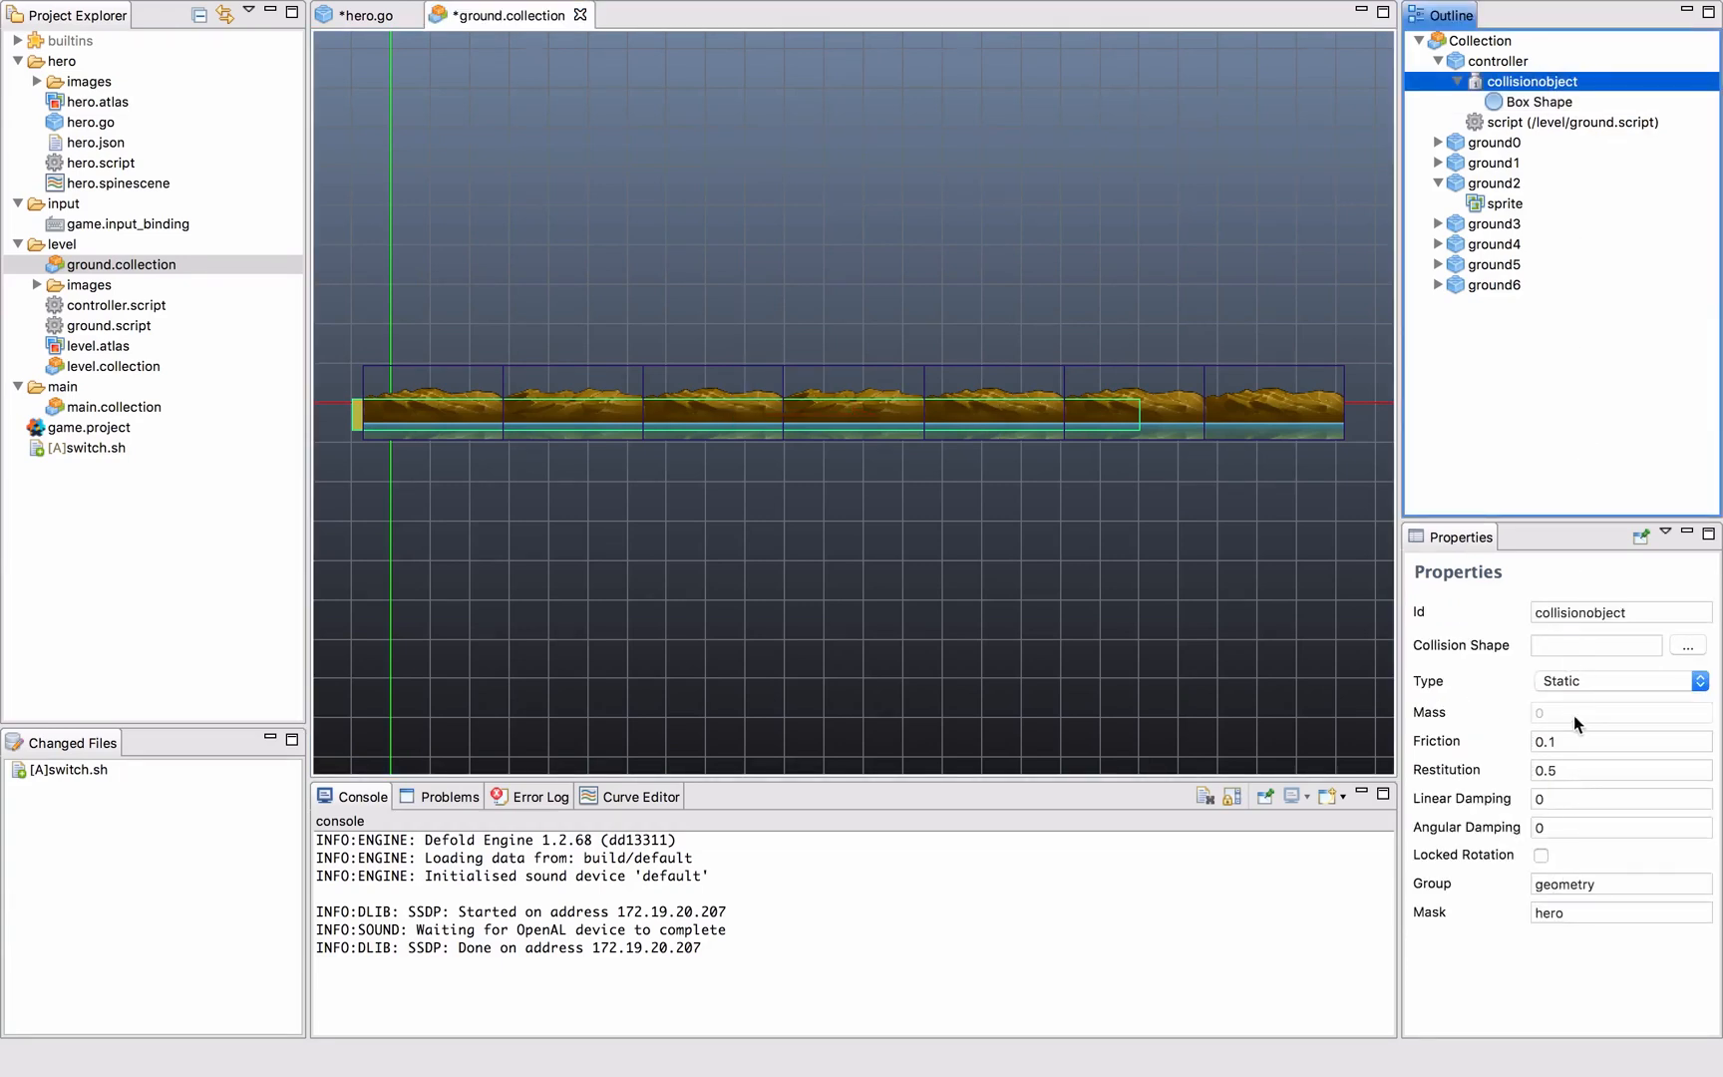
{"action": "mouse_move", "coordinate": [391, 393]}
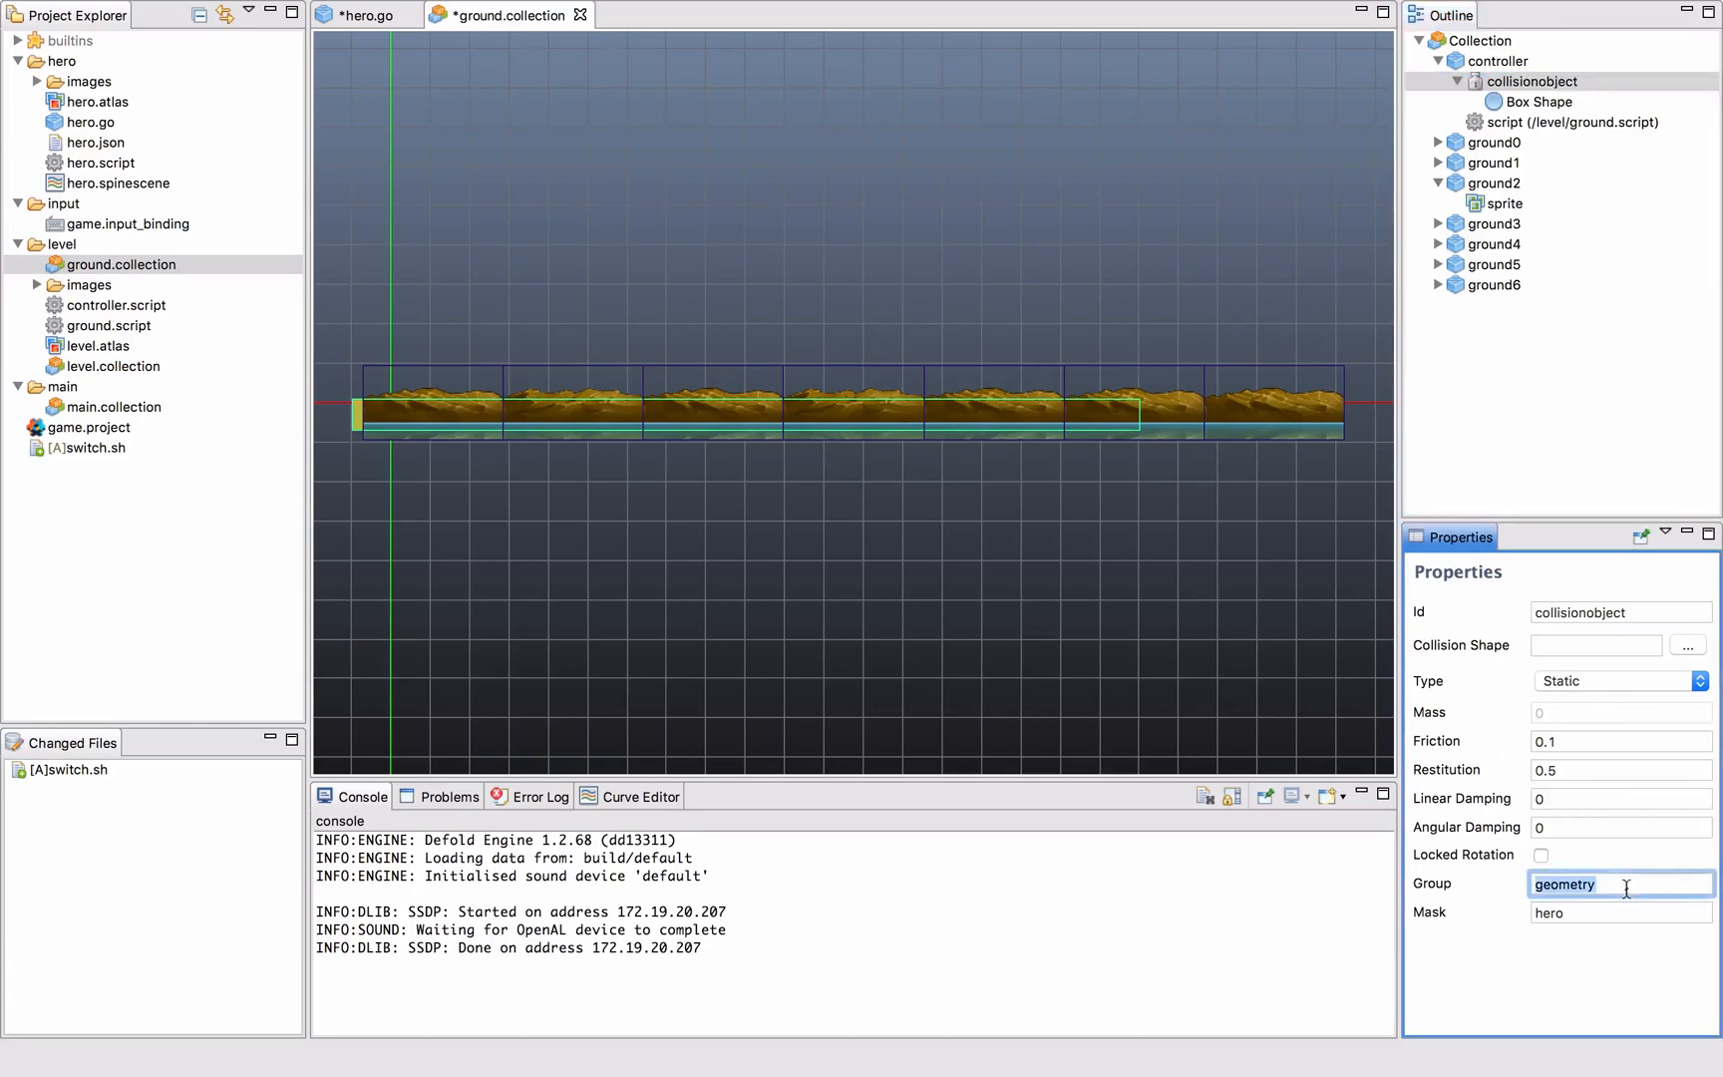
{"action": "left_click", "coordinate": [1619, 911]}
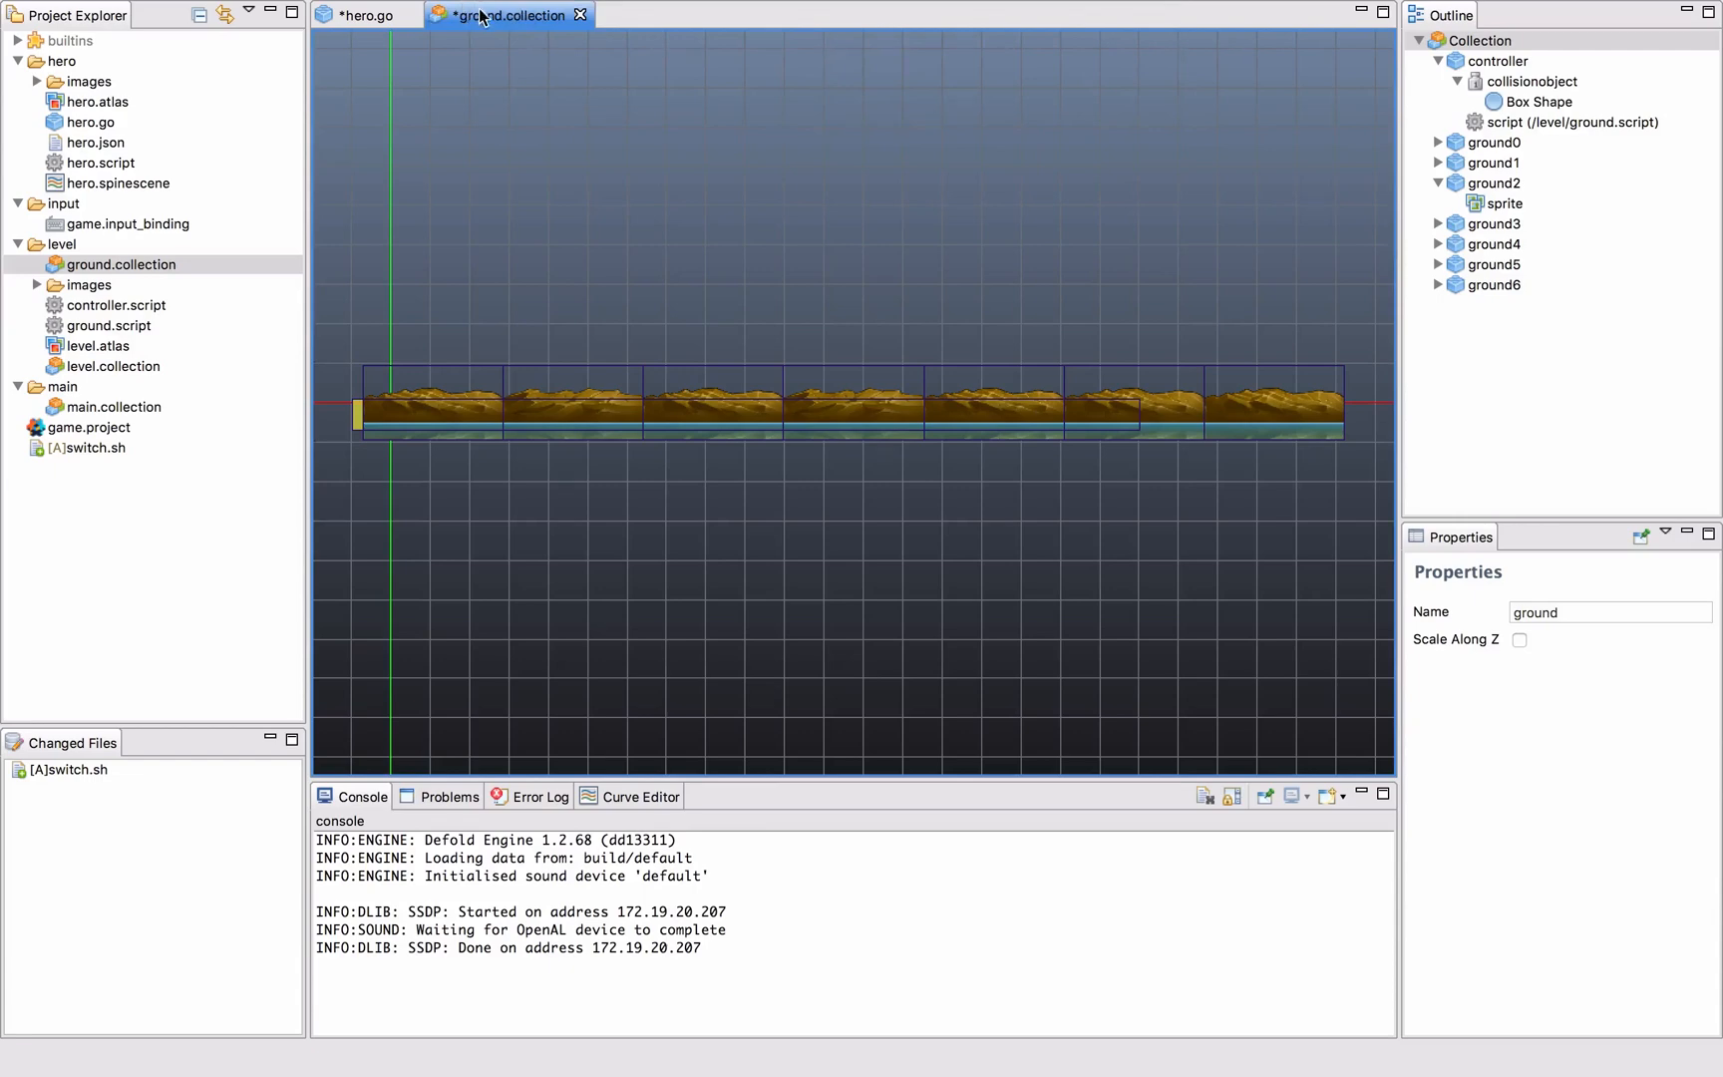
Close the ground collection, discarding its changes.
{"action": "left_click", "coordinate": [580, 14]}
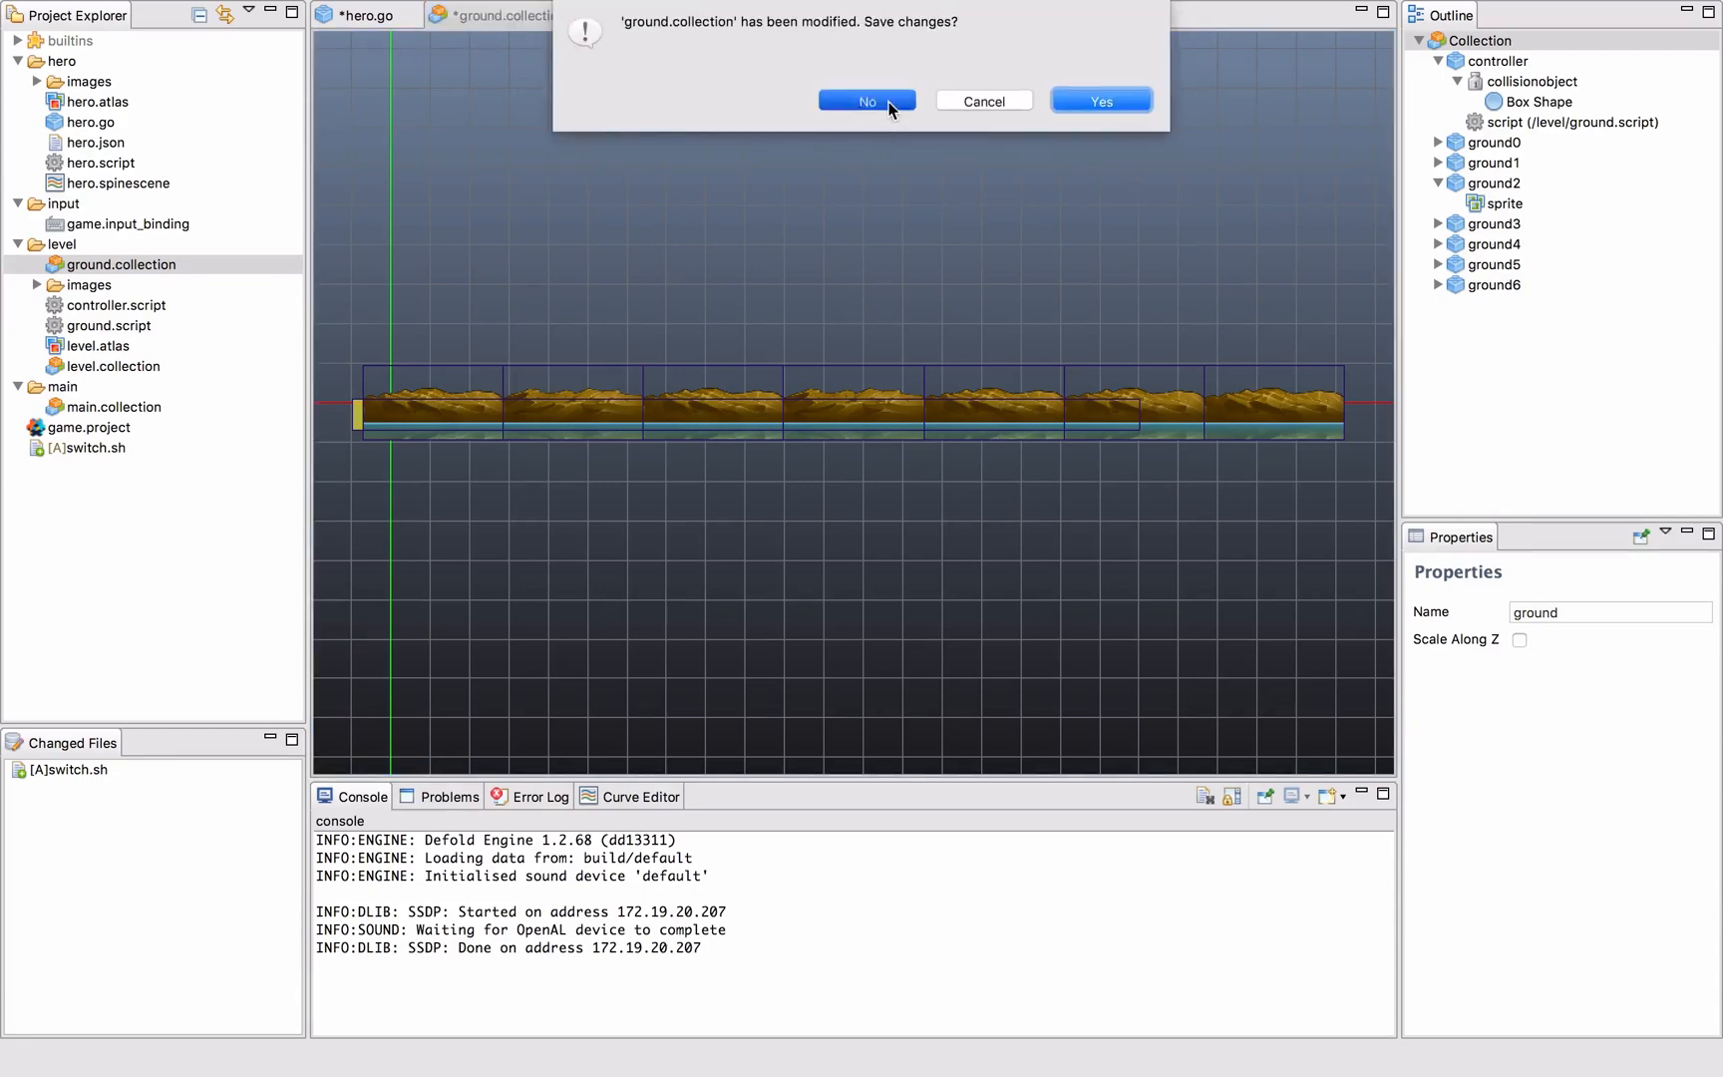
{"action": "left_click", "coordinate": [867, 101]}
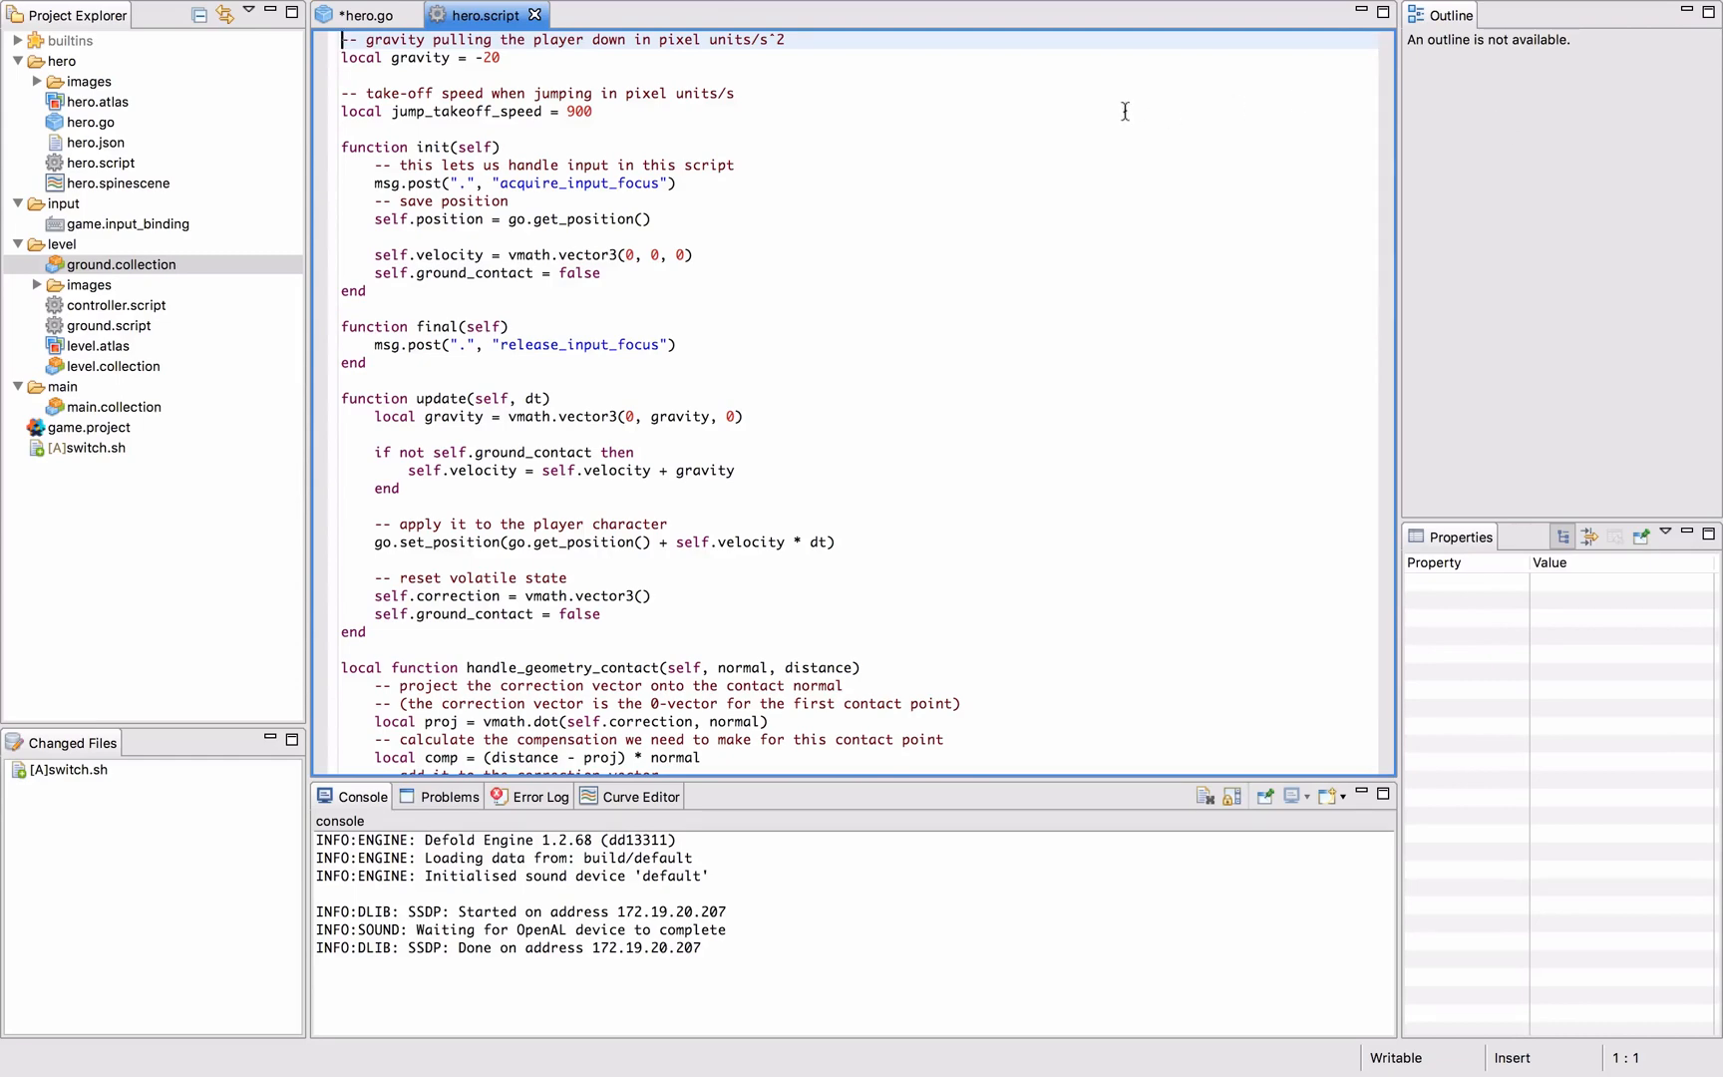
{"action": "scroll", "scroll_direction": "down", "scroll_amount": 3}
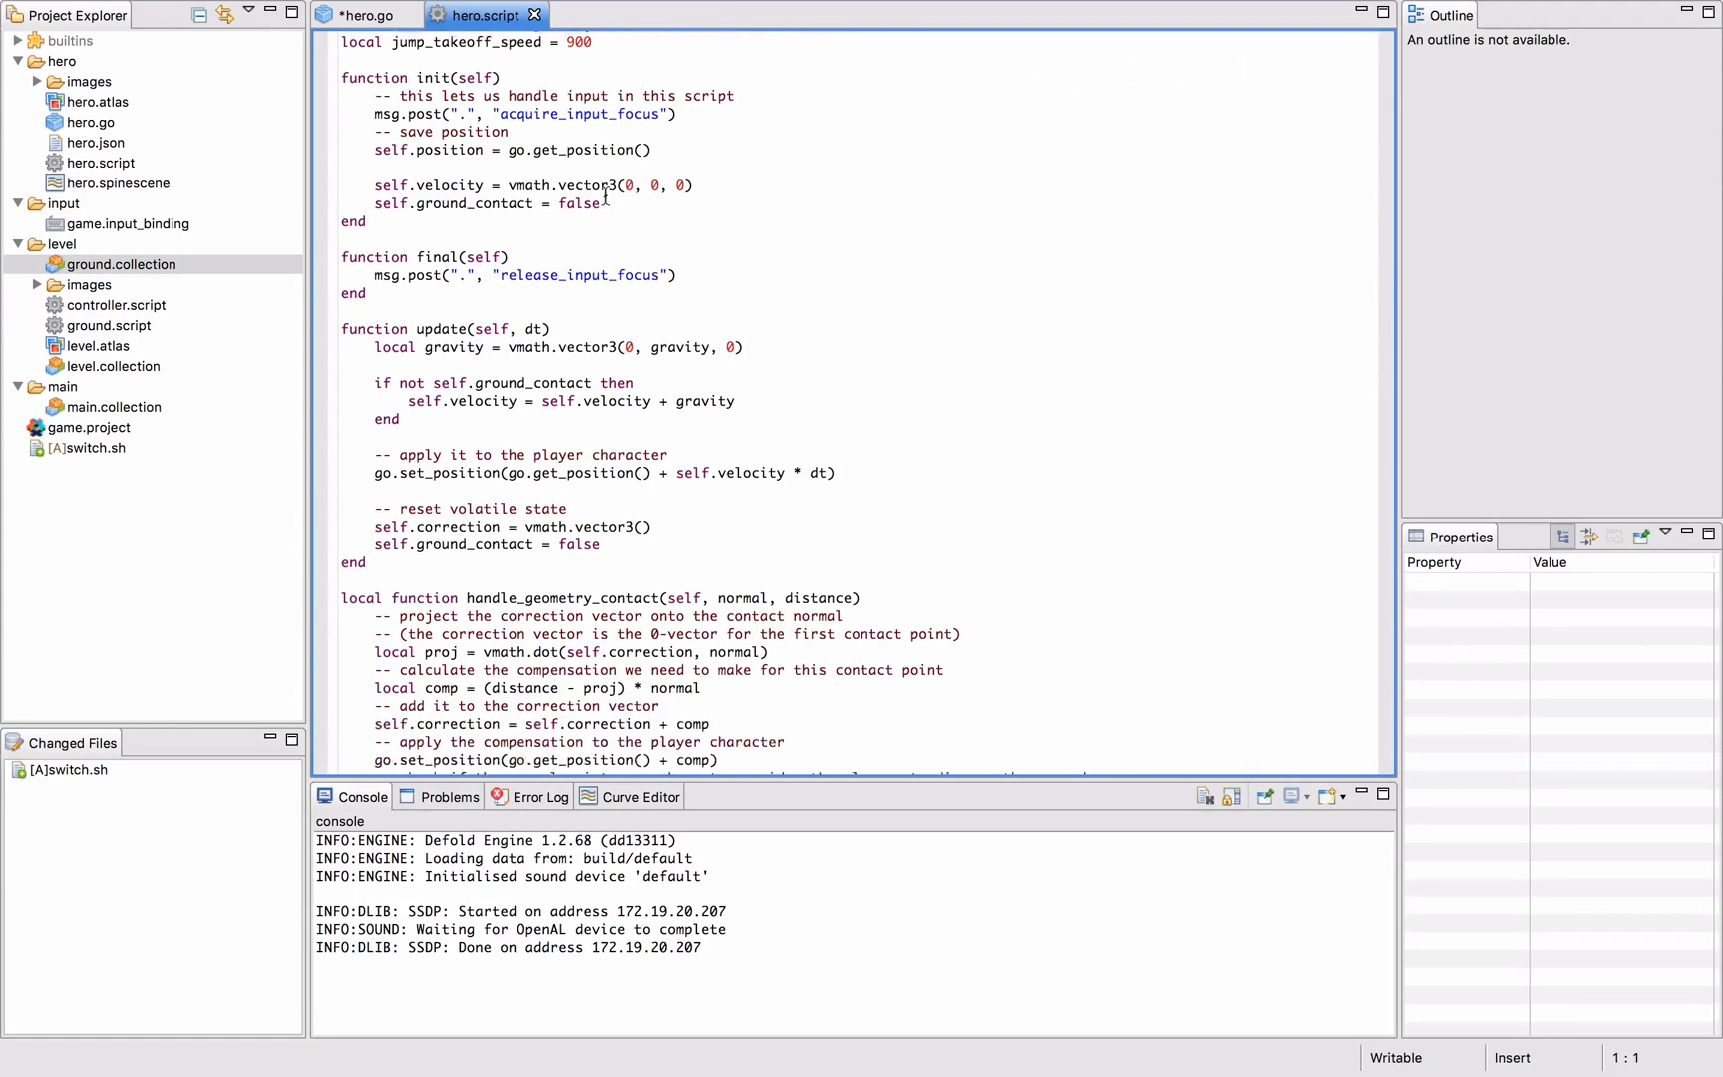
{"action": "scroll", "scroll_direction": "down", "scroll_amount": 3}
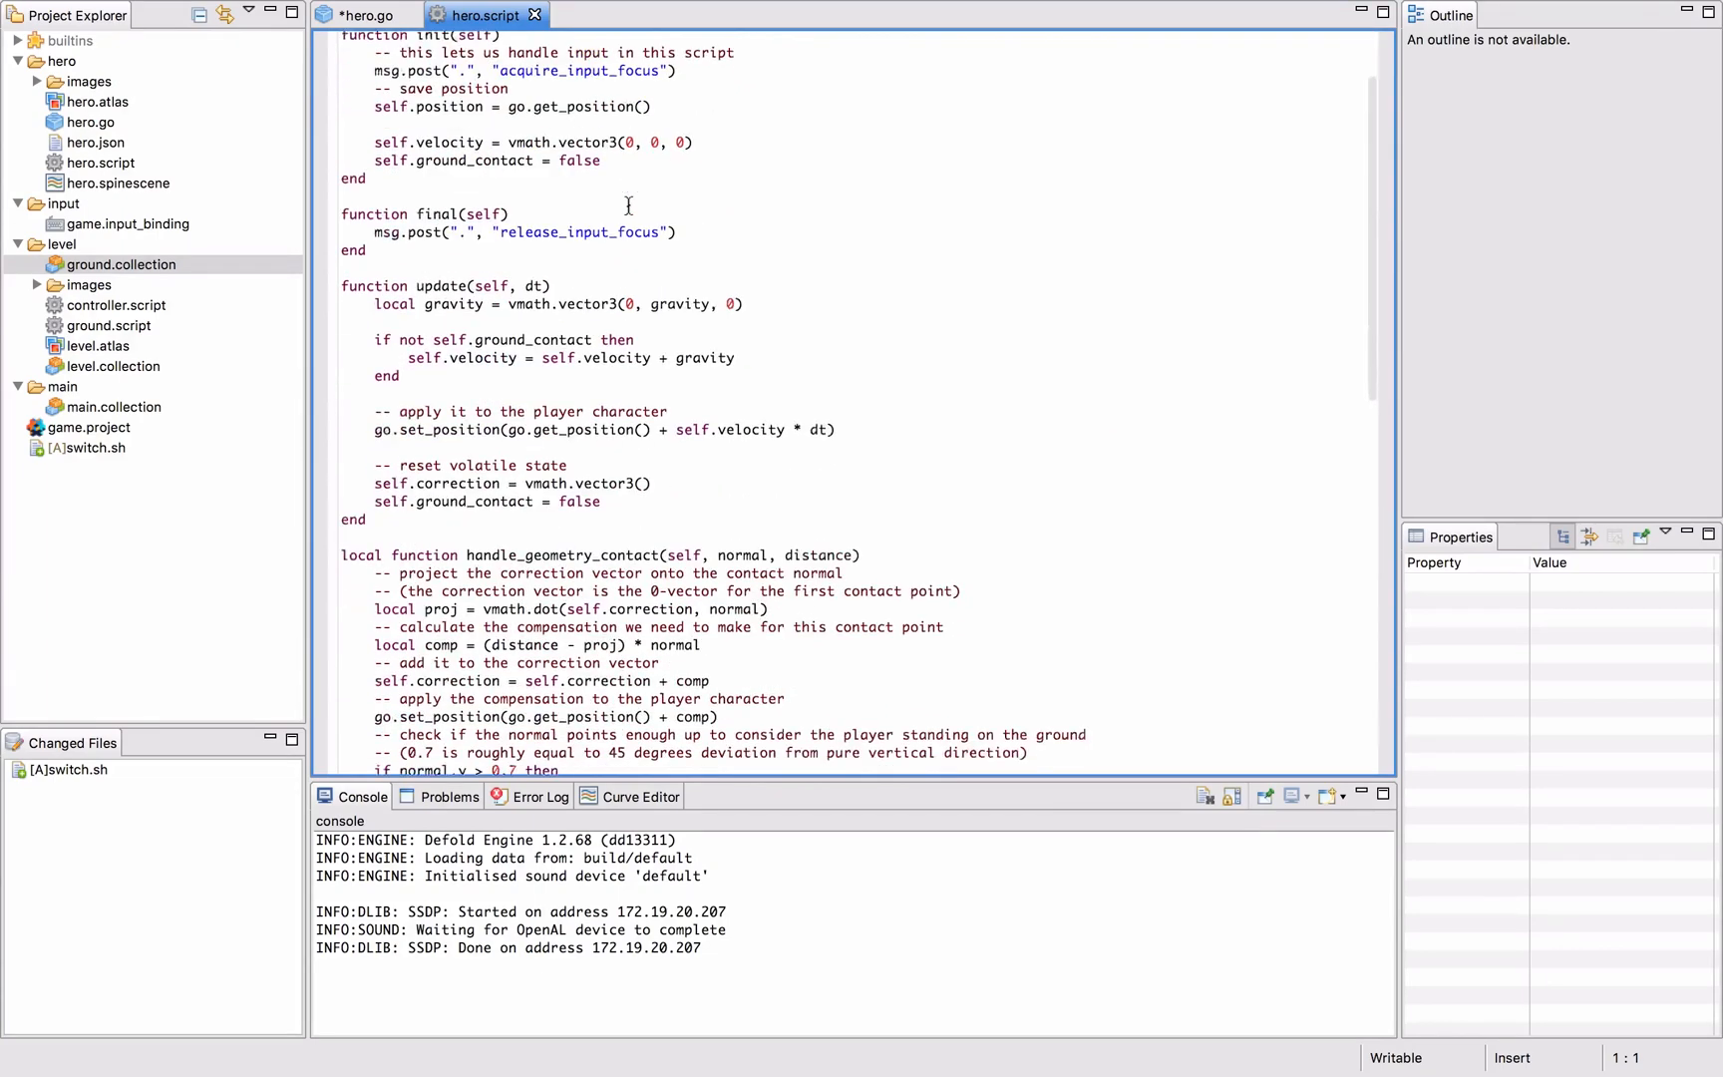
{"action": "scroll", "scroll_direction": "down", "scroll_amount": 3}
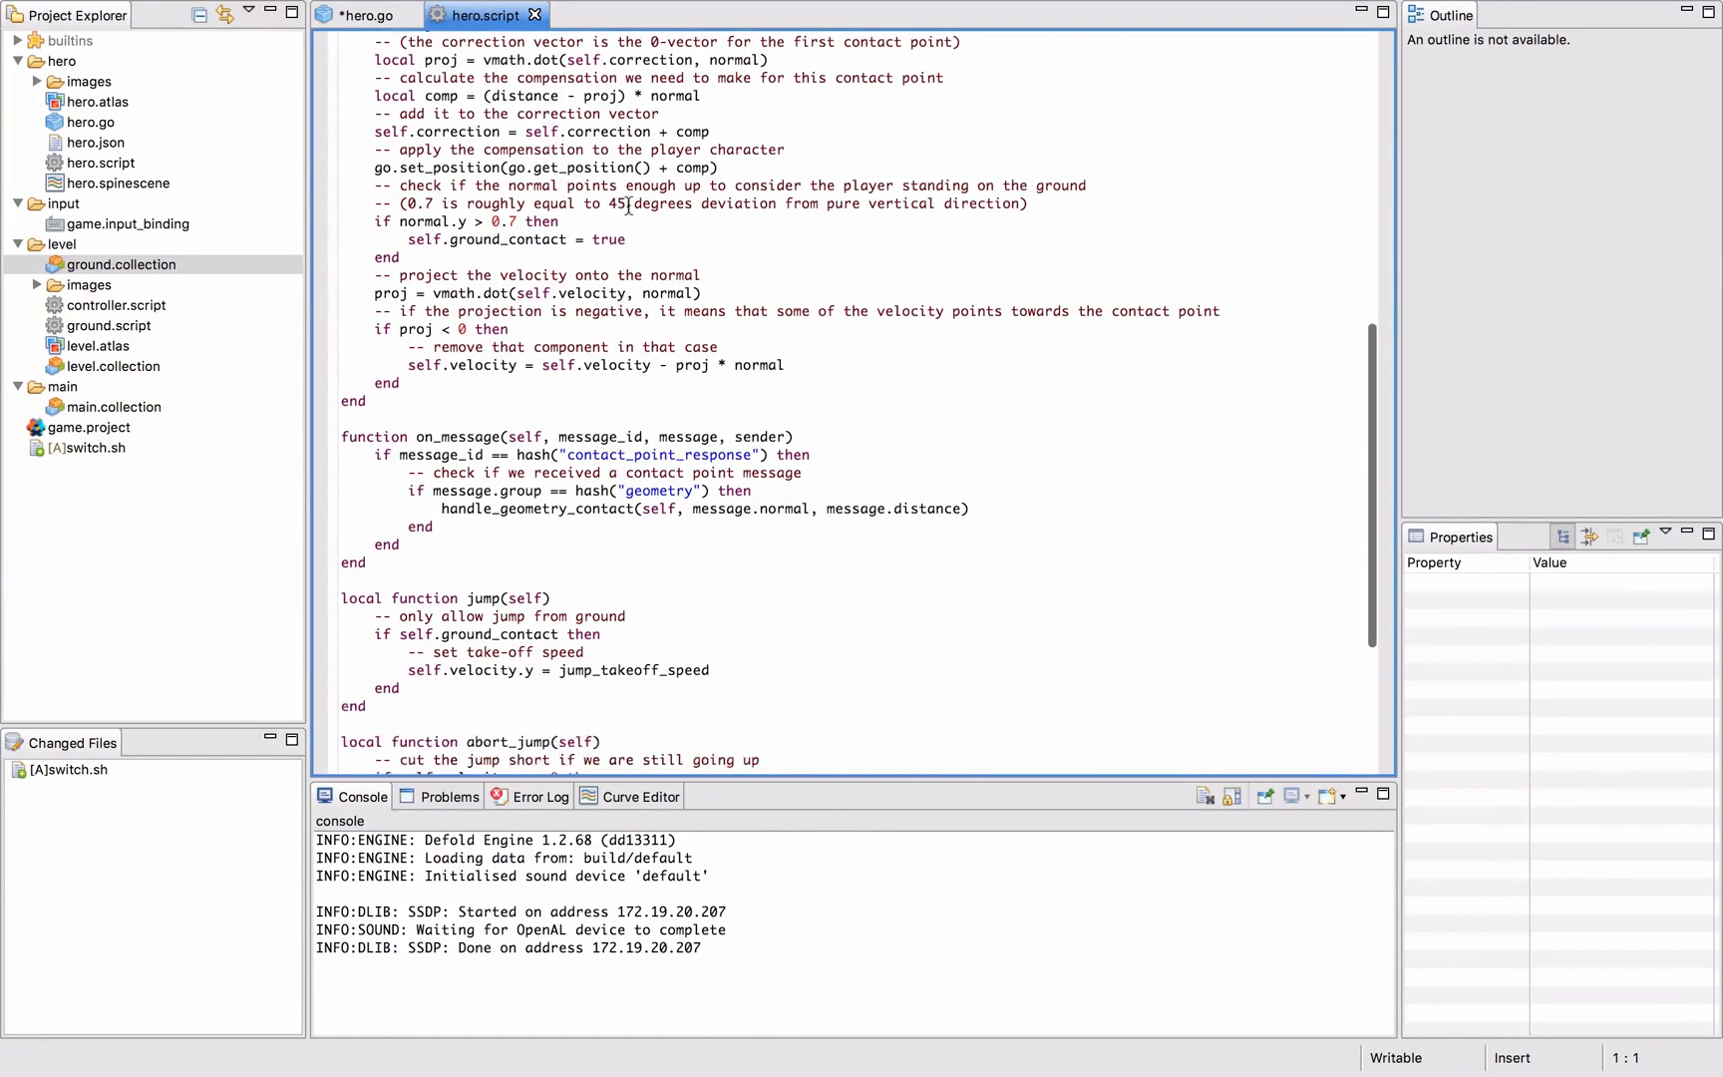
{"action": "scroll", "scroll_direction": "down", "scroll_amount": 3}
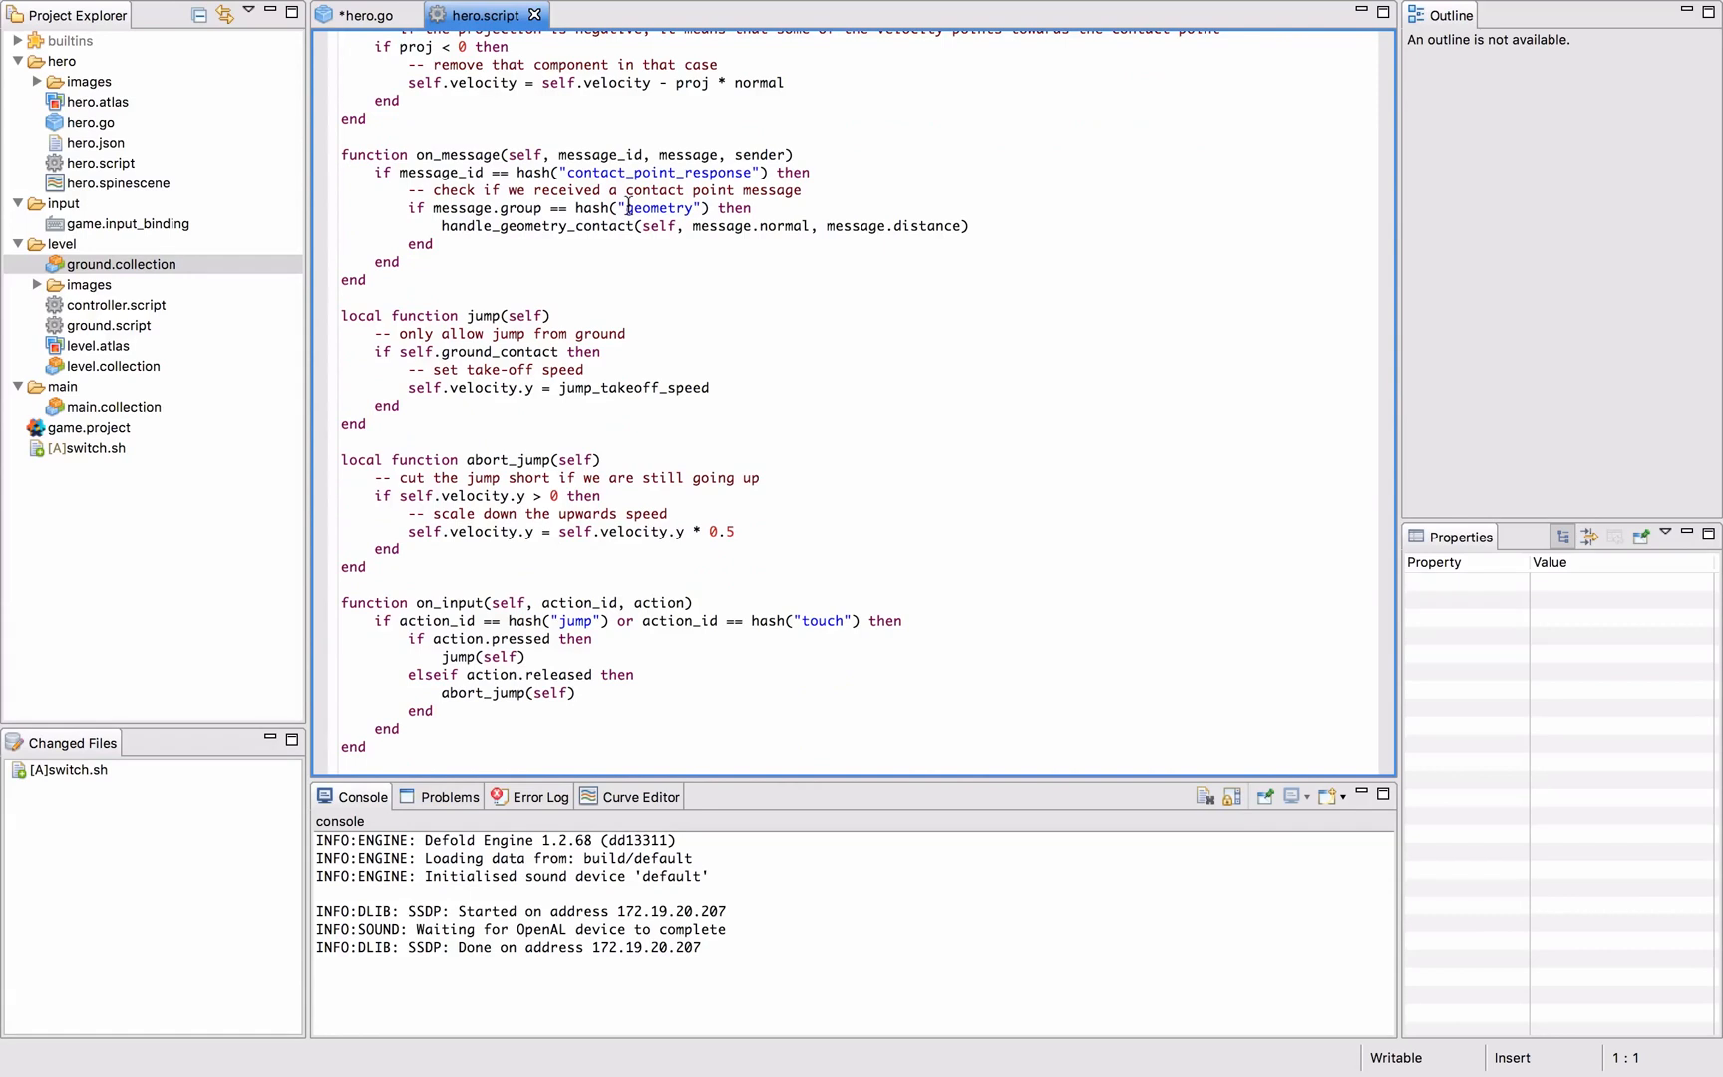
{"action": "scroll", "scroll_direction": "up", "scroll_amount": 3}
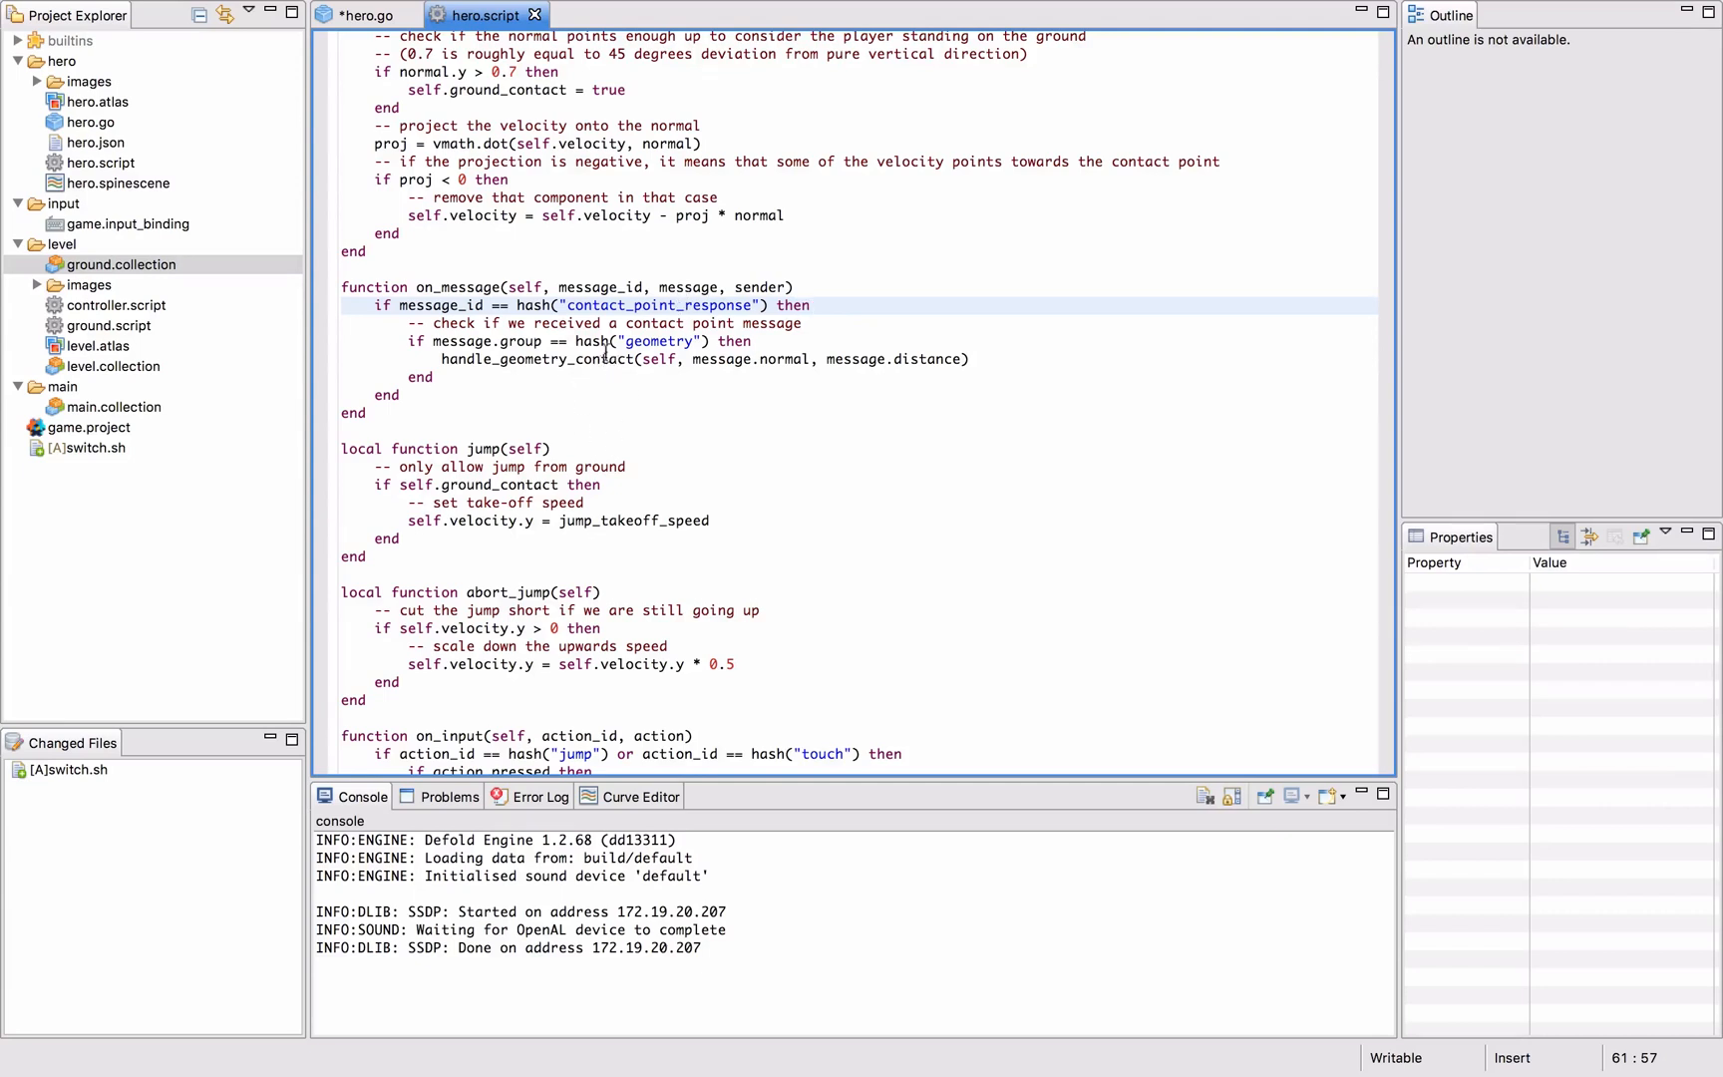
{"action": "left_click", "coordinate": [724, 341]}
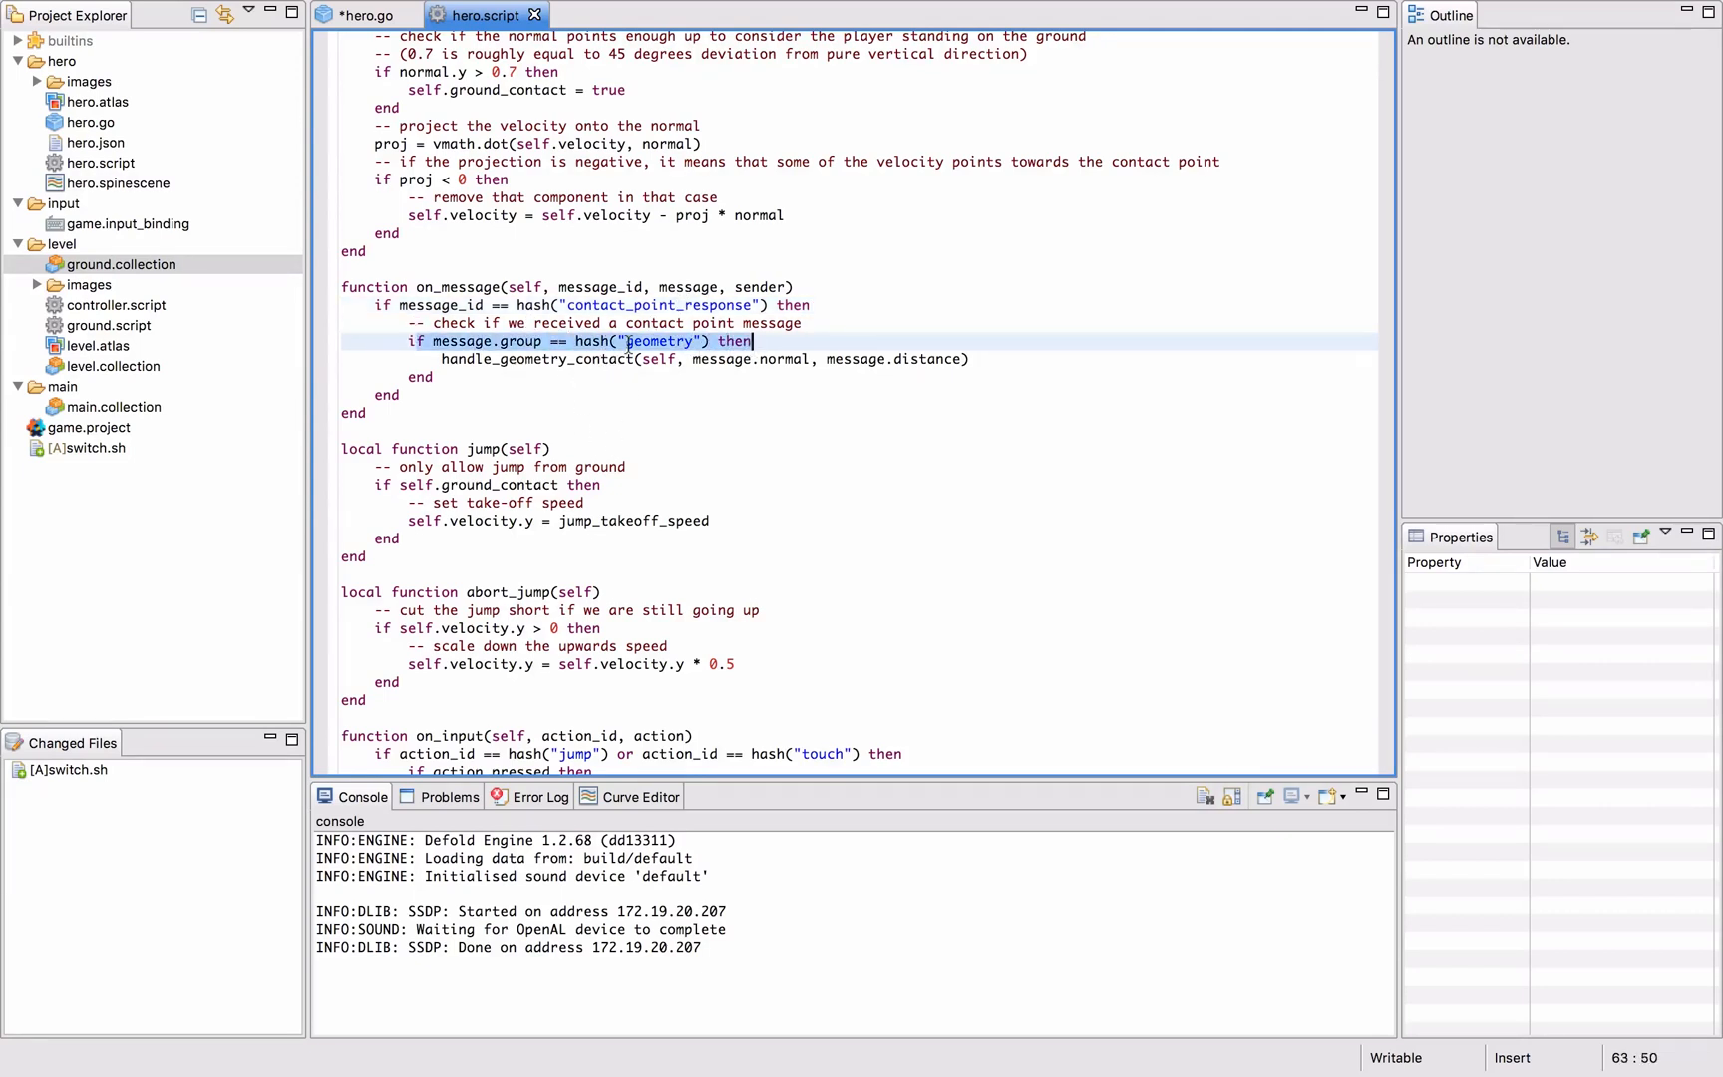
{"action": "left_click", "coordinate": [634, 361]}
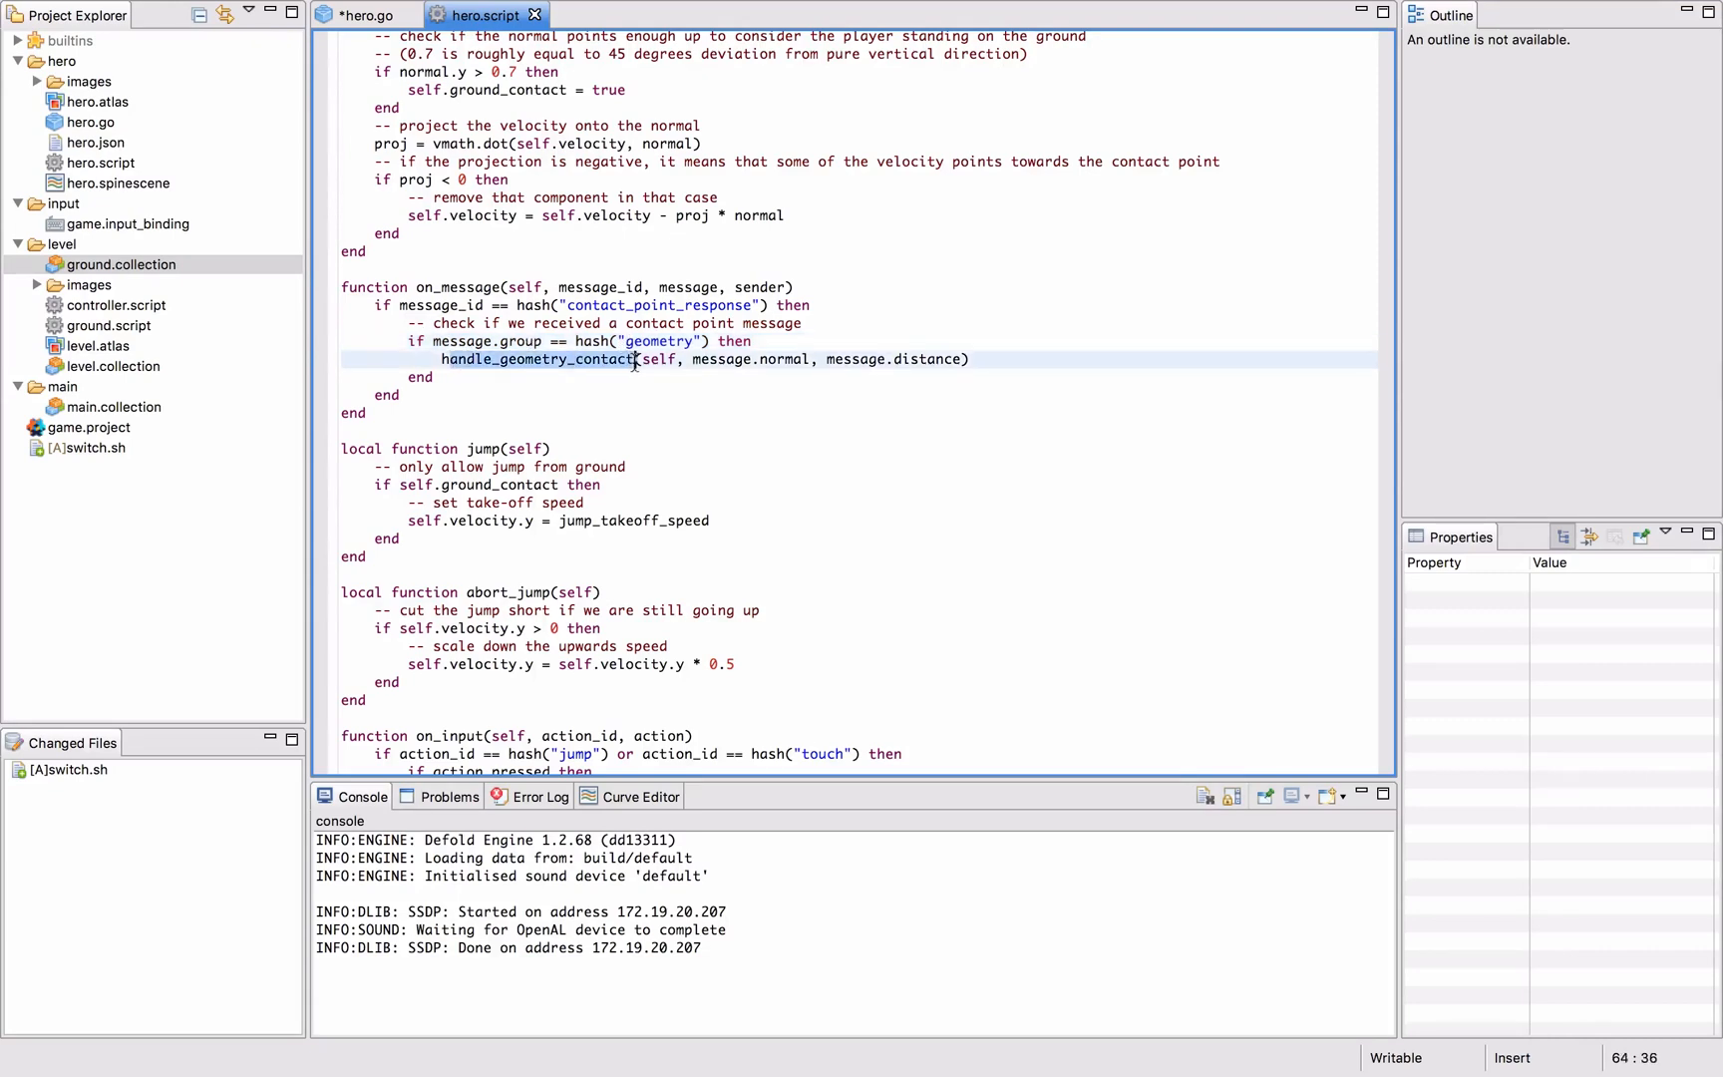
{"action": "left_click", "coordinate": [694, 359]}
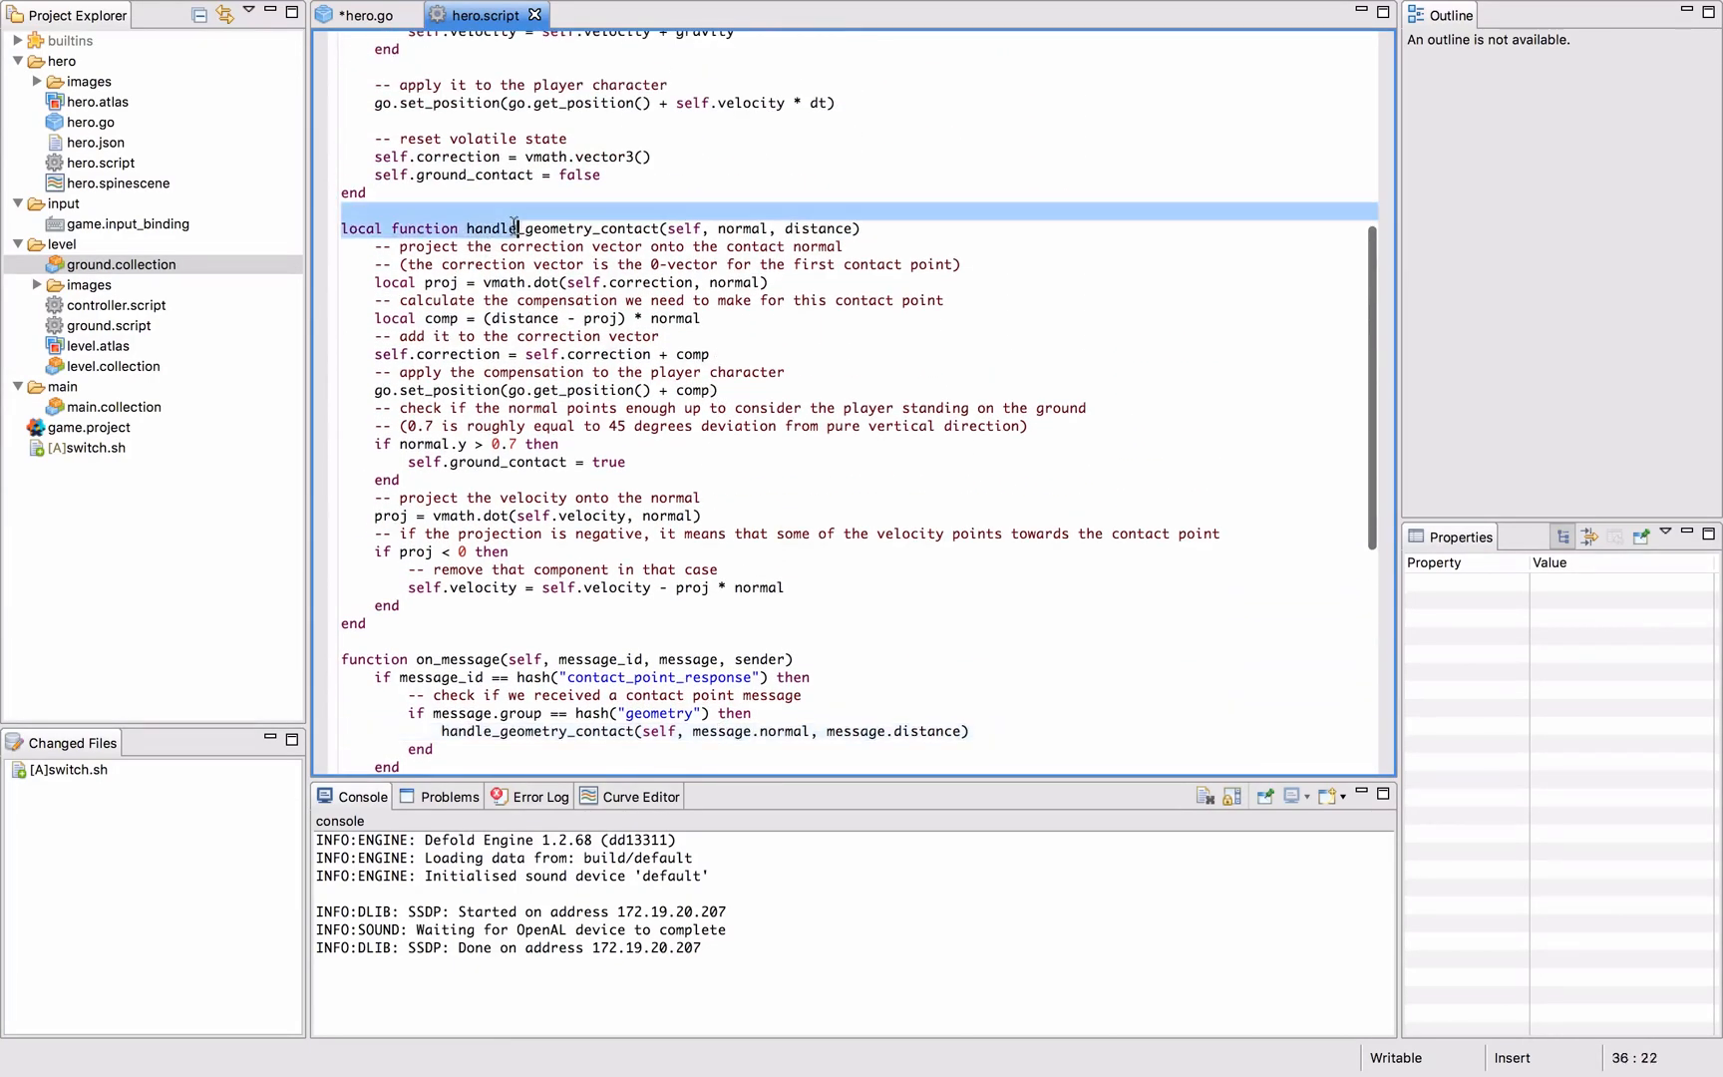
Look through hero.script's contents and return to the hero game object.
{"action": "left_click_drag", "start_coordinate": [466, 228], "coordinate": [367, 624]}
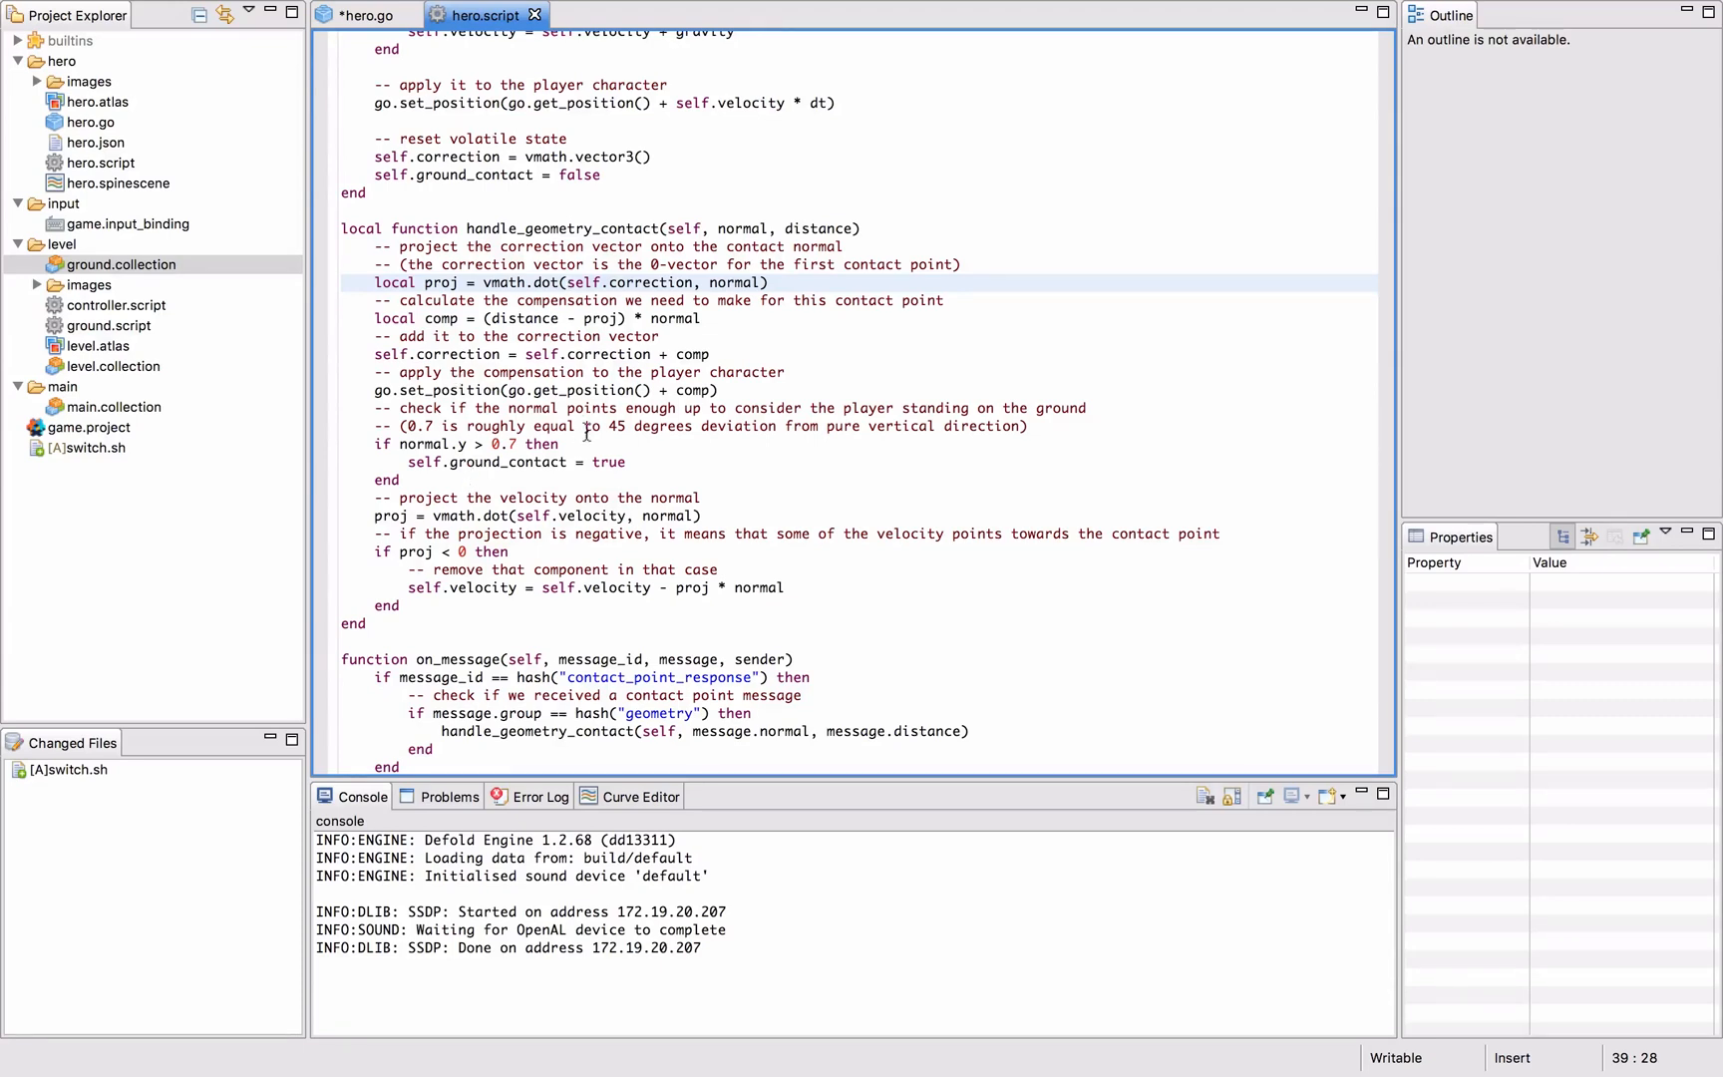
{"action": "scroll", "scroll_direction": "down", "scroll_amount": 3}
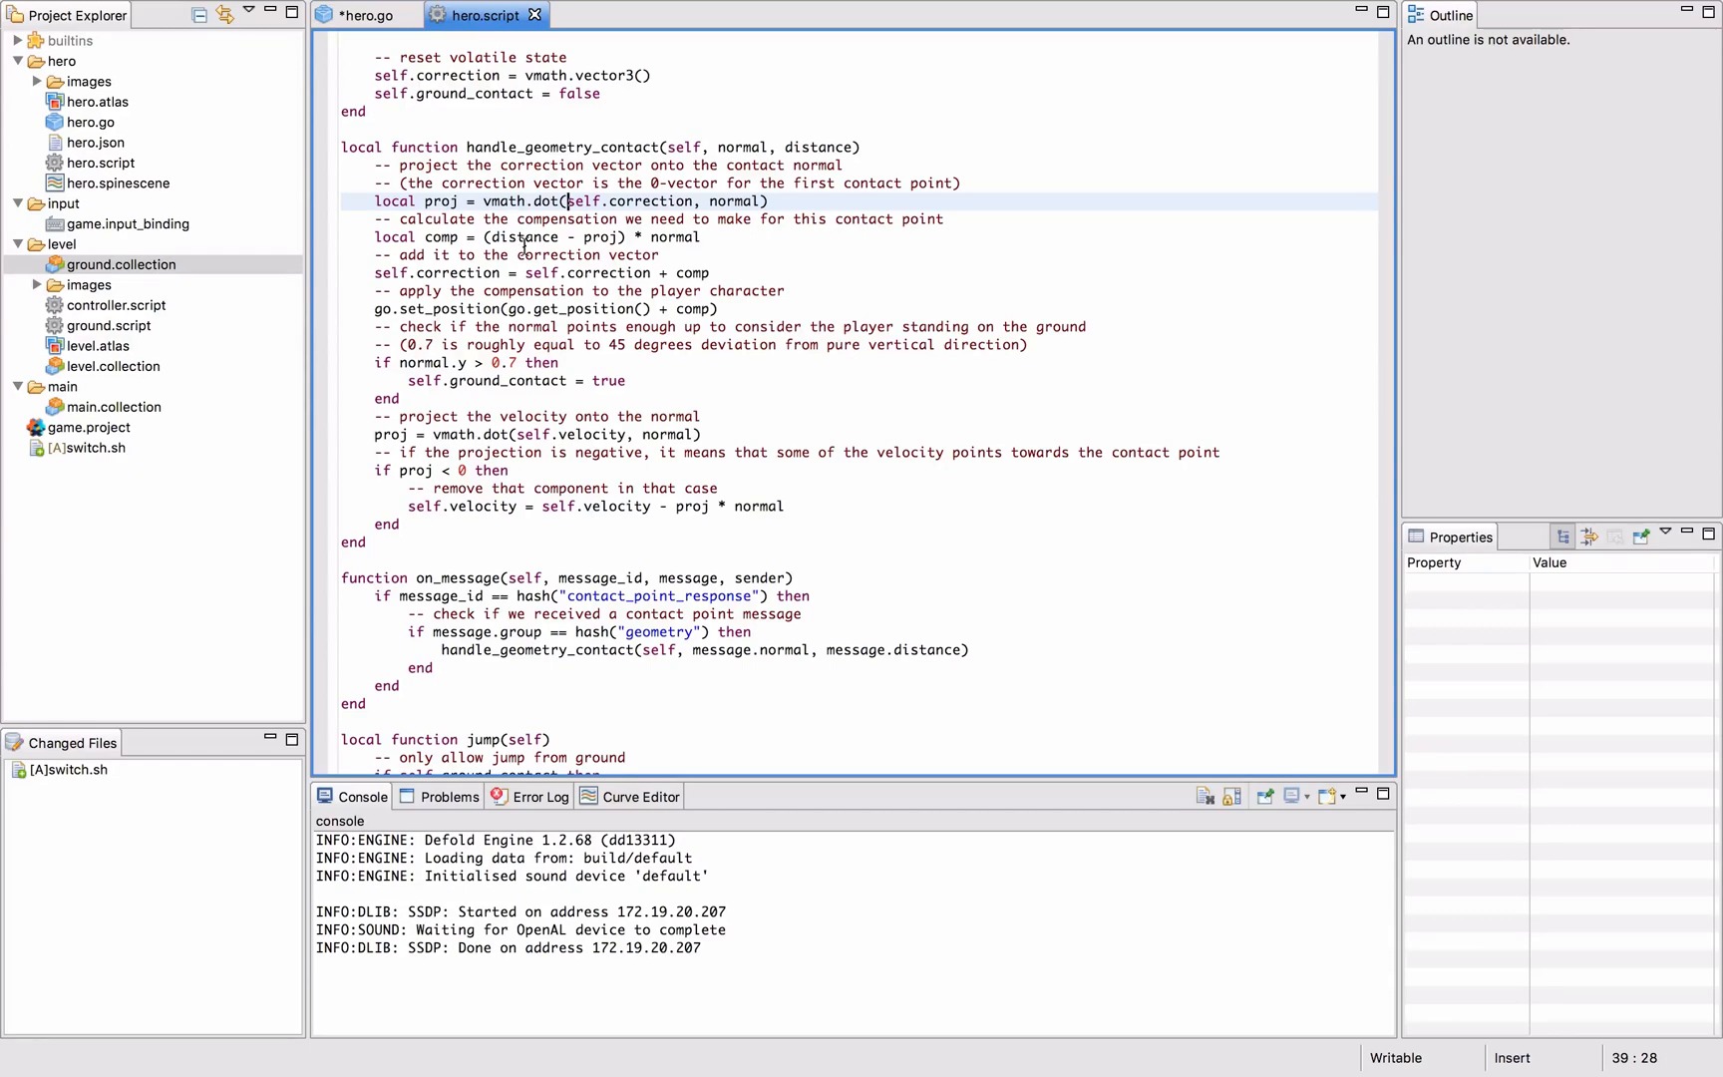
{"action": "mouse_move", "coordinate": [493, 182]}
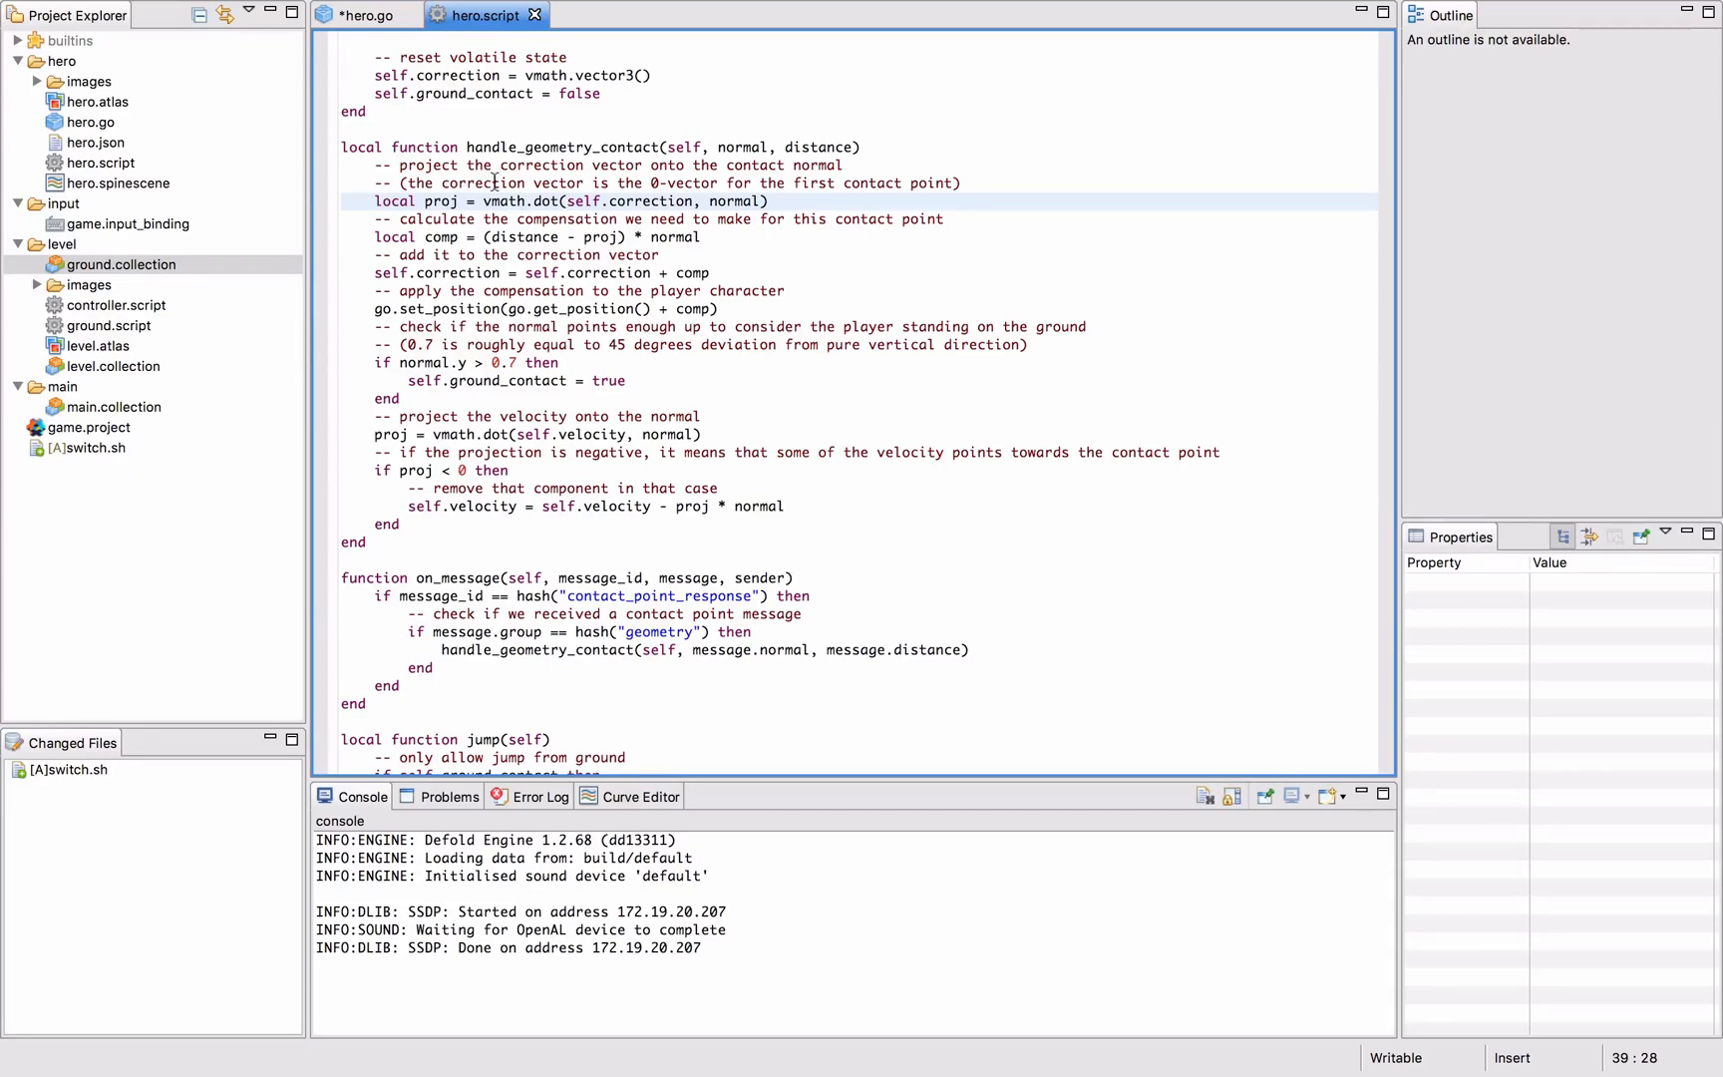
{"action": "left_click", "coordinate": [357, 14]}
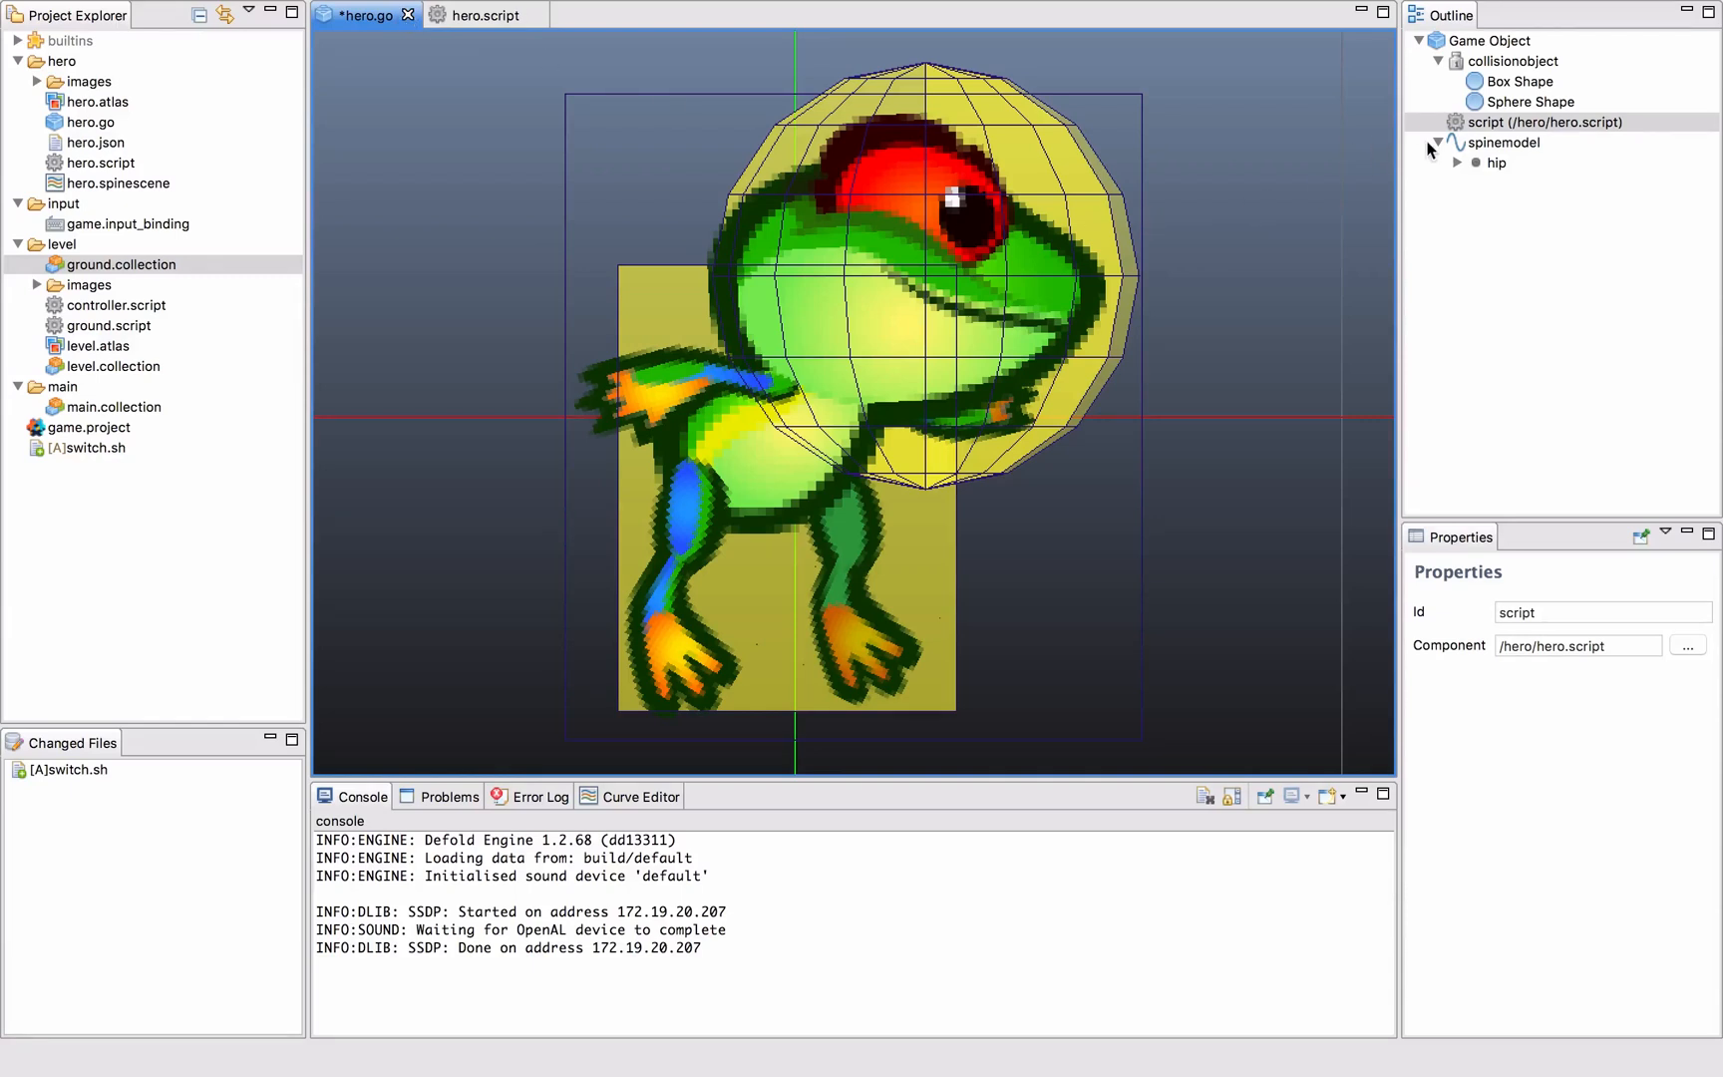
Select the hero's script component and reopen level.collection with the hero above the ground.
{"action": "left_click", "coordinate": [1544, 122]}
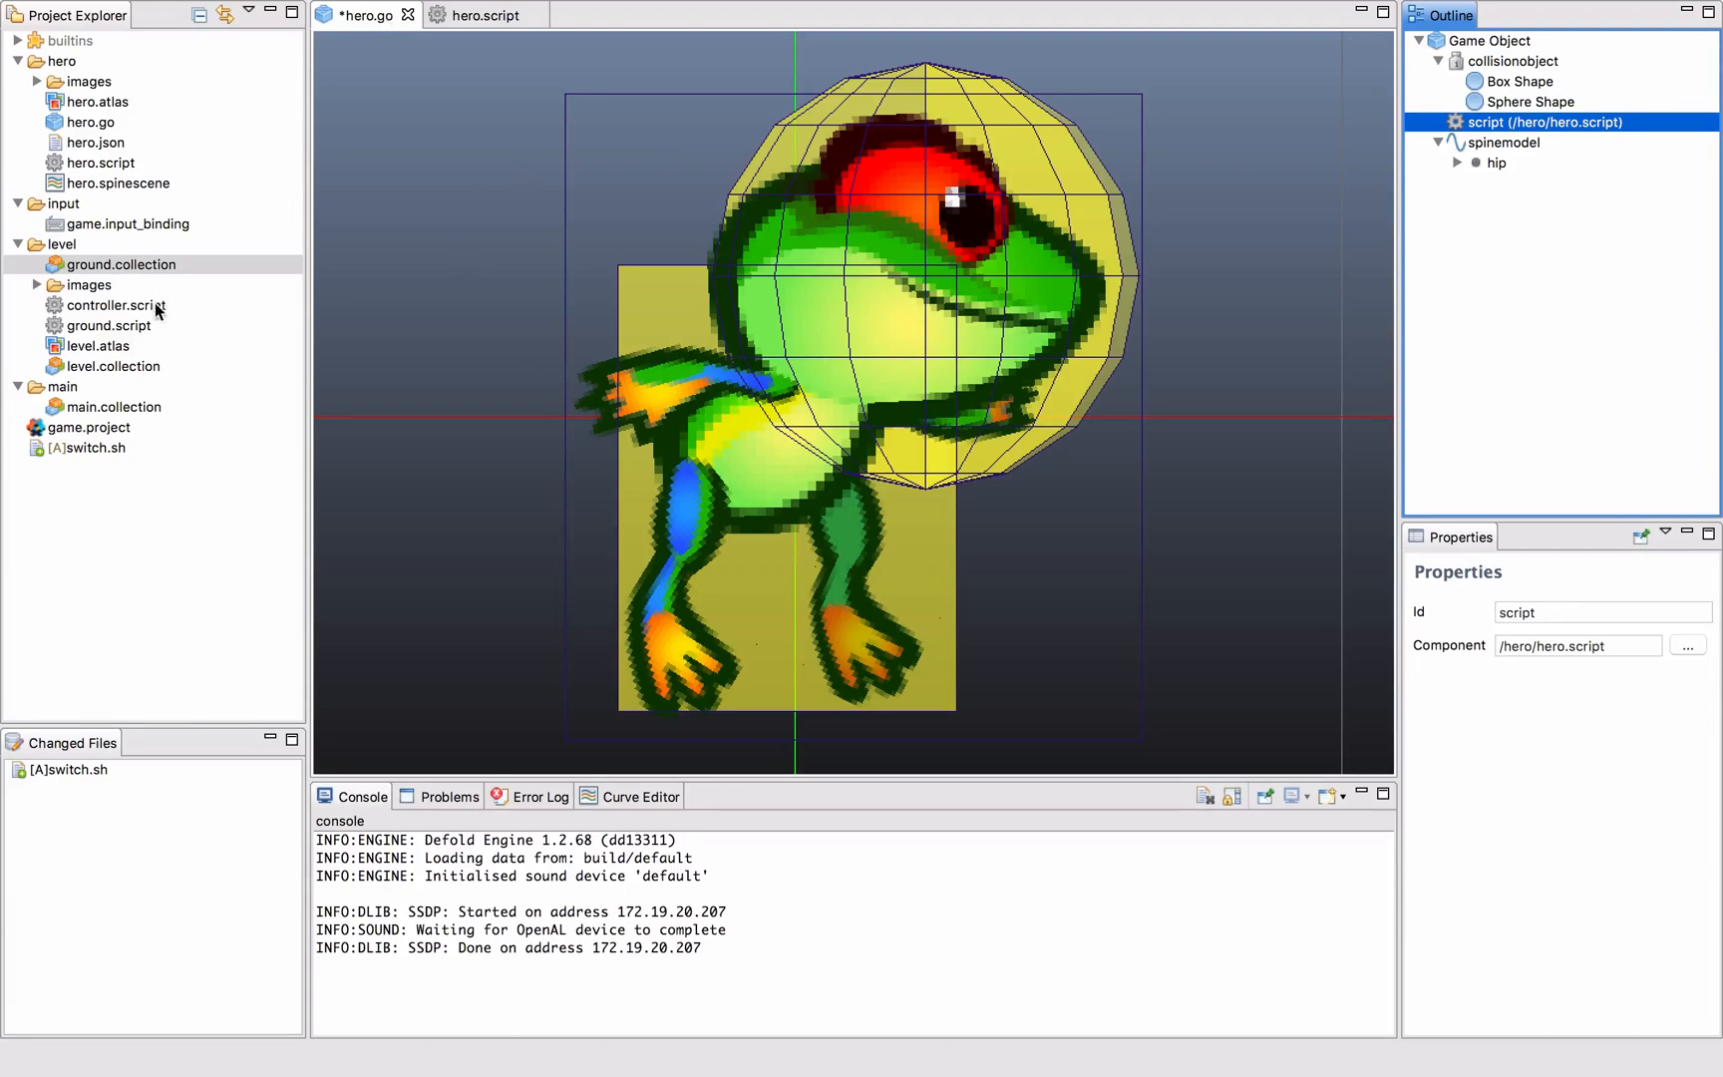
{"action": "double_click", "coordinate": [111, 365]}
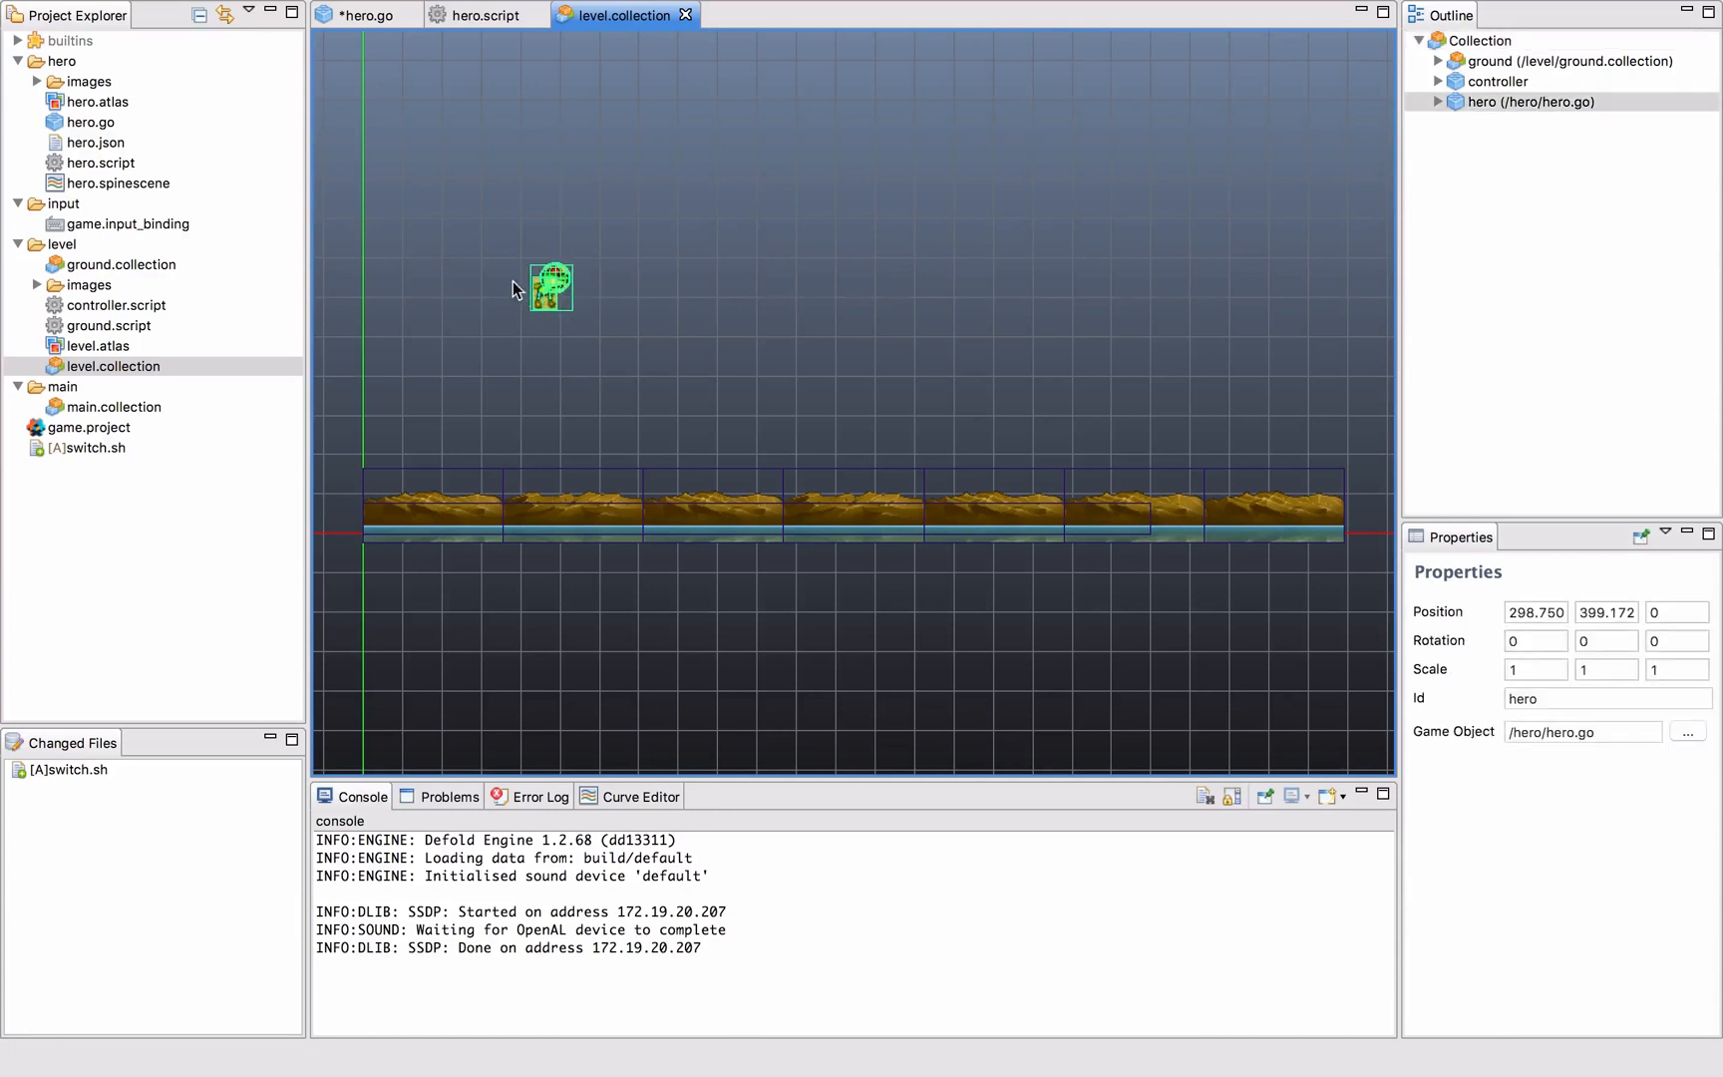
{"action": "mouse_move", "coordinate": [570, 429]}
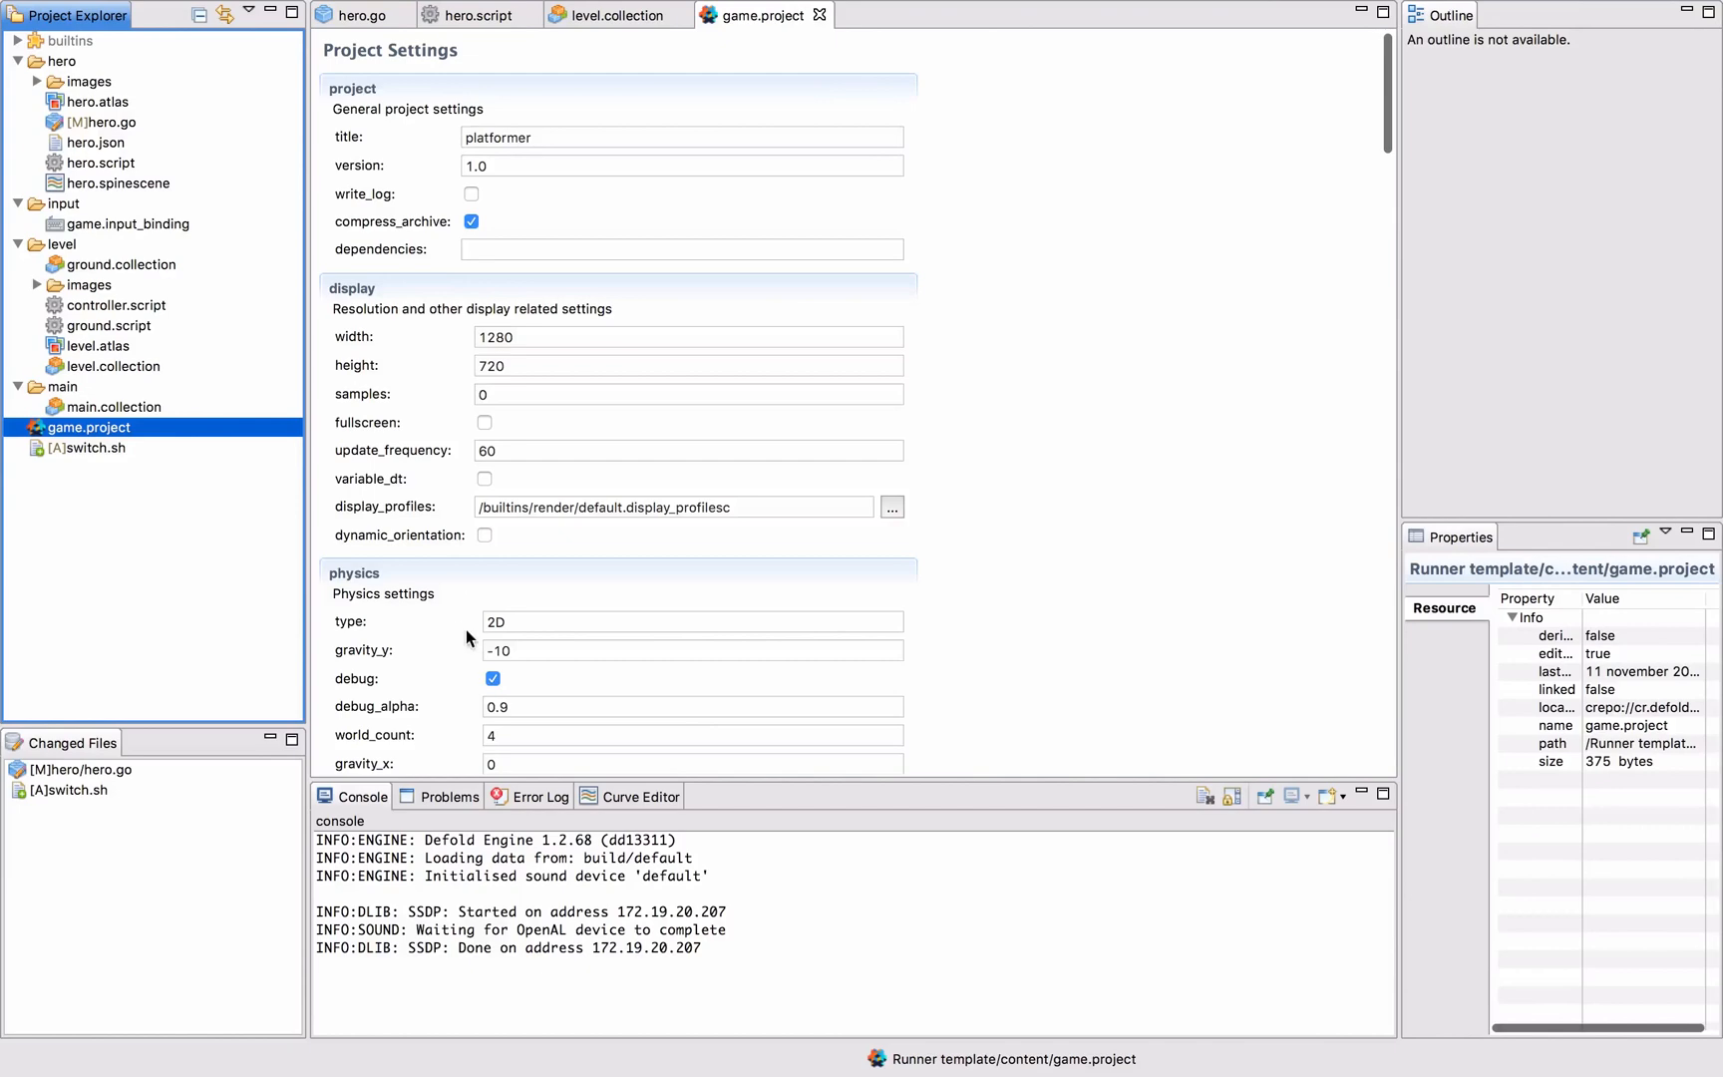
Uncheck physics debug in game.project and return to hero.script.
{"action": "left_click", "coordinate": [493, 678]}
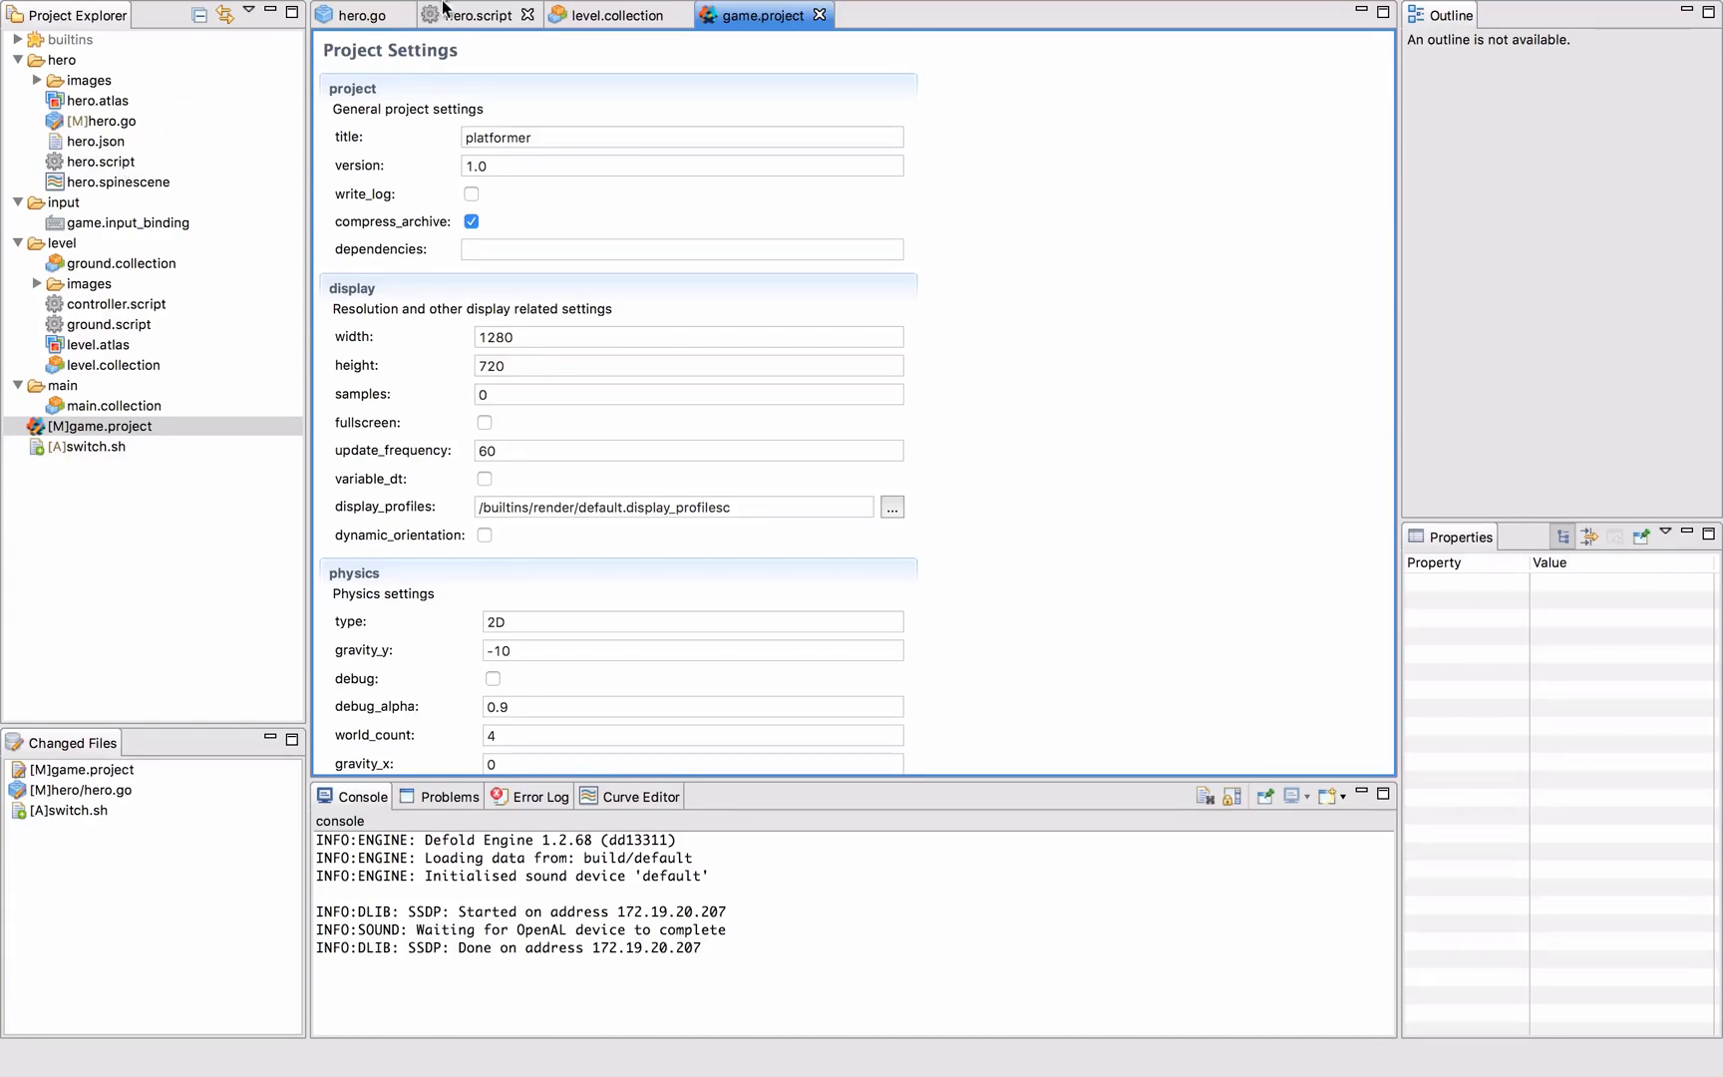
{"action": "left_click", "coordinate": [476, 14]}
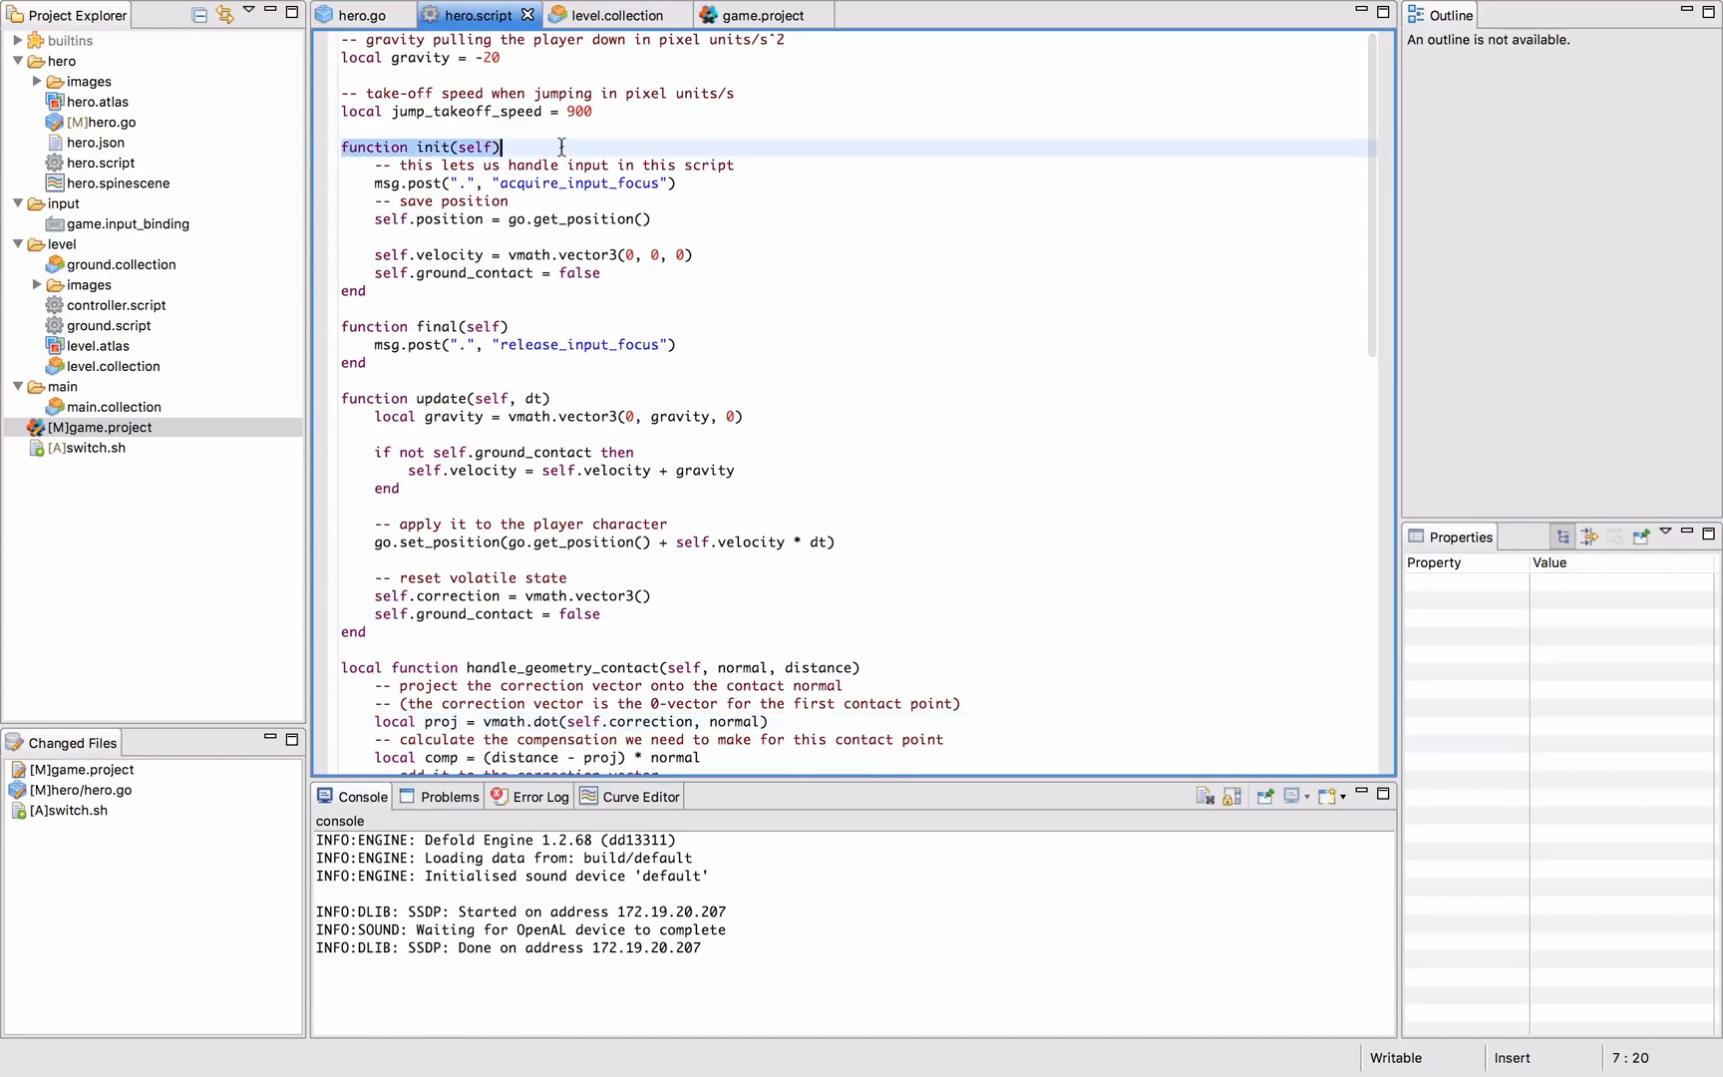
Review acquire_input_focus in hero.script's init, then bring up game.input_binding.
{"action": "left_click", "coordinate": [682, 181]}
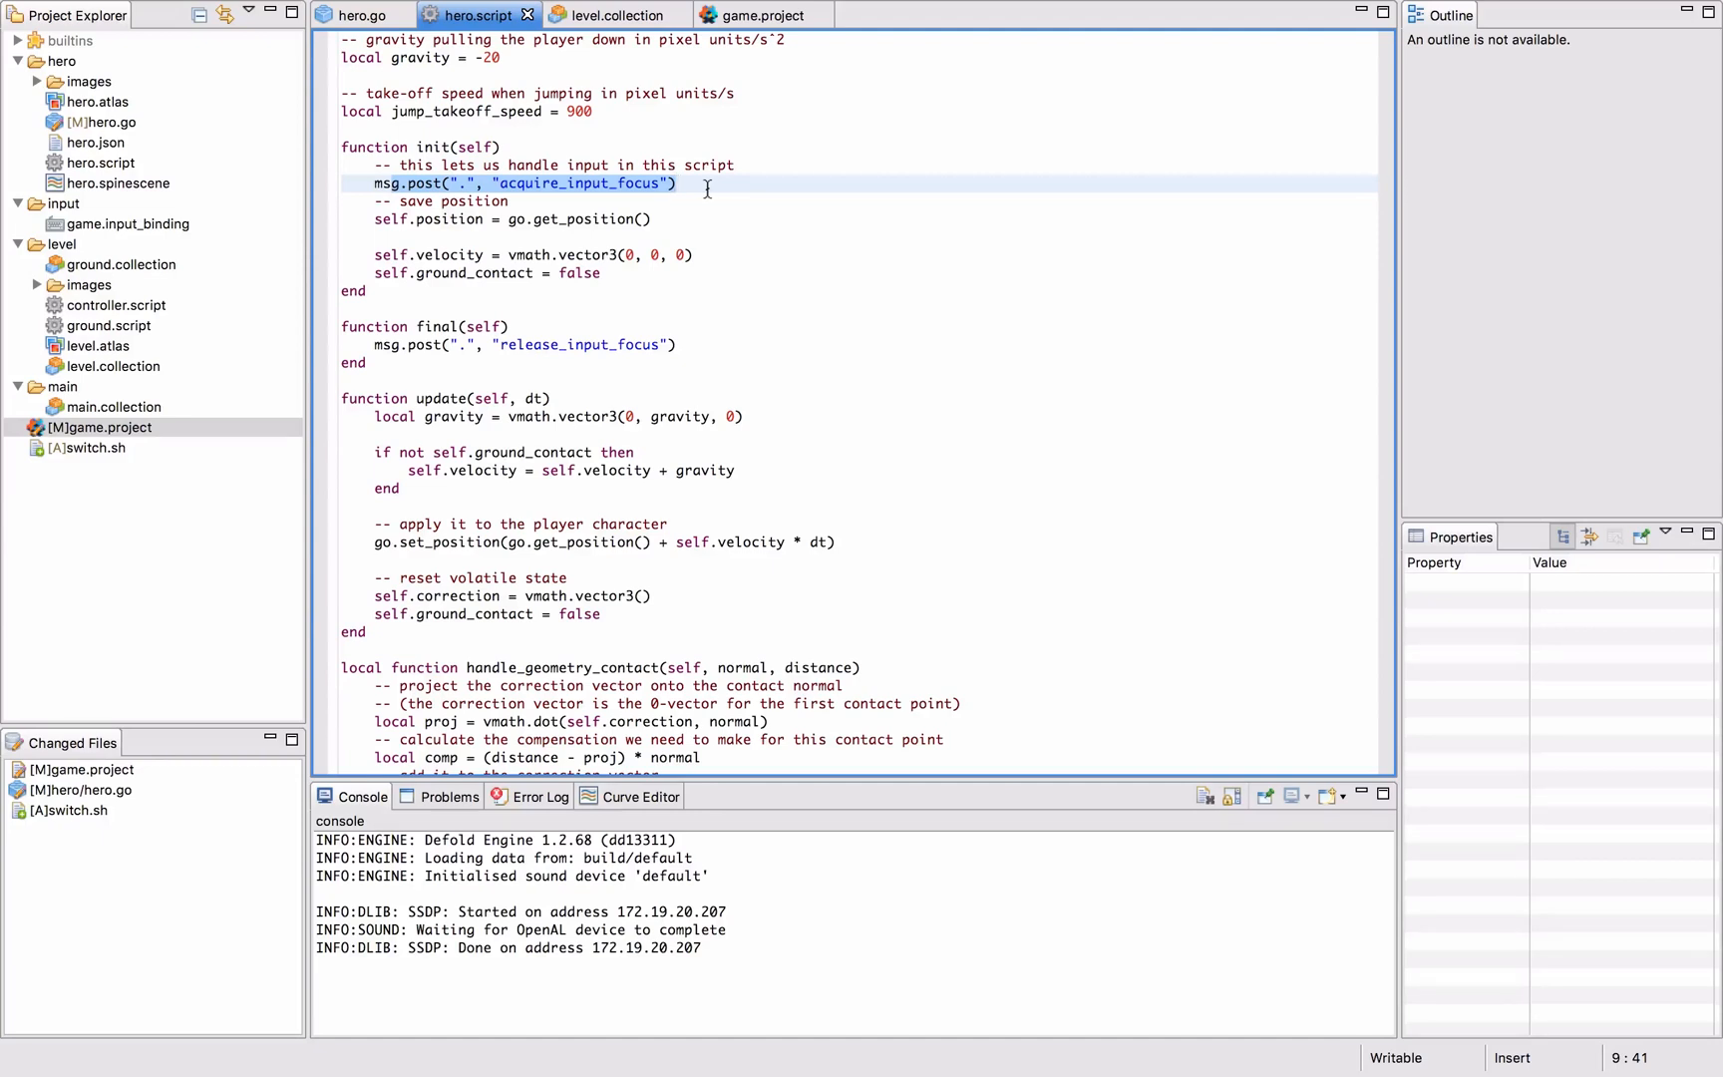
{"action": "left_click", "coordinate": [127, 223]}
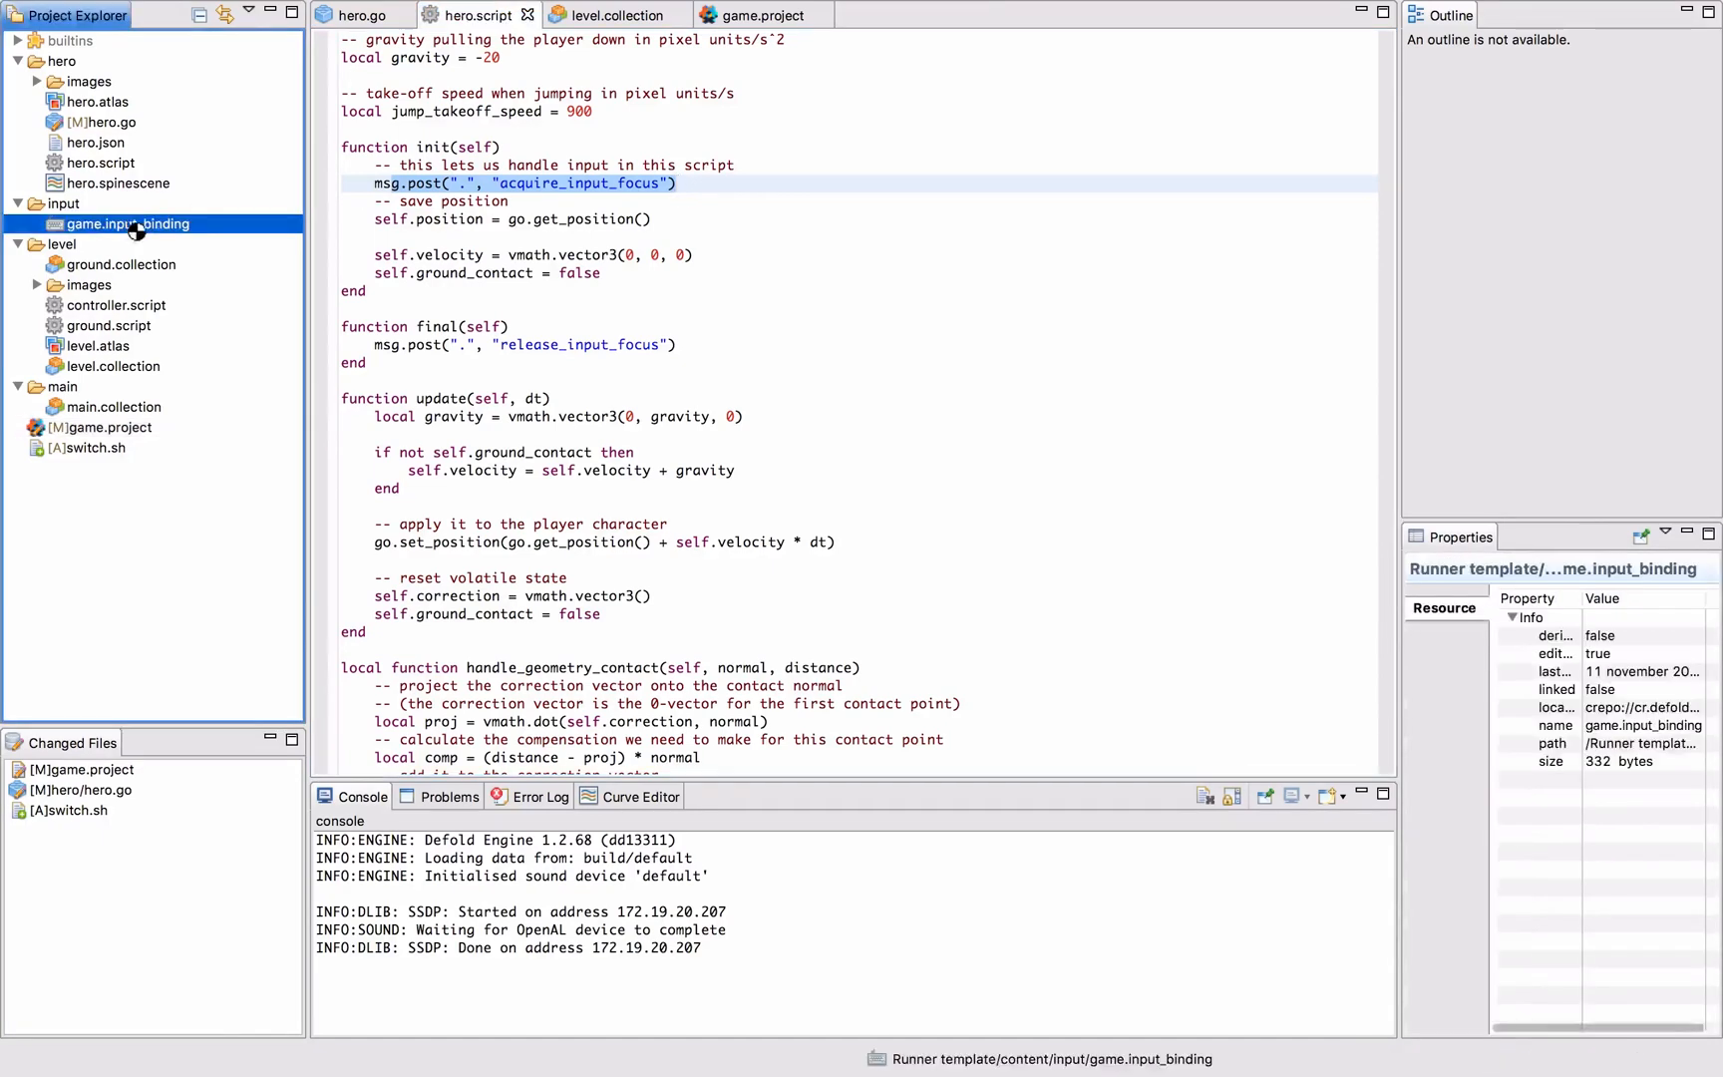
{"action": "double_click", "coordinate": [129, 223]}
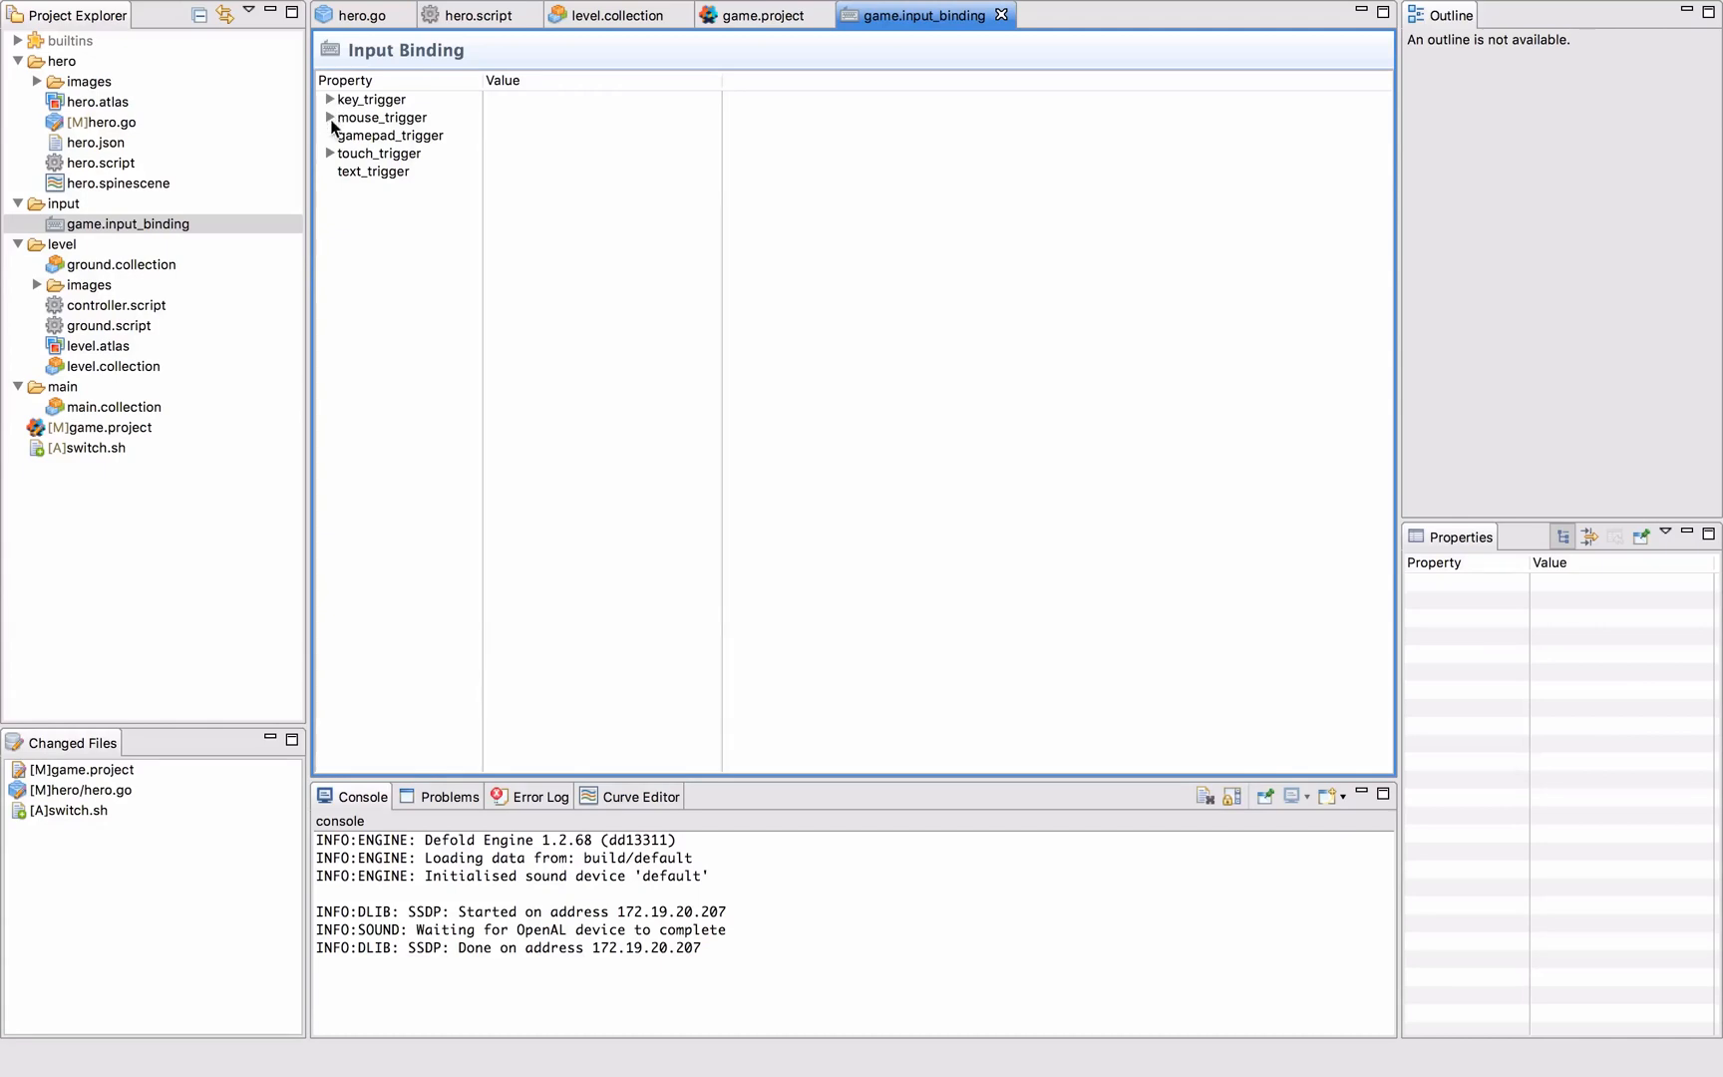
Confirm the jump action is bound to KEY_SPACE under key_trigger and a touch_trigger binding exists.
{"action": "left_click", "coordinate": [329, 99]}
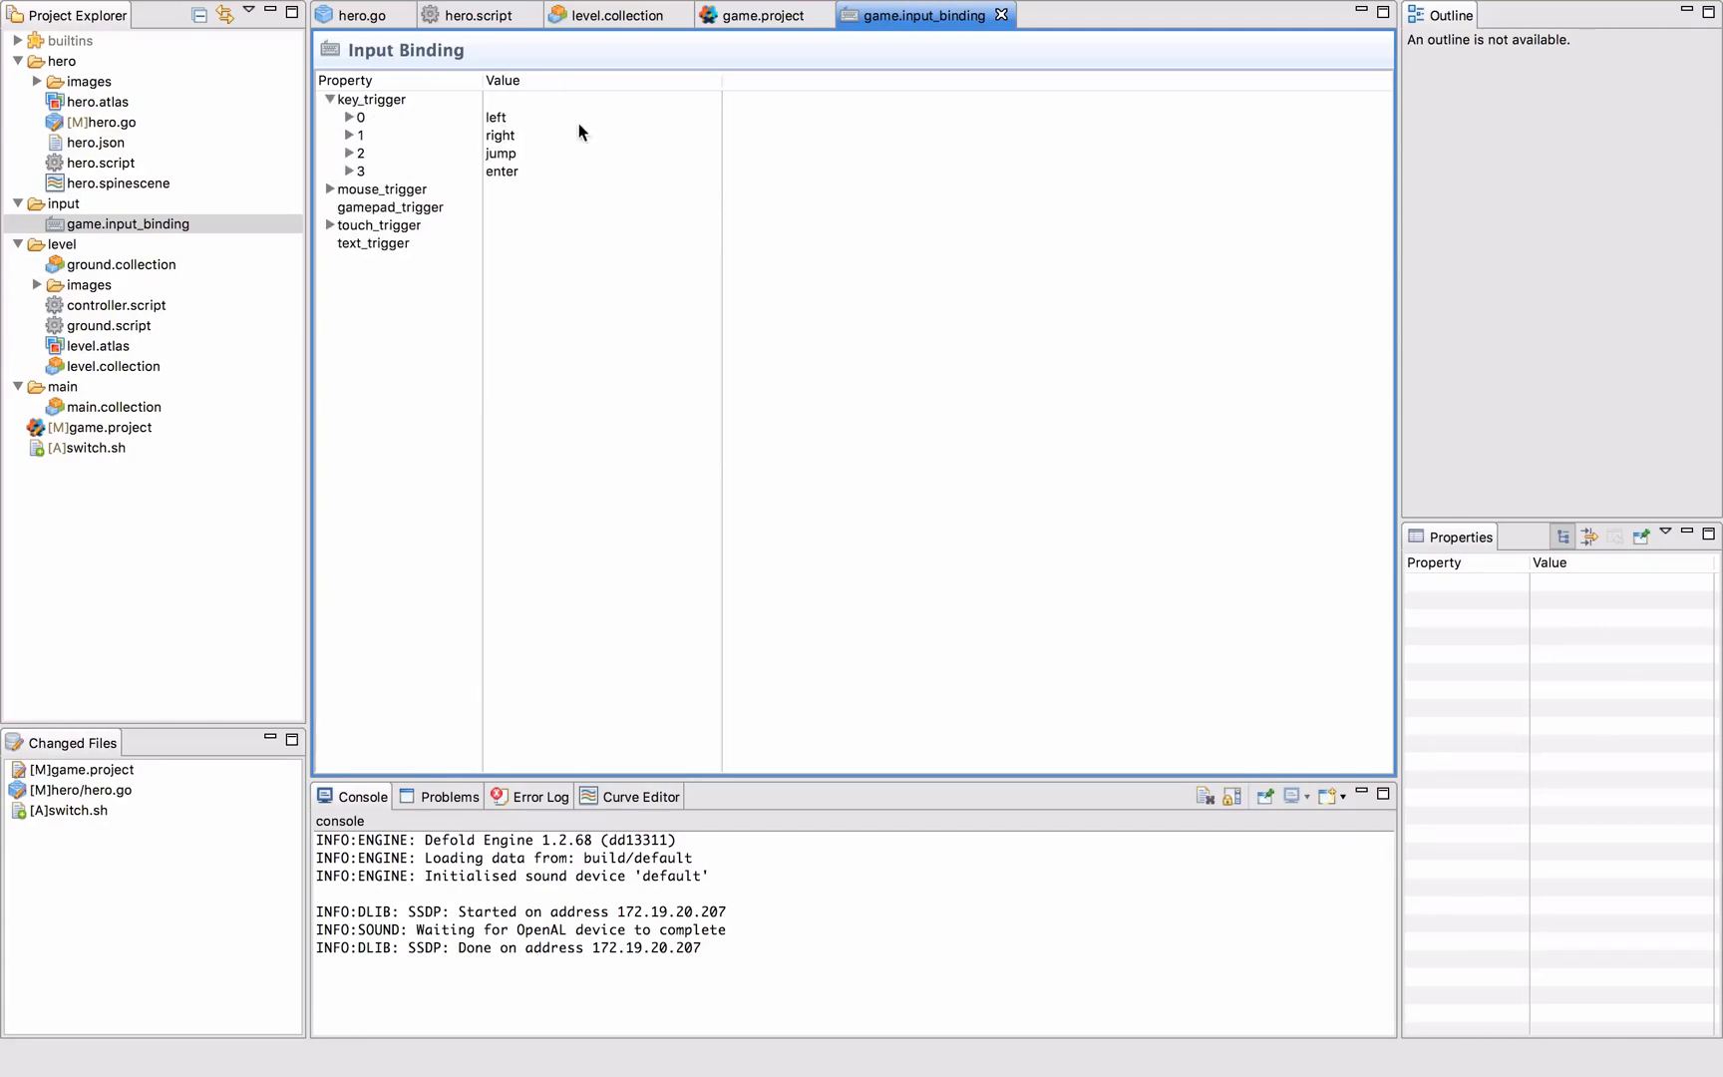
{"action": "left_click", "coordinate": [363, 154]}
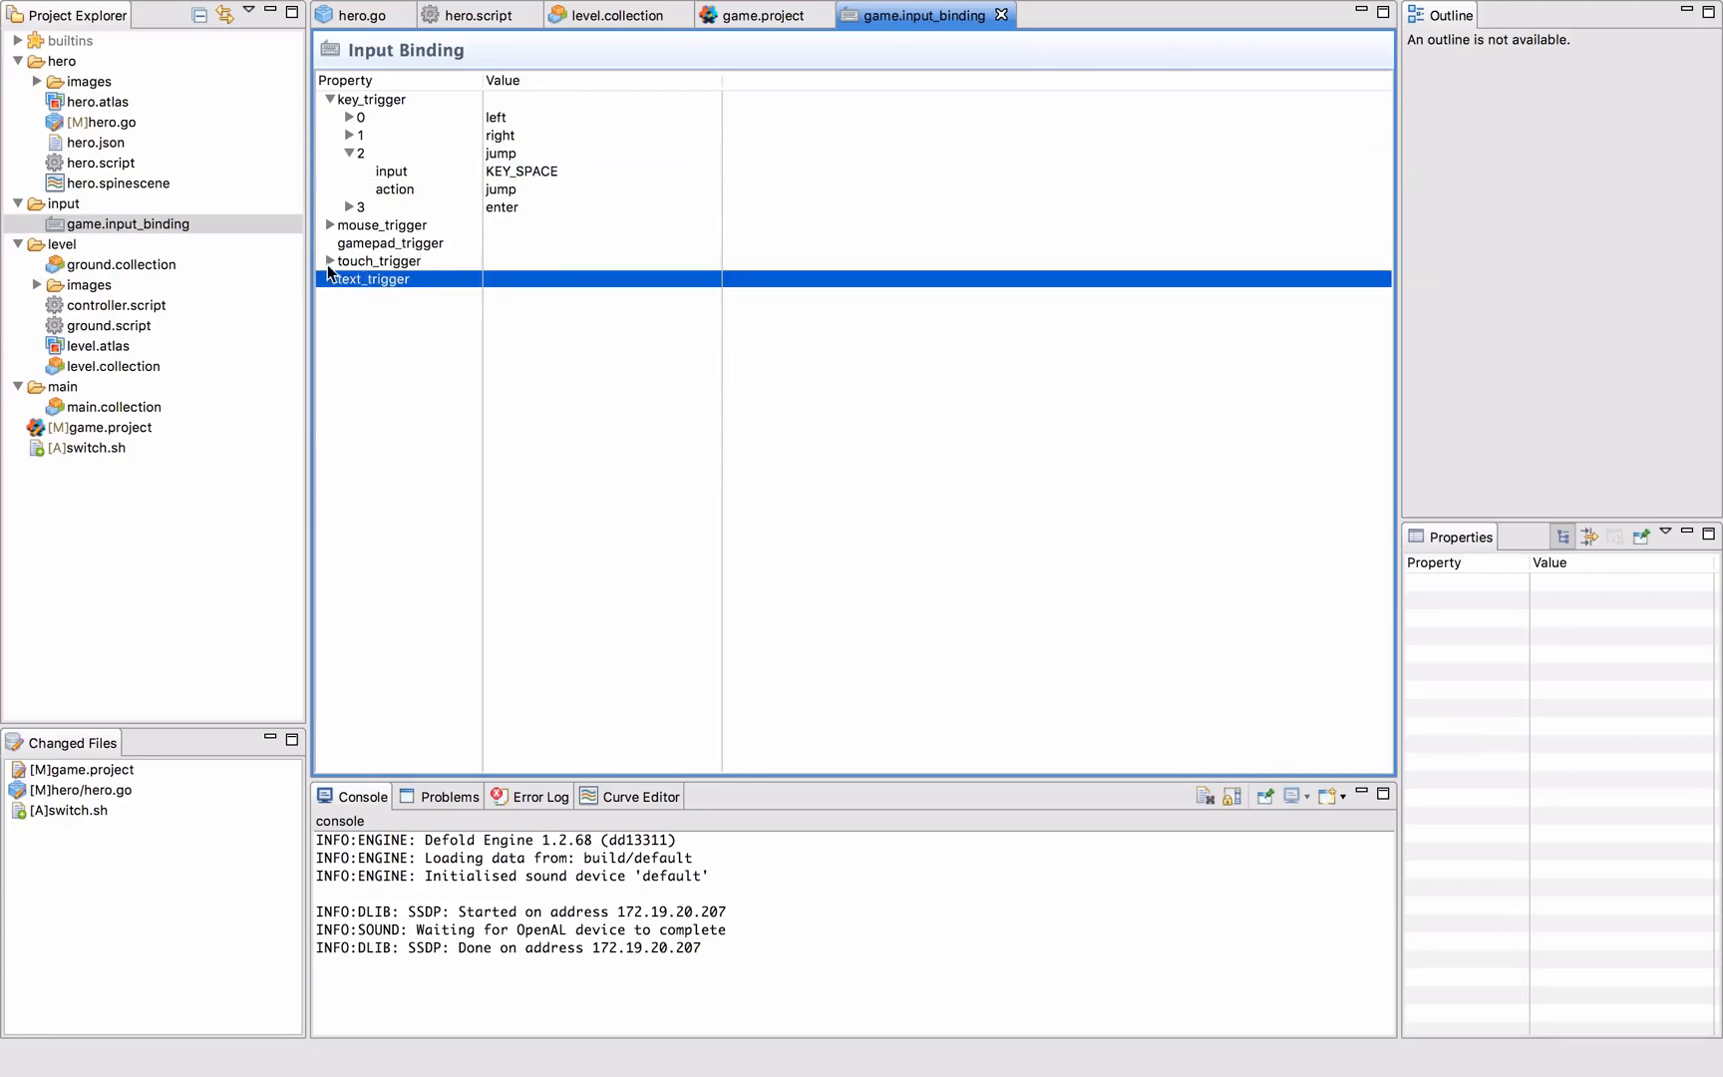
{"action": "left_click", "coordinate": [329, 261]}
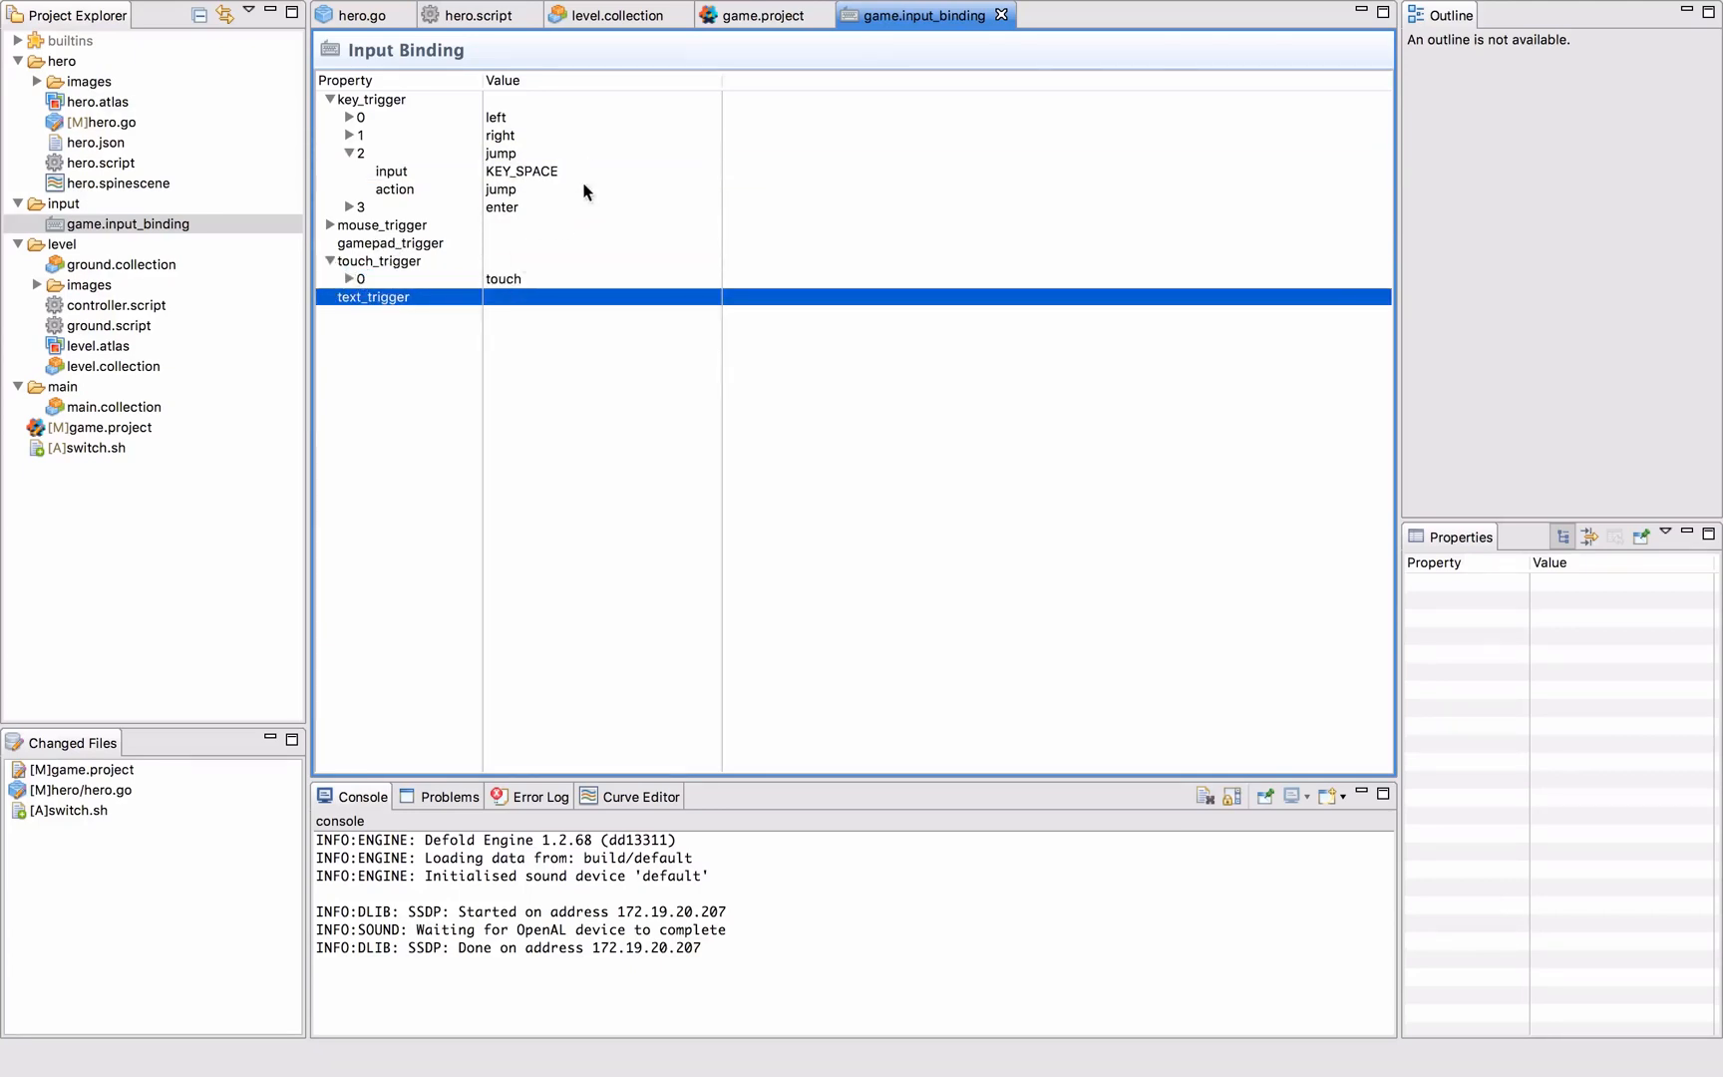
Return to hero.script's on_input handling of jump and touch press/release.
{"action": "left_click", "coordinate": [477, 14]}
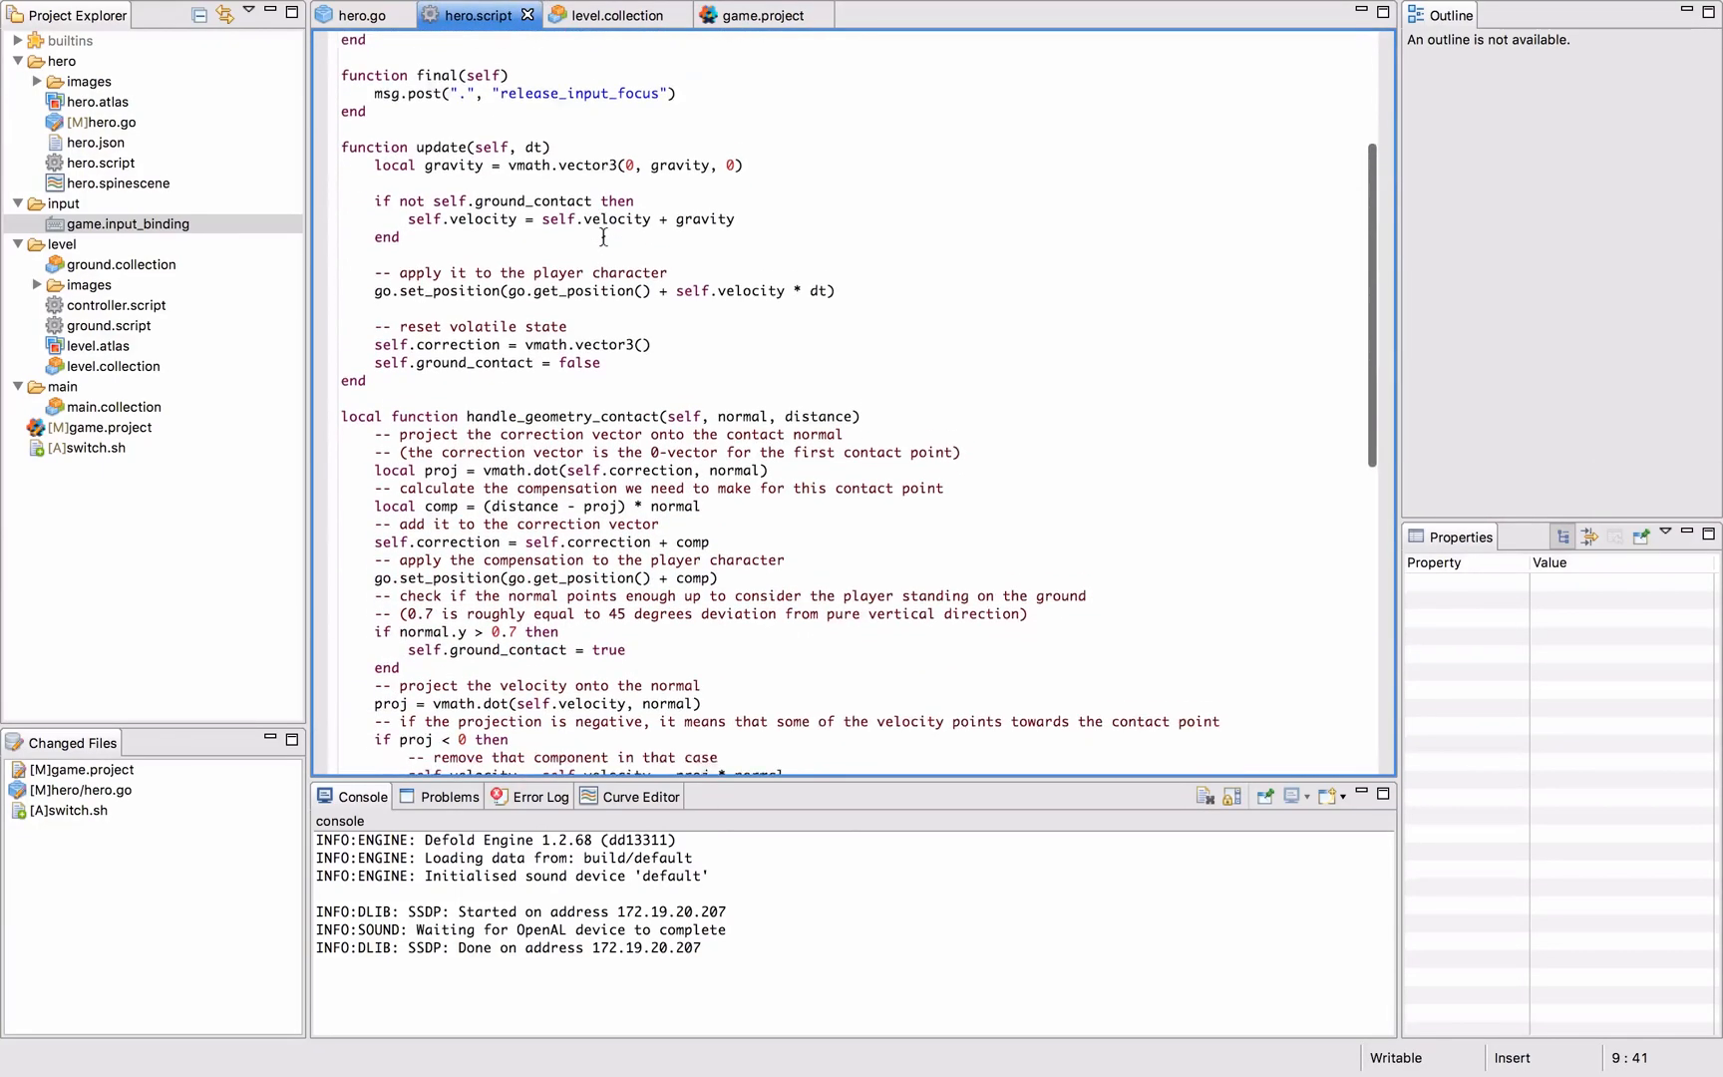
{"action": "scroll", "scroll_direction": "down", "scroll_amount": 3}
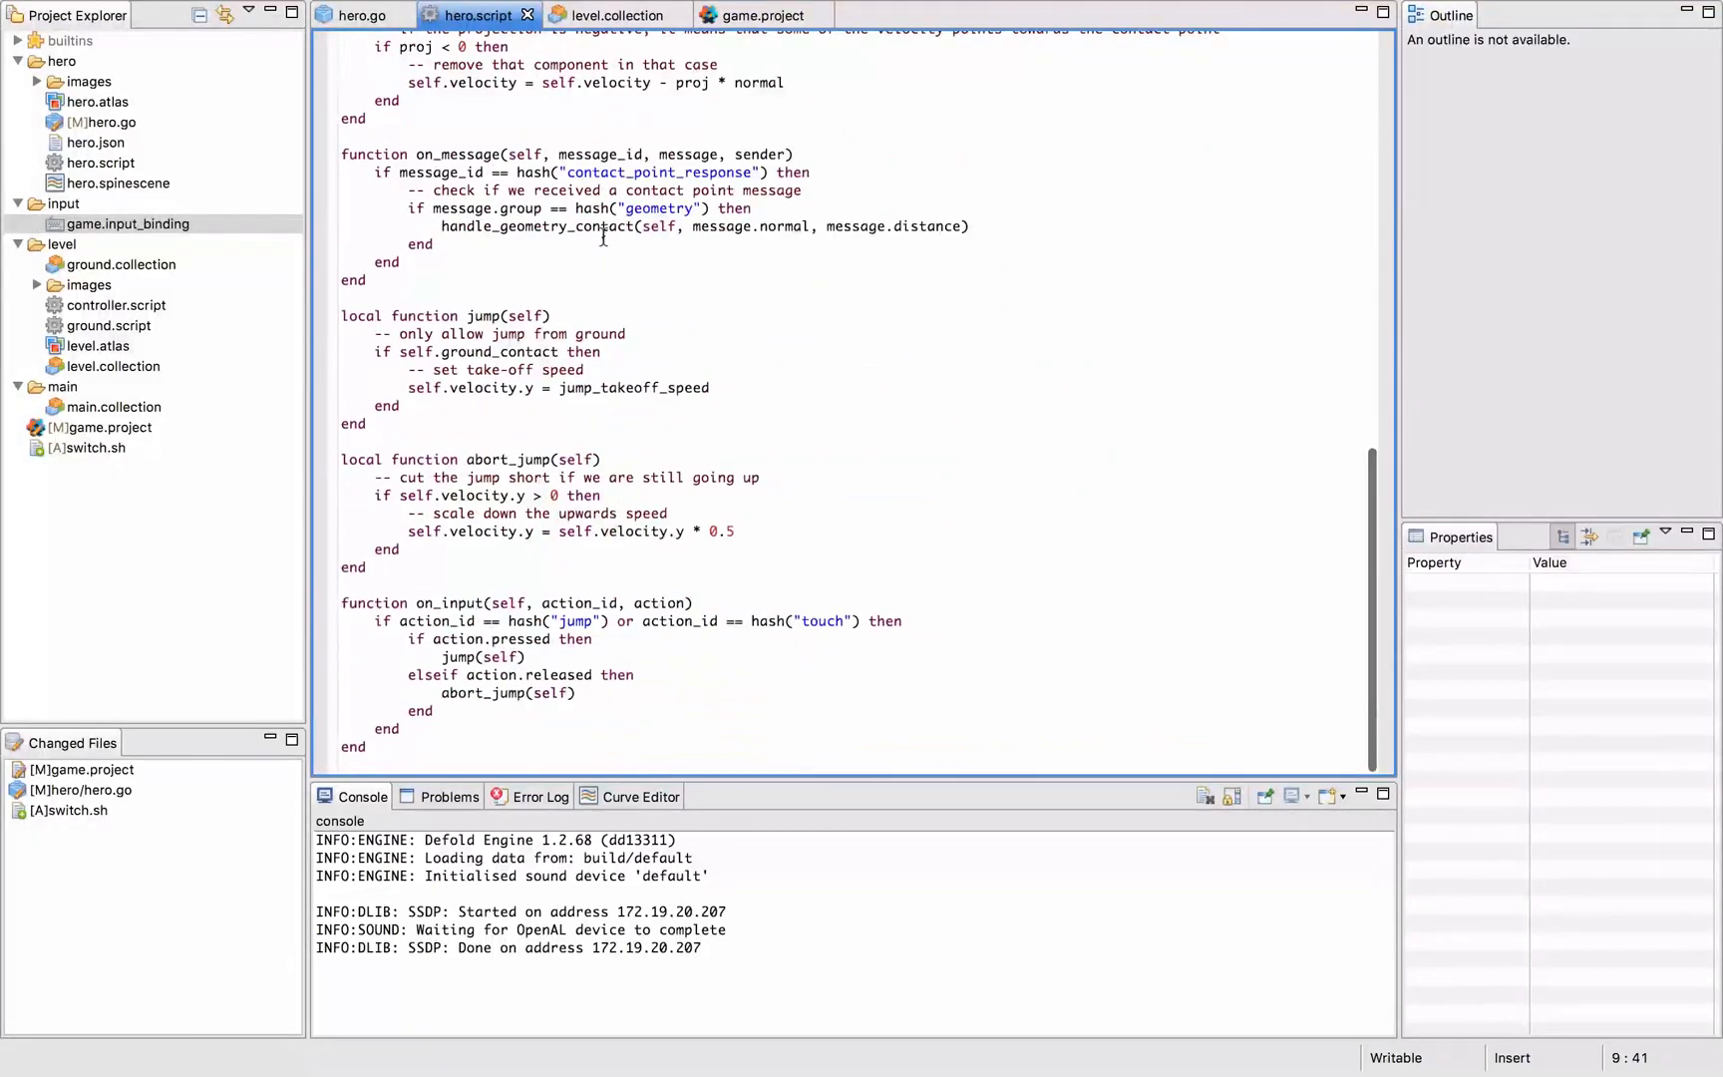
{"action": "left_click_drag", "start_coordinate": [341, 604], "coordinate": [353, 763]}
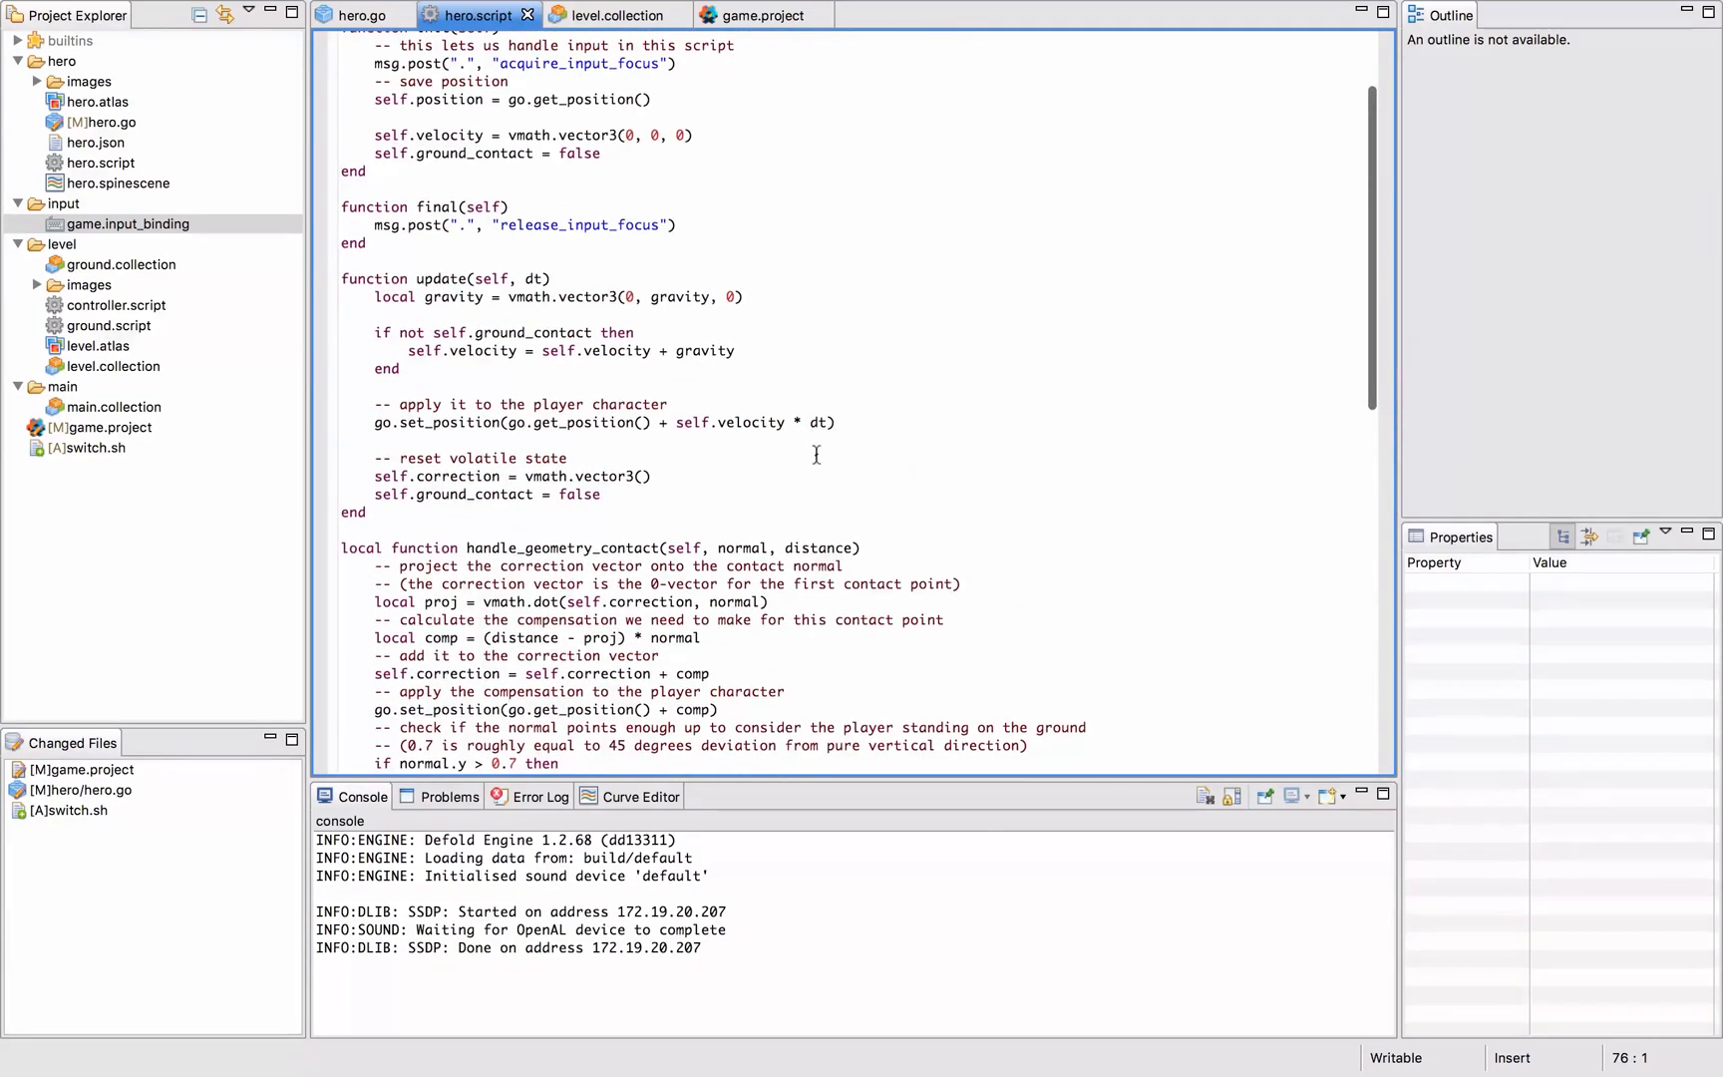
{"action": "scroll", "scroll_direction": "down", "scroll_amount": 3}
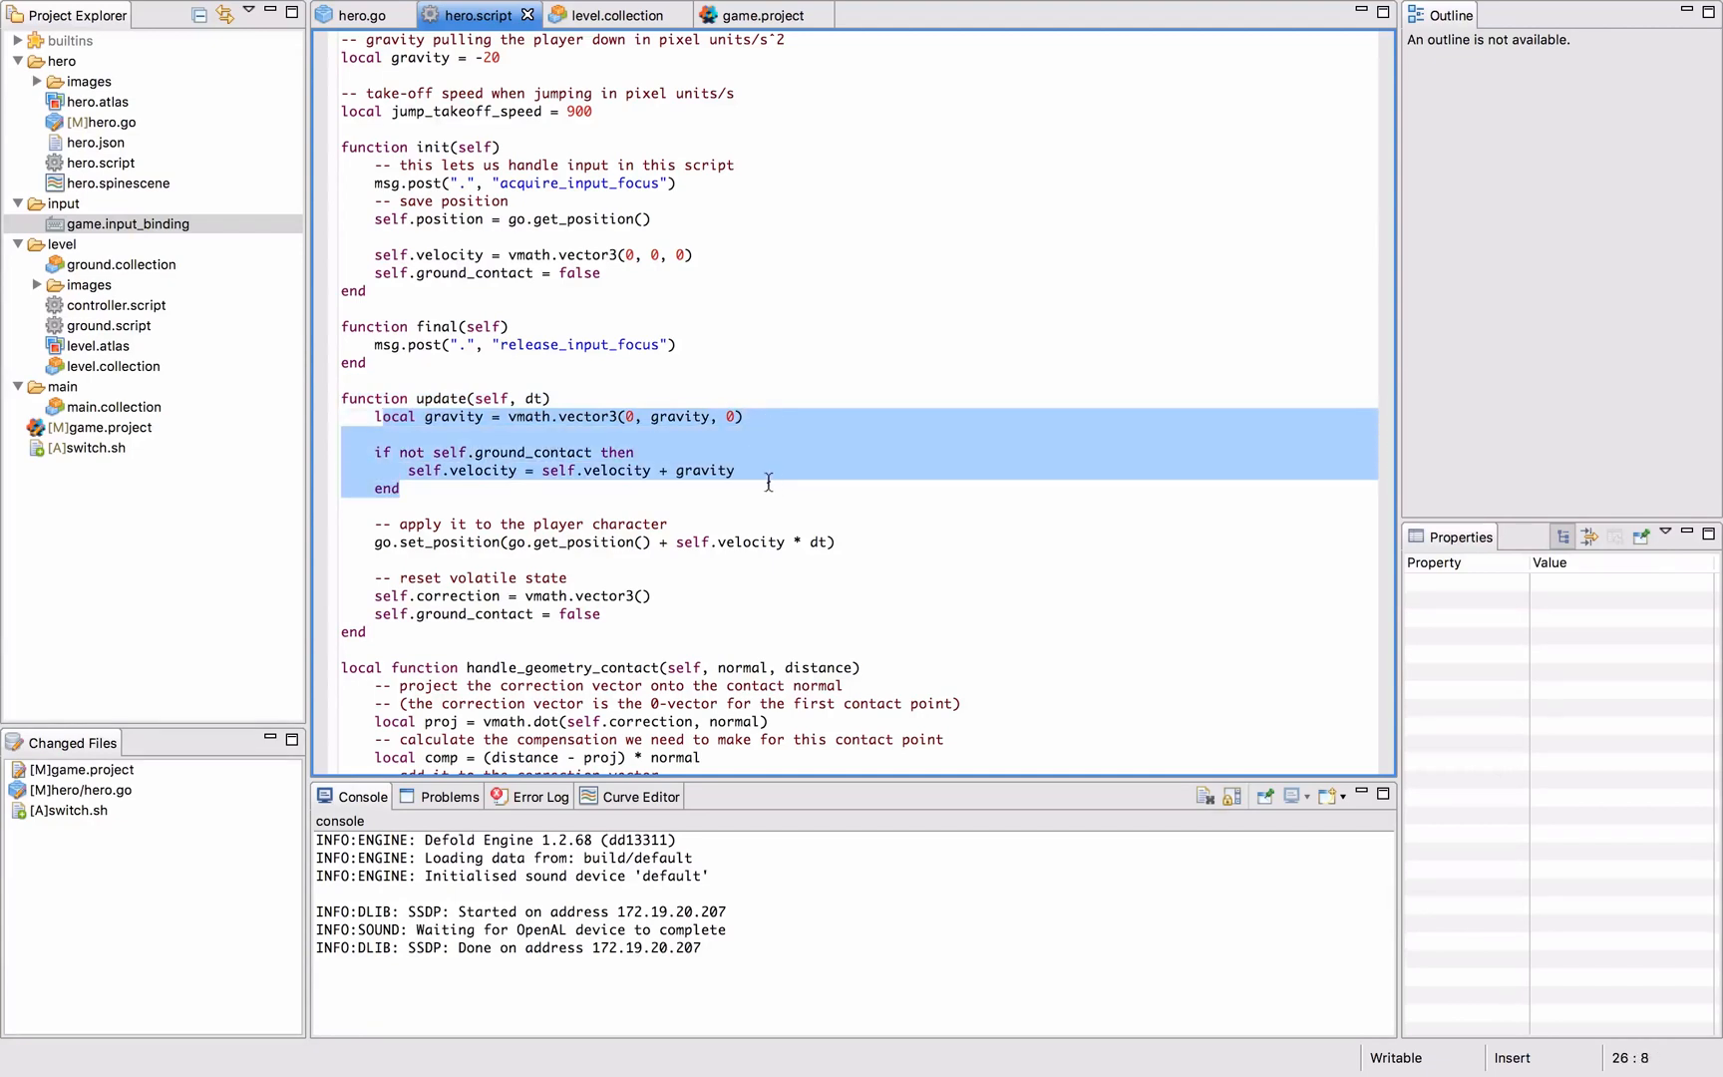
{"action": "left_click", "coordinate": [443, 470]}
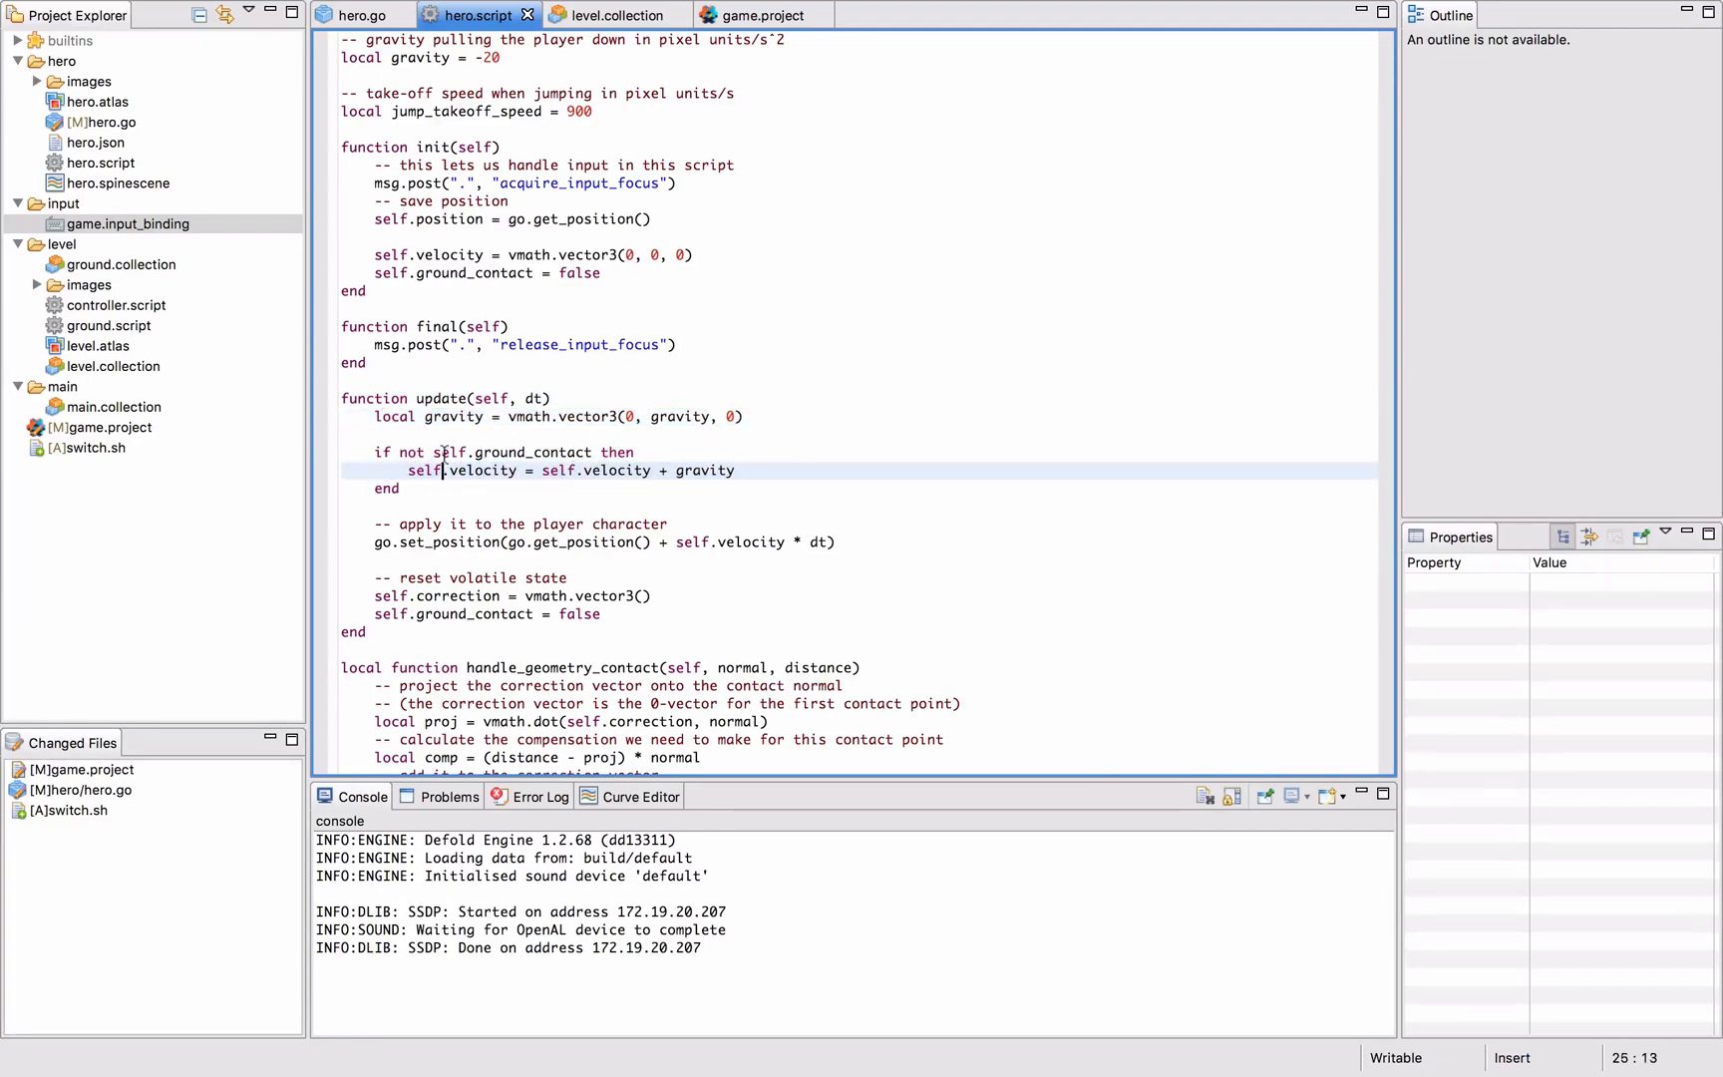
{"action": "left_click", "coordinate": [796, 554]}
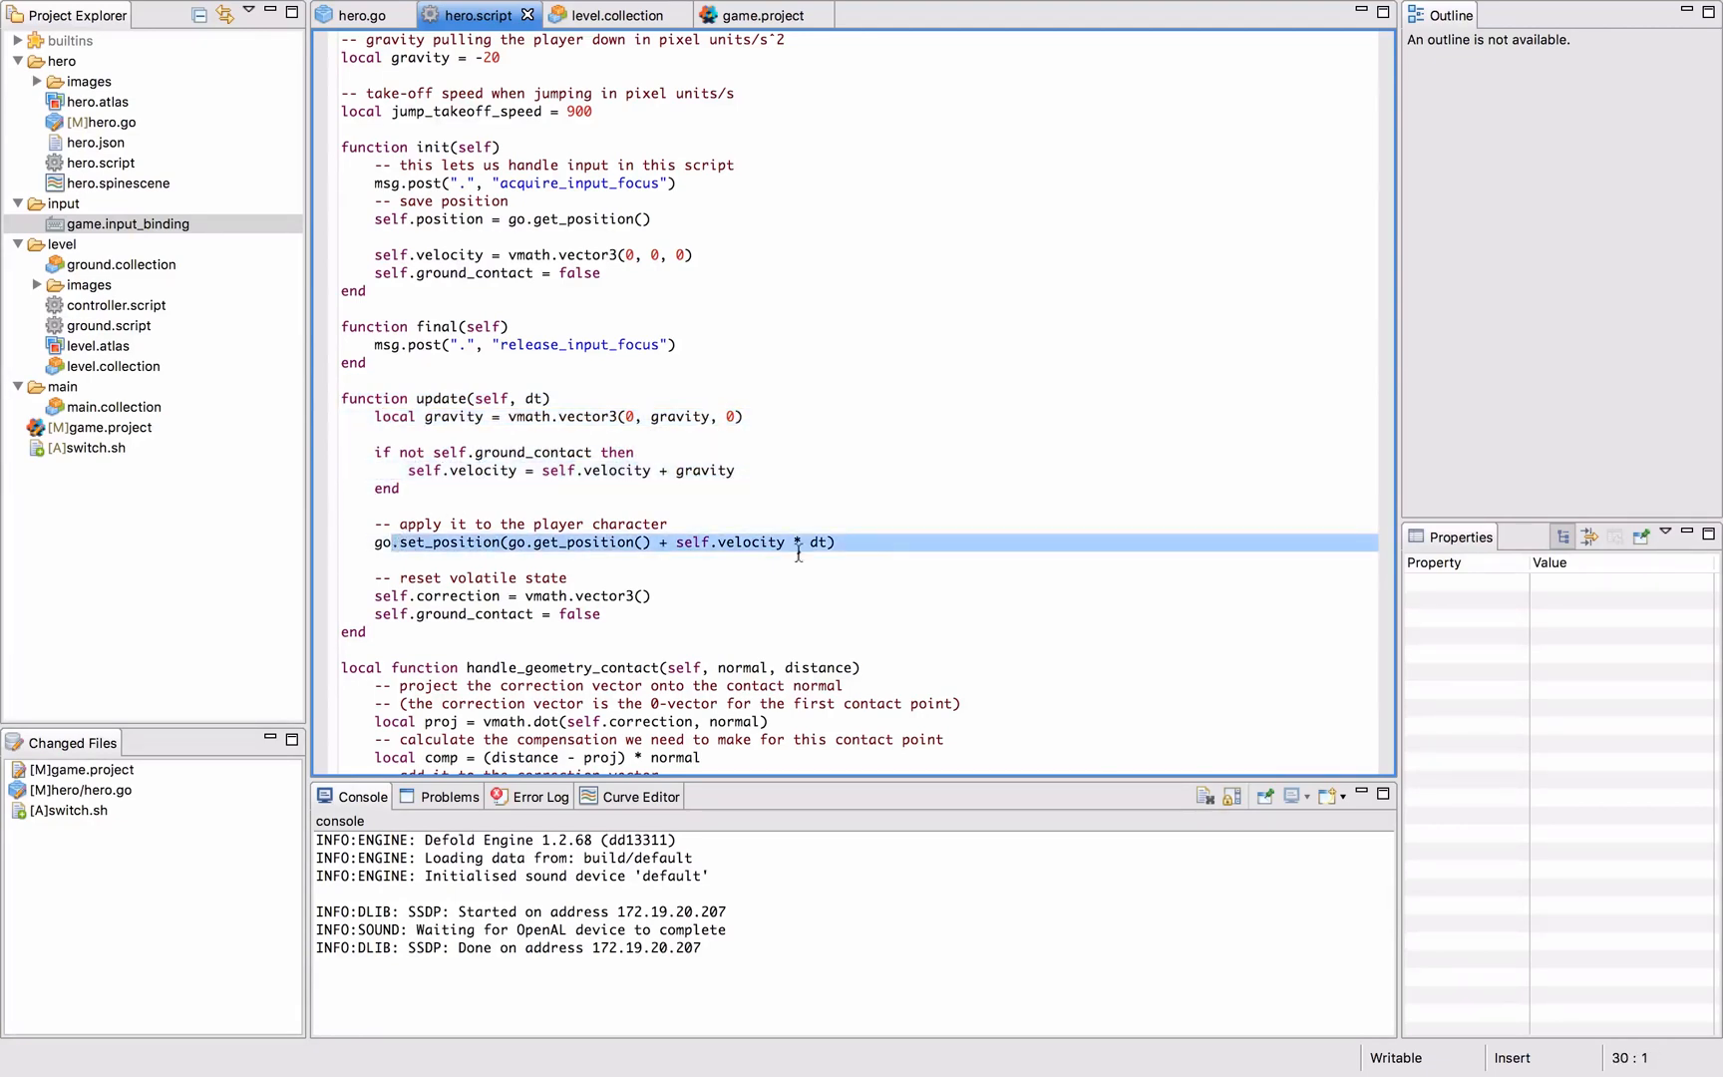
{"action": "left_click", "coordinate": [766, 542]}
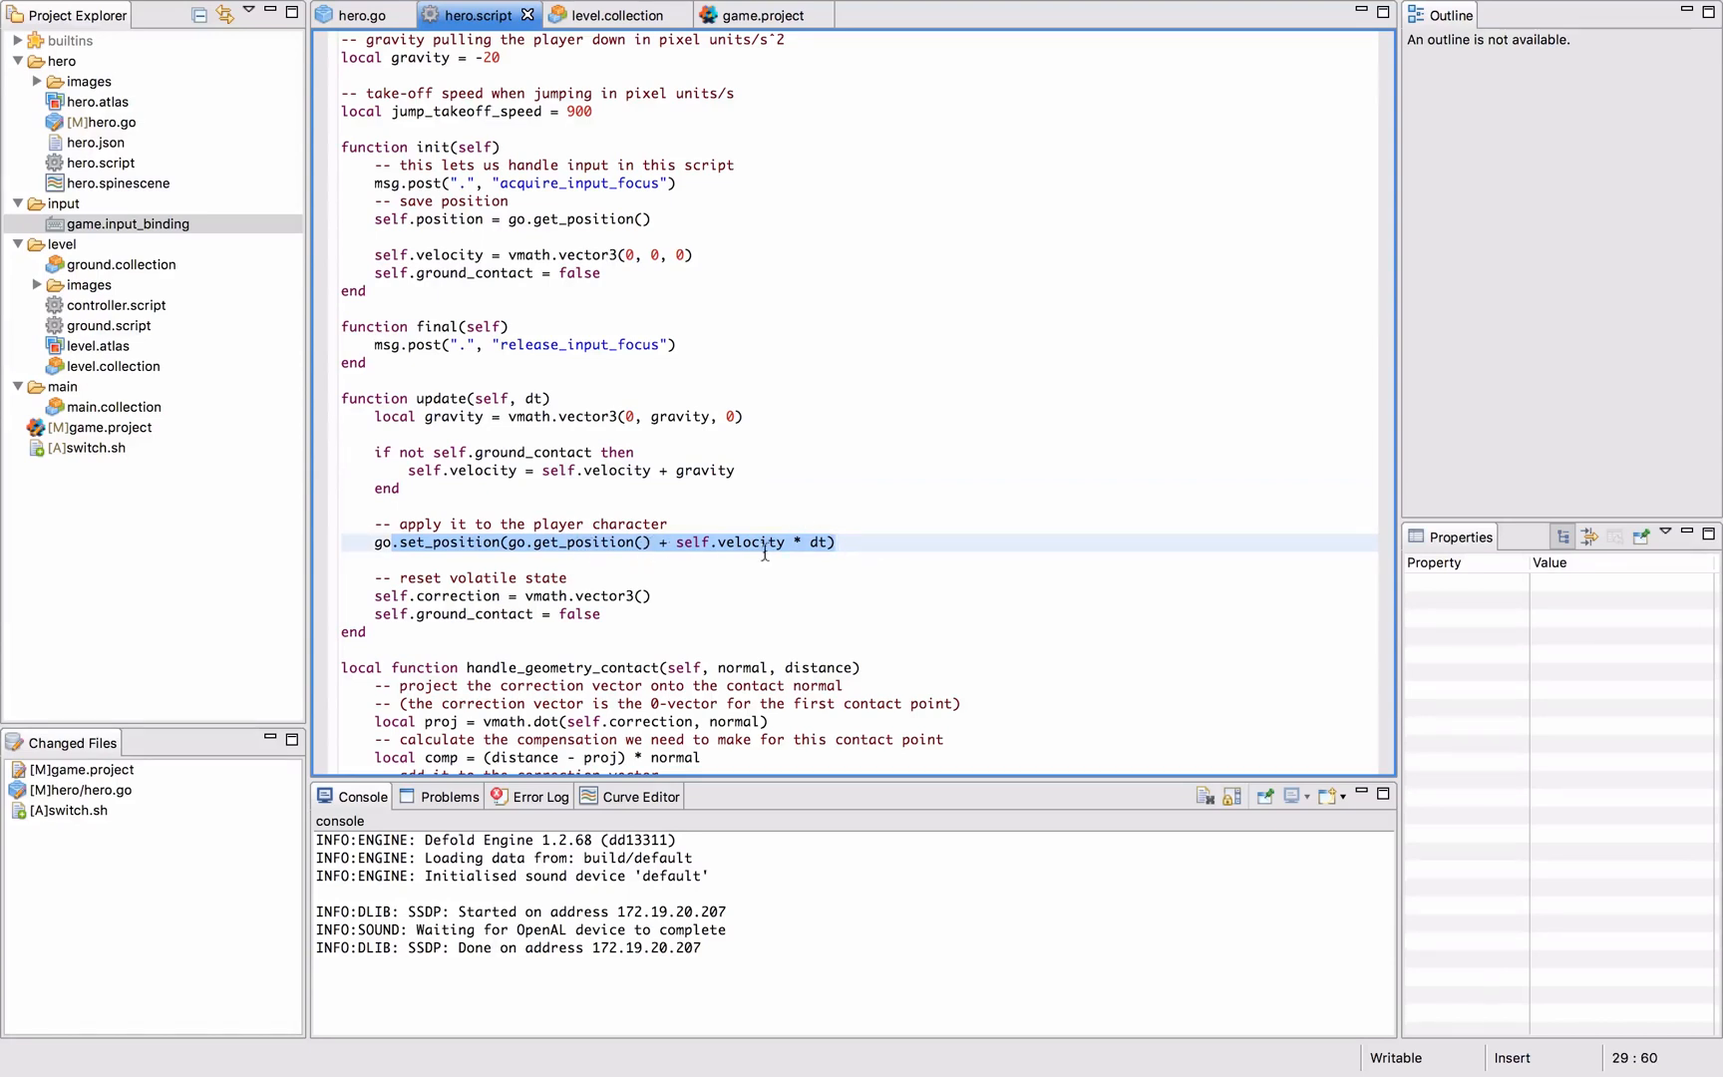
{"action": "left_click", "coordinate": [445, 576]}
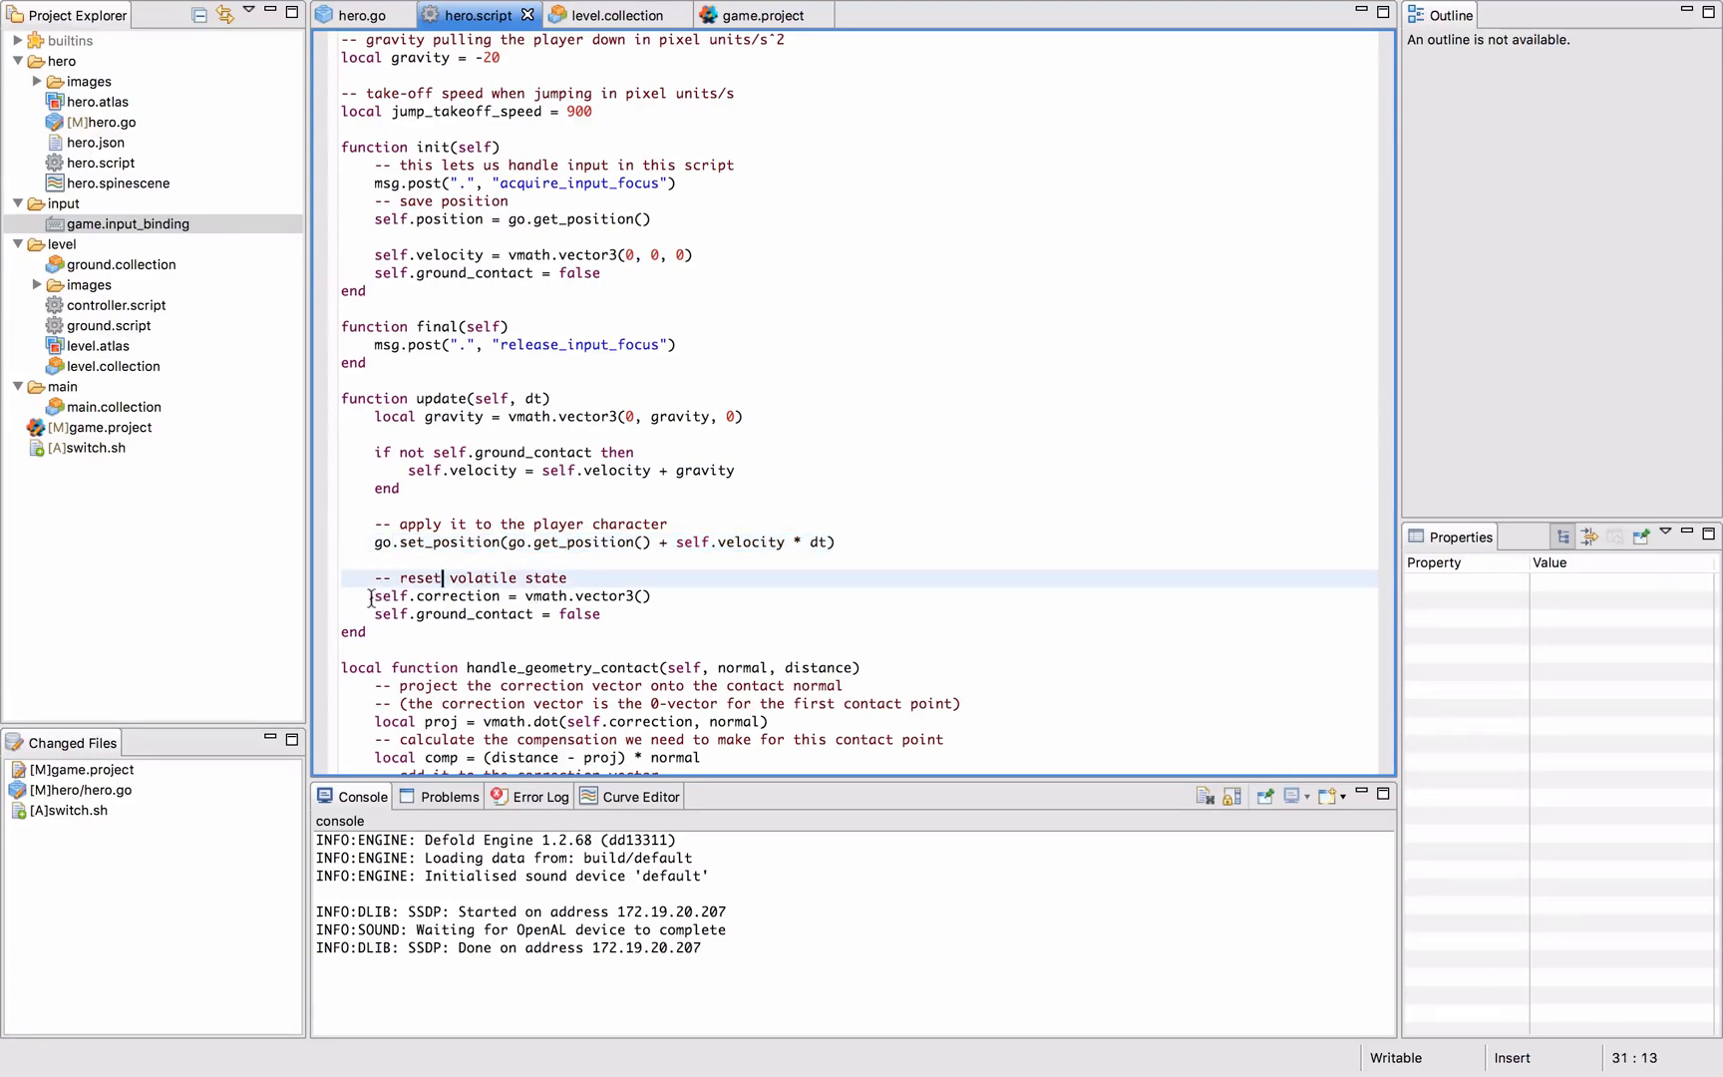
{"action": "left_click_drag", "start_coordinate": [371, 596], "coordinate": [602, 614]}
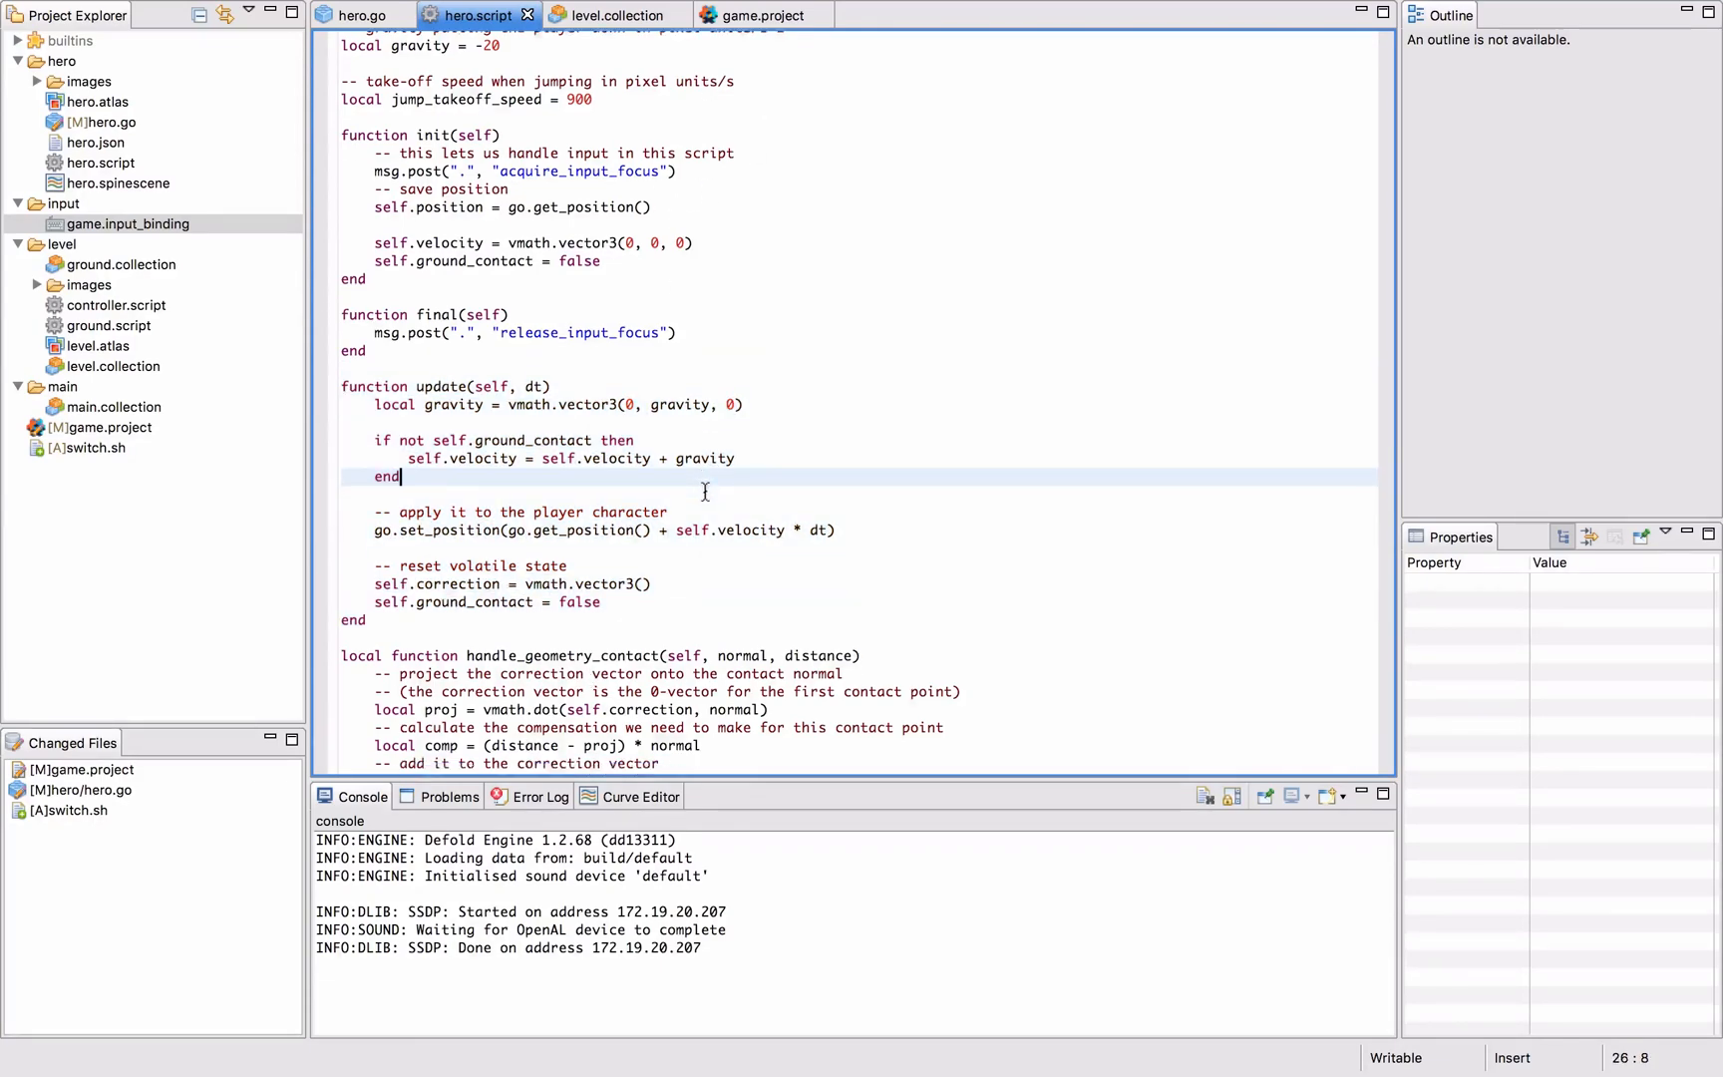
{"action": "scroll", "scroll_direction": "down", "scroll_amount": 3}
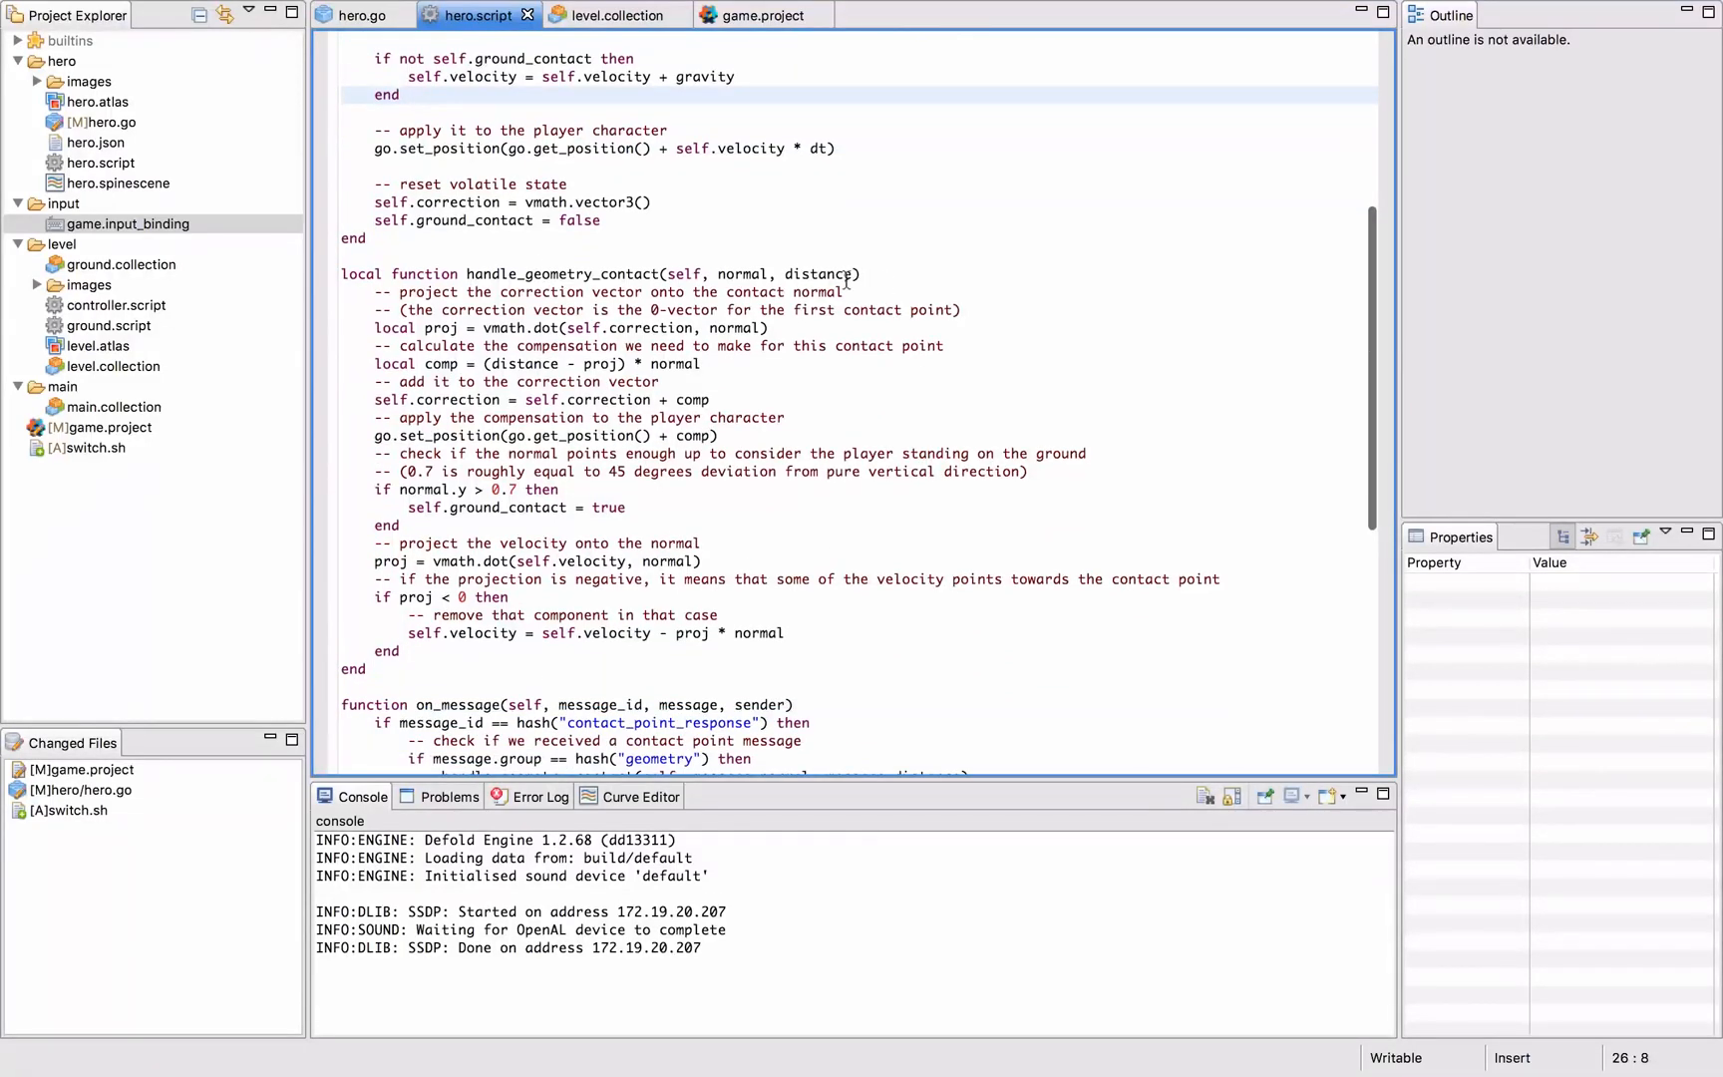